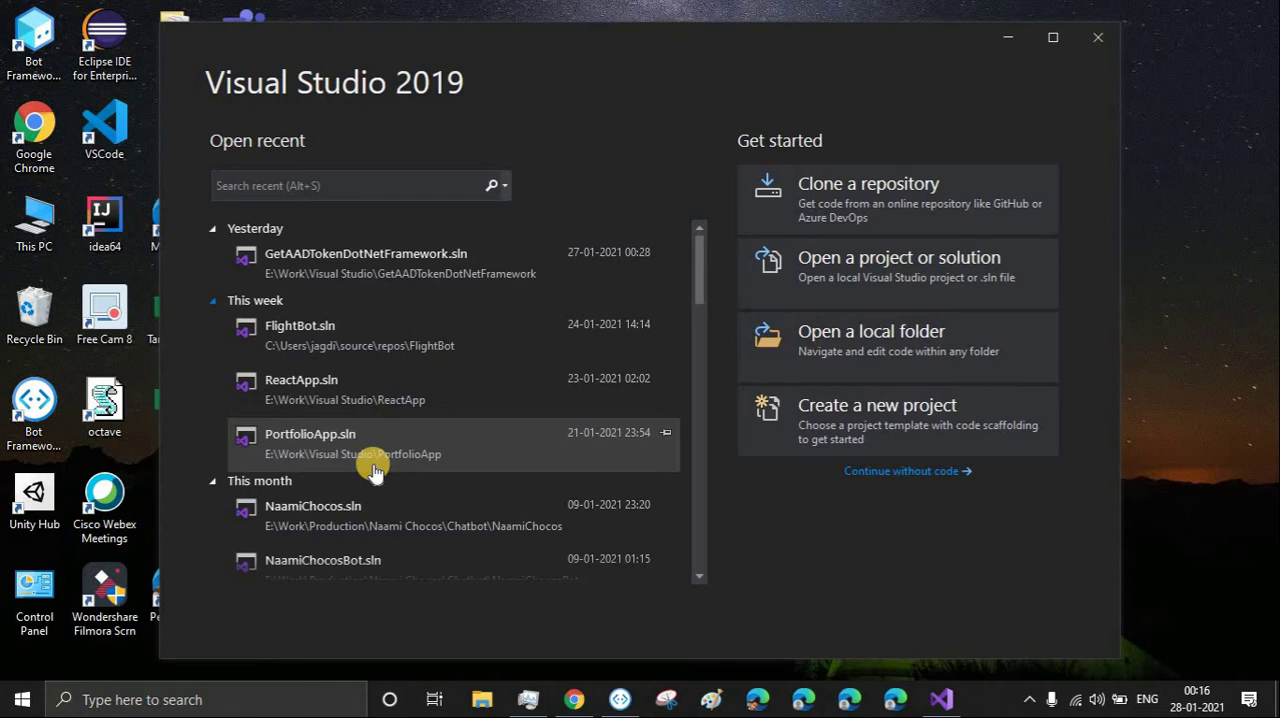
mouse_move(684, 408)
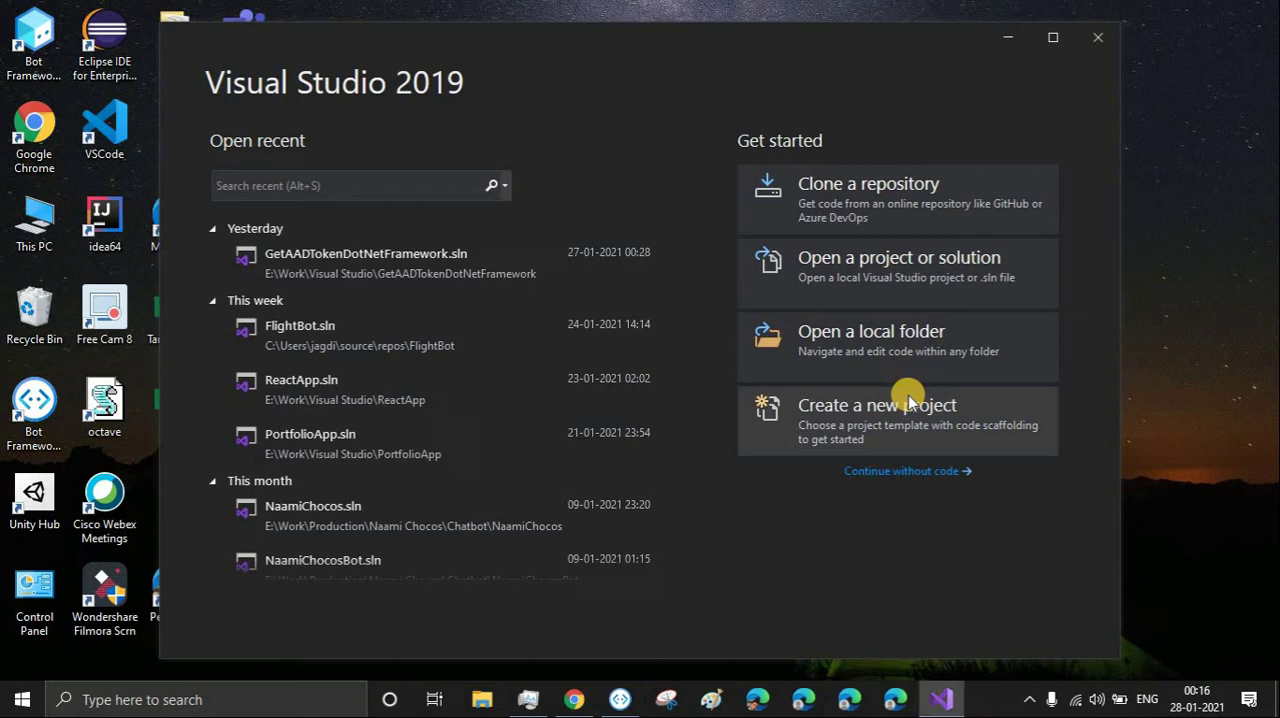
Start a new project and filter the template list to AI Bots.
click(876, 404)
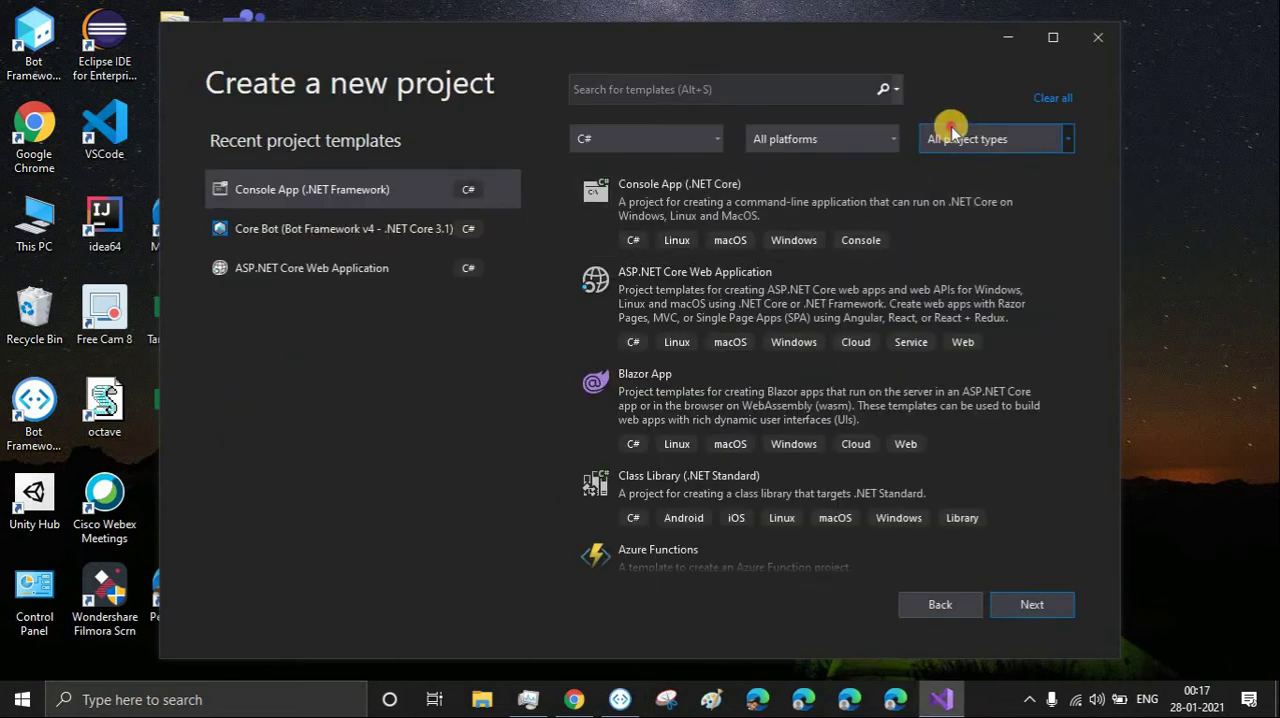
click(996, 138)
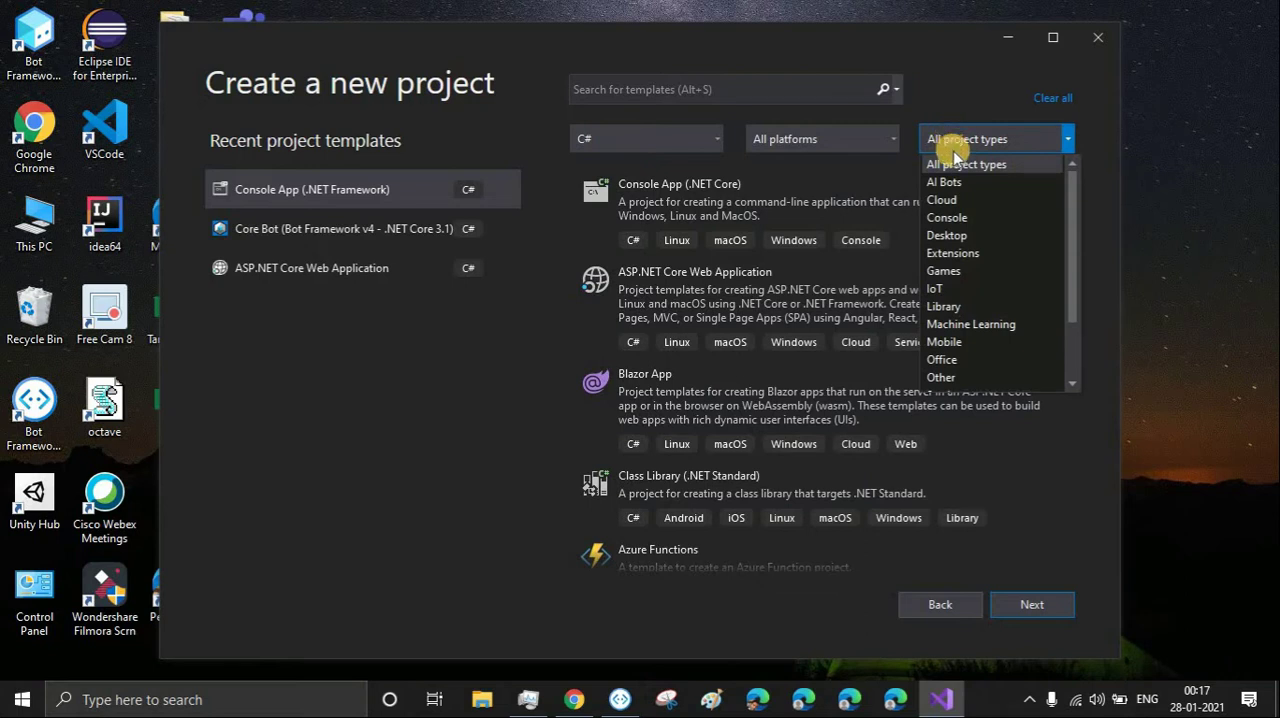
mouse_move(944, 182)
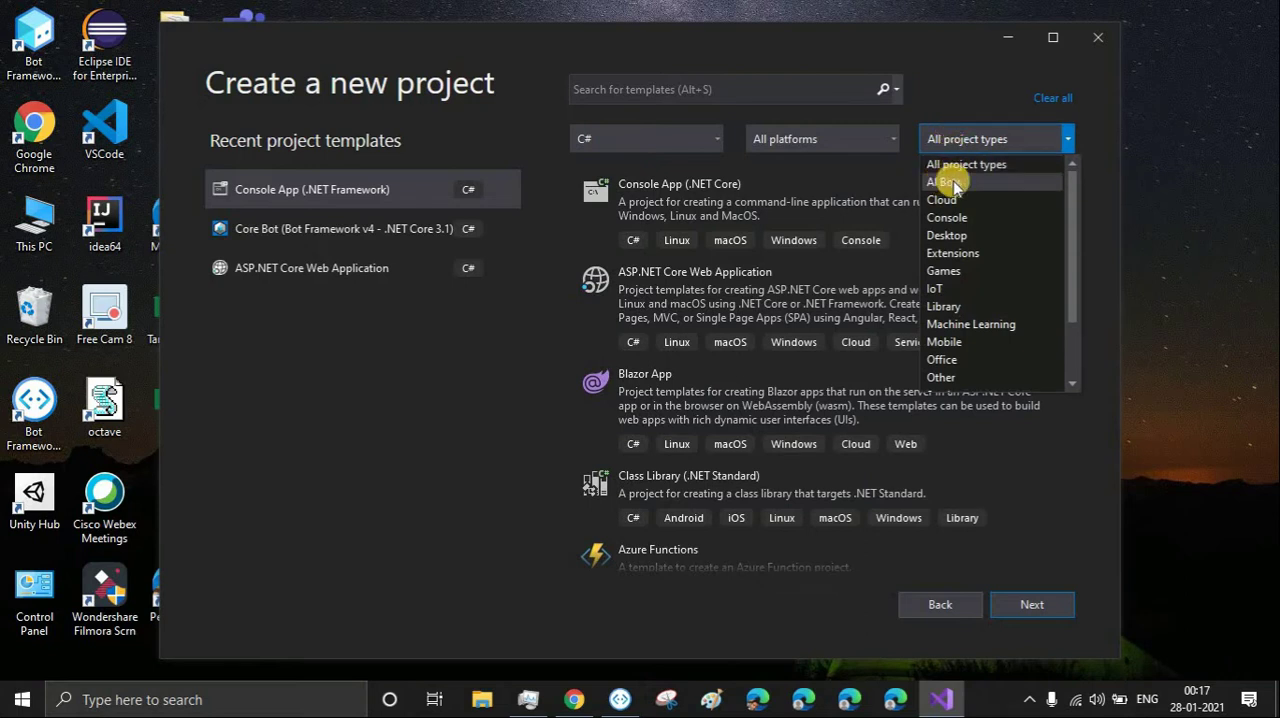
mouse_move(944, 184)
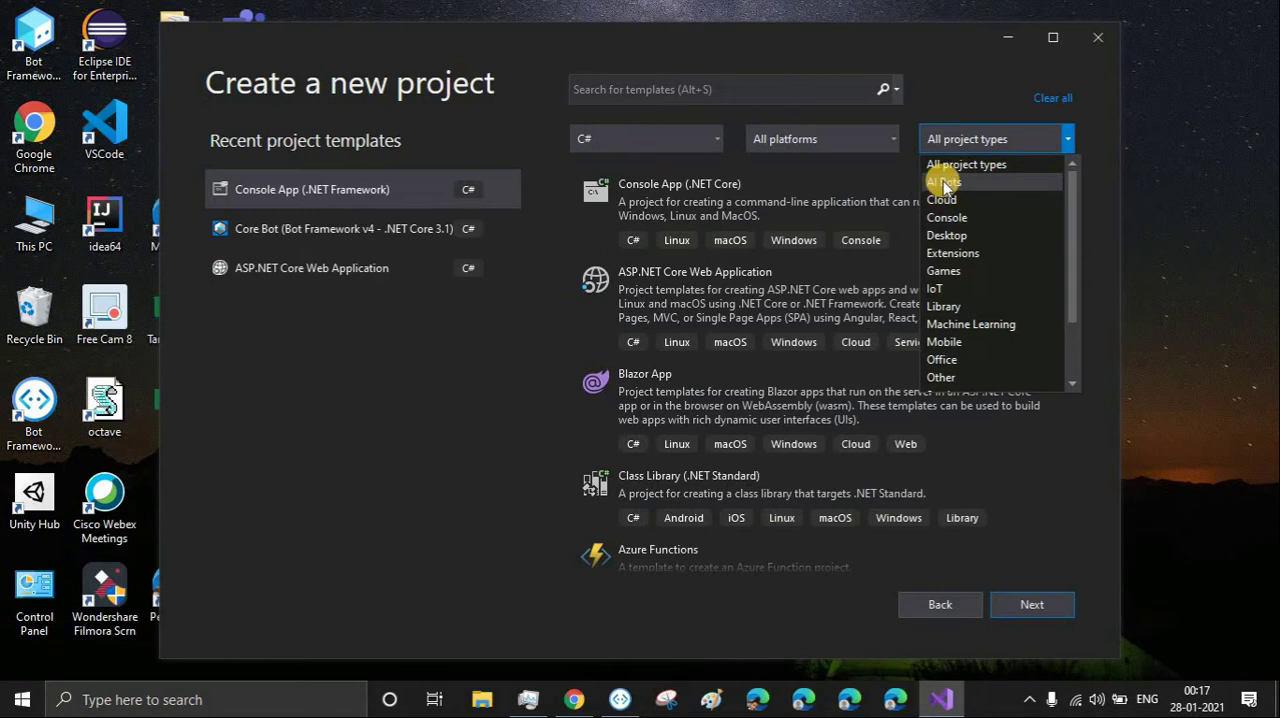
click(944, 182)
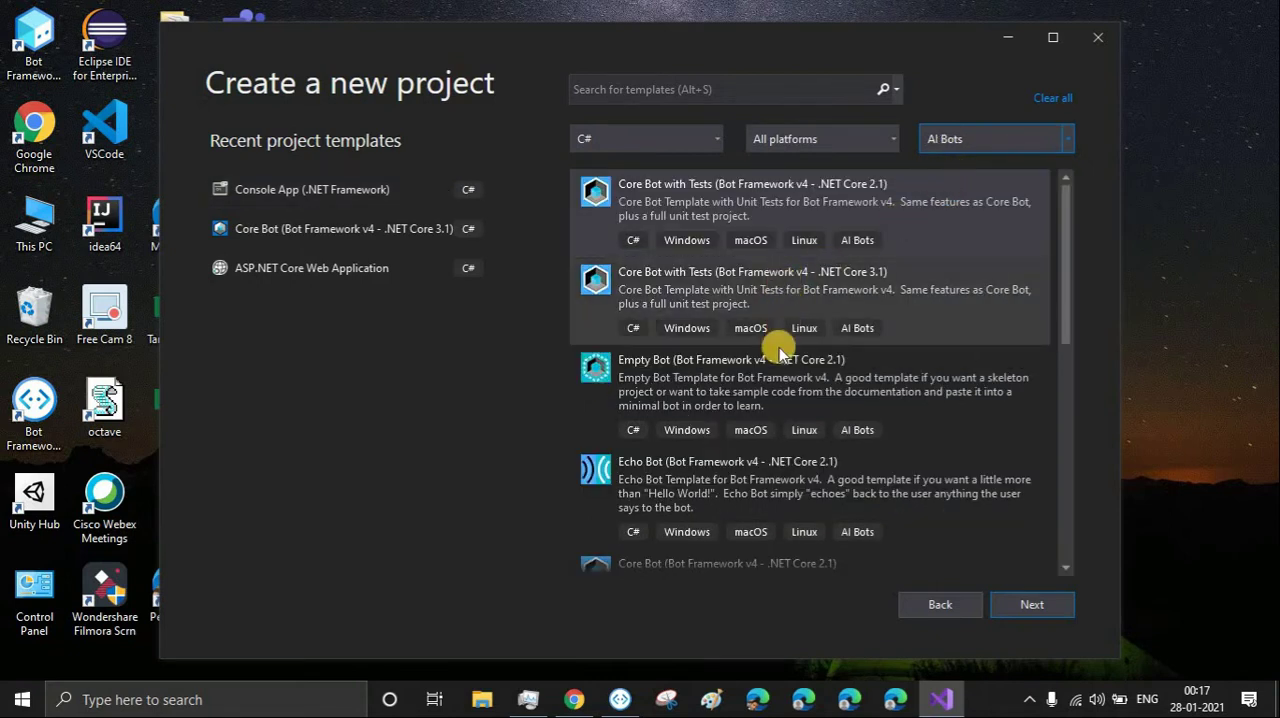
mouse_move(776, 364)
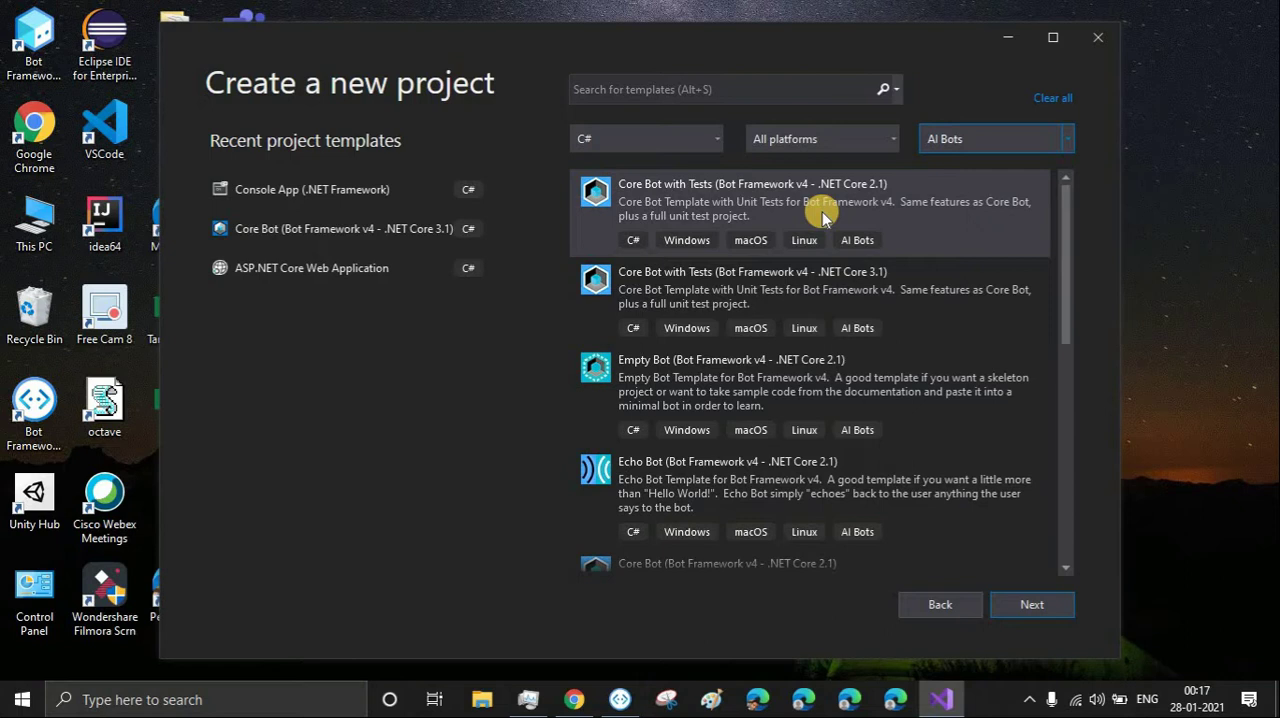
mouse_move(844, 210)
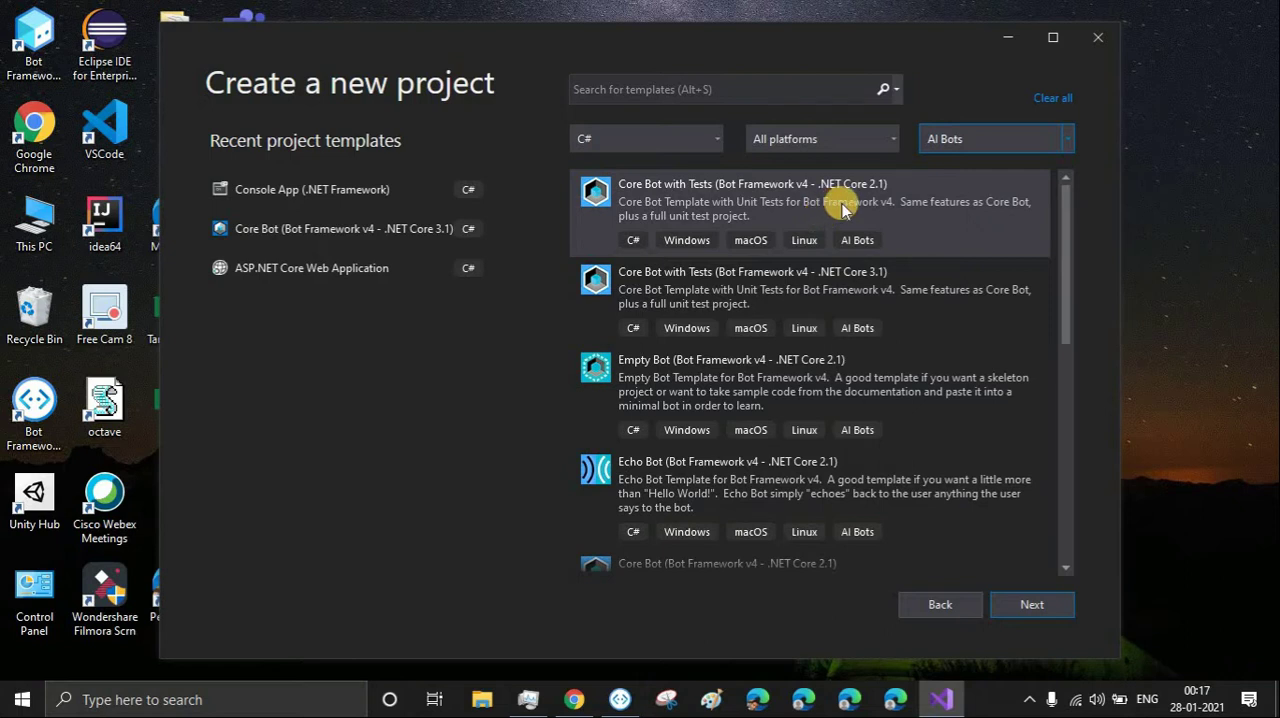
Scroll the template list down to Core Bot (Bot Framework v4 - .NET Core 3.1).
scroll(down, 3)
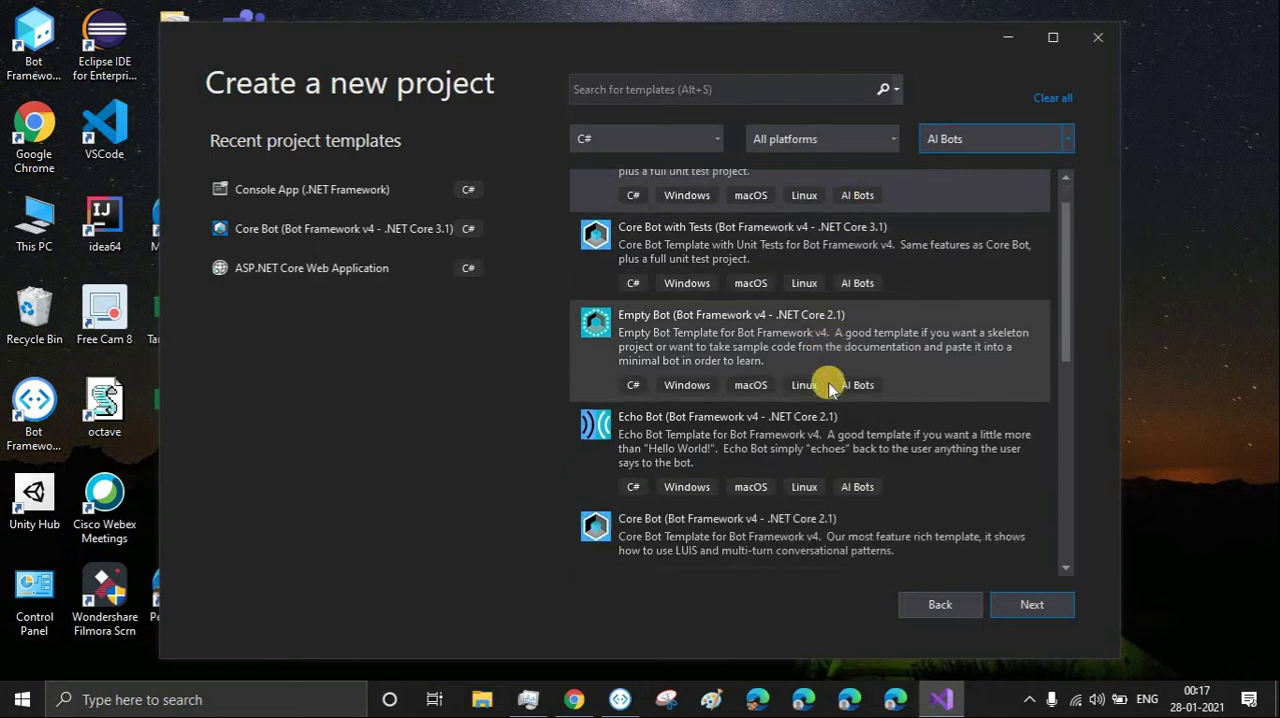
scroll(down, 3)
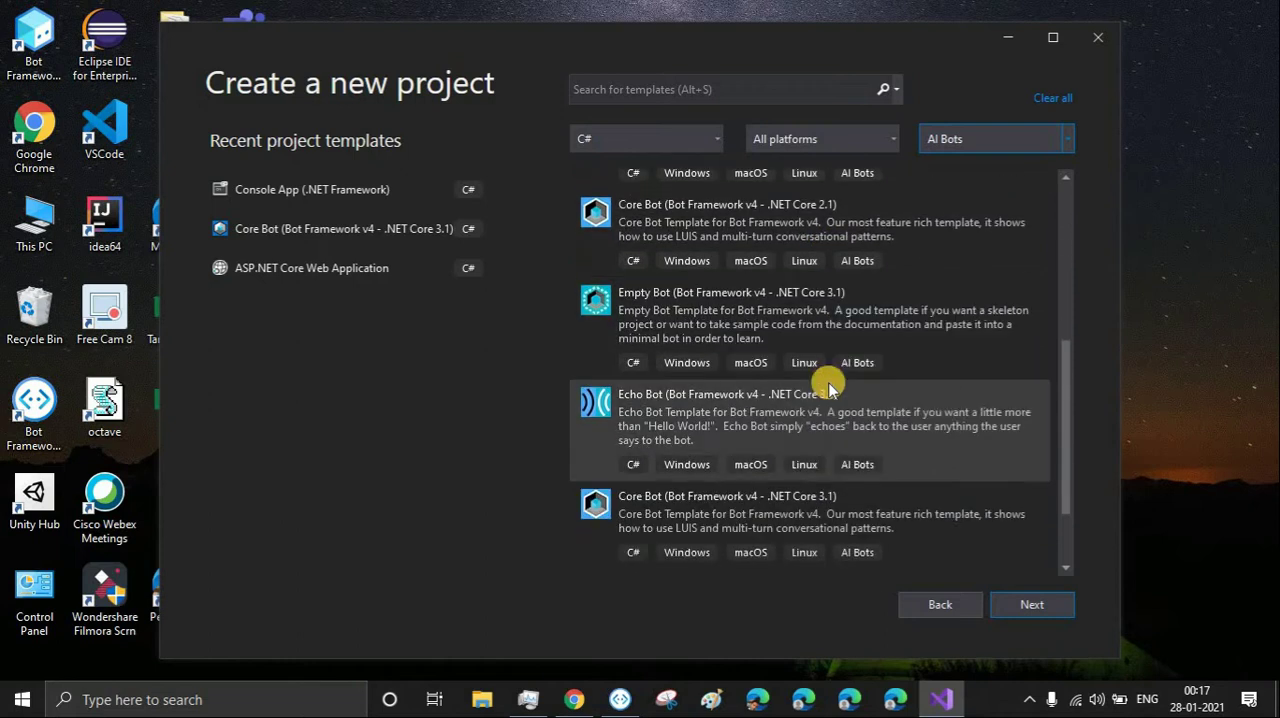
scroll(down, 3)
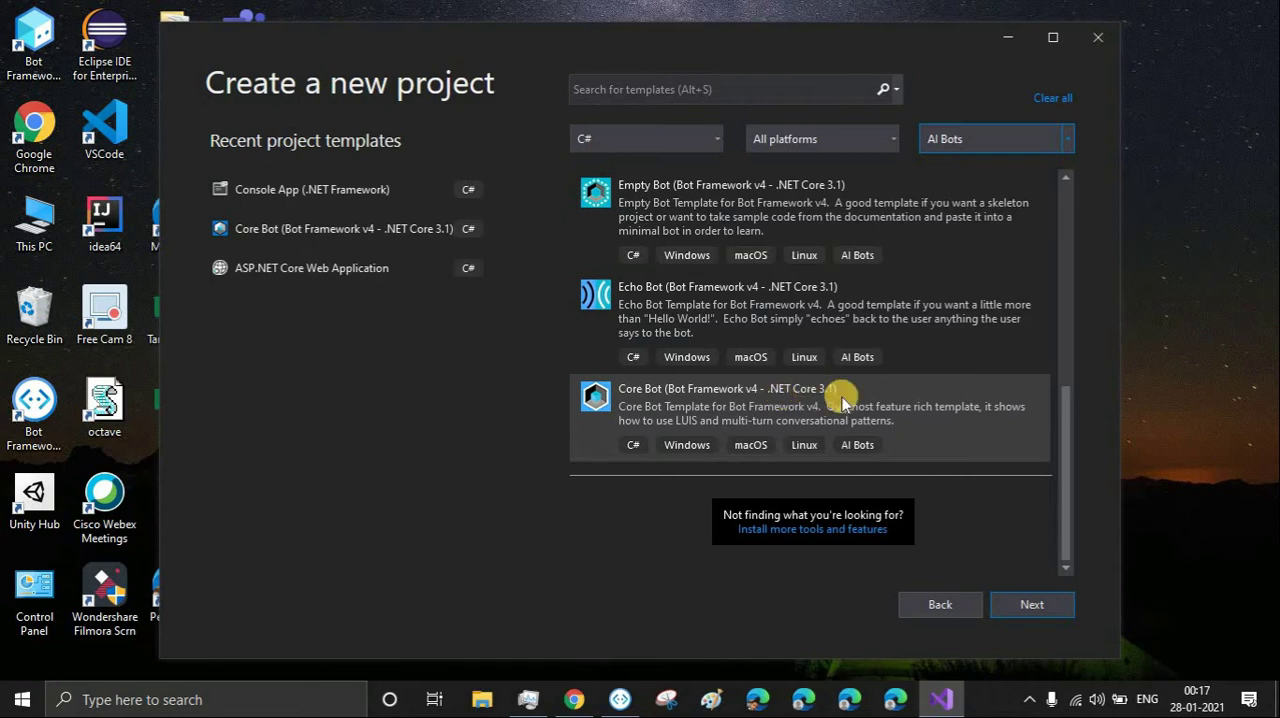
mouse_move(704, 428)
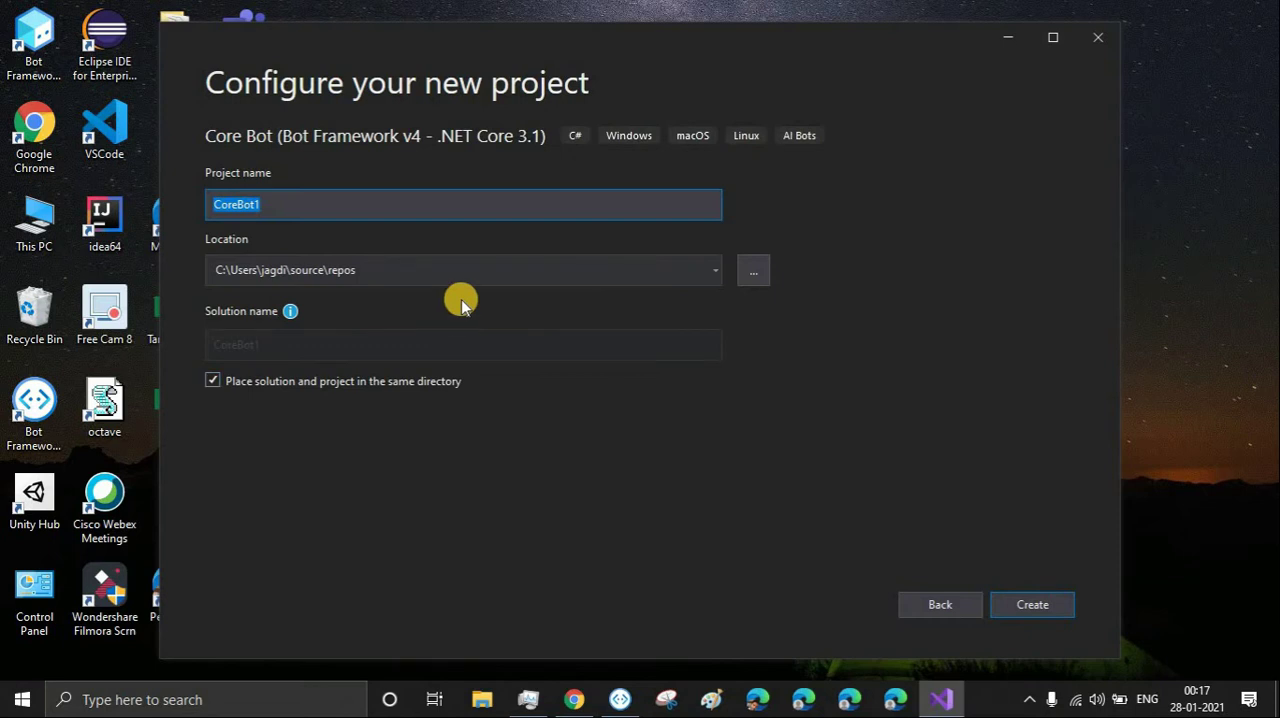
Name the project ToDoBot and set its location to E:\Work\Visual Studio.
text(ToDo)
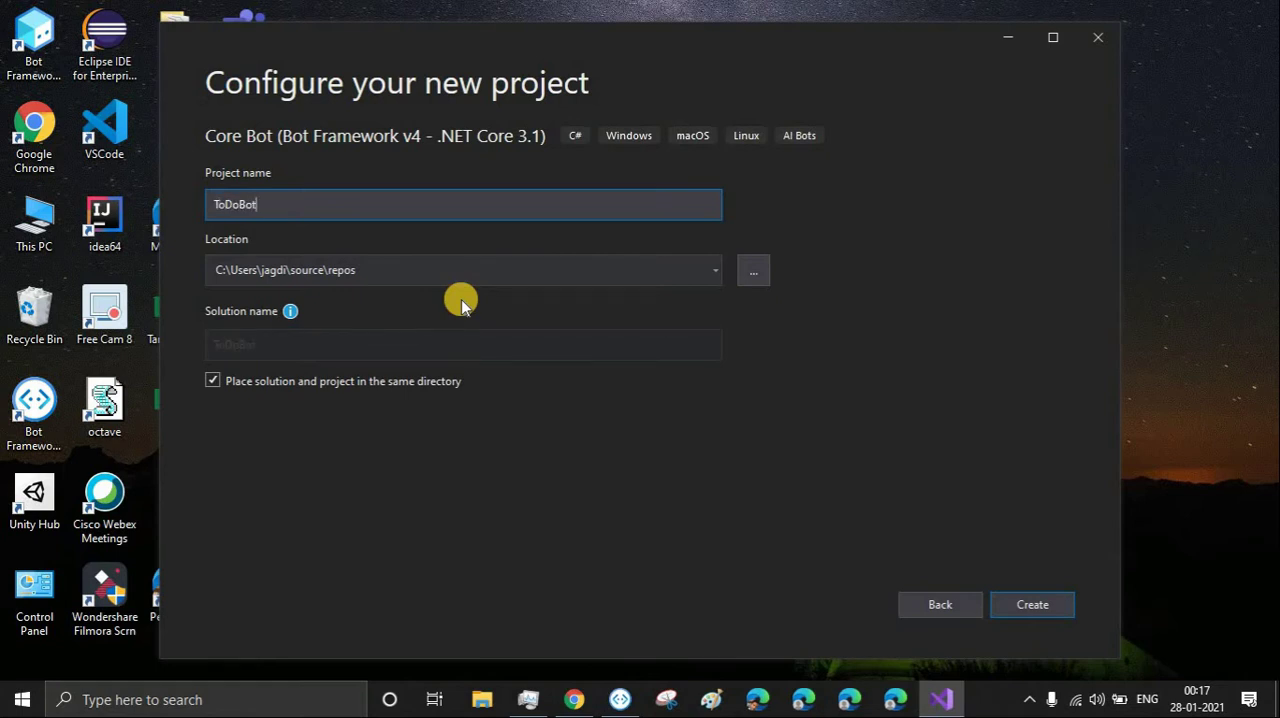
mouse_move(468, 300)
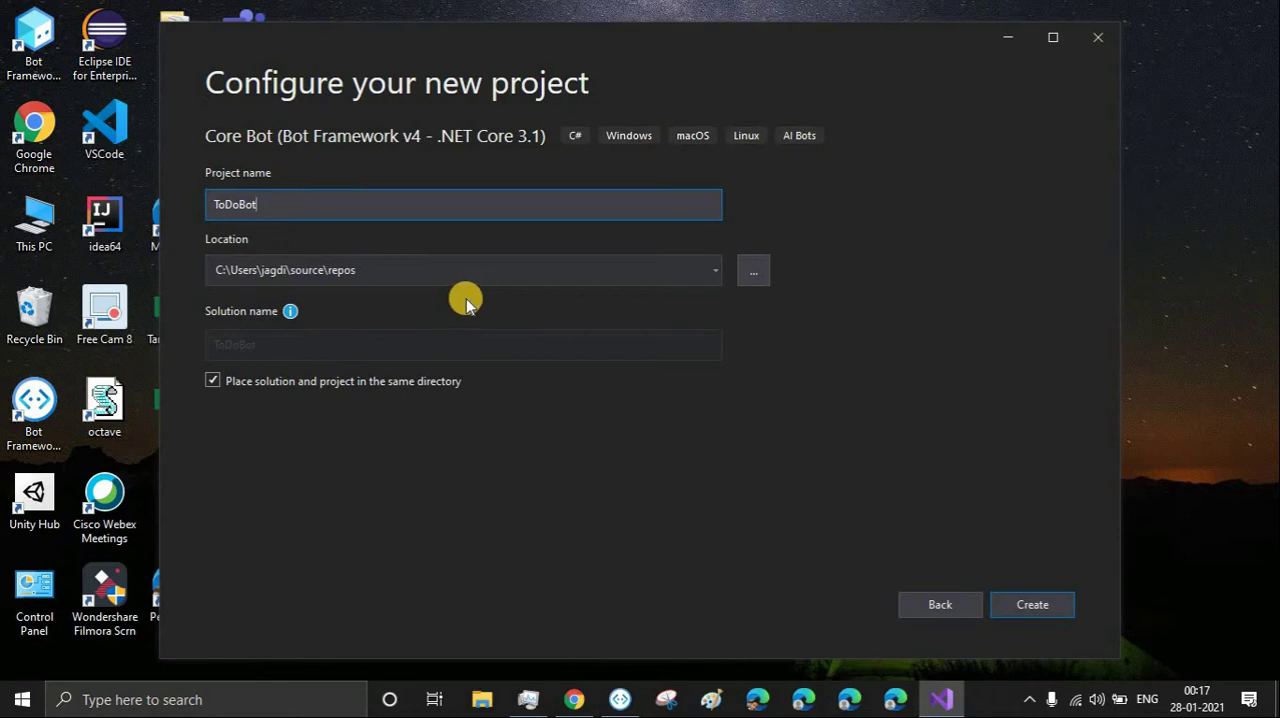
click(714, 270)
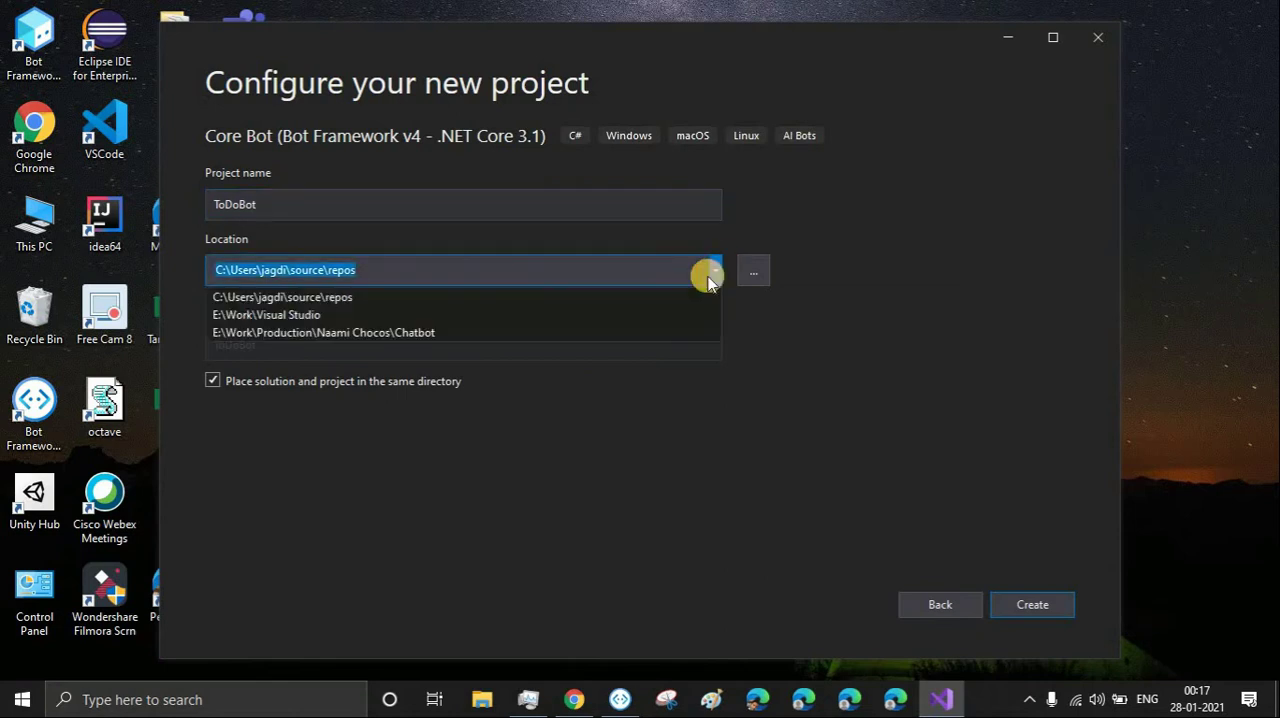
click(266, 314)
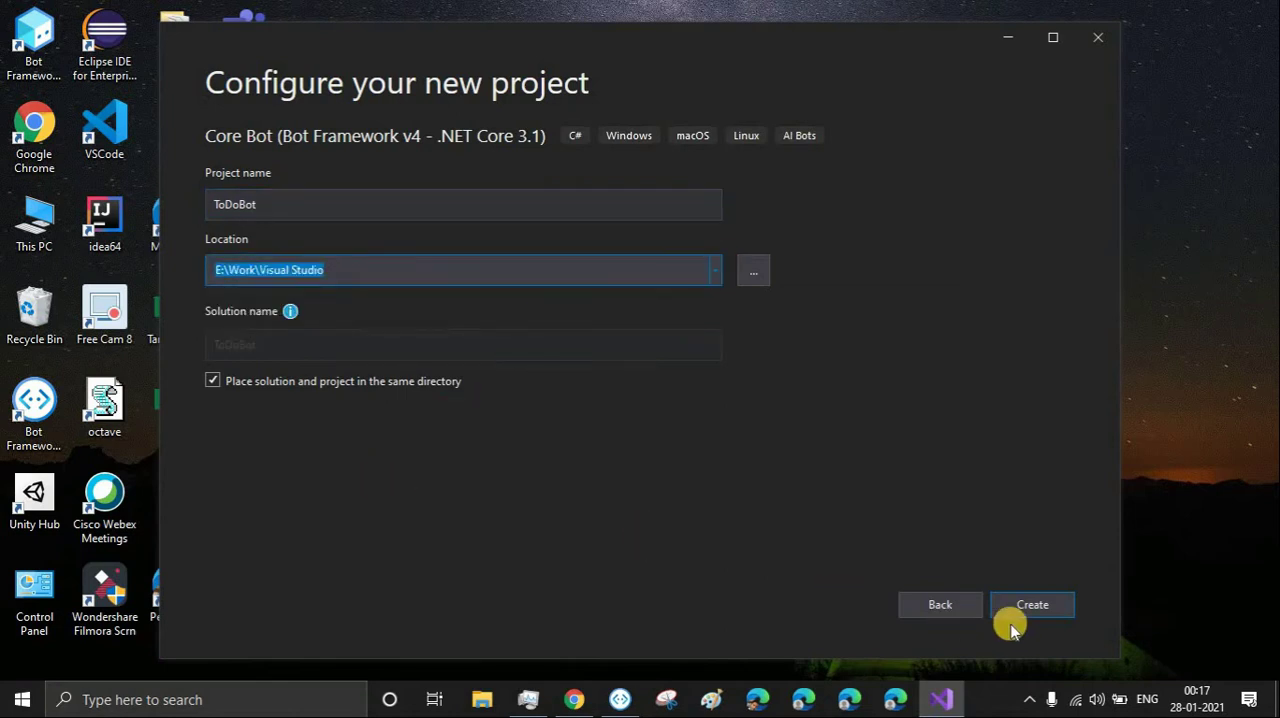
mouse_move(384, 458)
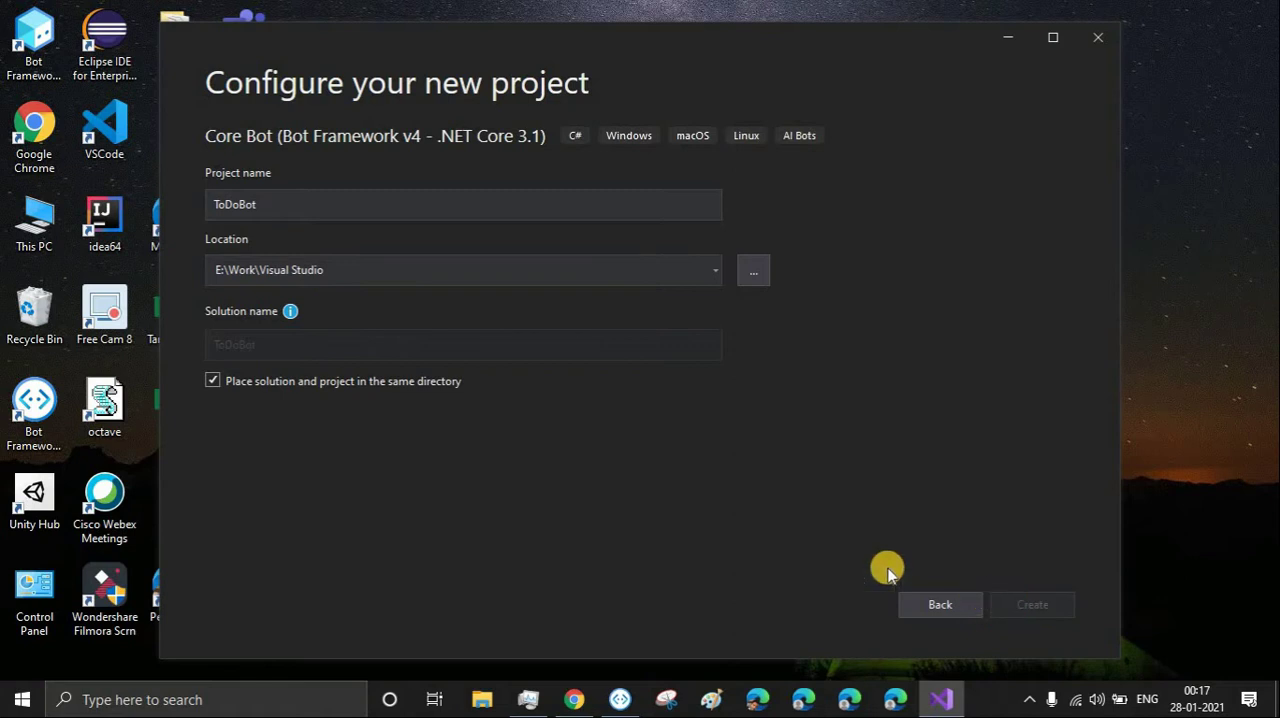
Create the ToDoBot project and let its Bots, Dialogs and other folders load.
click(1032, 604)
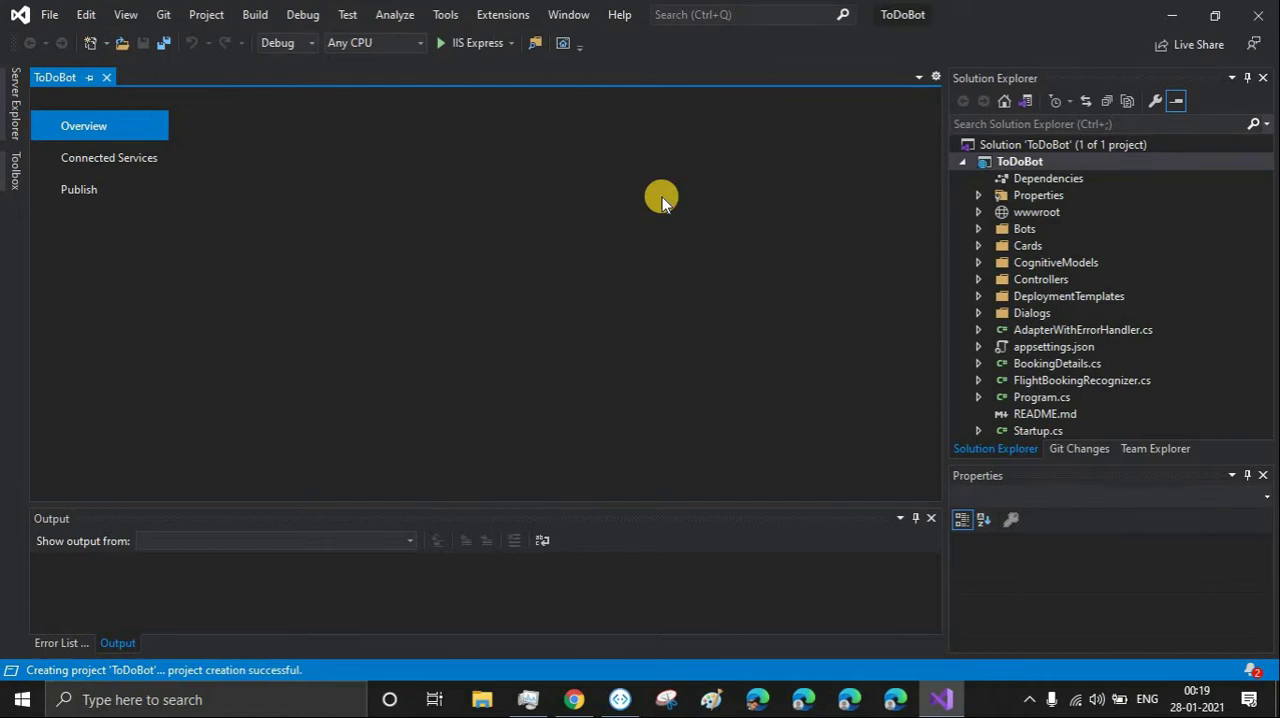
mouse_move(1092, 392)
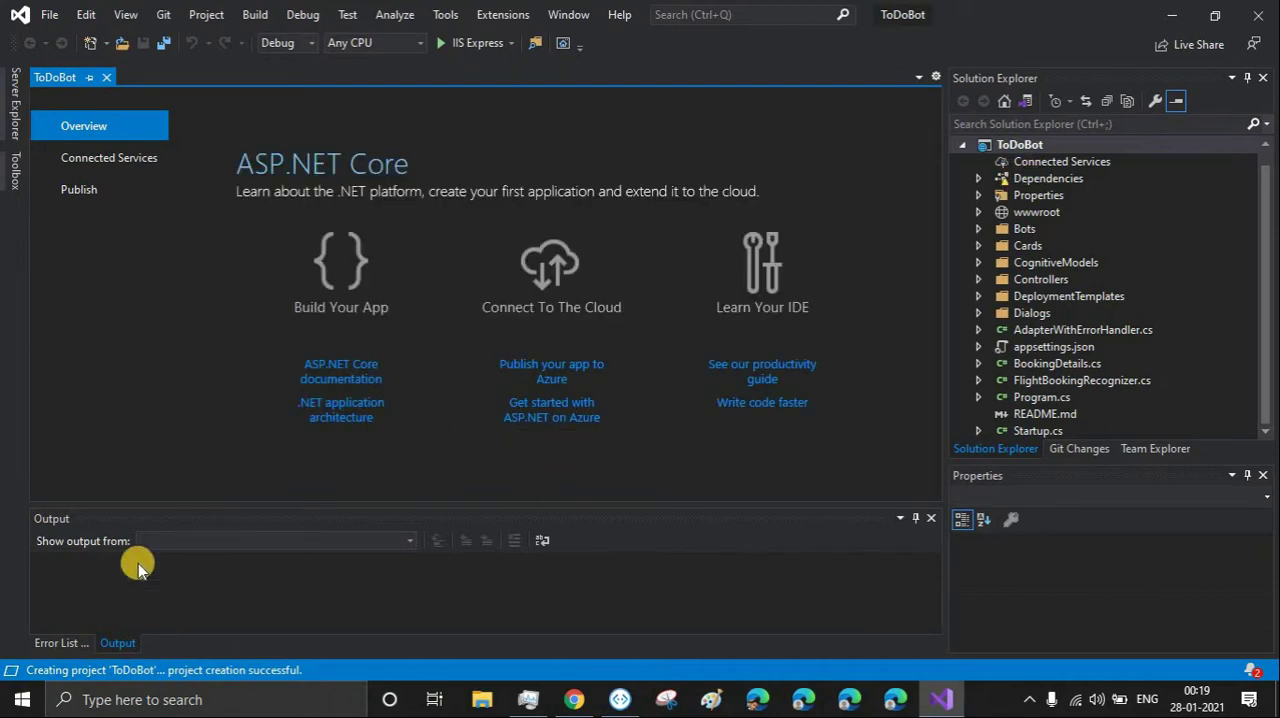
mouse_move(278, 670)
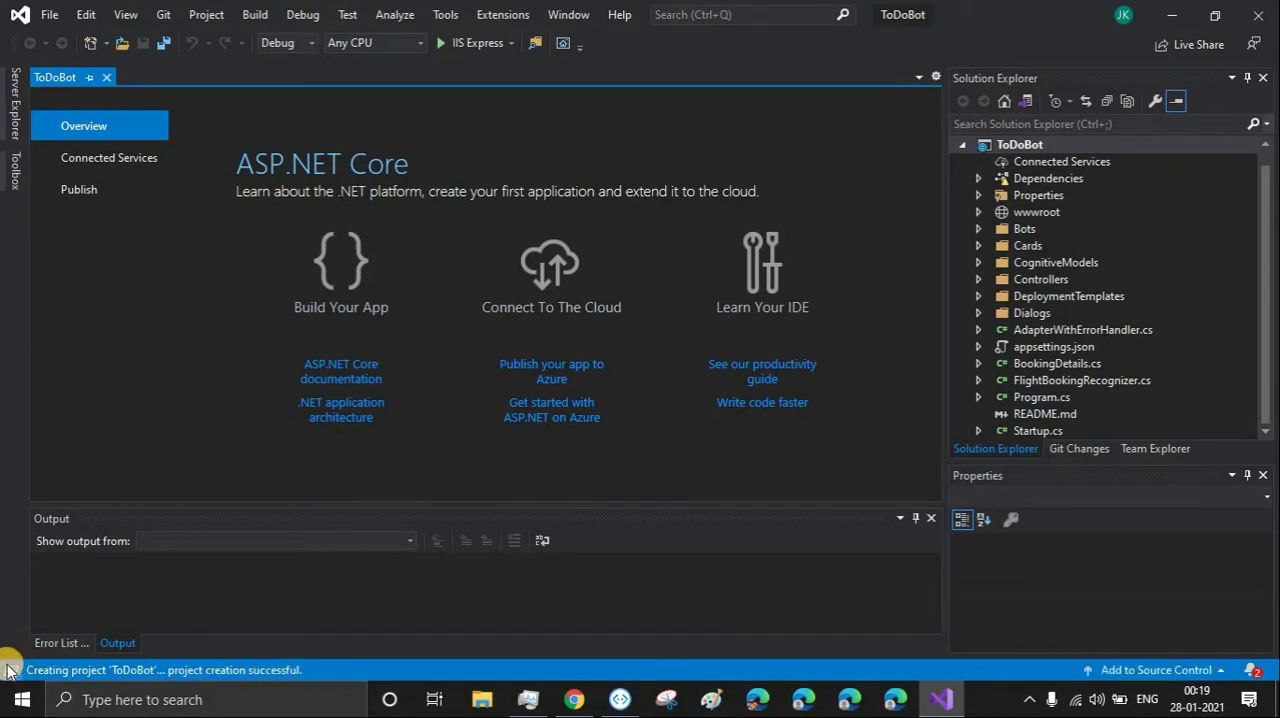
mouse_move(324, 664)
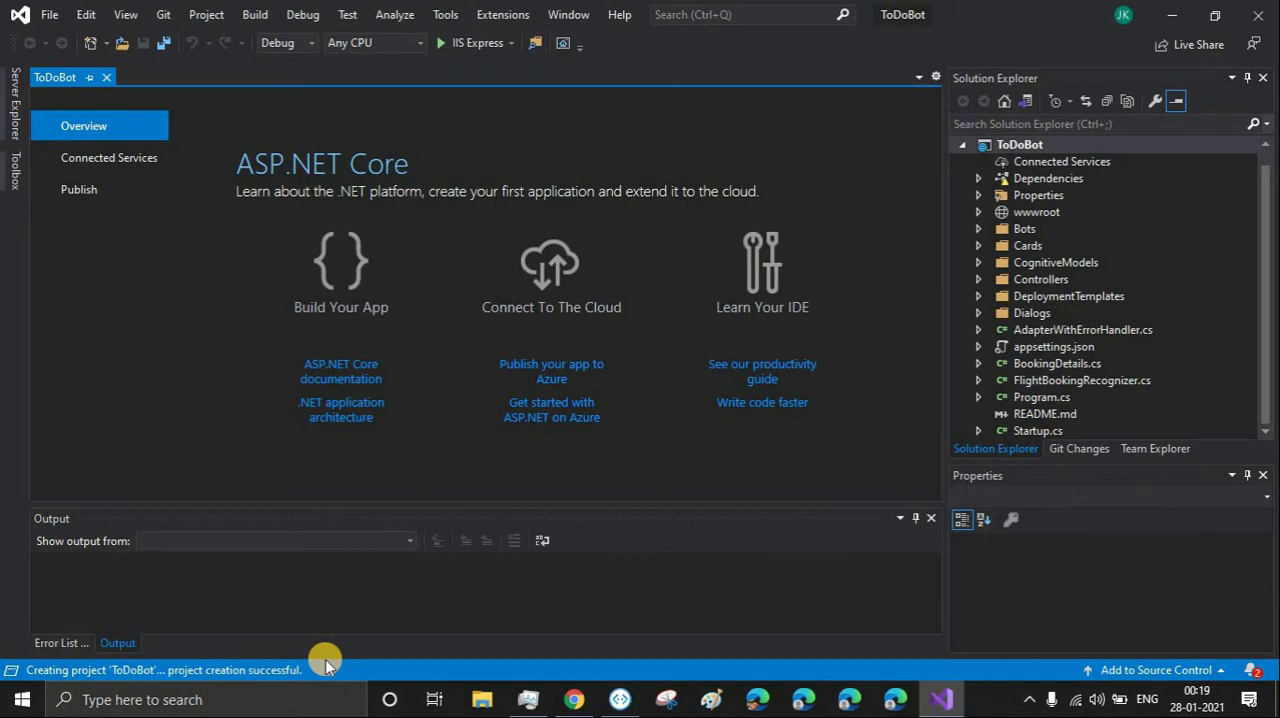
mouse_move(1004, 184)
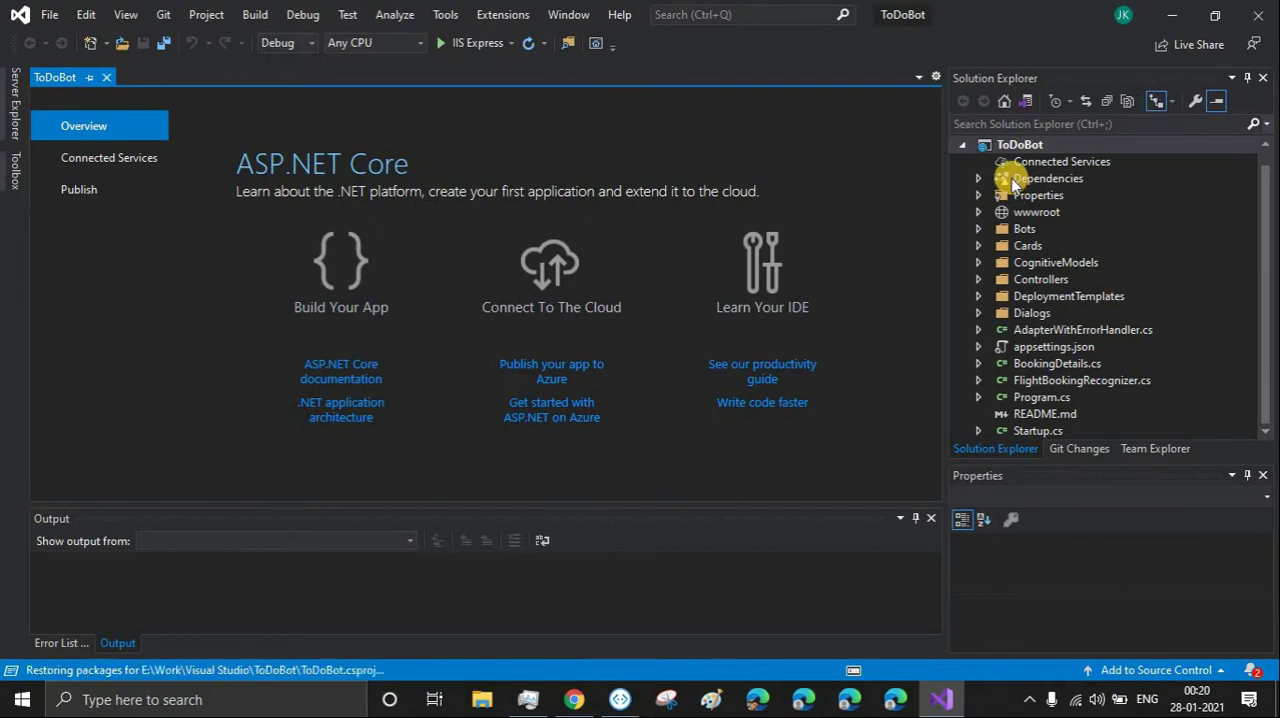
mouse_move(112, 578)
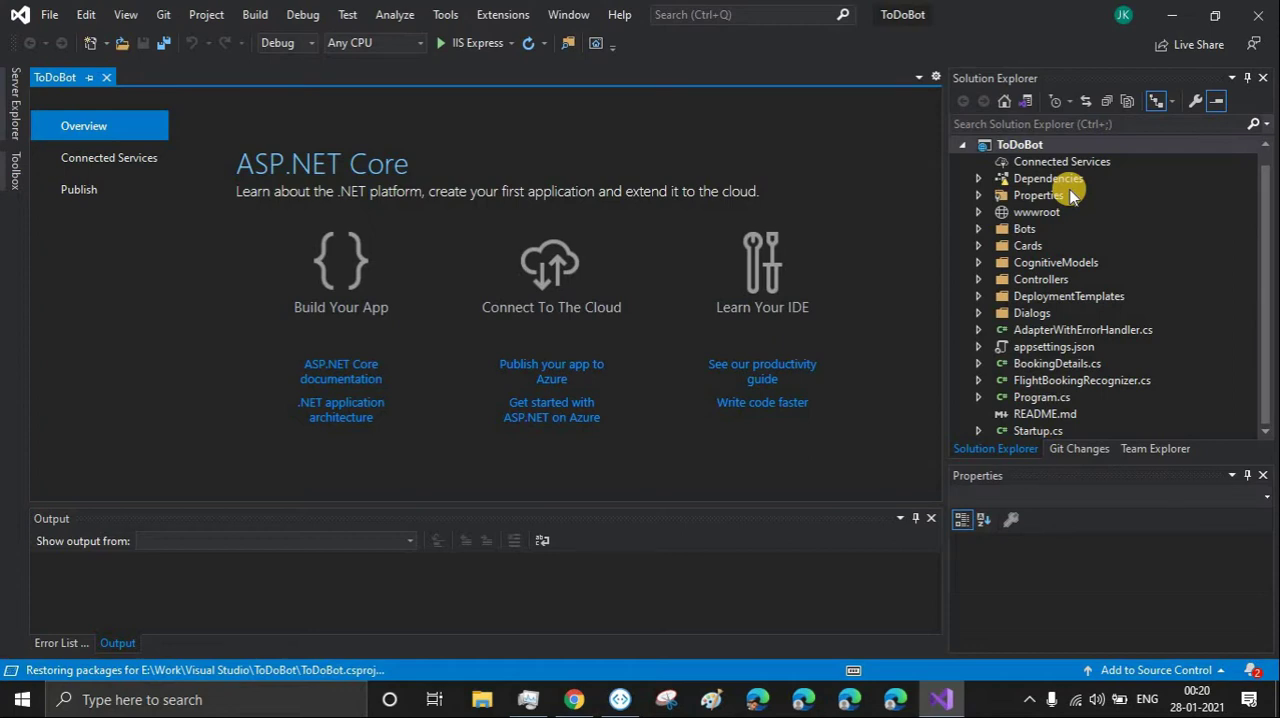
mouse_move(884, 412)
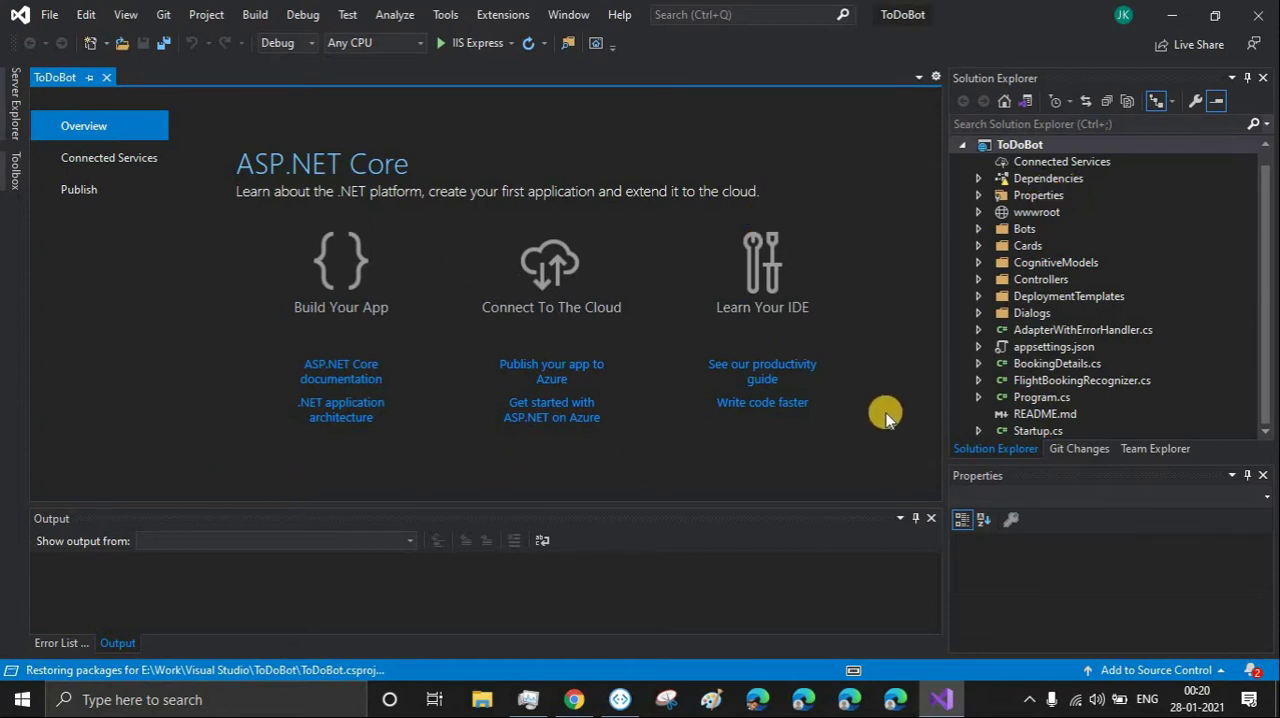
mouse_move(1040, 280)
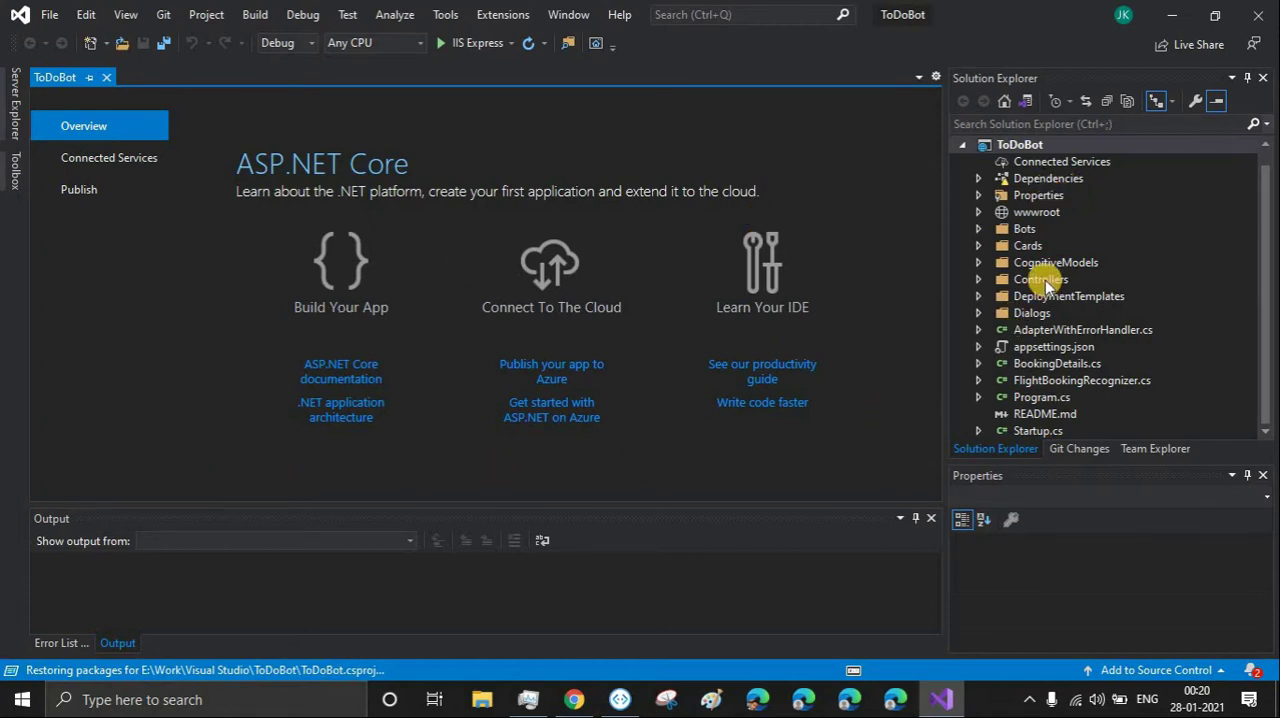
mouse_move(1044, 262)
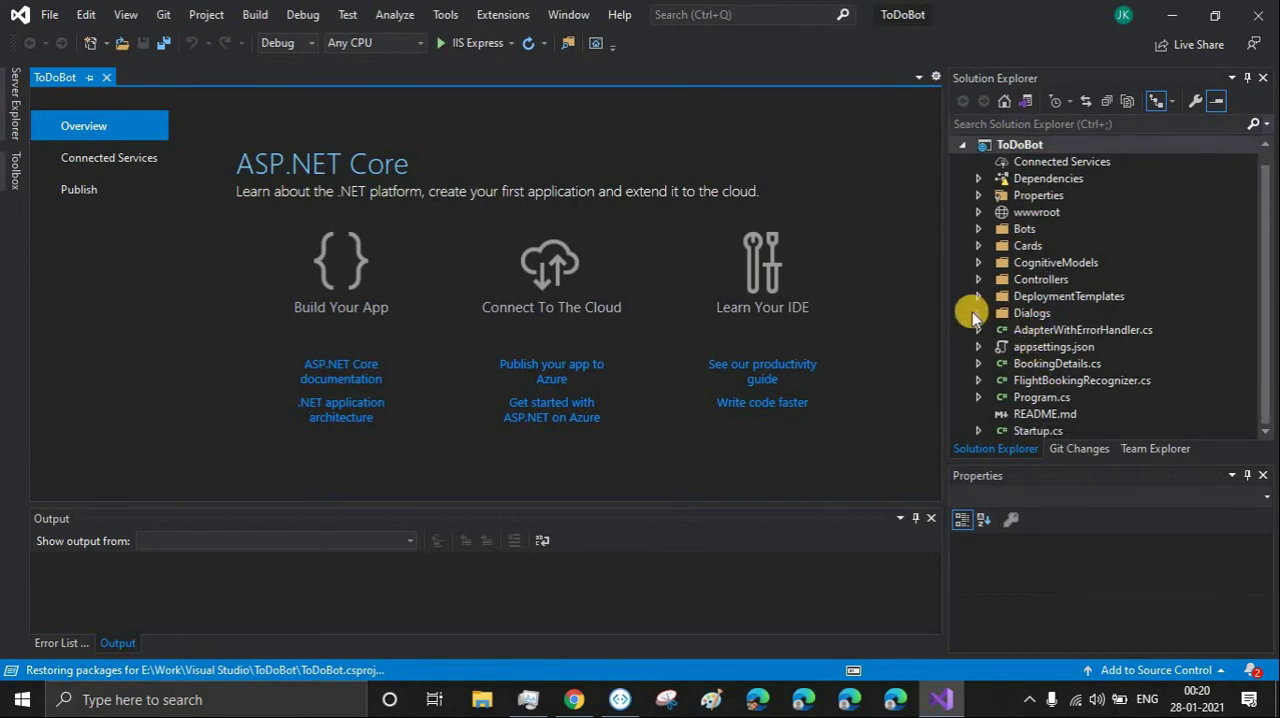
Expand Dialogs, review BookingDetails.cs and remove it from the project.
click(980, 312)
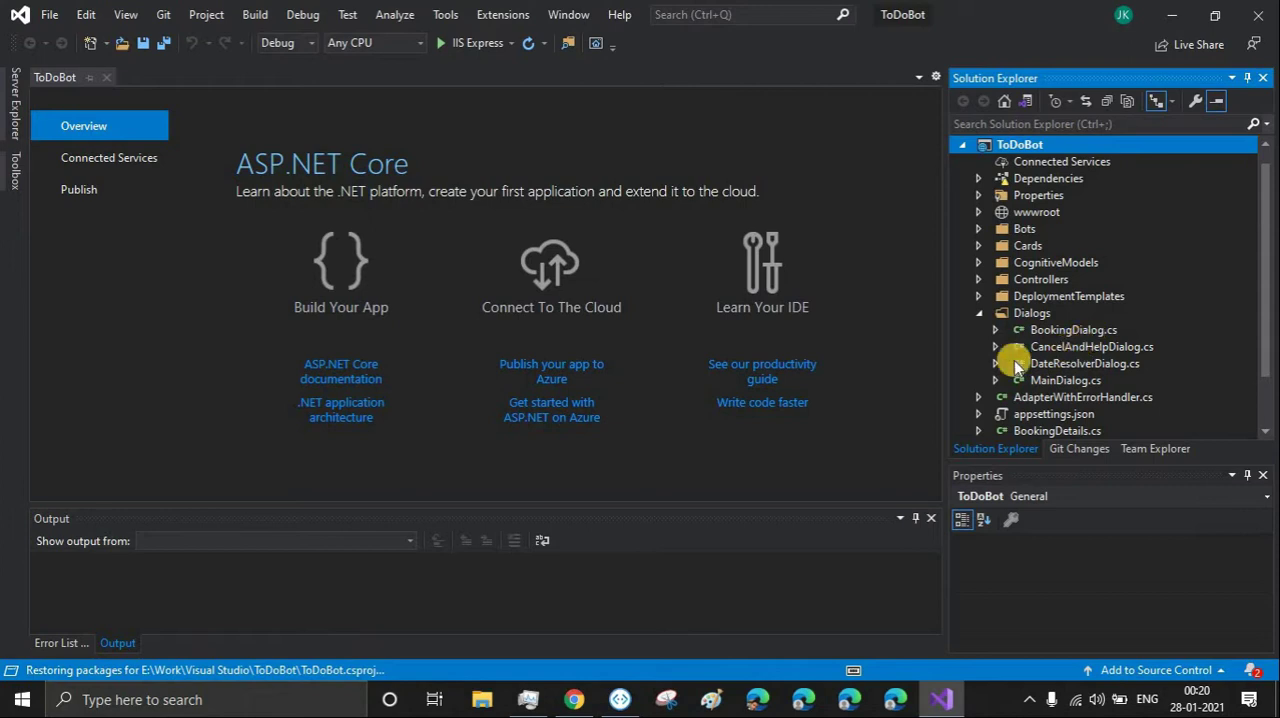
click(1066, 380)
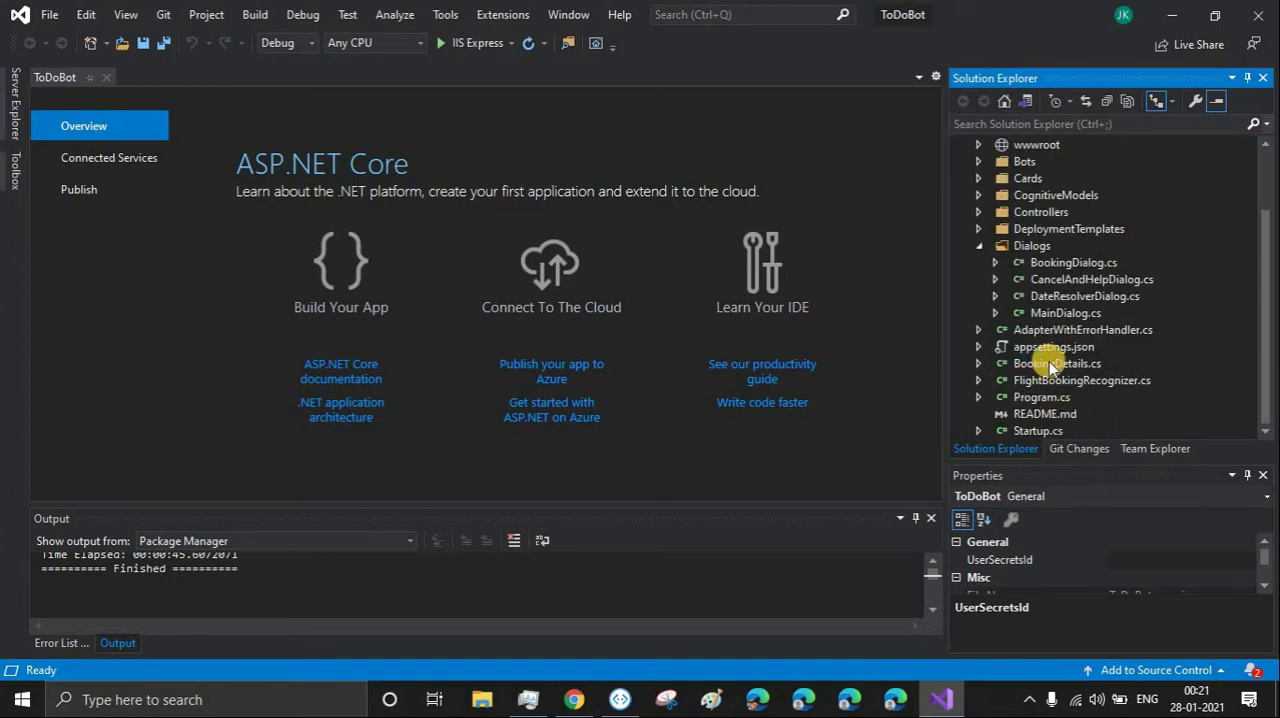
mouse_move(1108, 392)
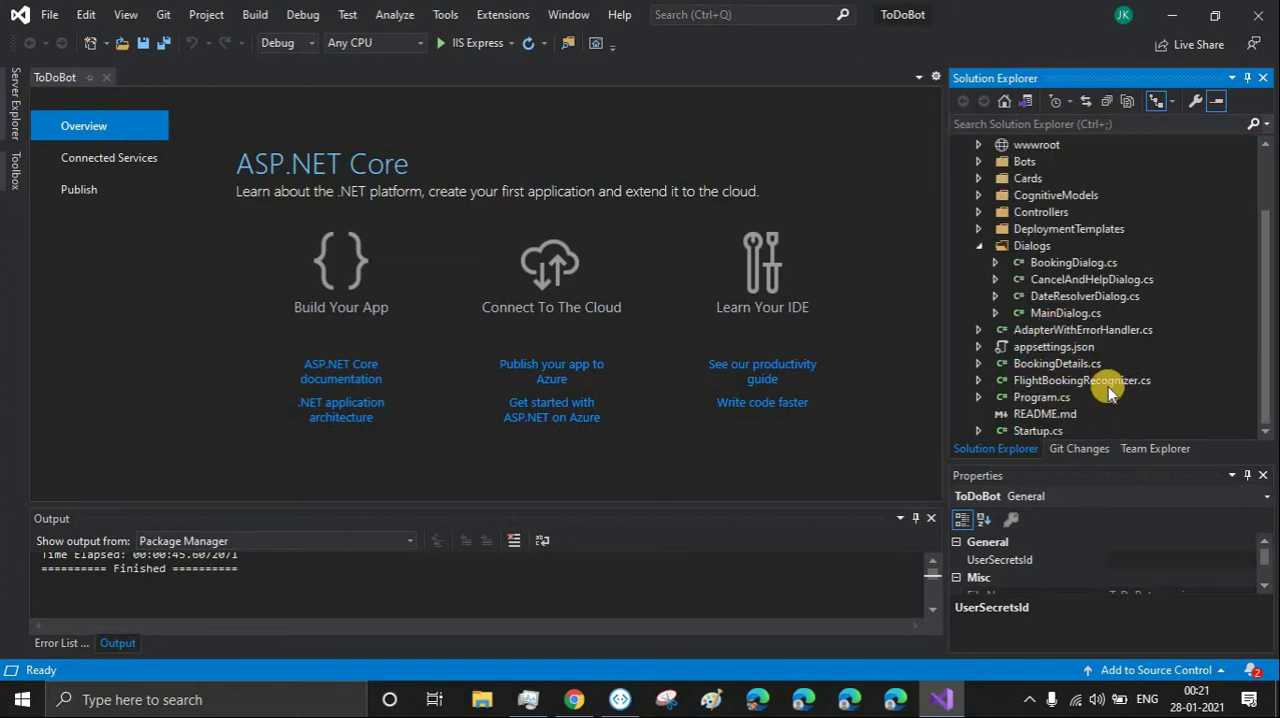
mouse_move(1044, 364)
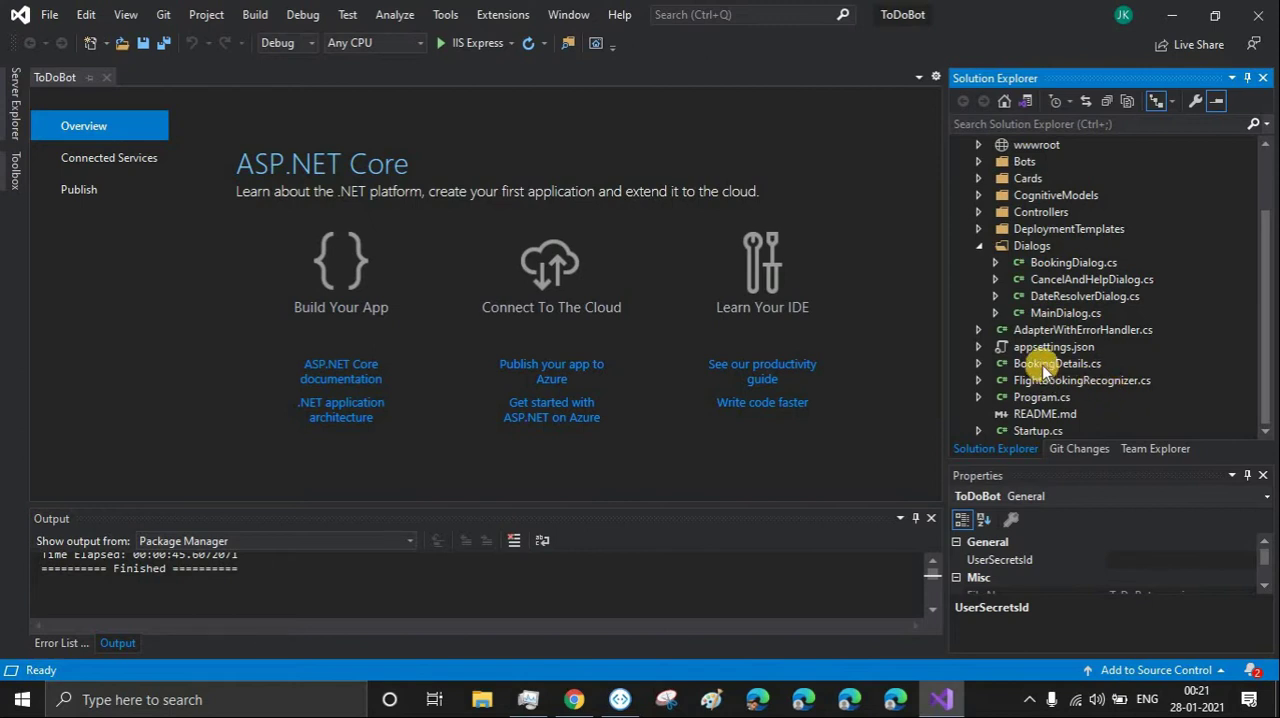
click(1056, 364)
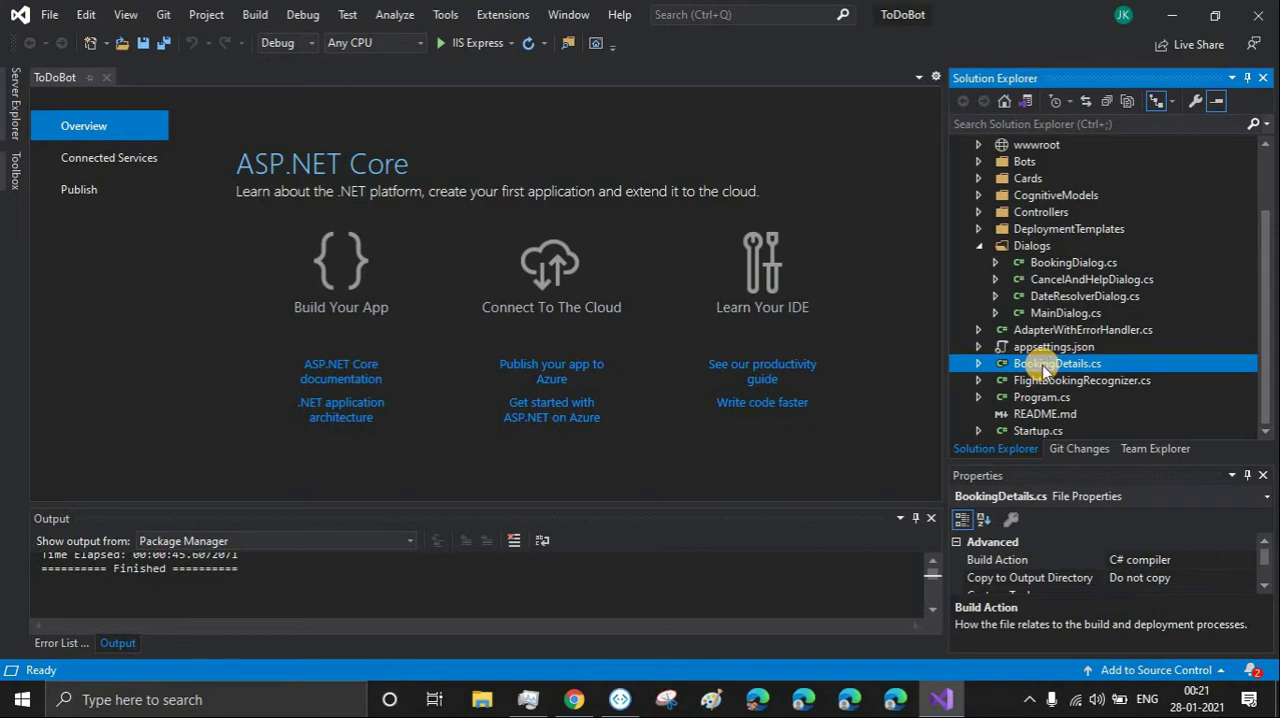
double_click(1056, 364)
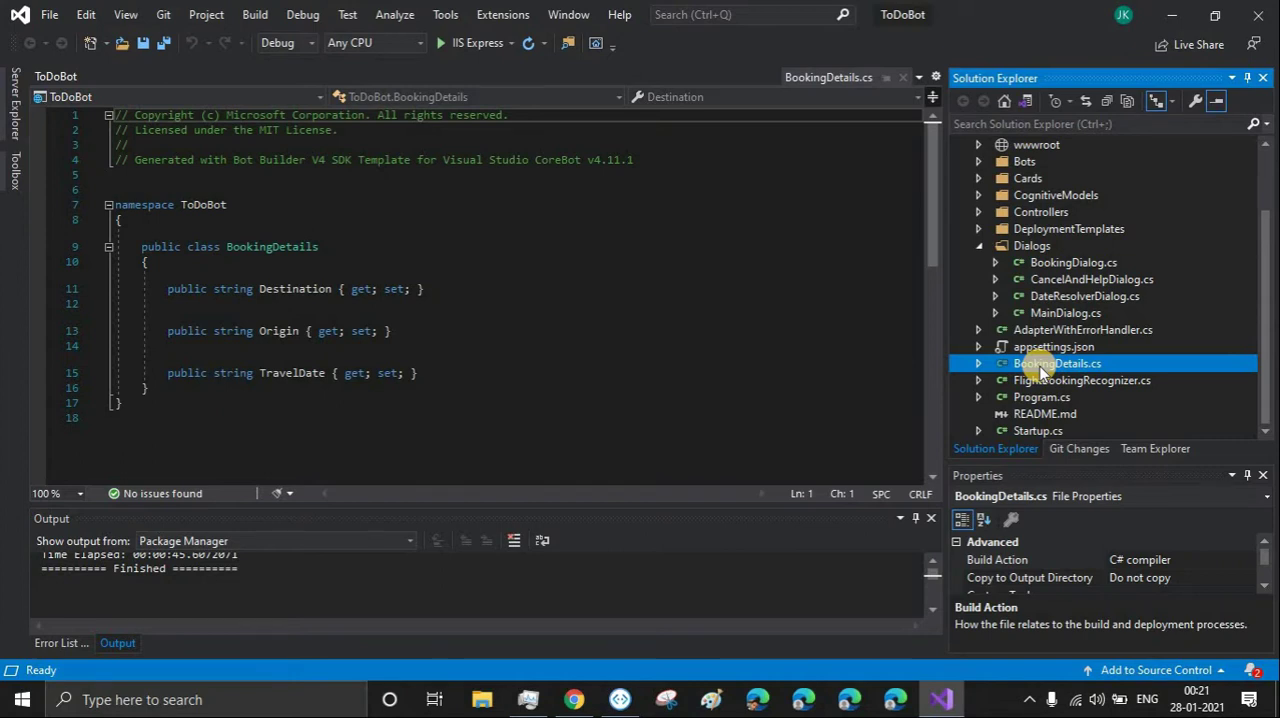
right_click(1056, 364)
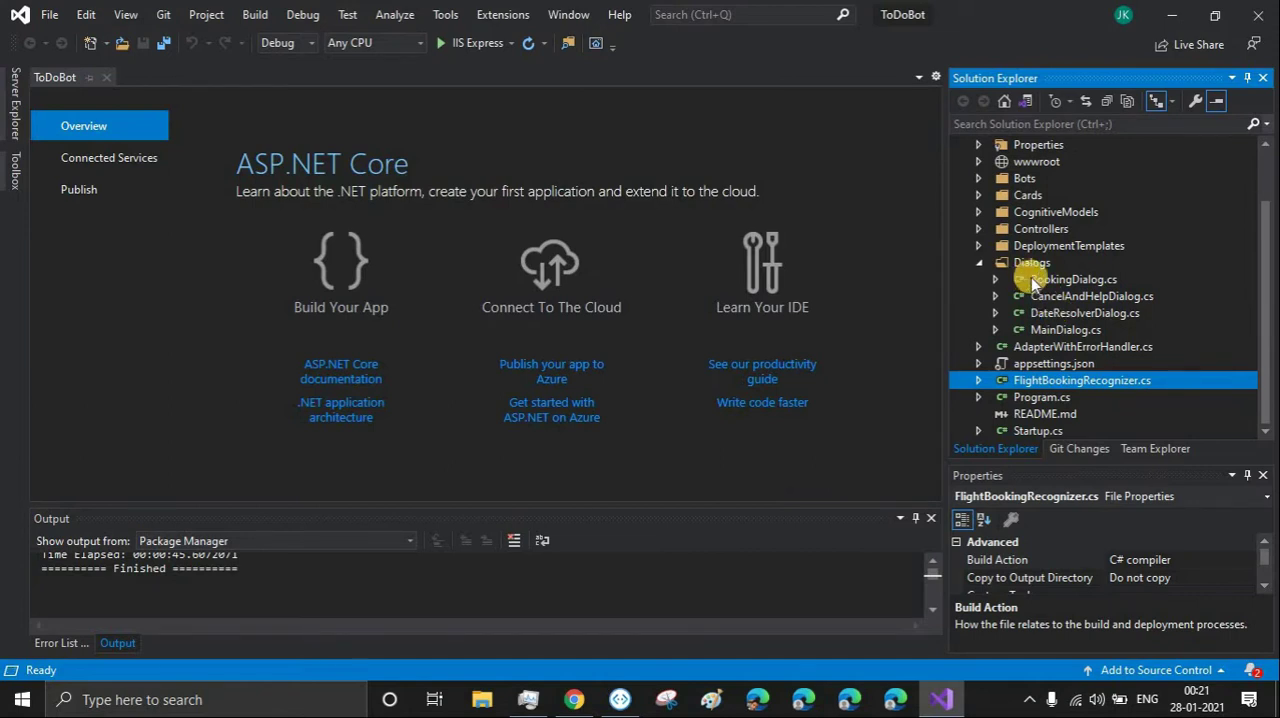
Review BookingDialog.cs and CancelAndHelpDialog.cs code in the editor.
click(1072, 280)
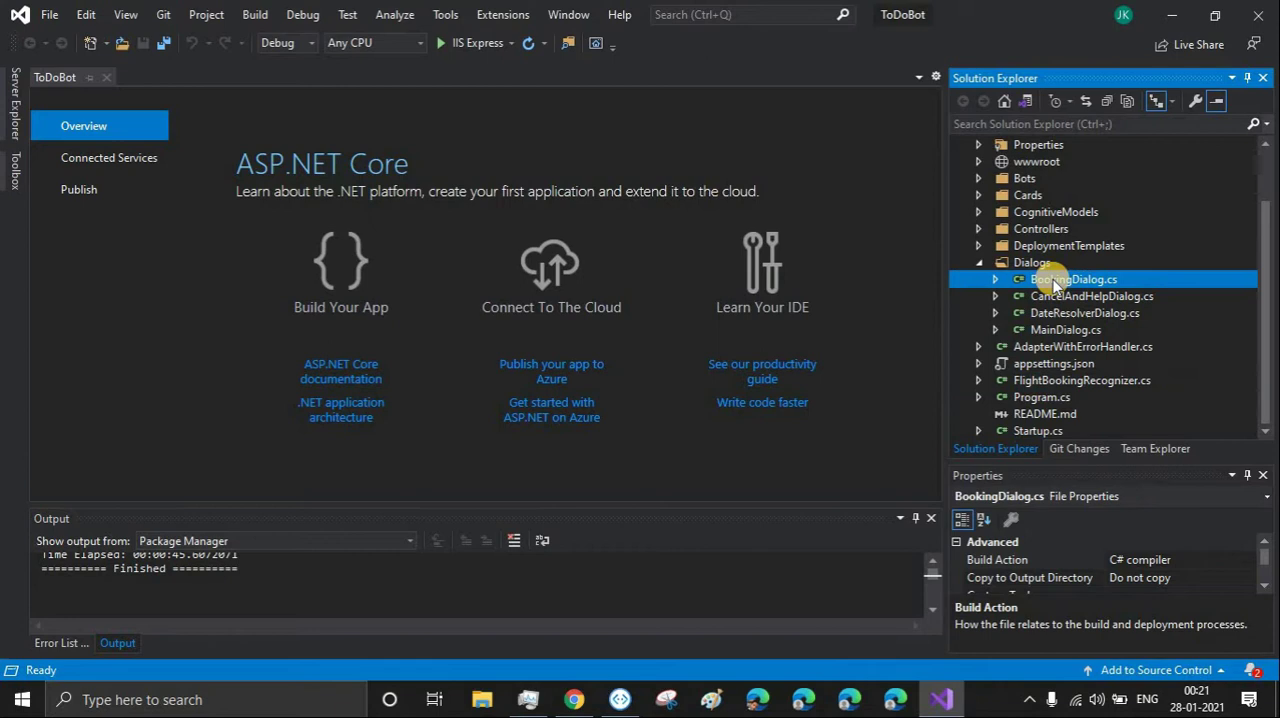
double_click(1072, 280)
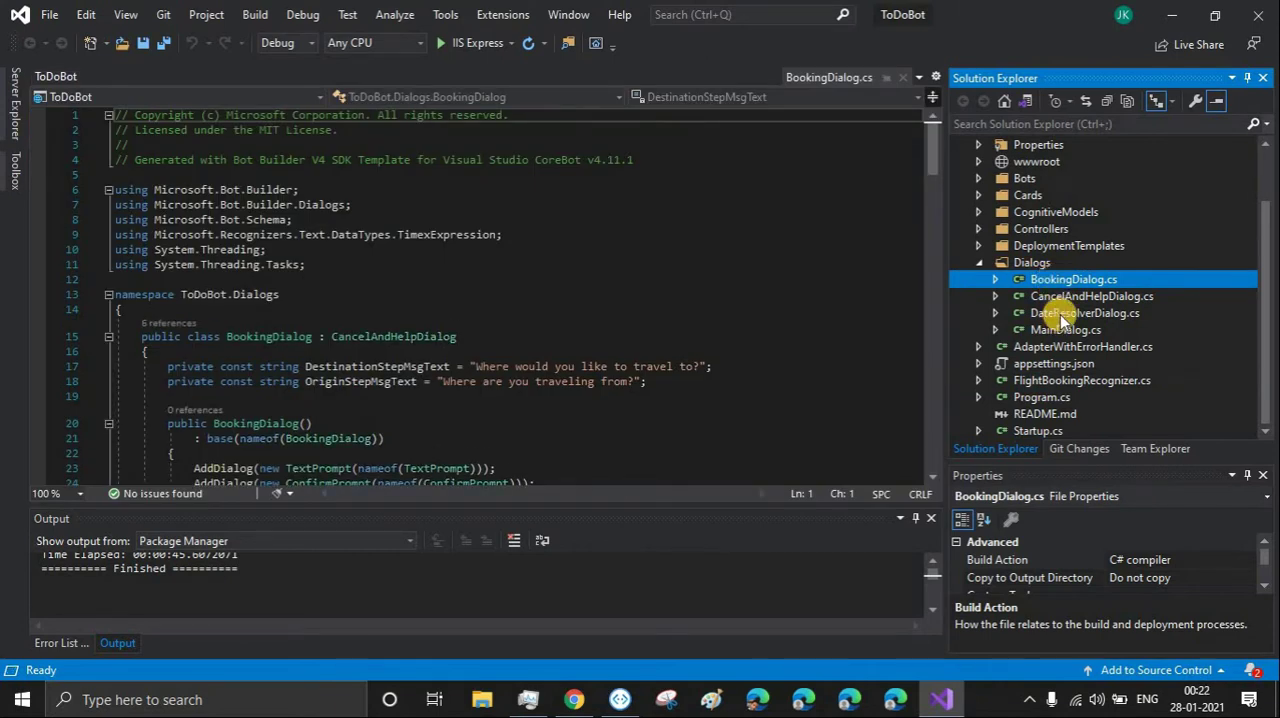
click(1084, 312)
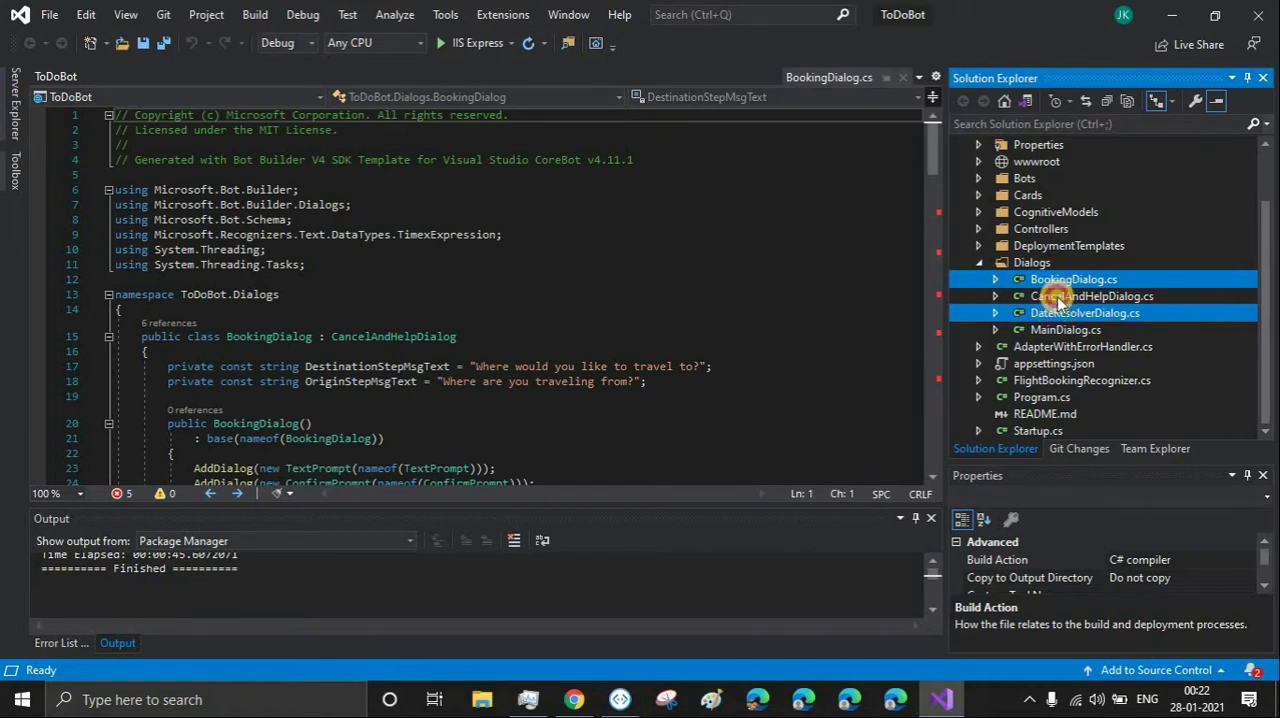
click(1092, 296)
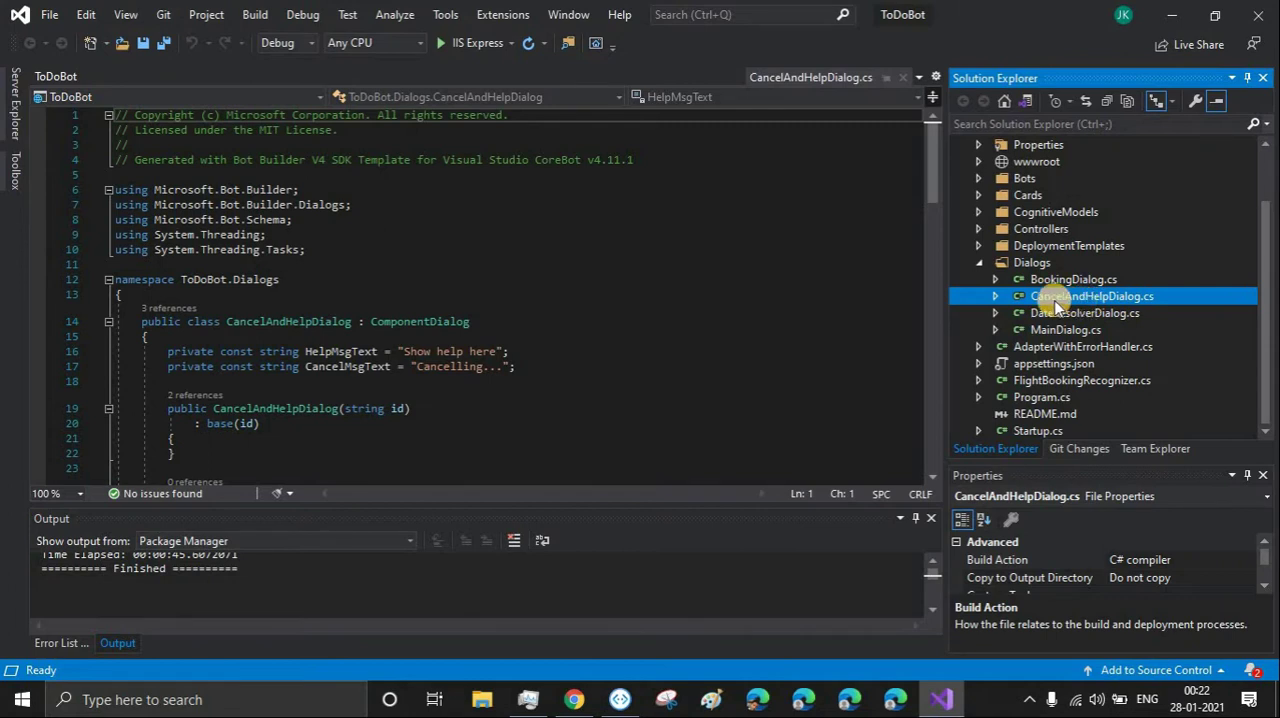
click(1072, 280)
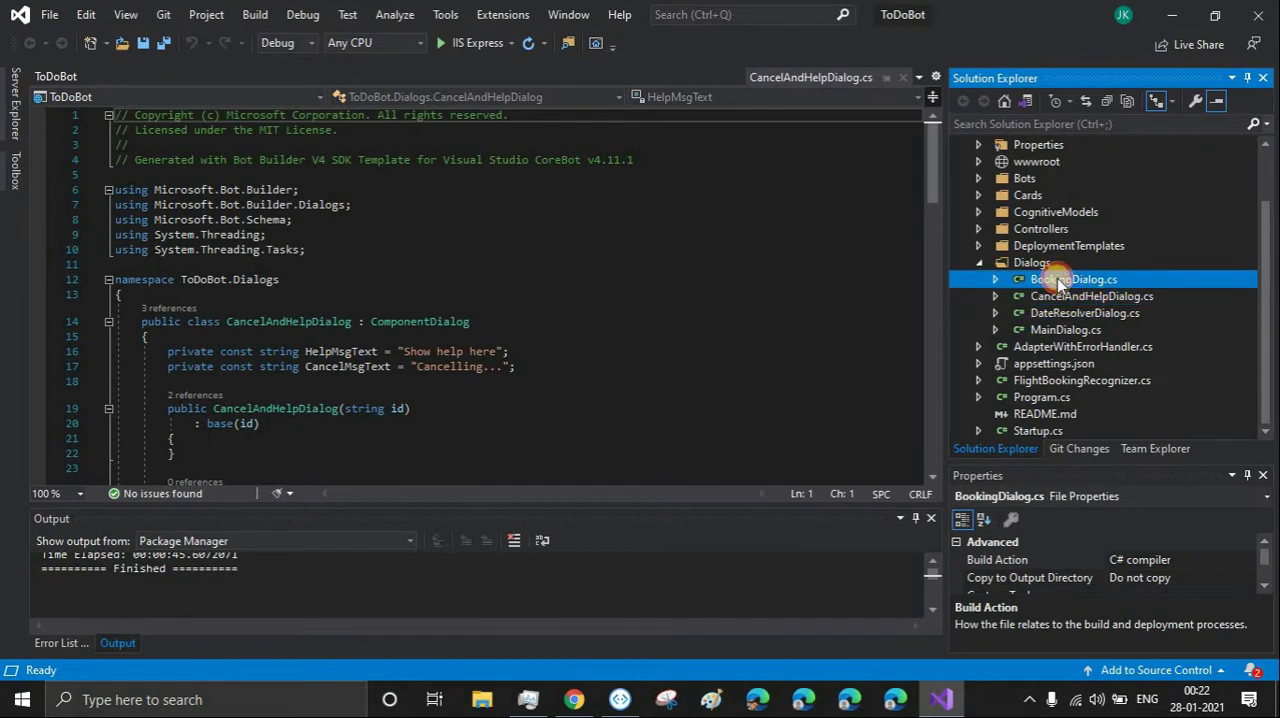
double_click(1072, 280)
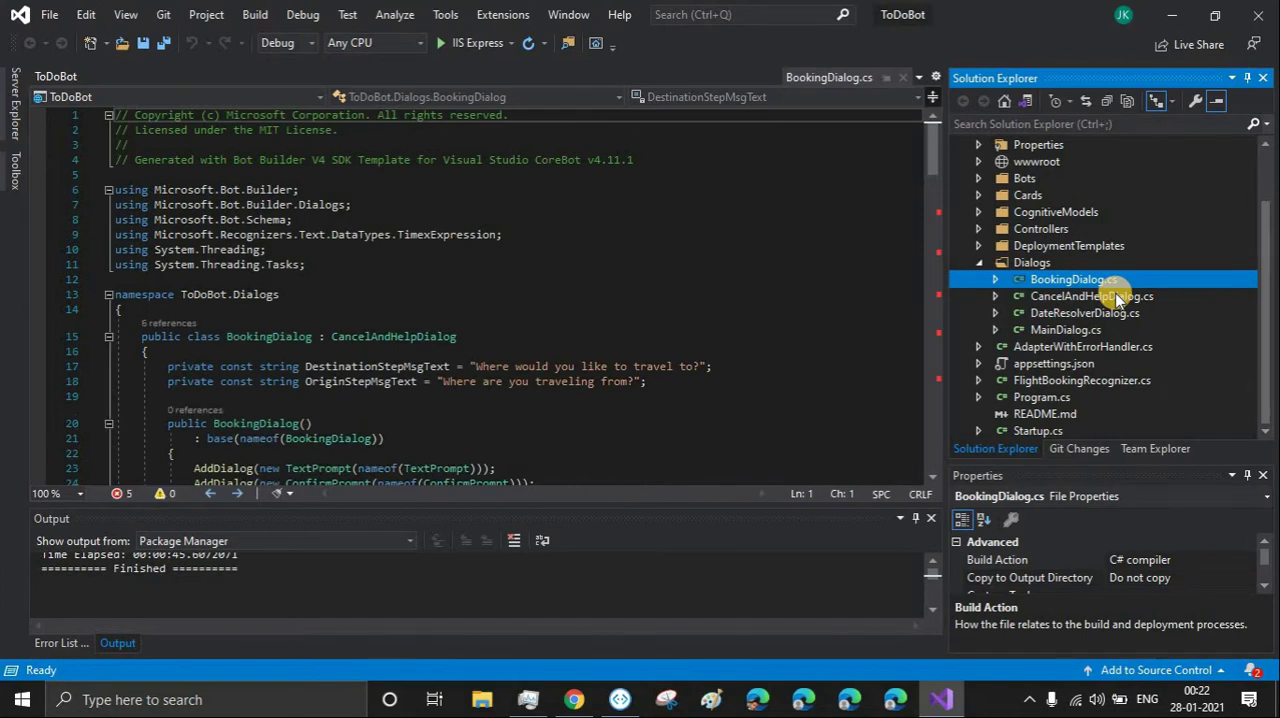
Delete BookingDialog.cs from the project and confirm.
right_click(1070, 280)
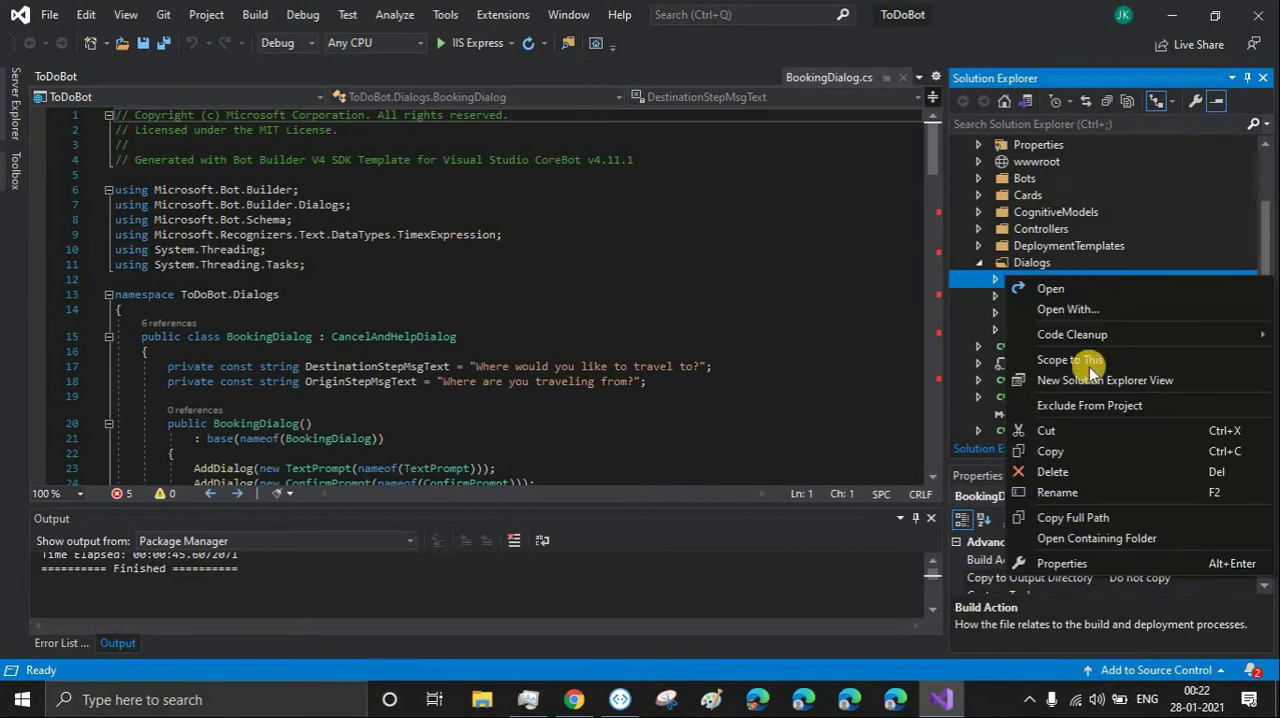
click(1052, 472)
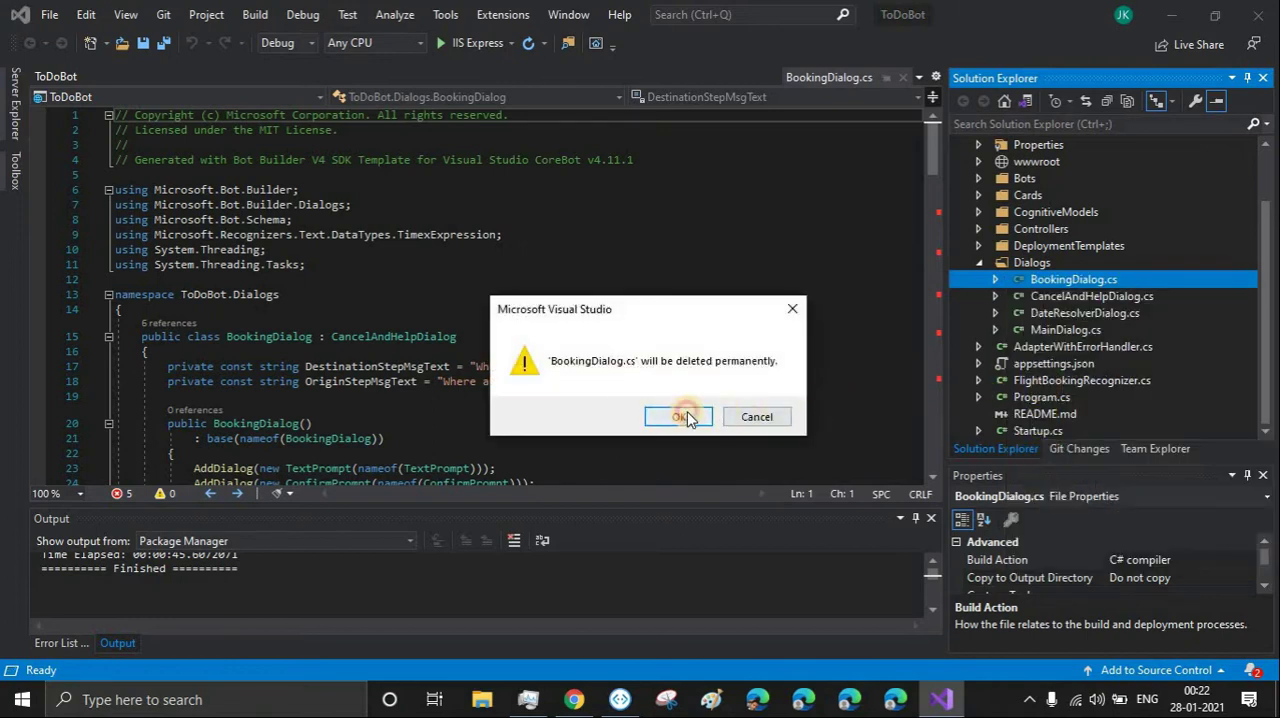
click(678, 416)
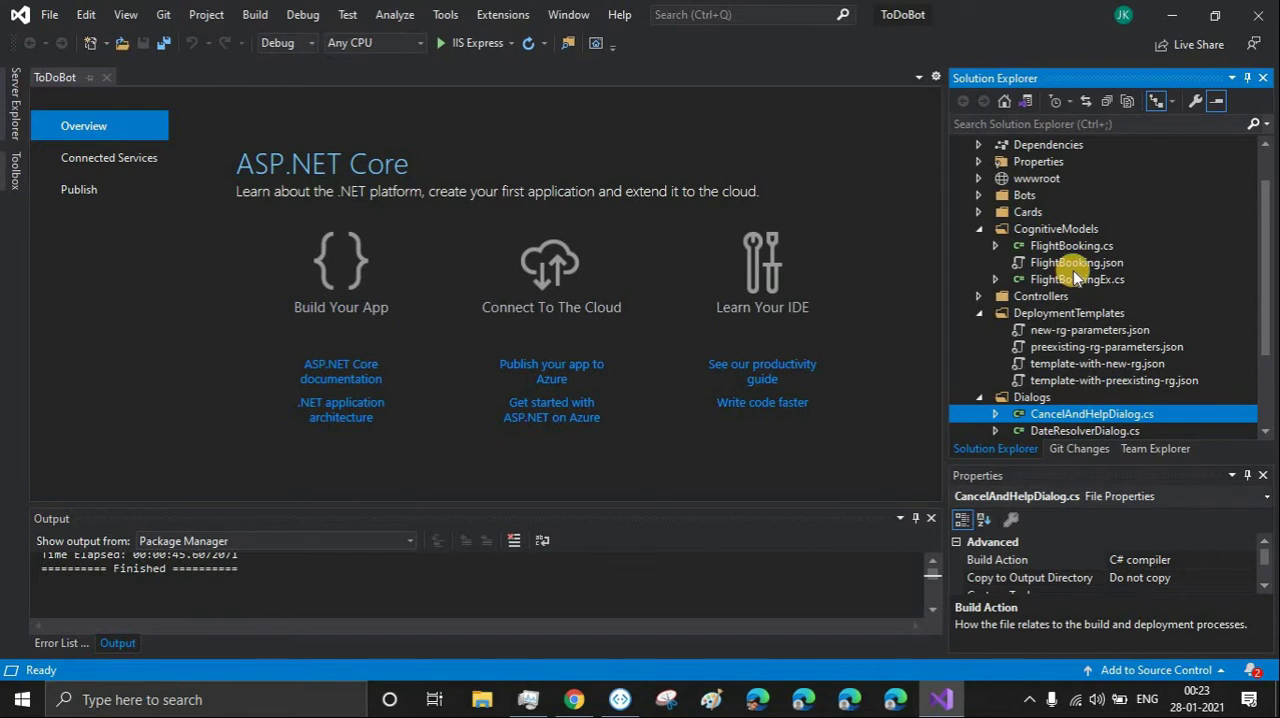
mouse_move(1068, 228)
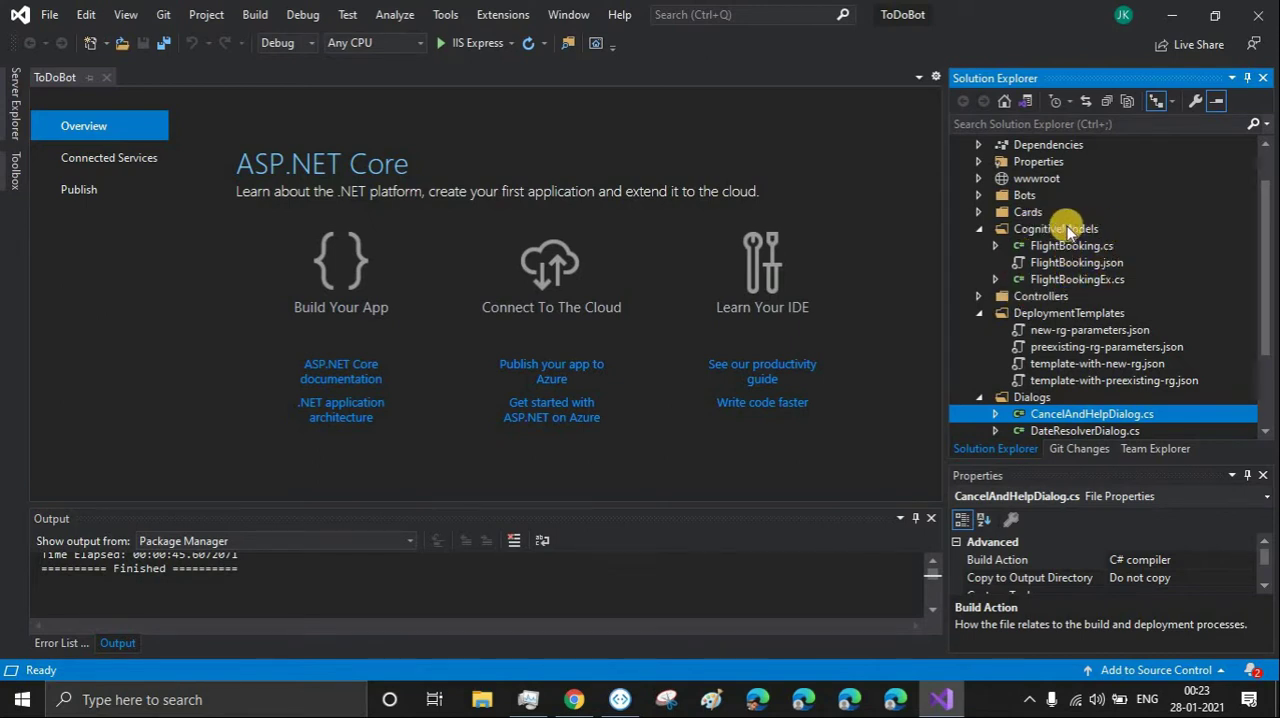
Delete the CognitiveModels folder and collapse the project tree.
click(1056, 228)
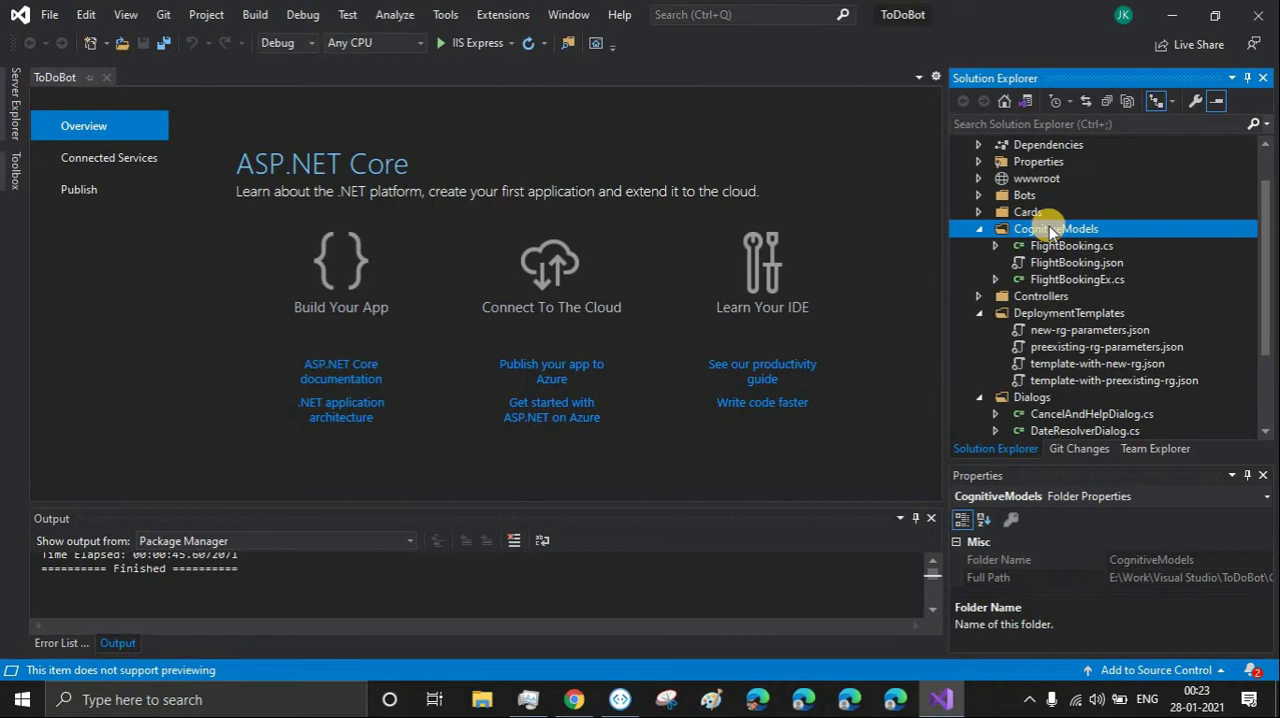
key(Delete)
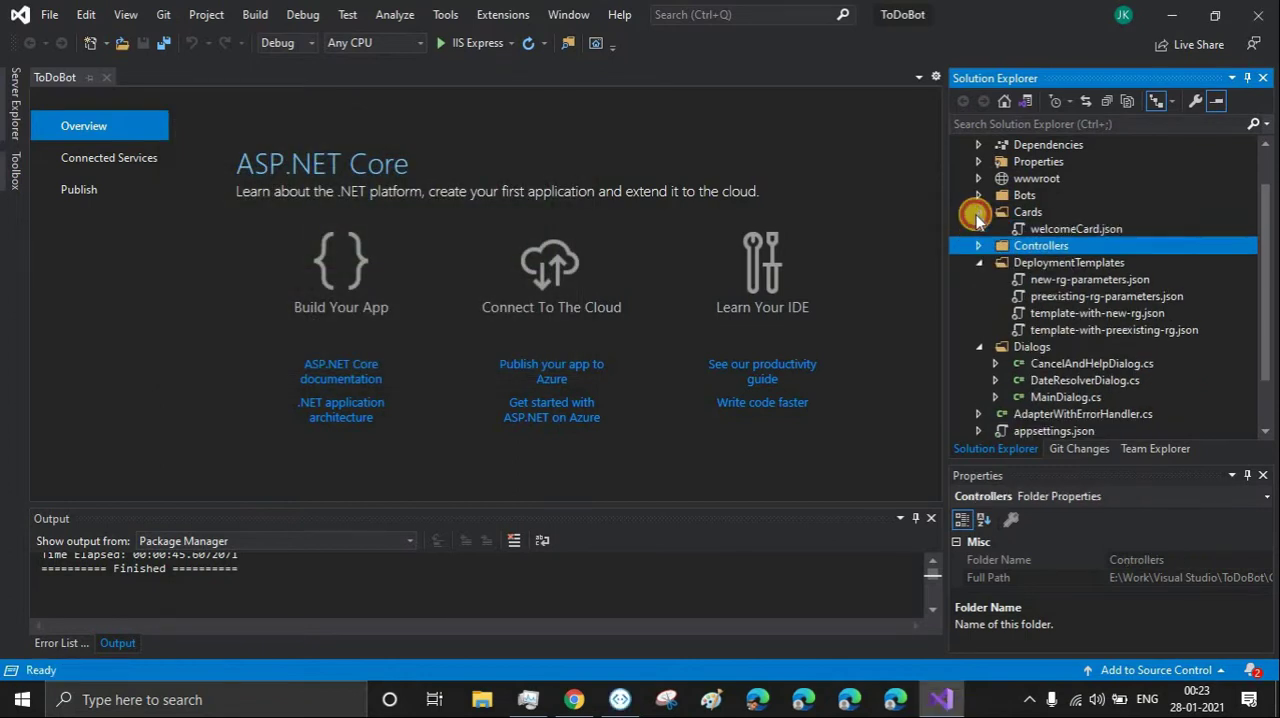
click(980, 196)
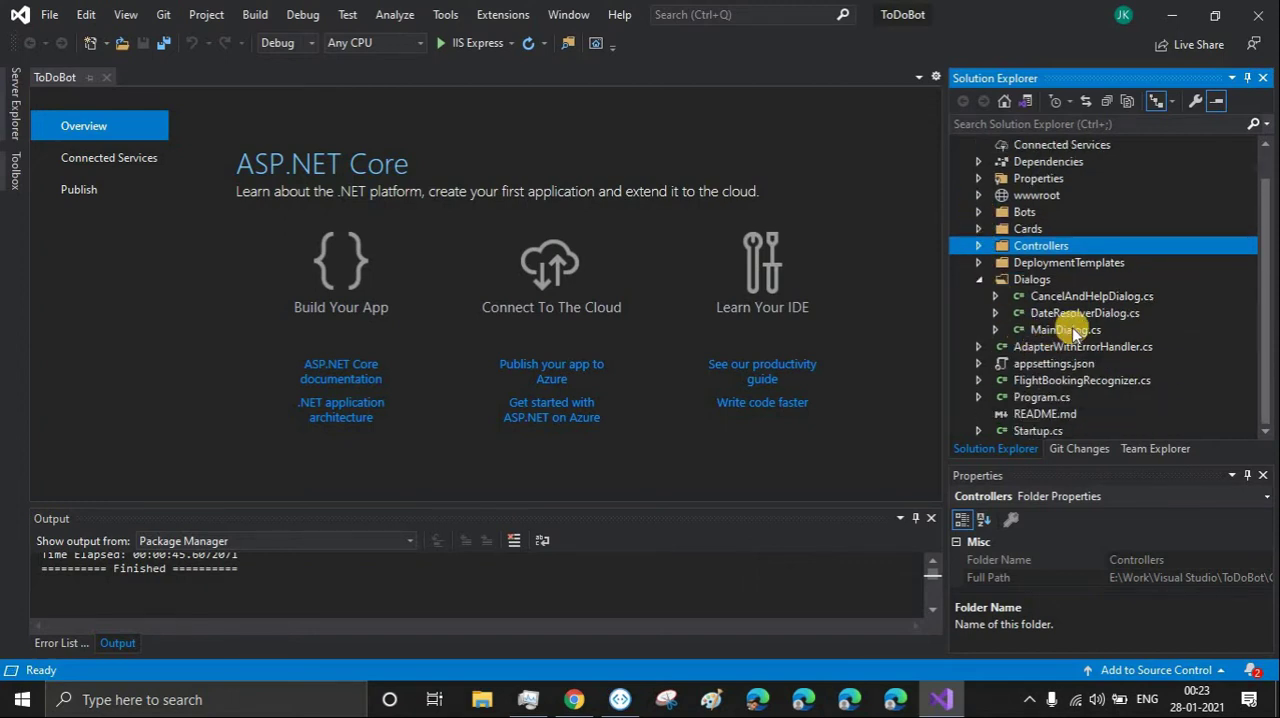
In MainDialog.cs remove the AddDialog(bookingDialog) line and the IntroStepAsync/ActStepAsync booking code.
double_click(1064, 328)
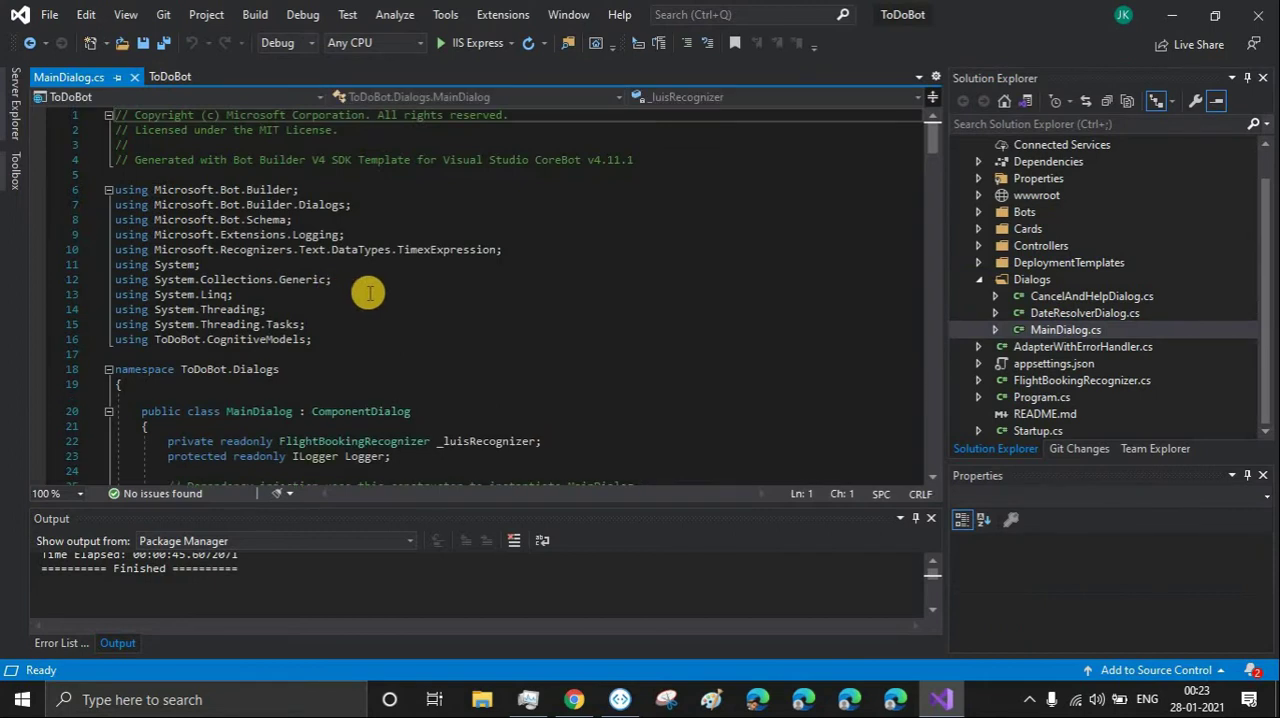
scroll(down, 3)
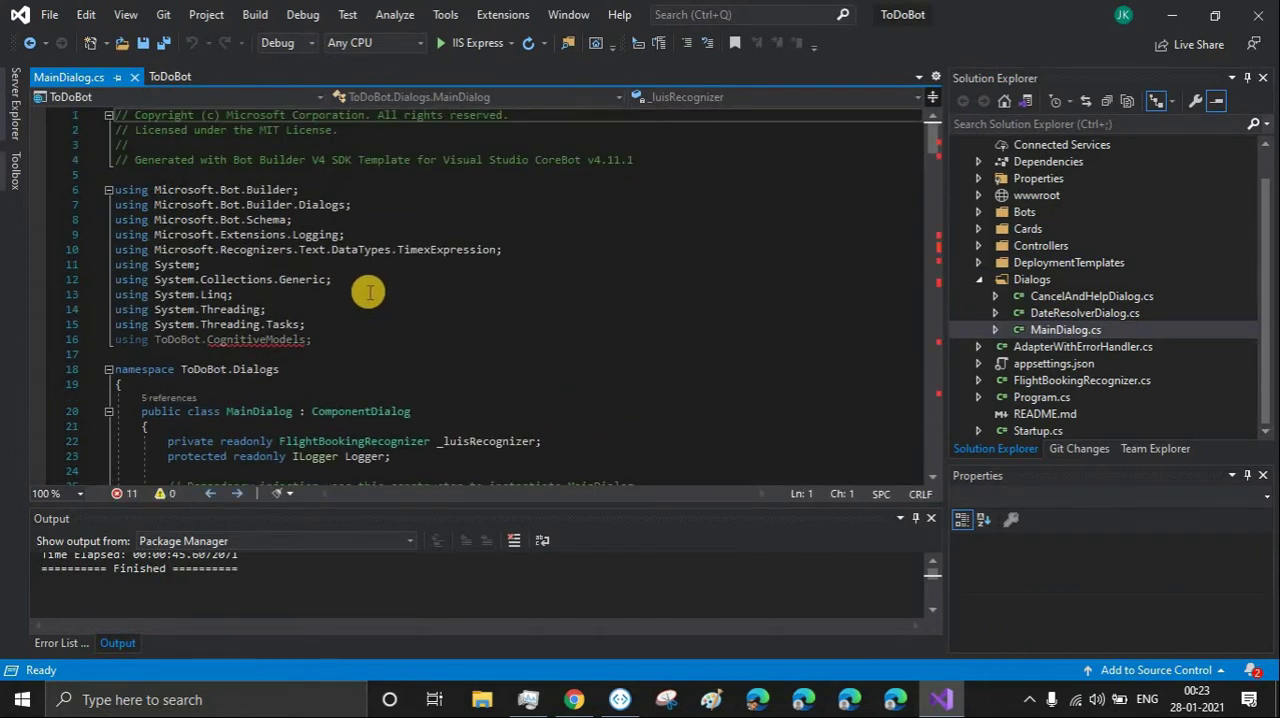
mouse_move(320, 336)
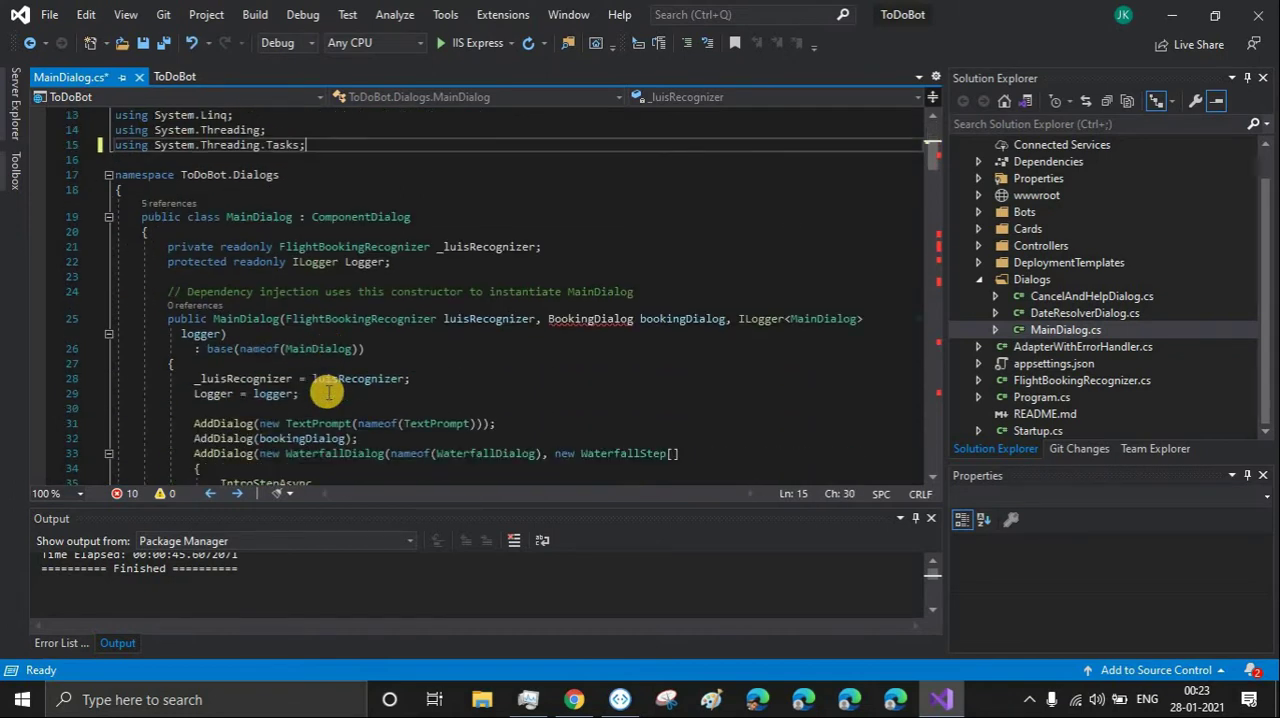
mouse_move(544, 318)
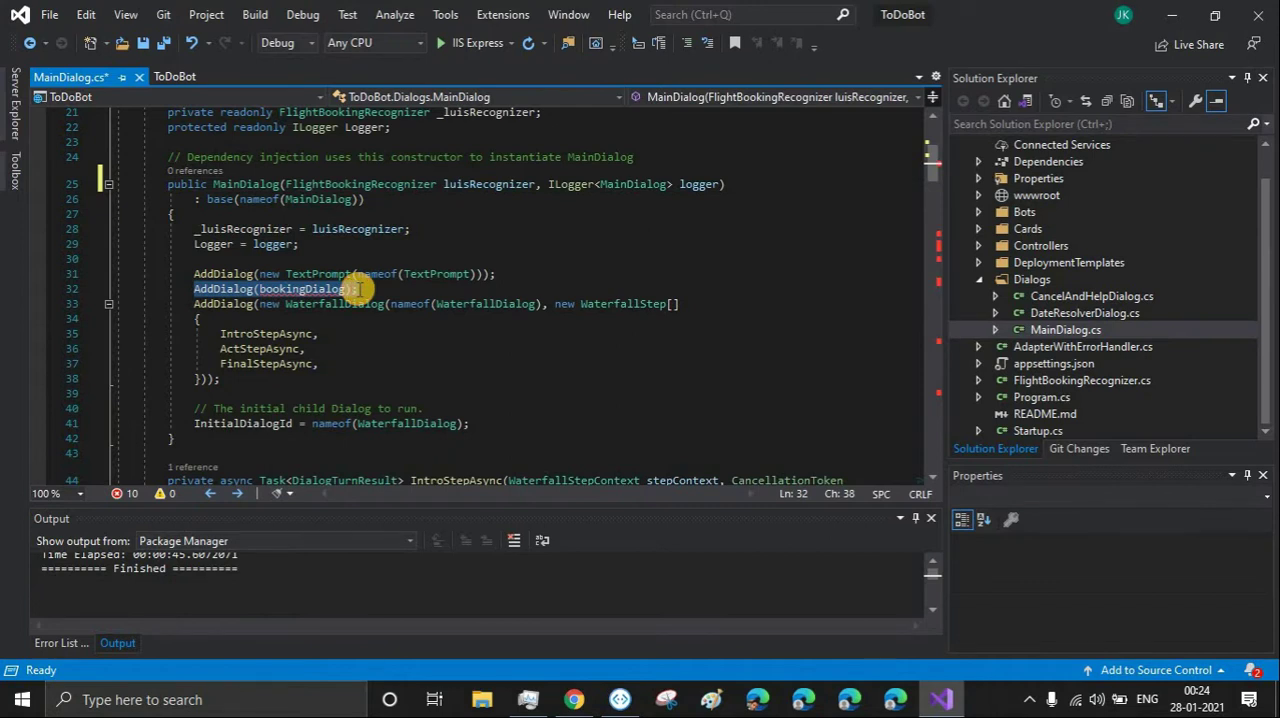
key(Delete)
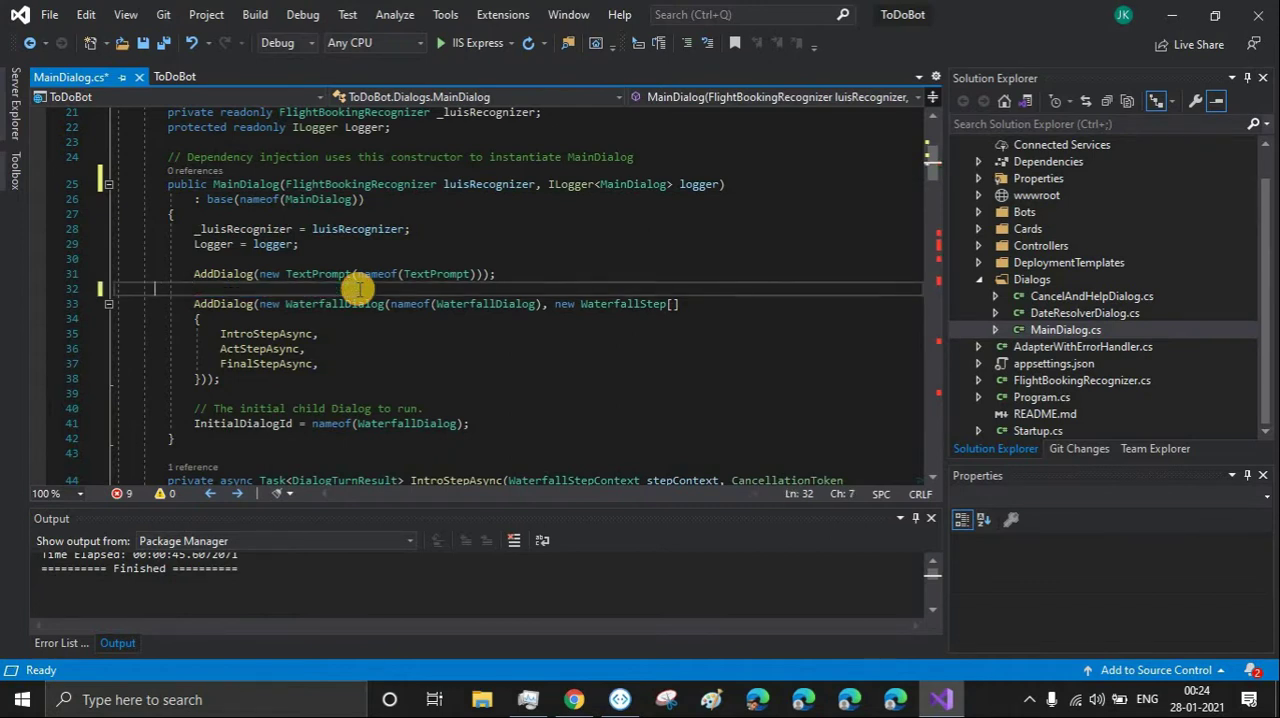
key(Backspace)
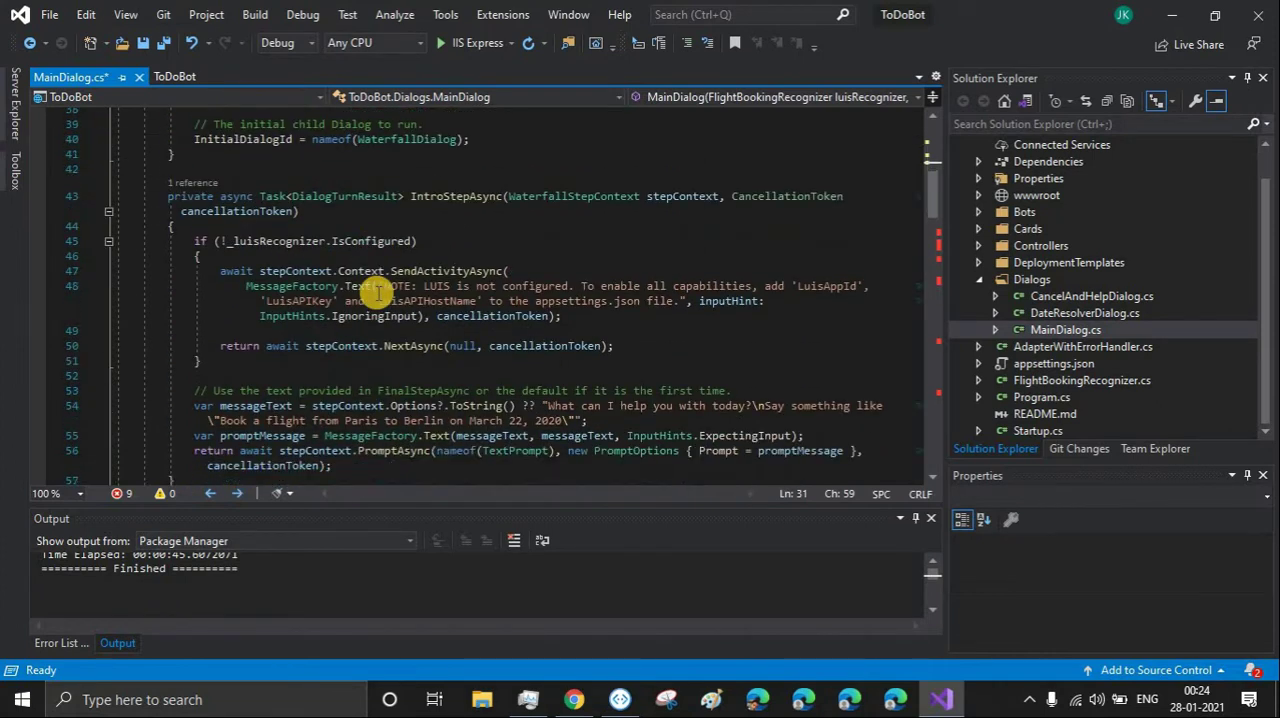
scroll(down, 3)
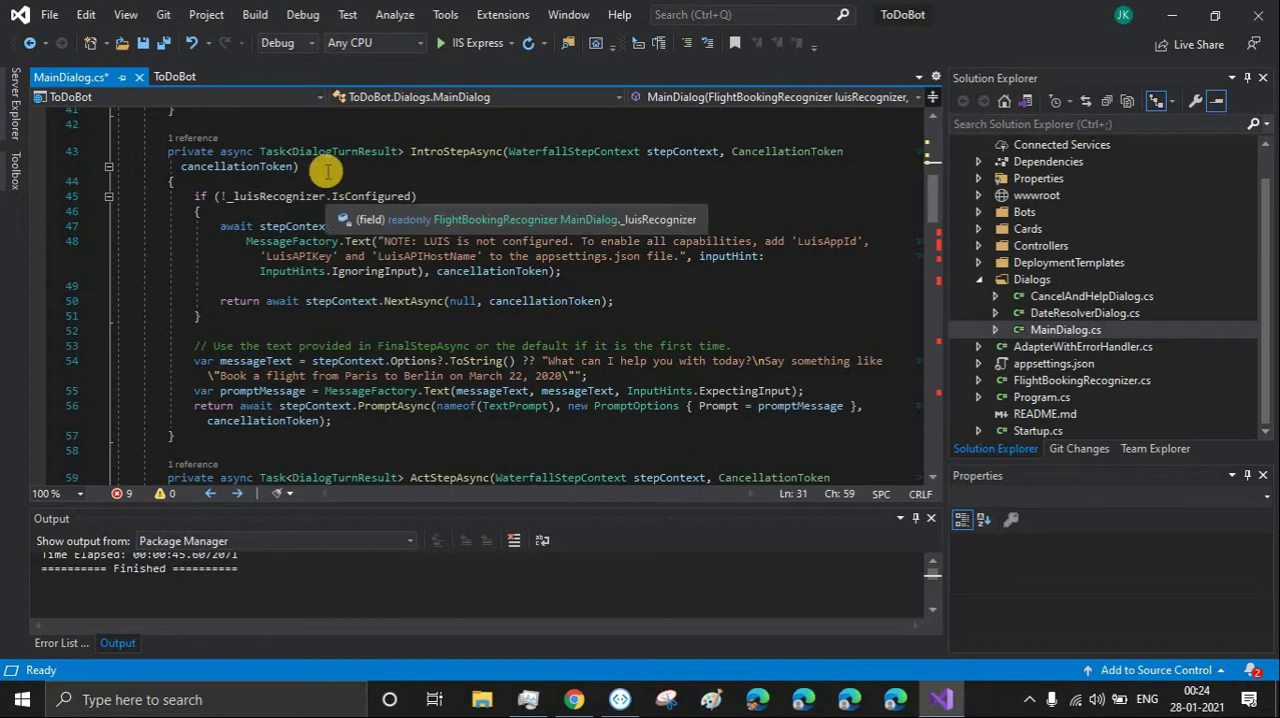
scroll(down, 3)
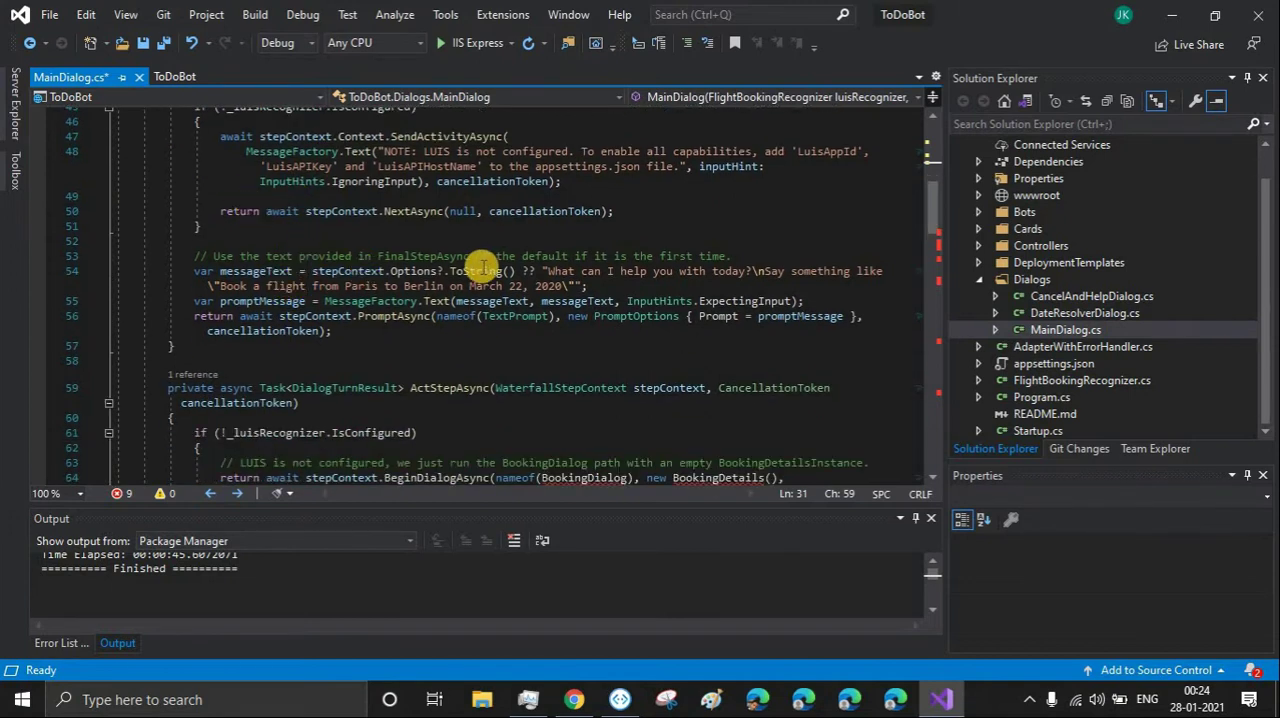
mouse_move(456, 244)
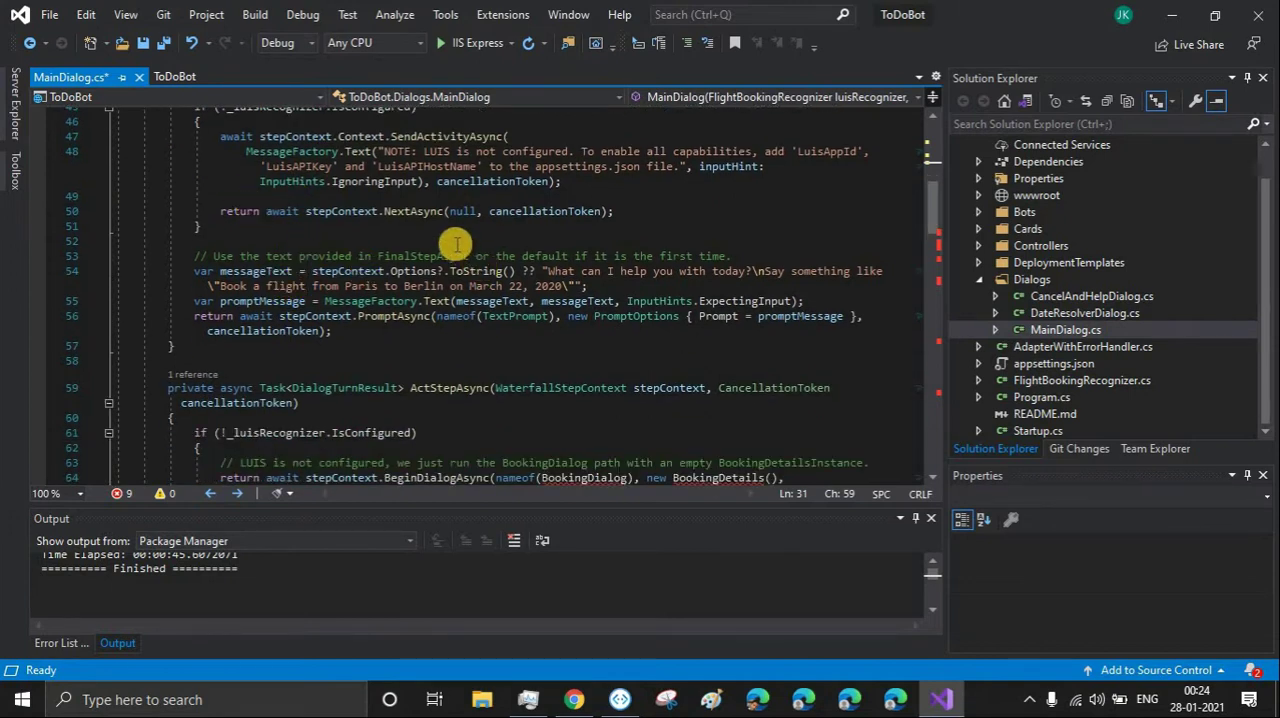
scroll(down, 3)
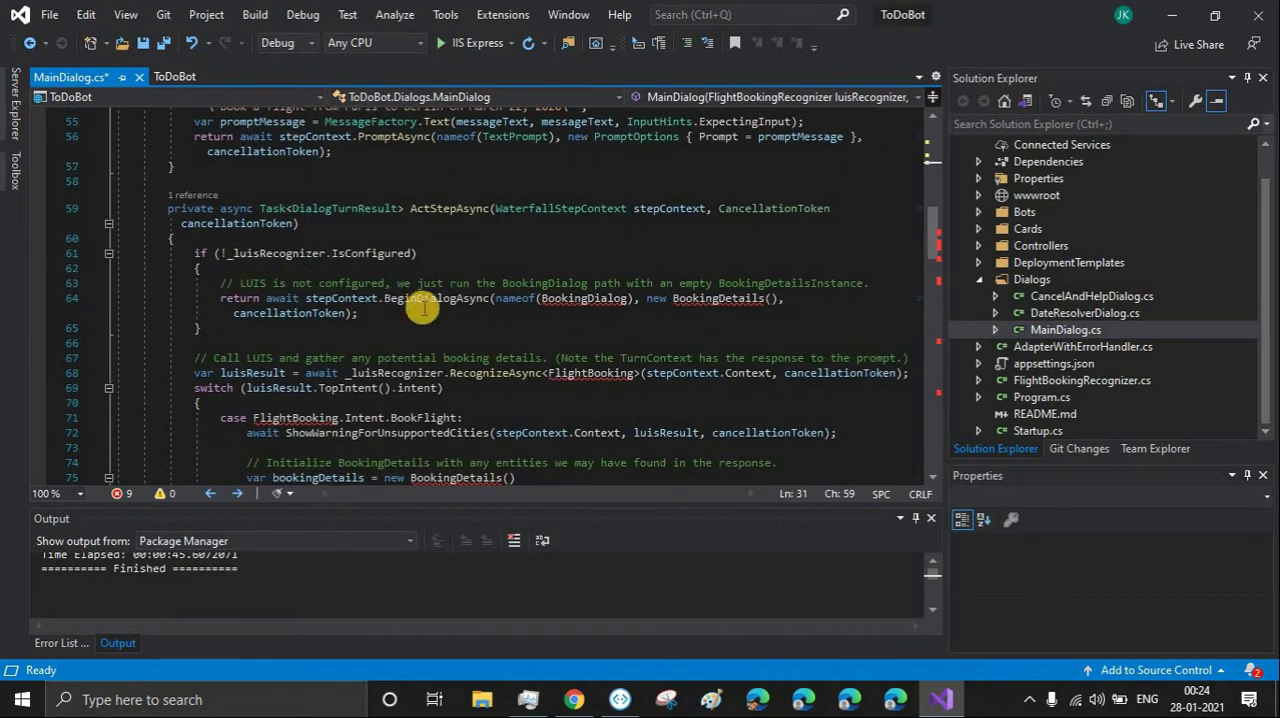
mouse_move(488, 298)
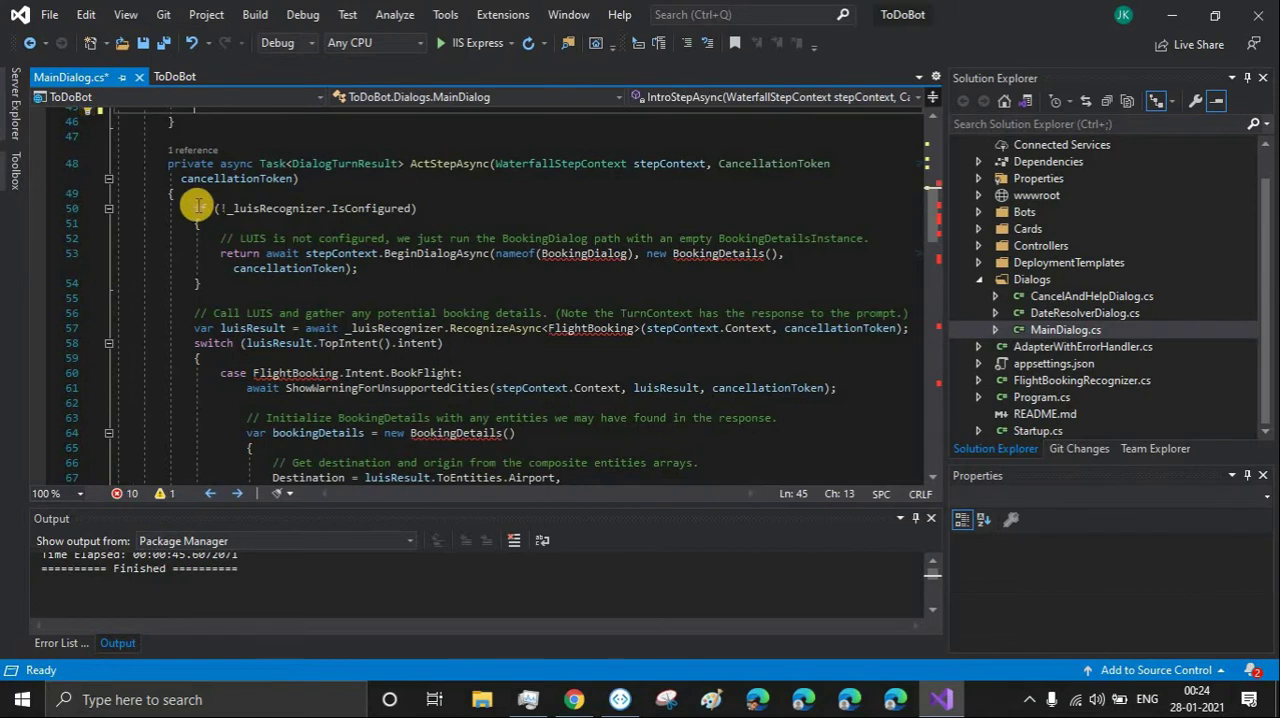
Strip FinalStepAsync down to the restart prompt, removing the booking confirmation code and comments.
scroll(down, 3)
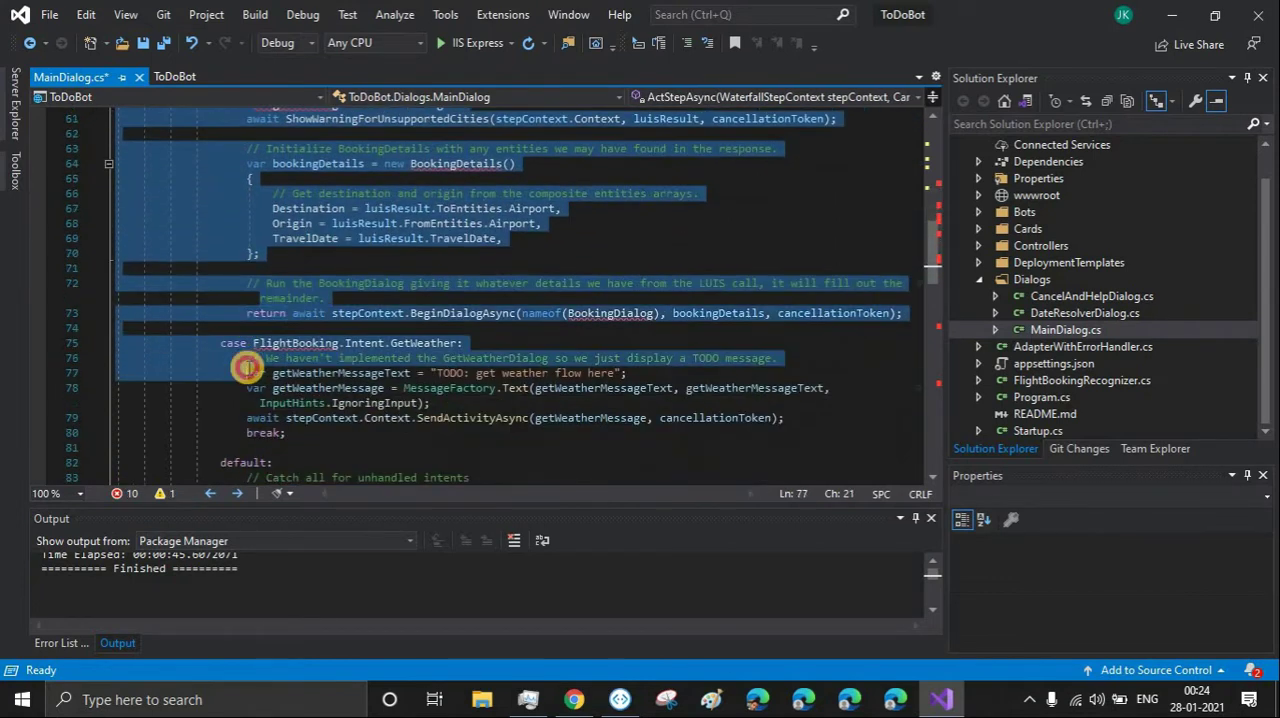
scroll(down, 3)
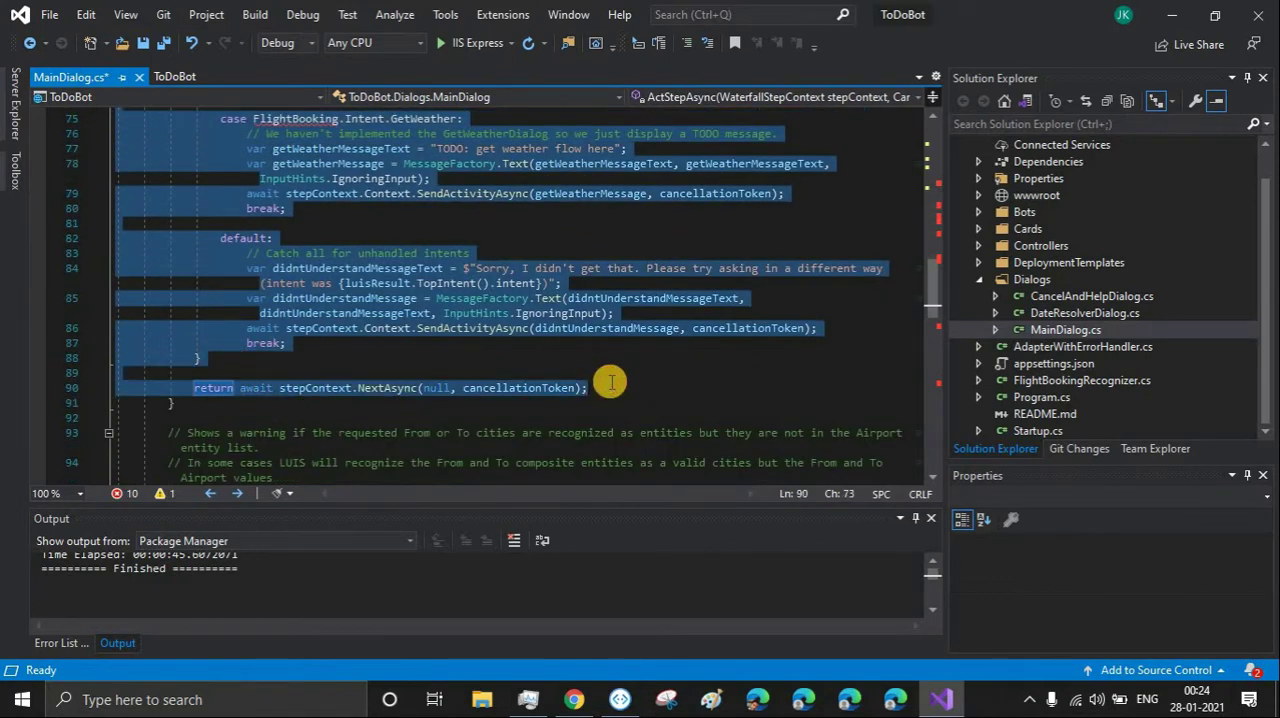
scroll(down, 3)
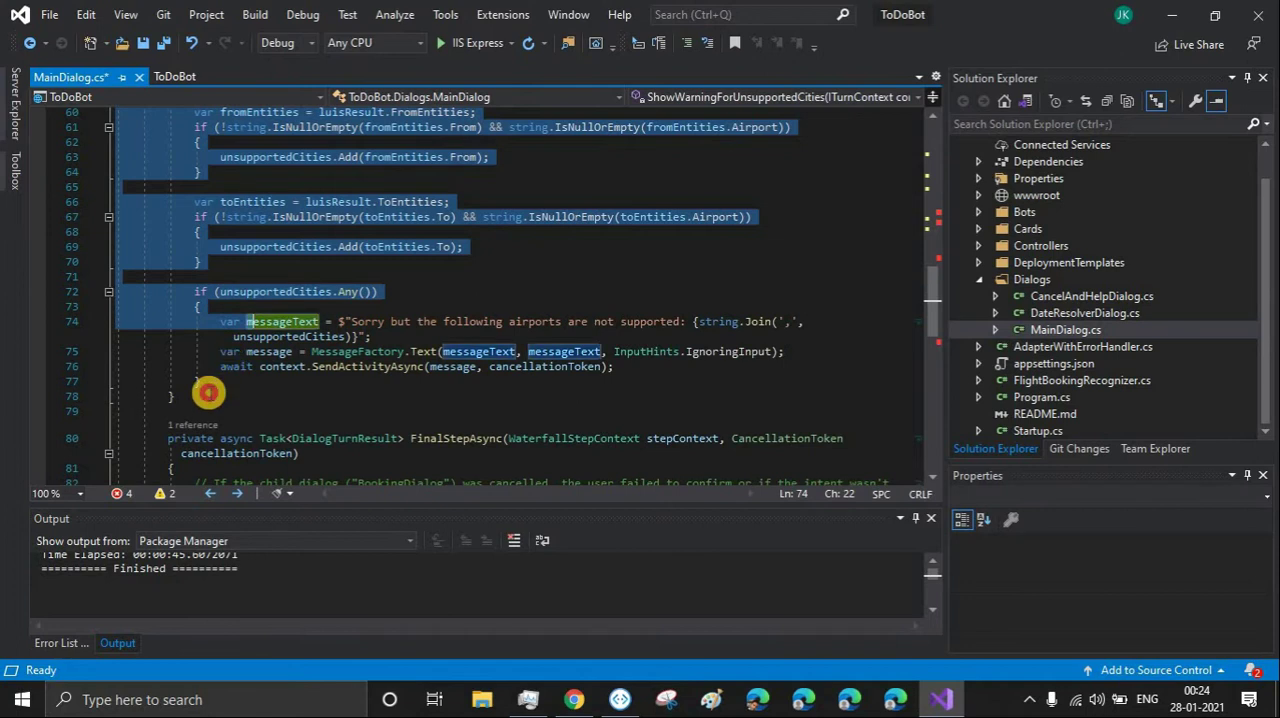
click(204, 398)
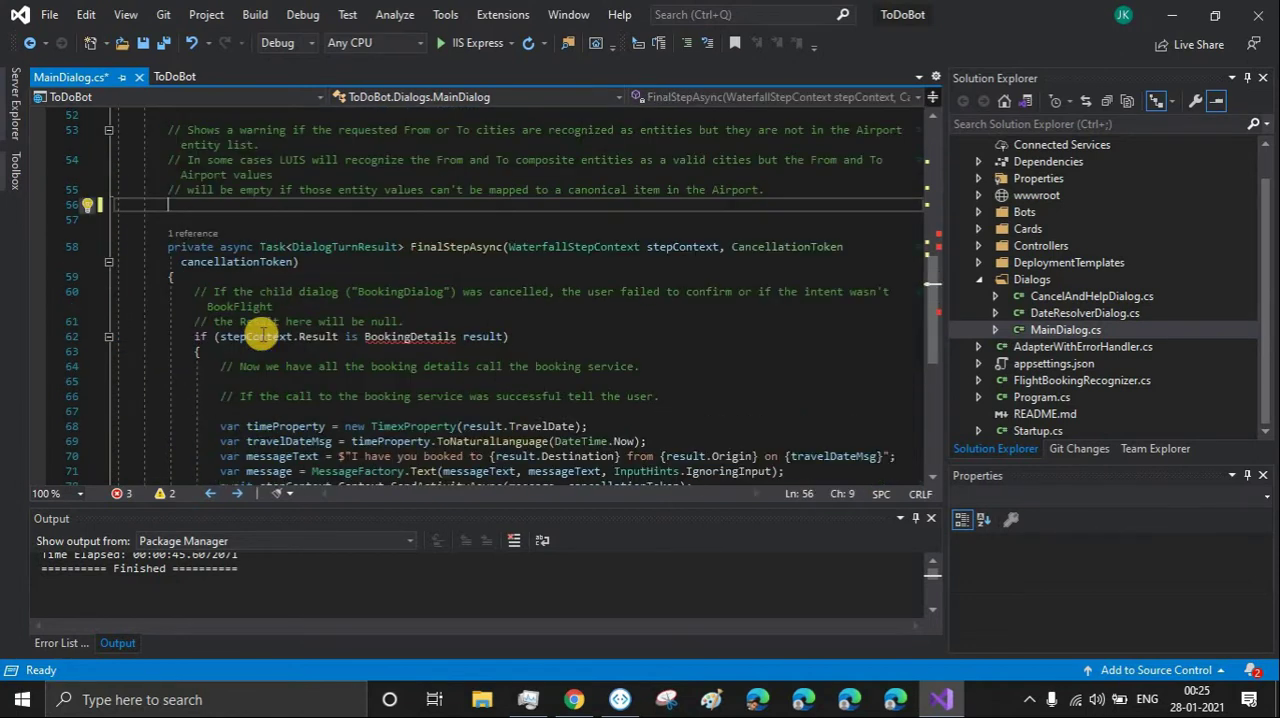
scroll(down, 3)
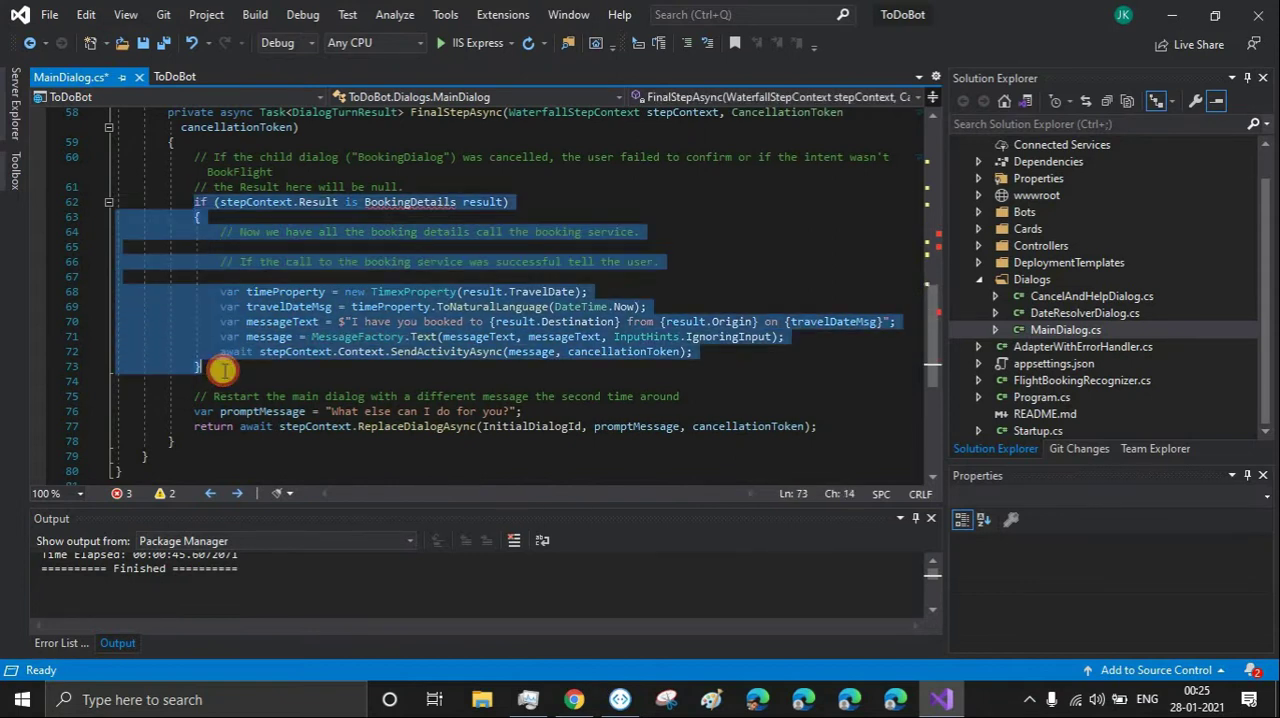
key(Delete)
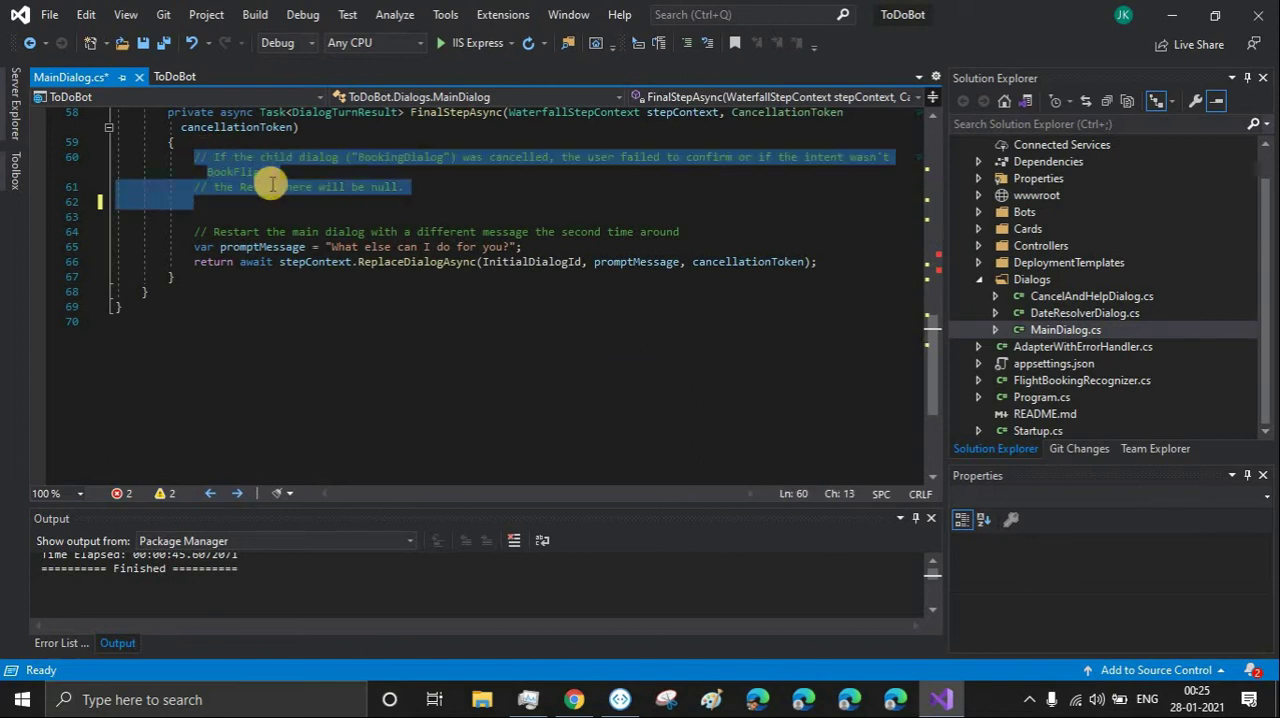
key(Delete)
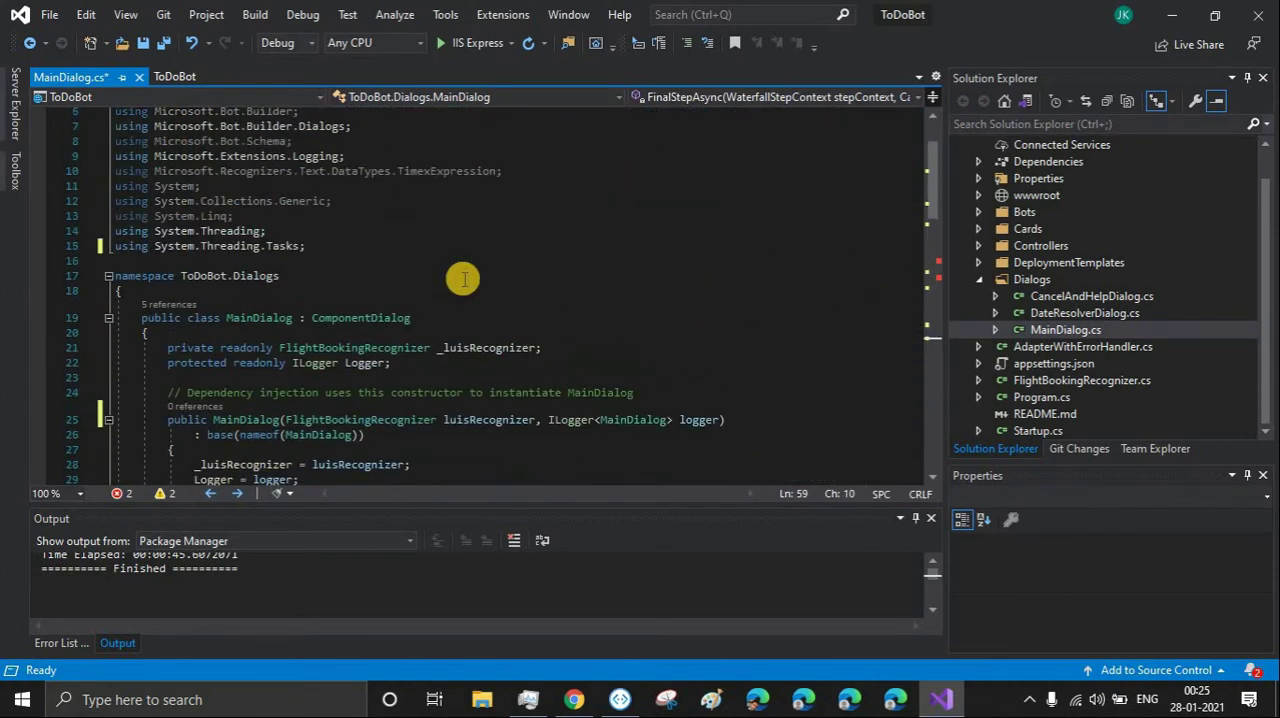
Add return null; to the empty IntroStepAsync and ActStepAsync bodies and save MainDialog.cs.
scroll(down, 3)
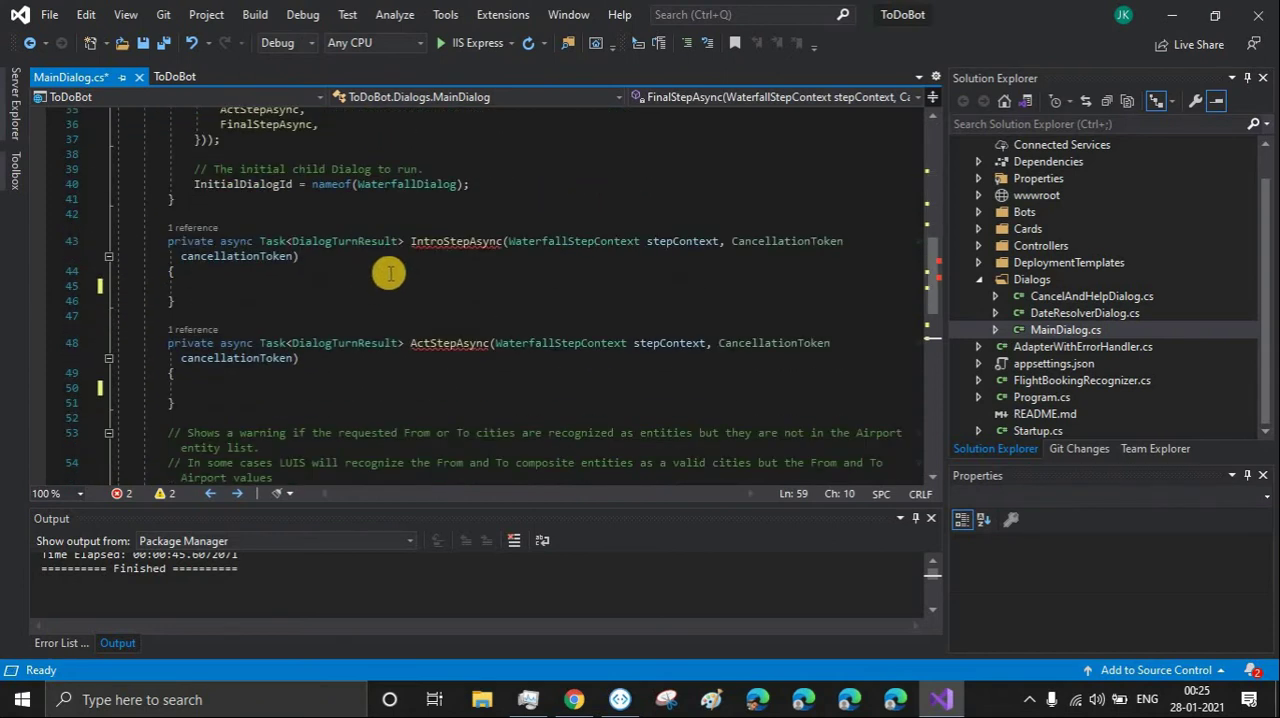
click(338, 286)
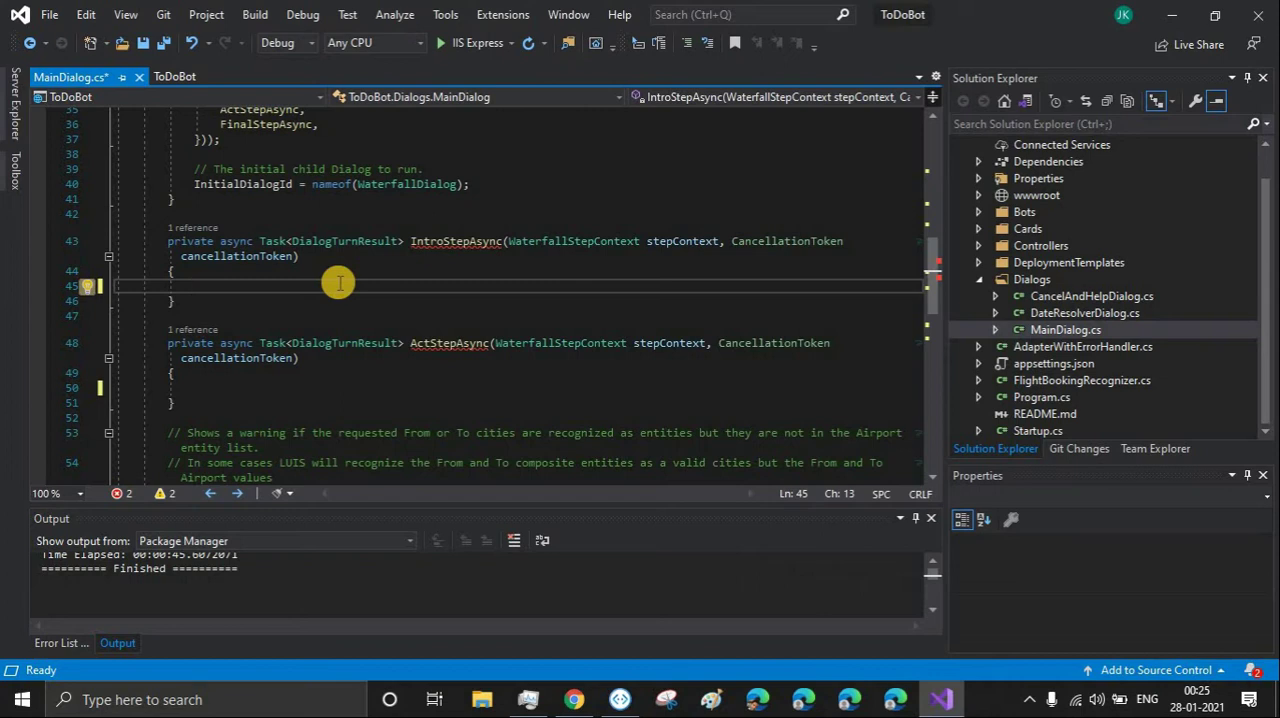
text(retur)
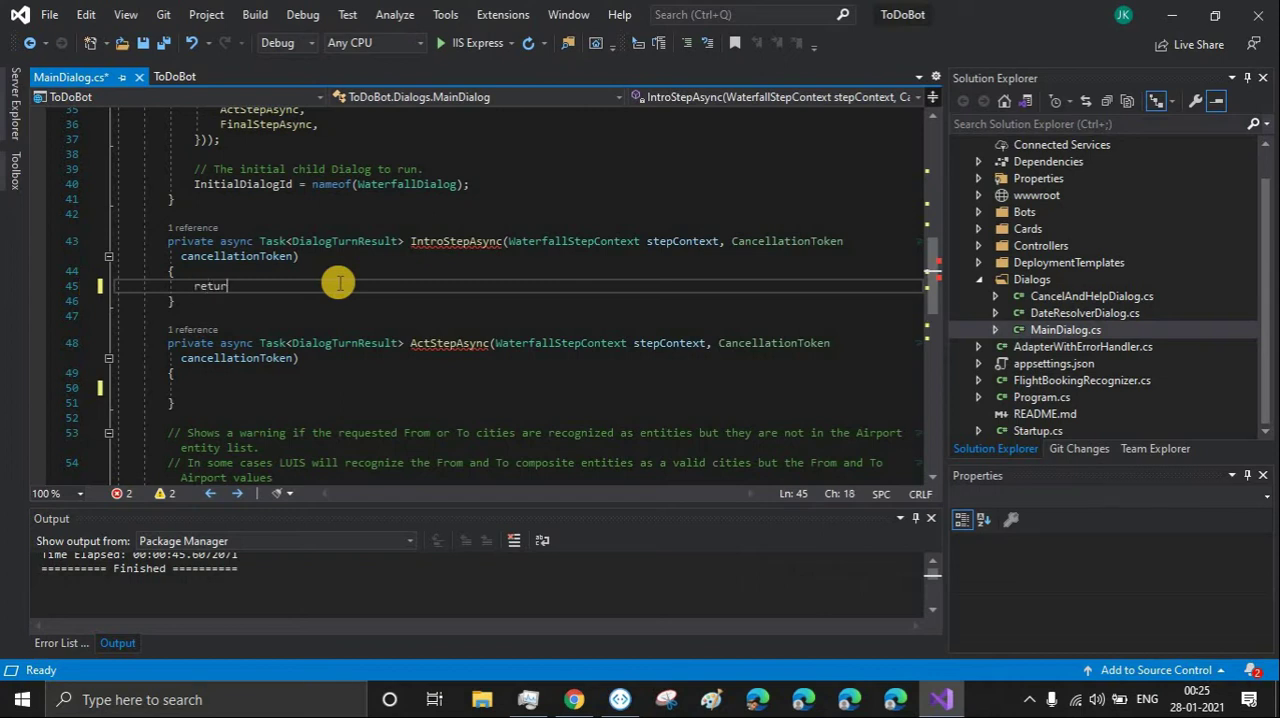
text(null;)
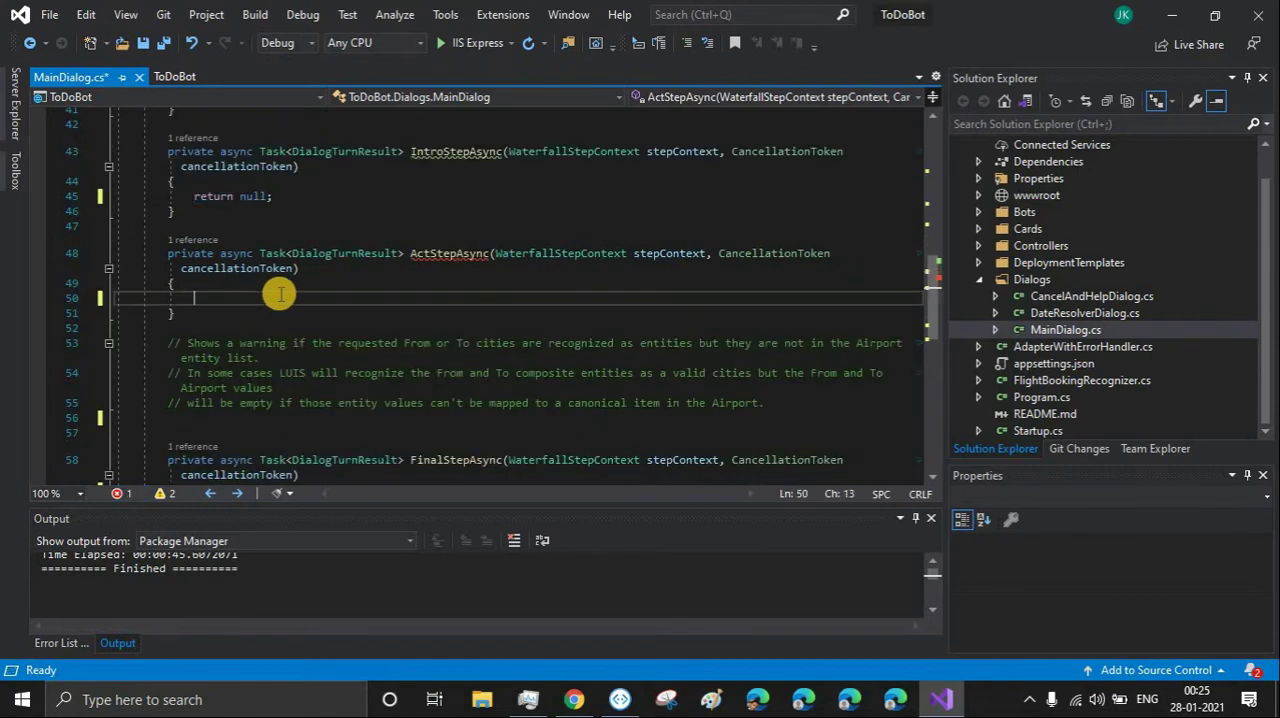
text(return)
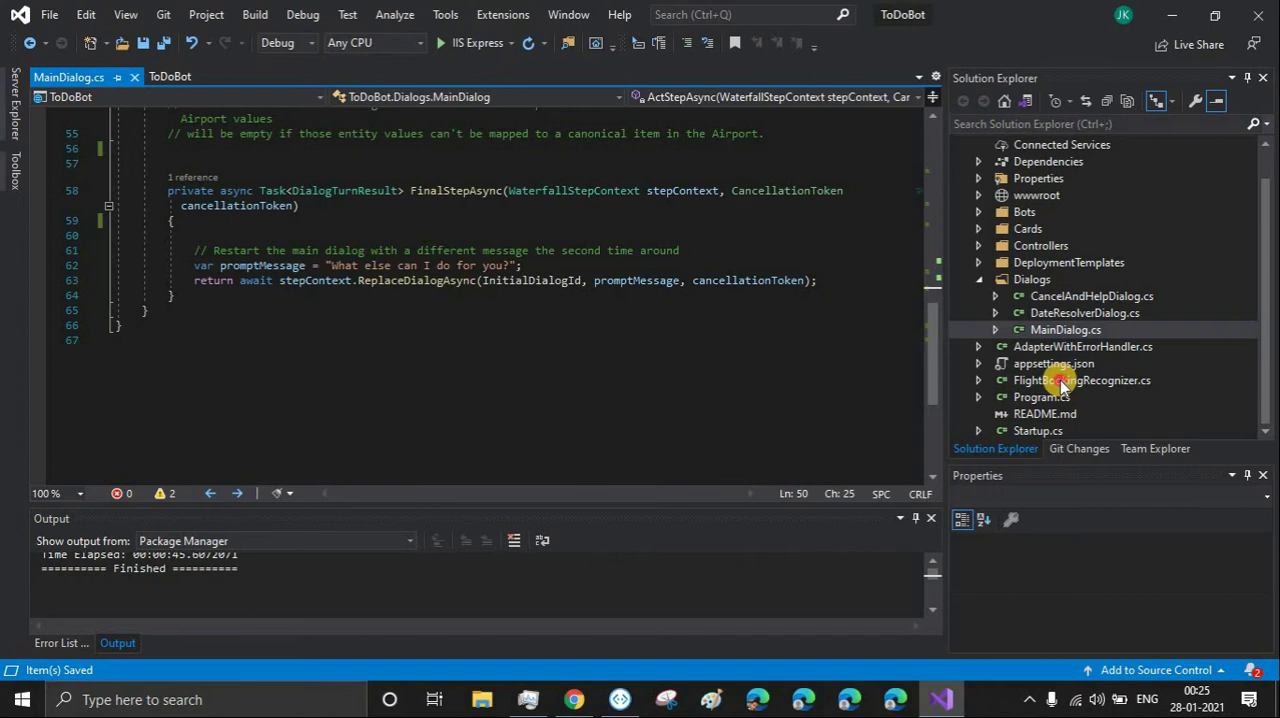
Review the FlightBookingRecognizer.cs source code.
double_click(1082, 380)
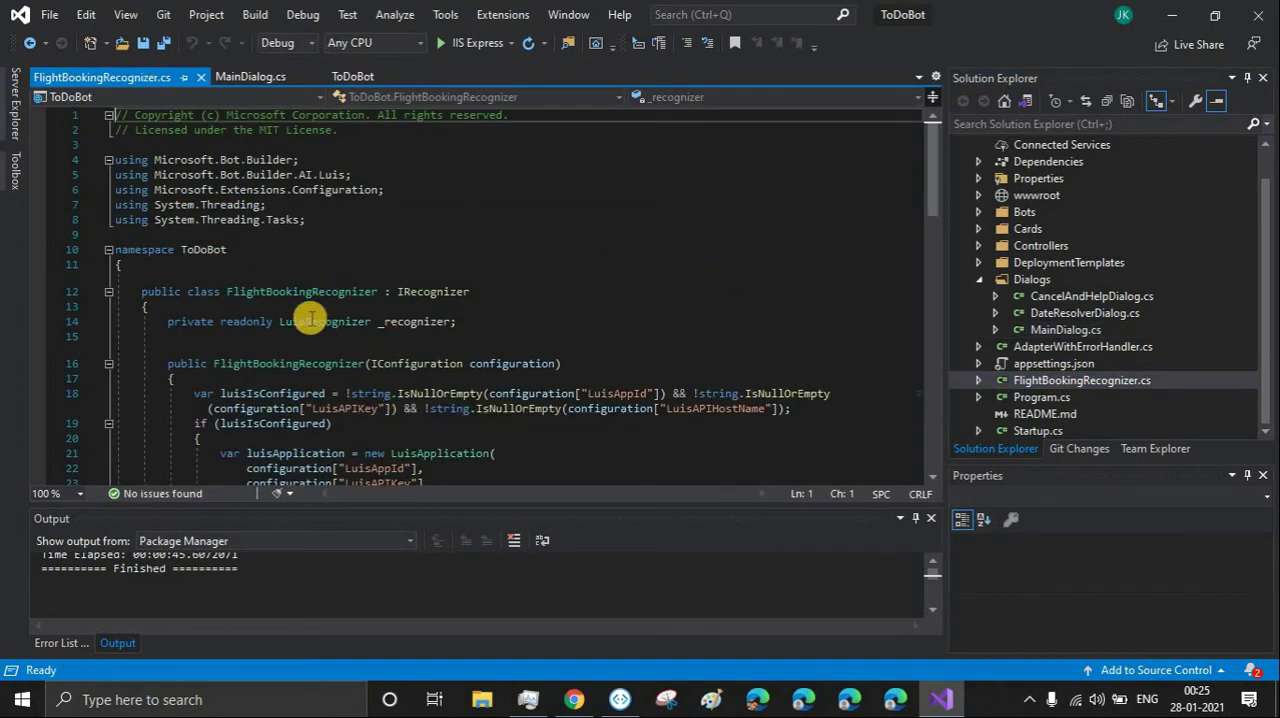
scroll(down, 3)
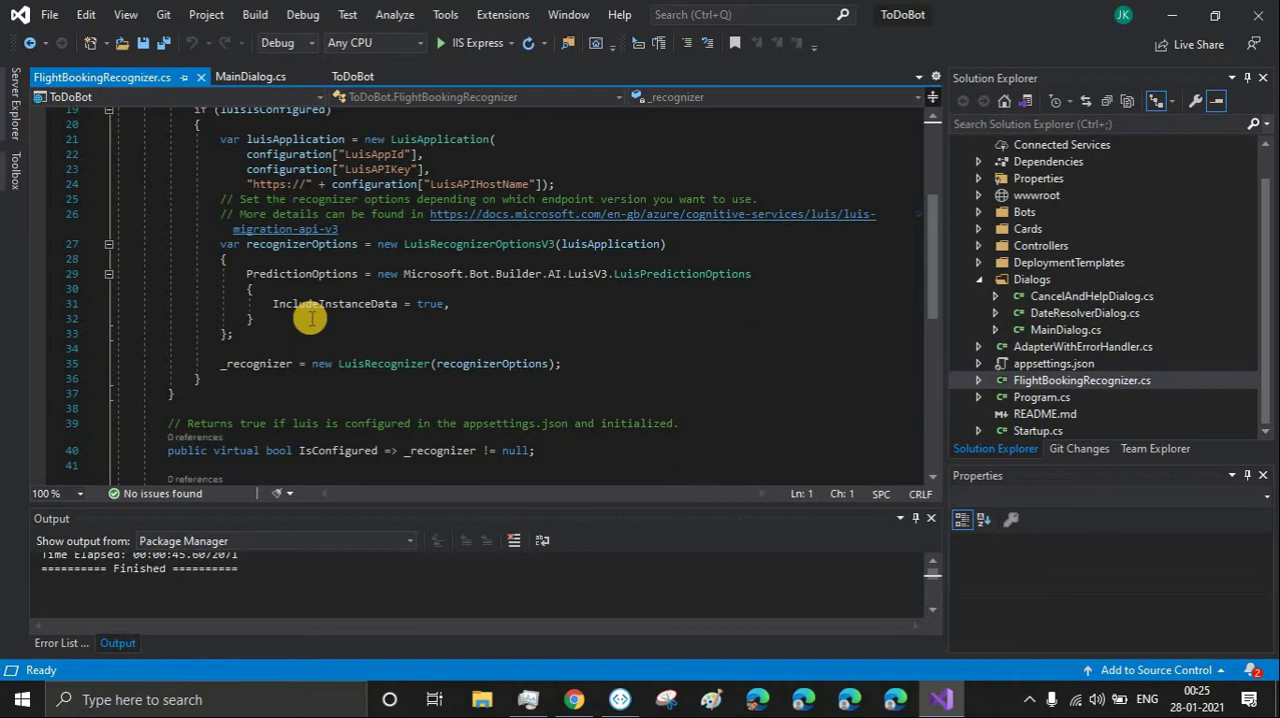
scroll(down, 3)
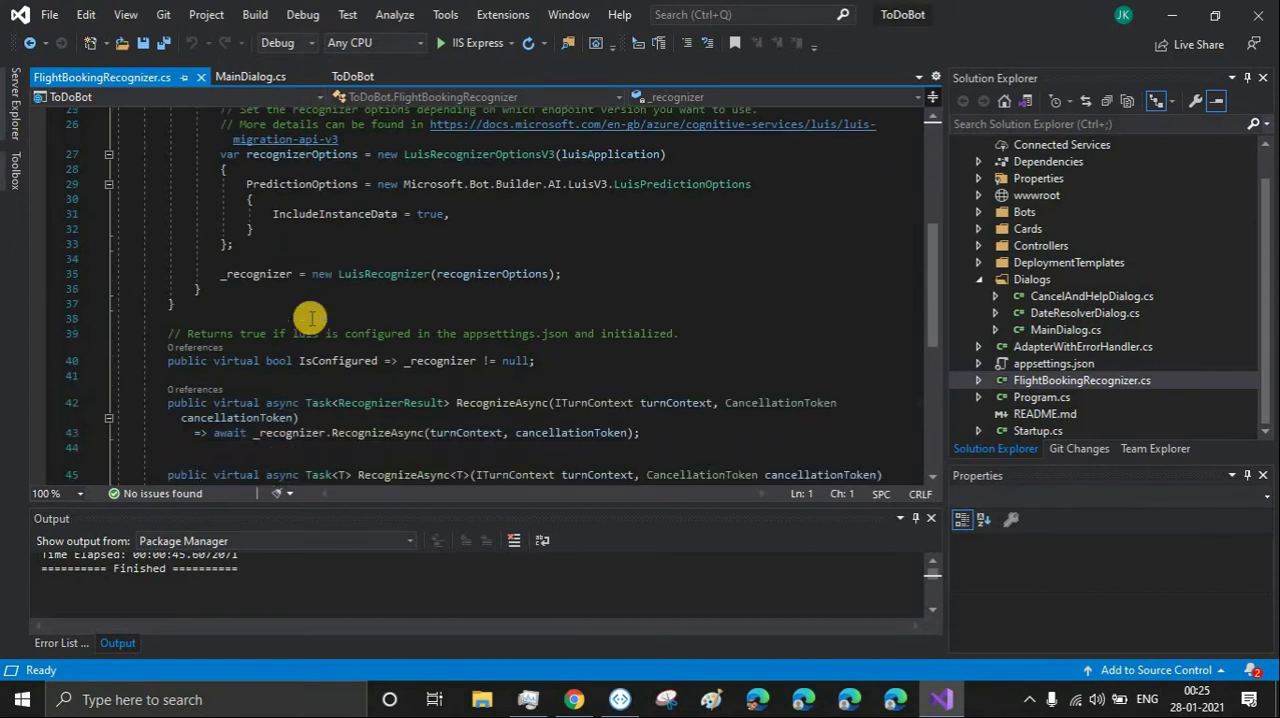
scroll(down, 3)
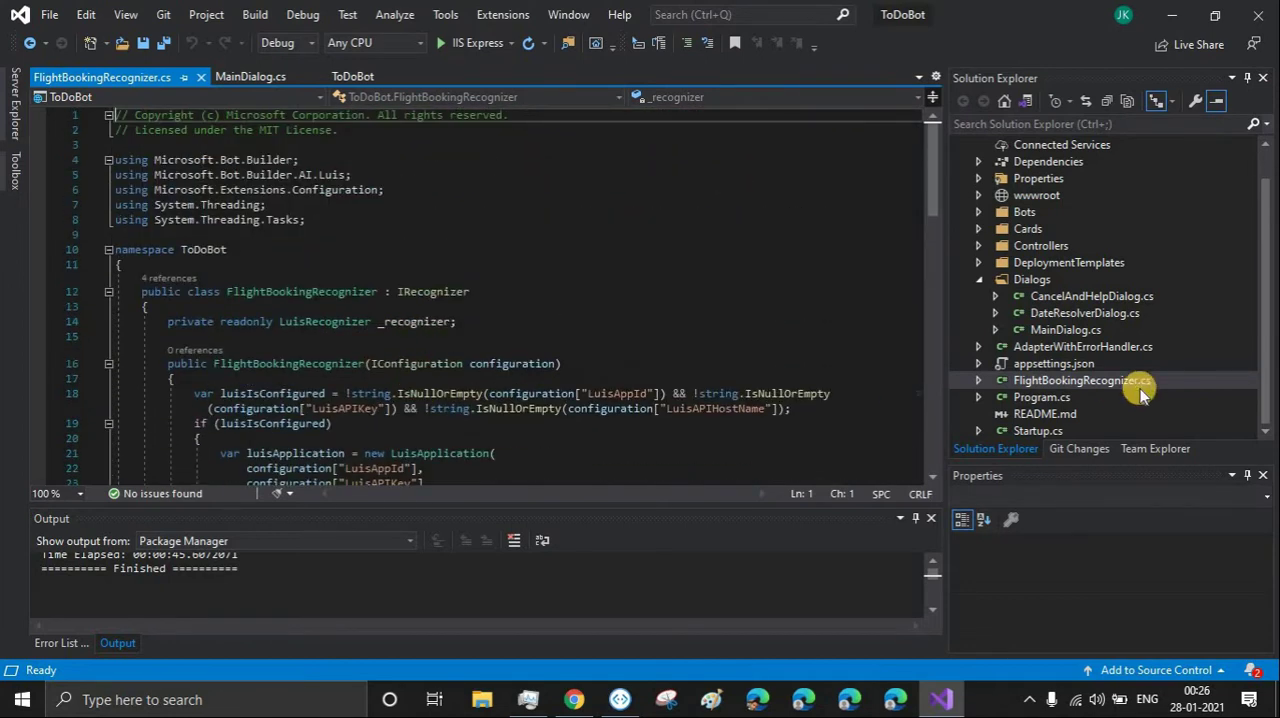
mouse_move(1084, 380)
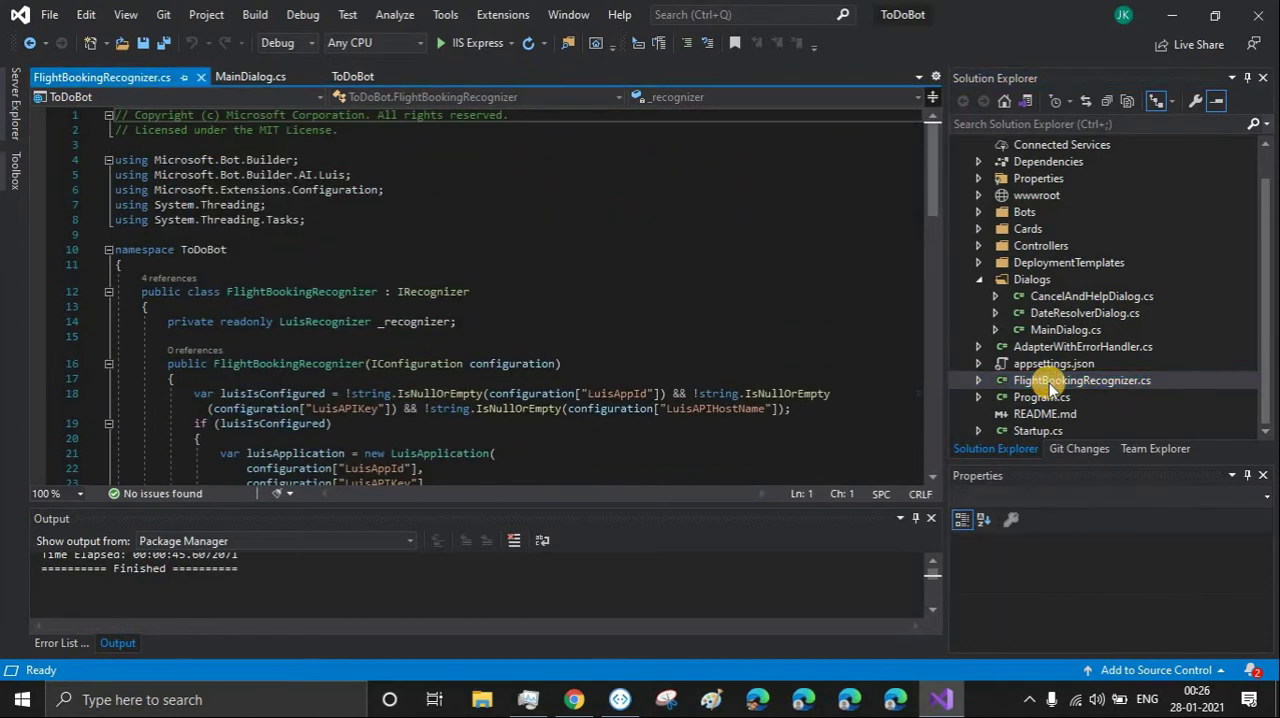
Rename the file and class to ToDoLUISRecognizer, updating all code references.
right_click(1080, 380)
text(ToDoLUIS)
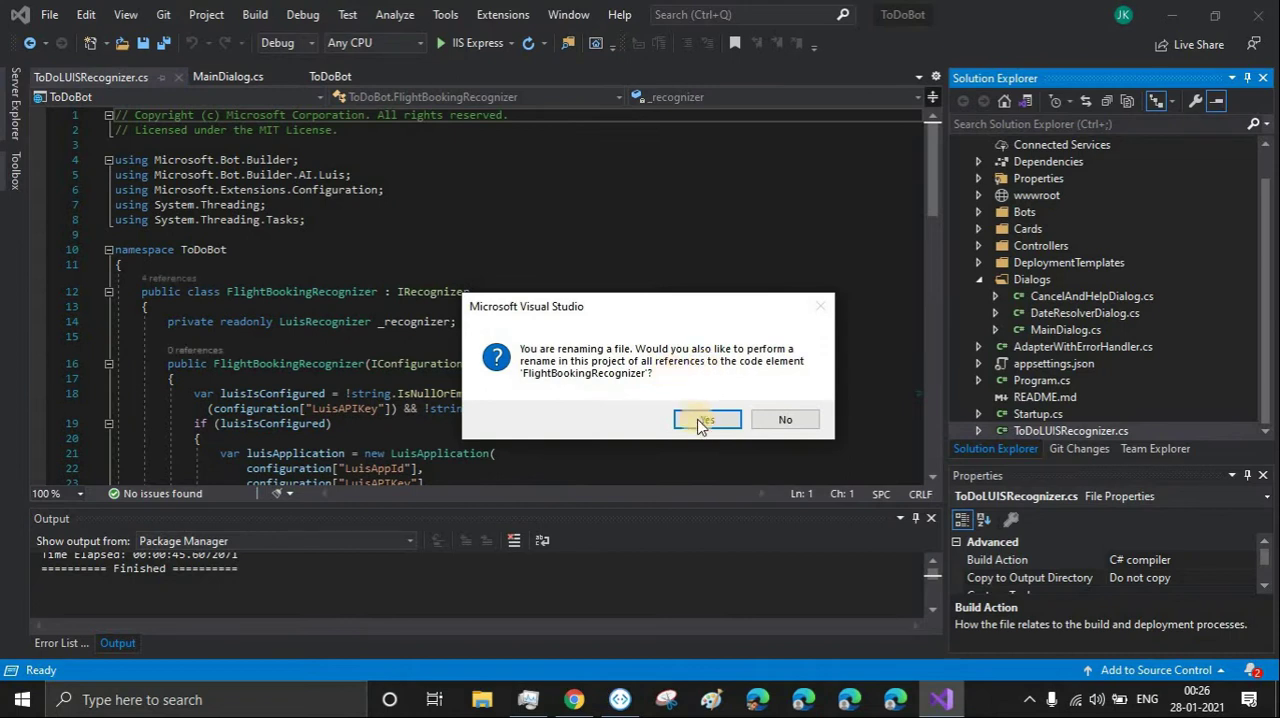
click(708, 418)
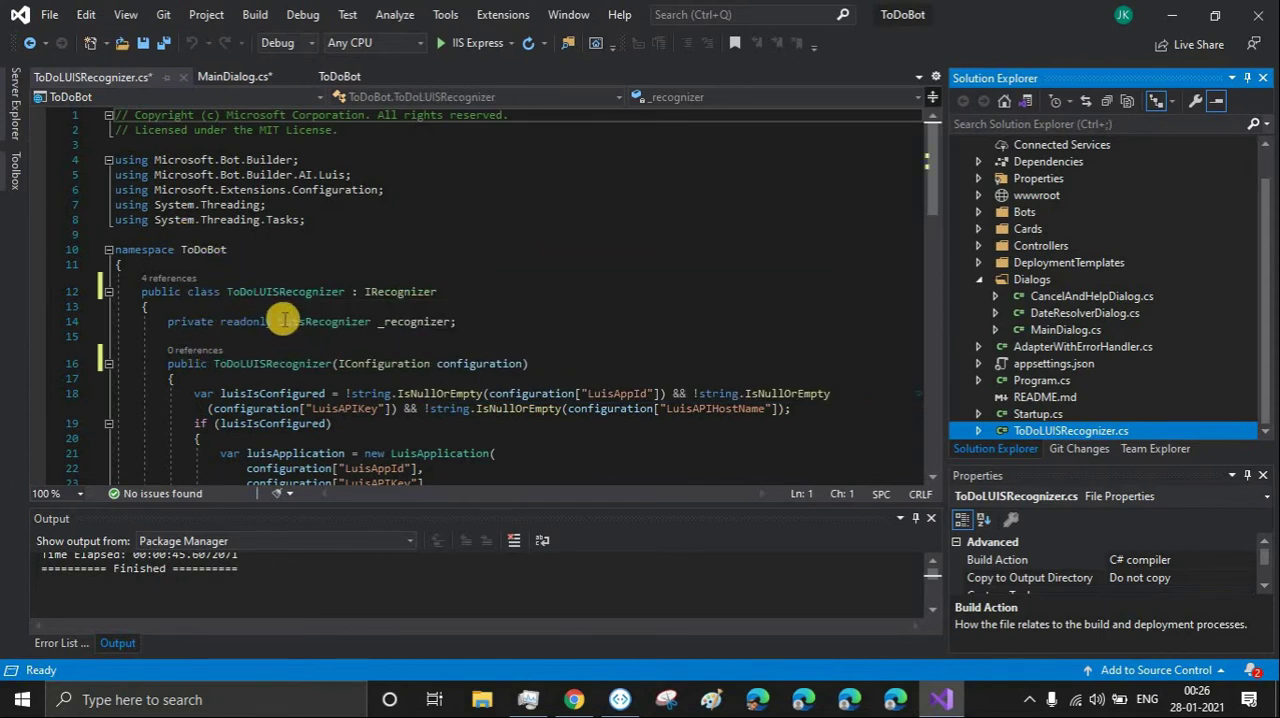
double_click(288, 292)
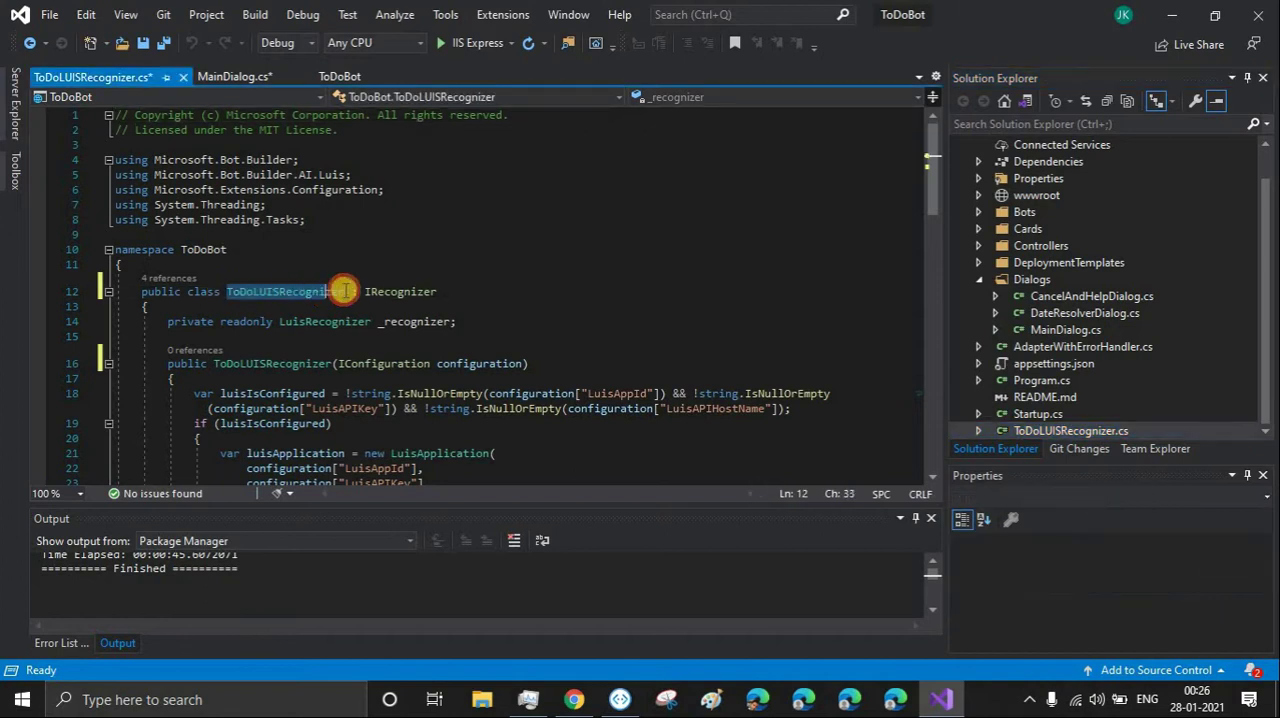
scroll(down, 3)
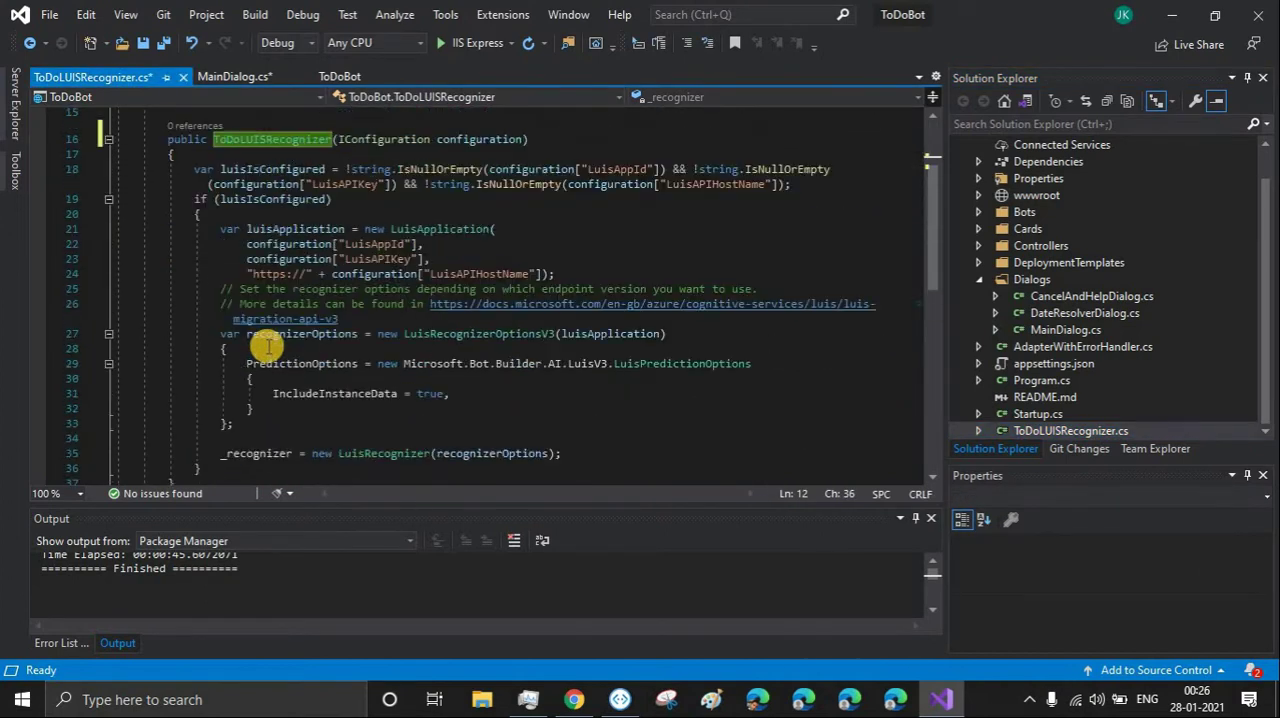
scroll(up, 3)
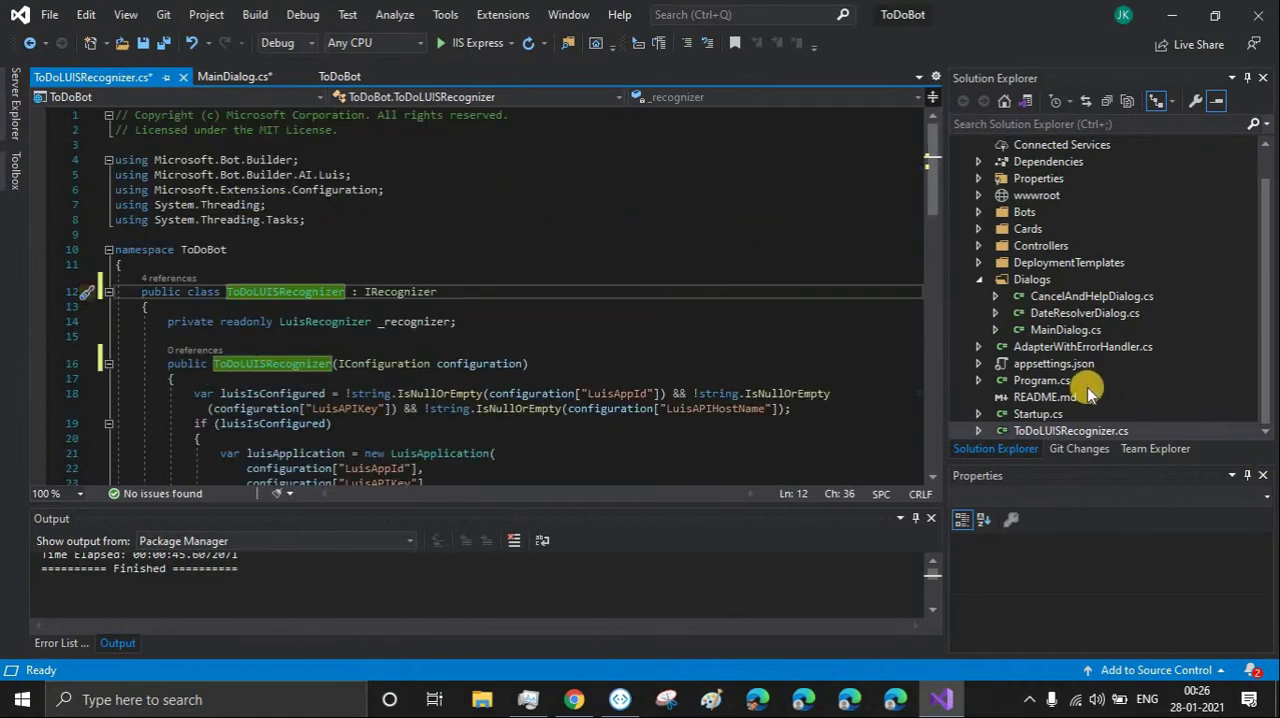
In Startup.cs register services.AddSingleton<ToDoLUISRecognizer>() and save the file.
click(1038, 412)
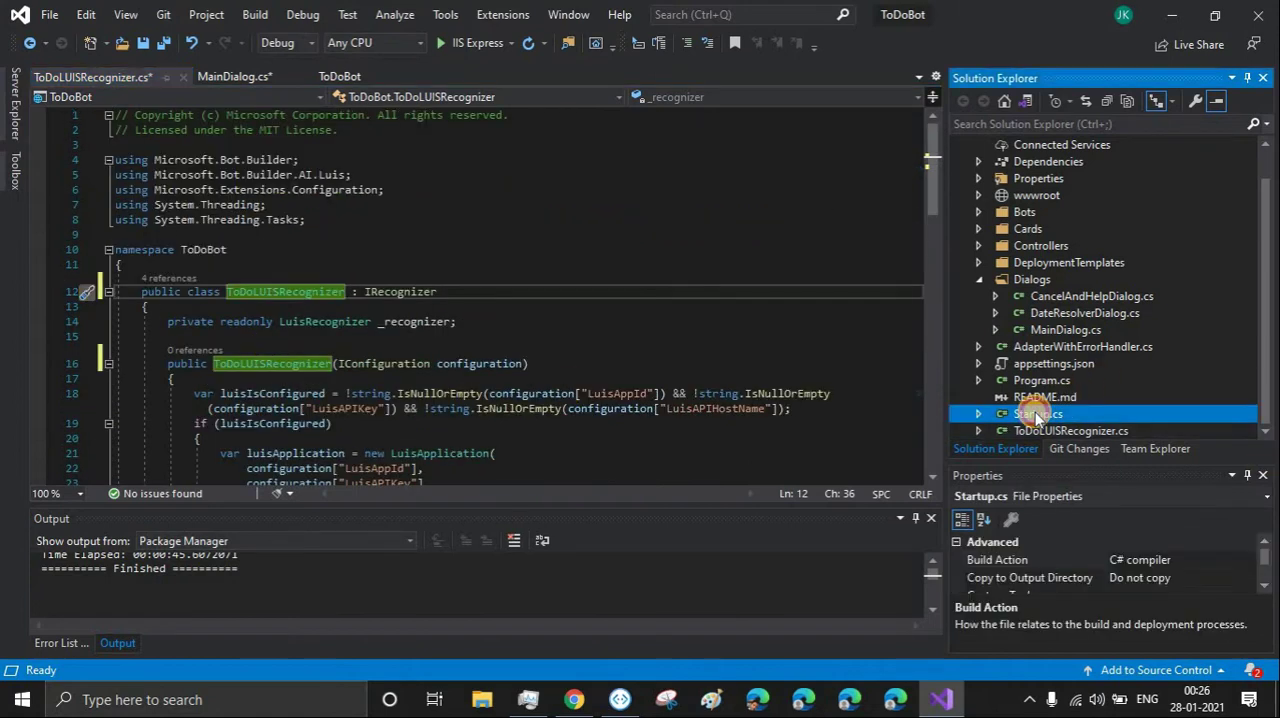
double_click(1038, 412)
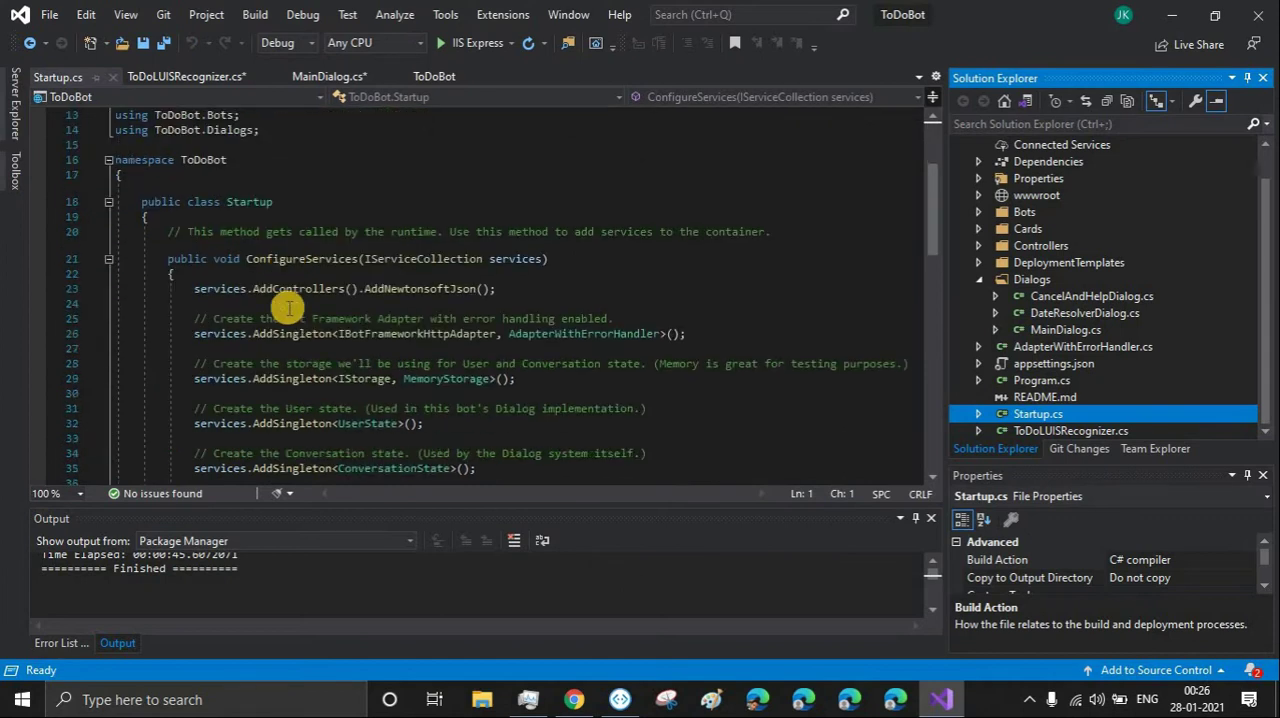
scroll(down, 3)
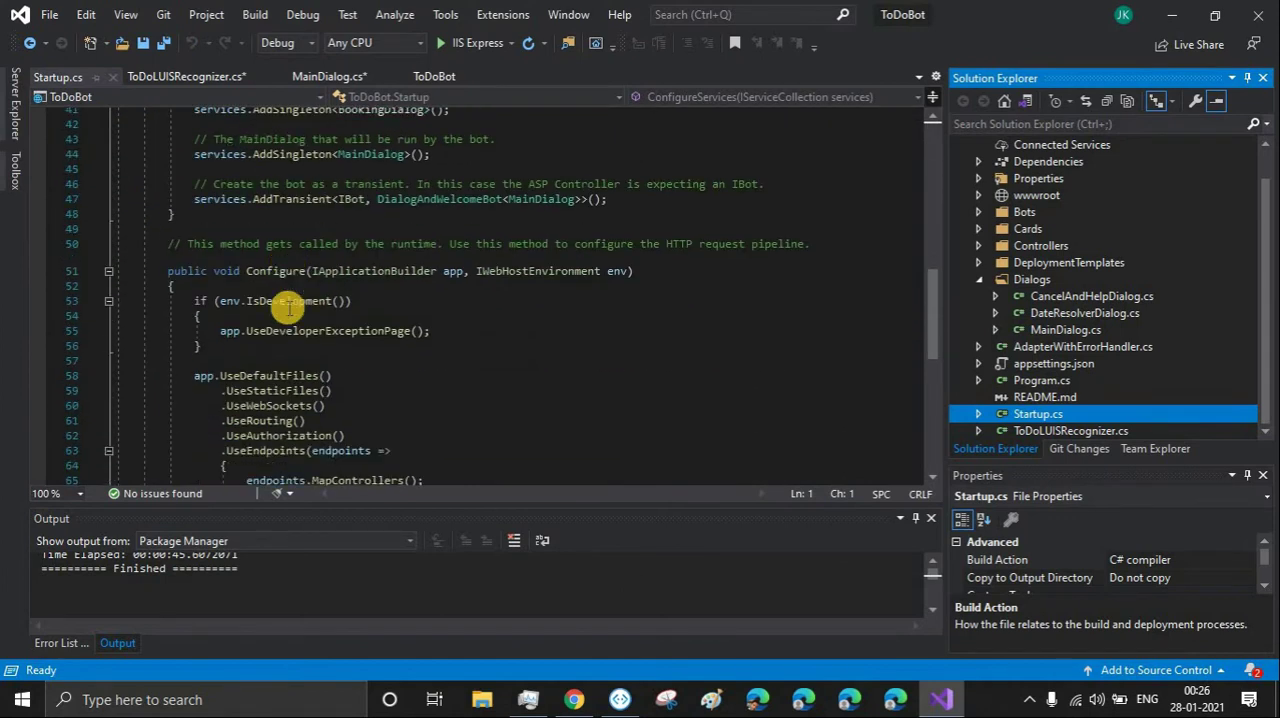
scroll(down, 3)
text(ToDoLUISRecognizer)
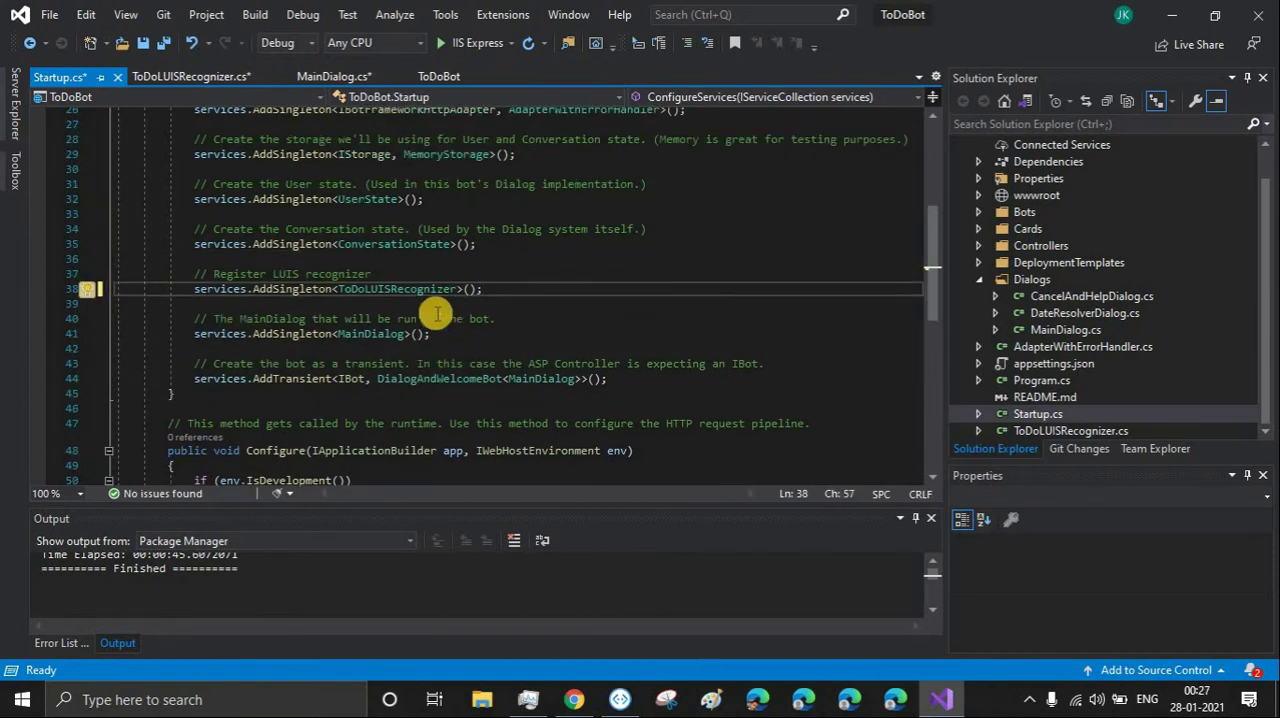
mouse_move(344, 288)
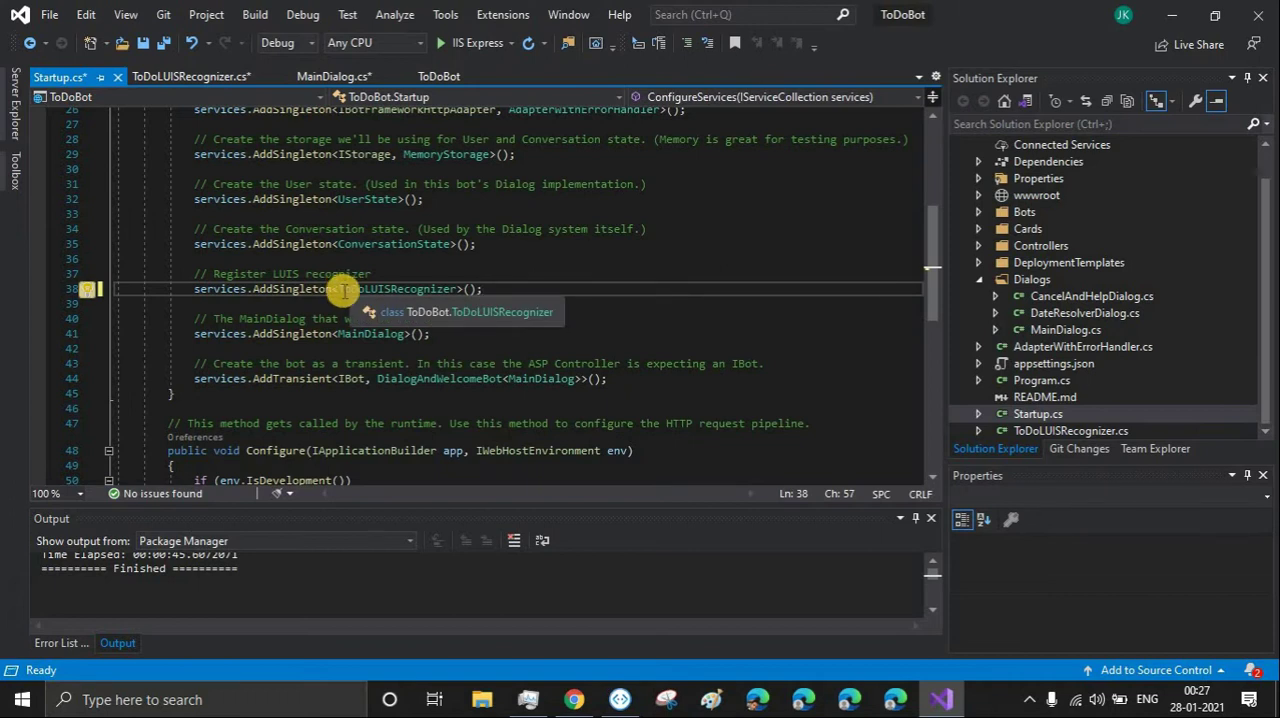
double_click(350, 288)
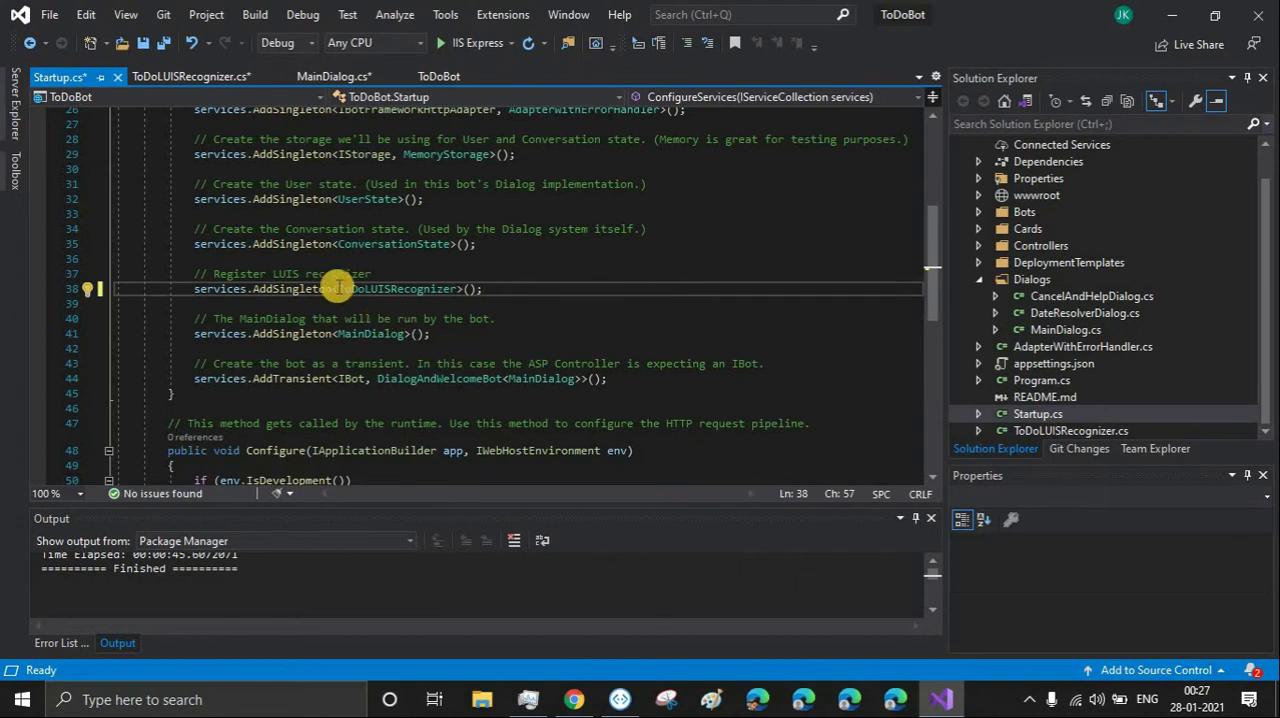
double_click(398, 288)
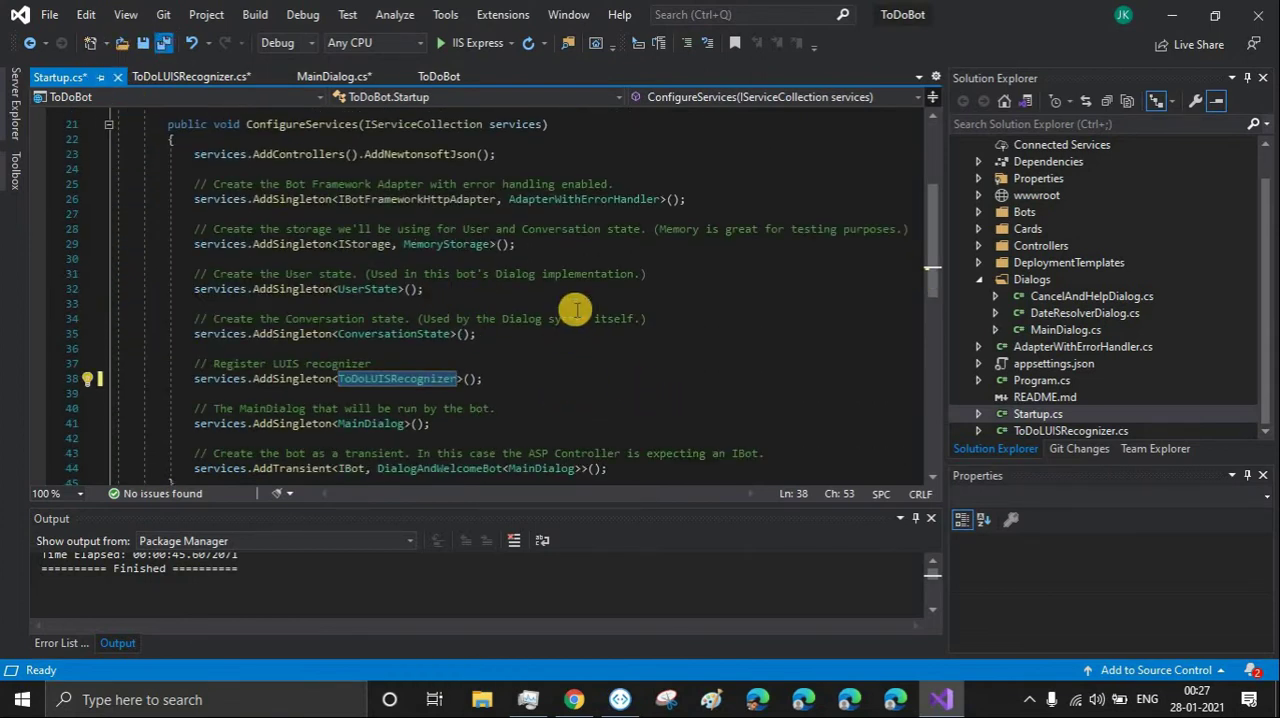
key(ctrl+s)
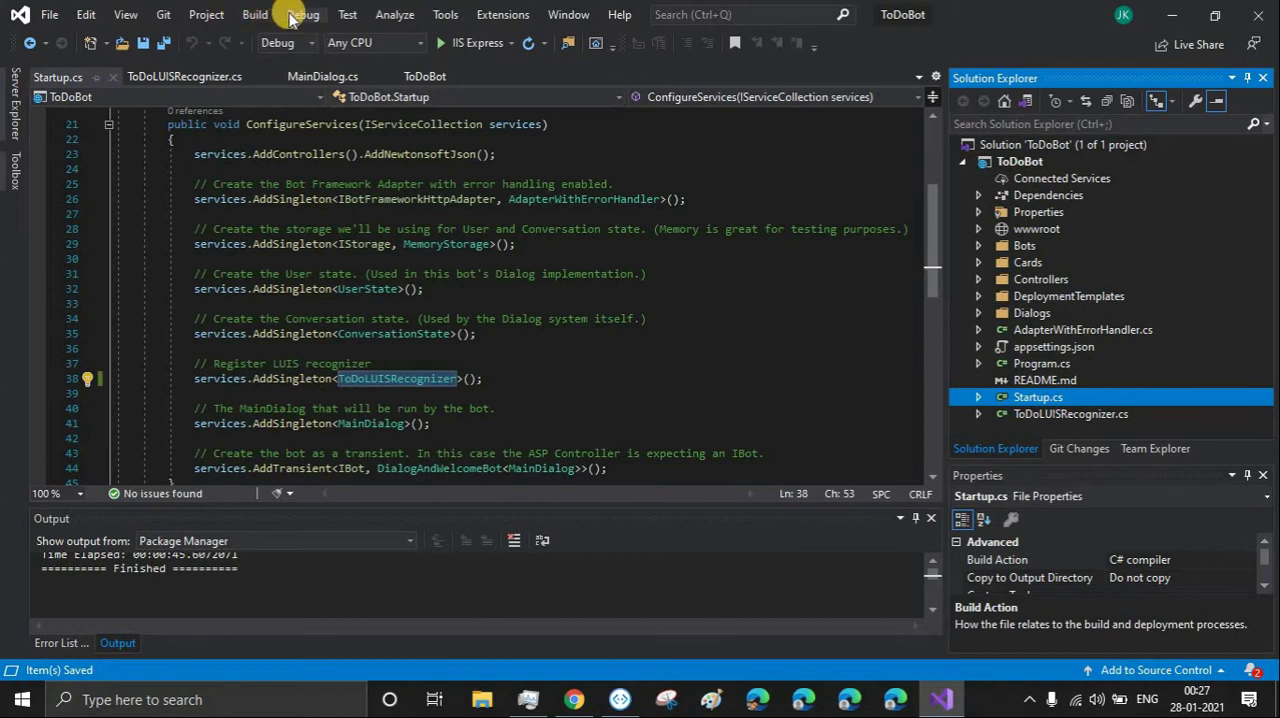
Build the ToDoBot solution until the output reports Build succeeded.
click(302, 14)
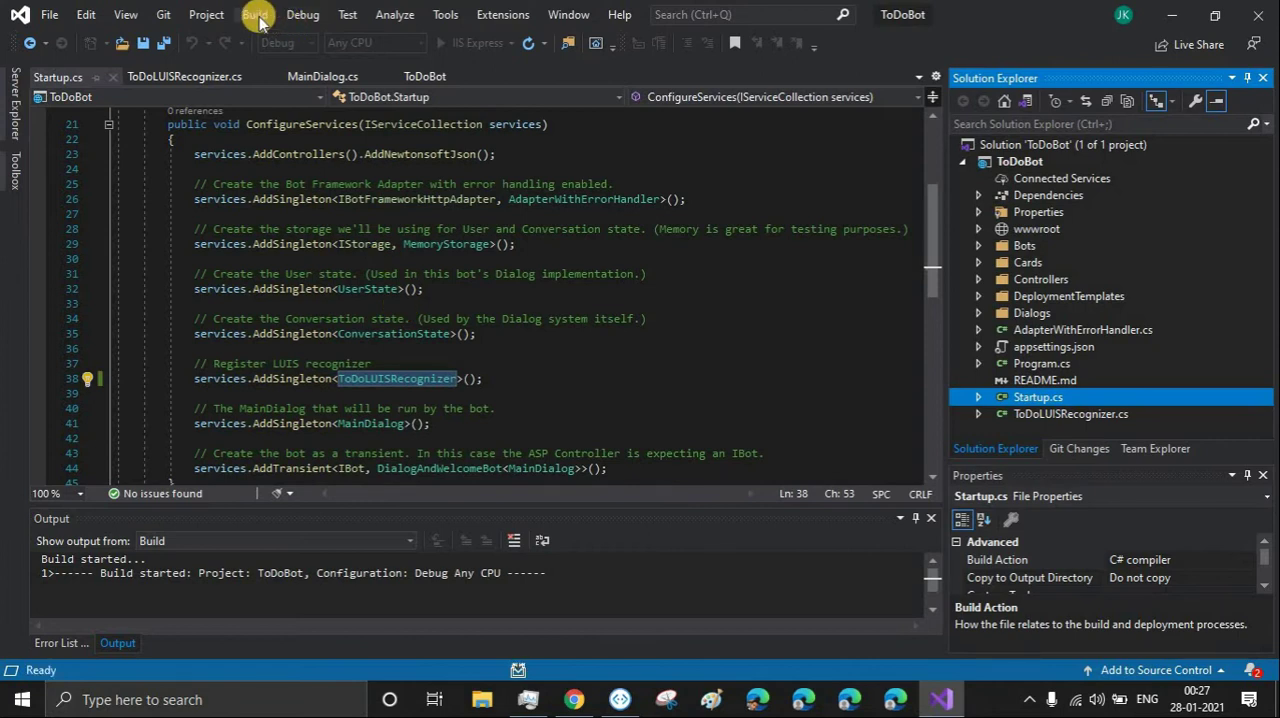
click(256, 14)
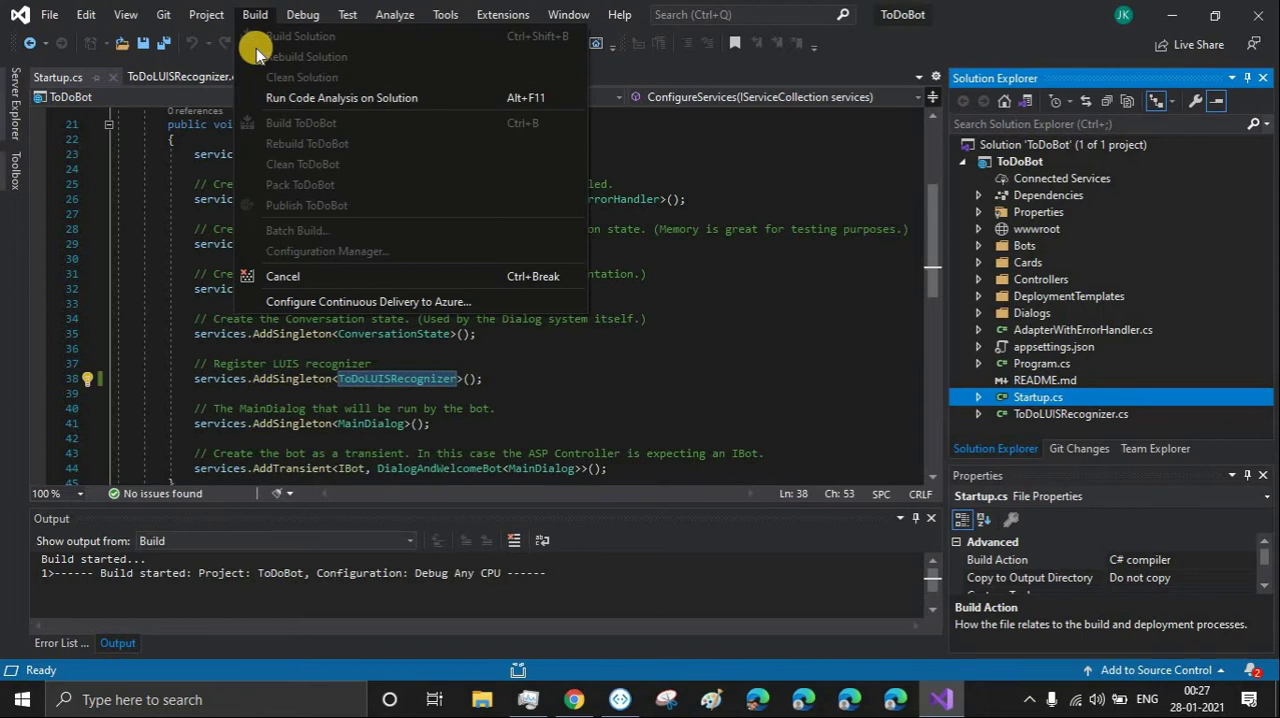
mouse_move(254, 14)
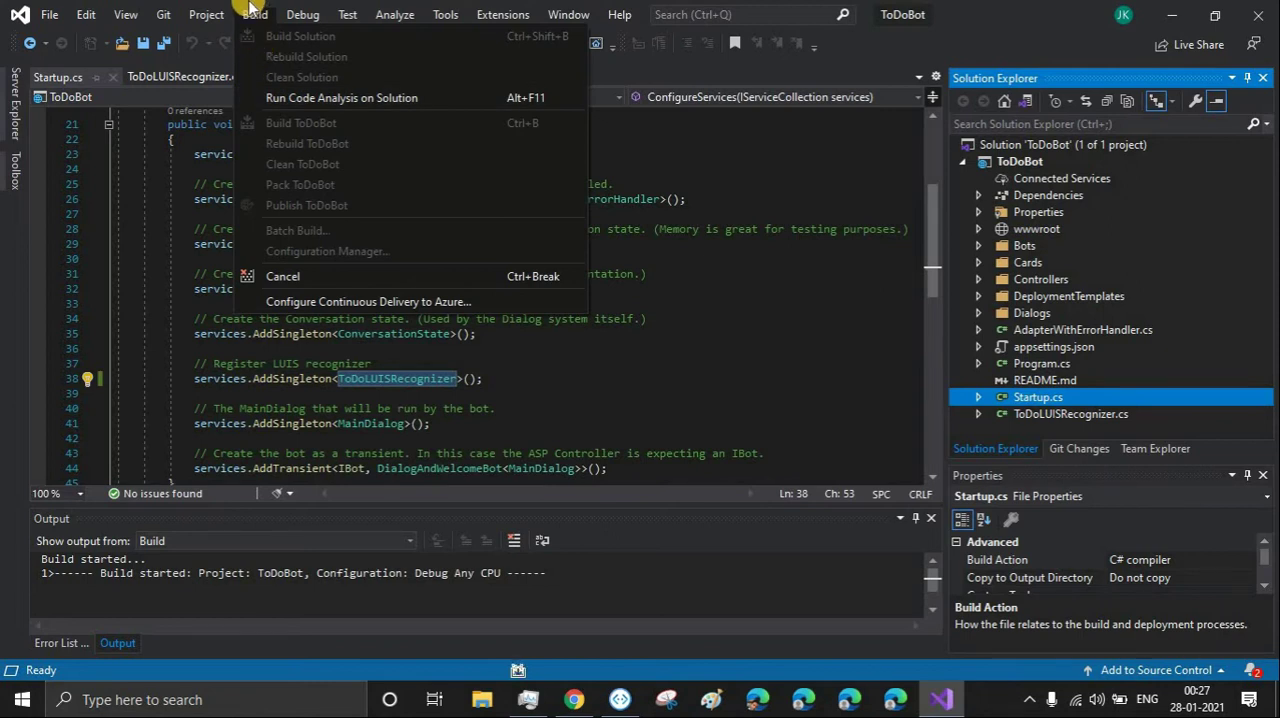
Run the bot locally via Start Without Debugging and view its ready page.
click(302, 14)
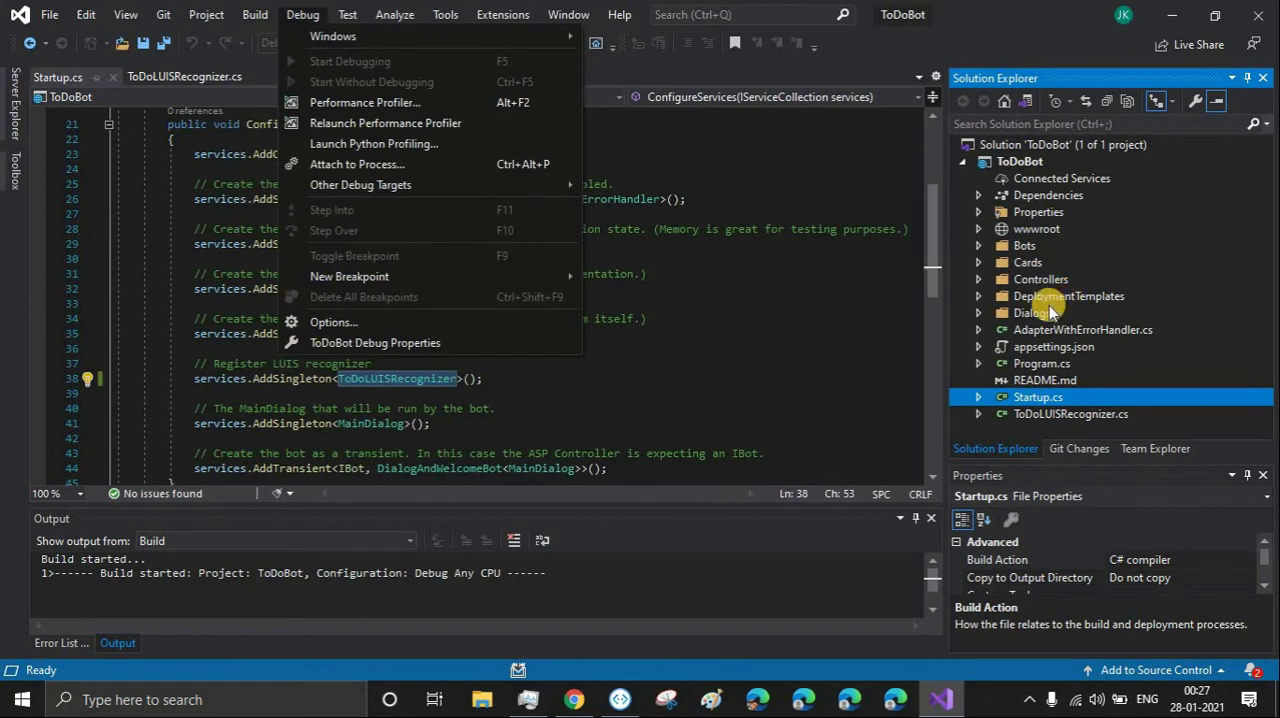
mouse_move(696, 300)
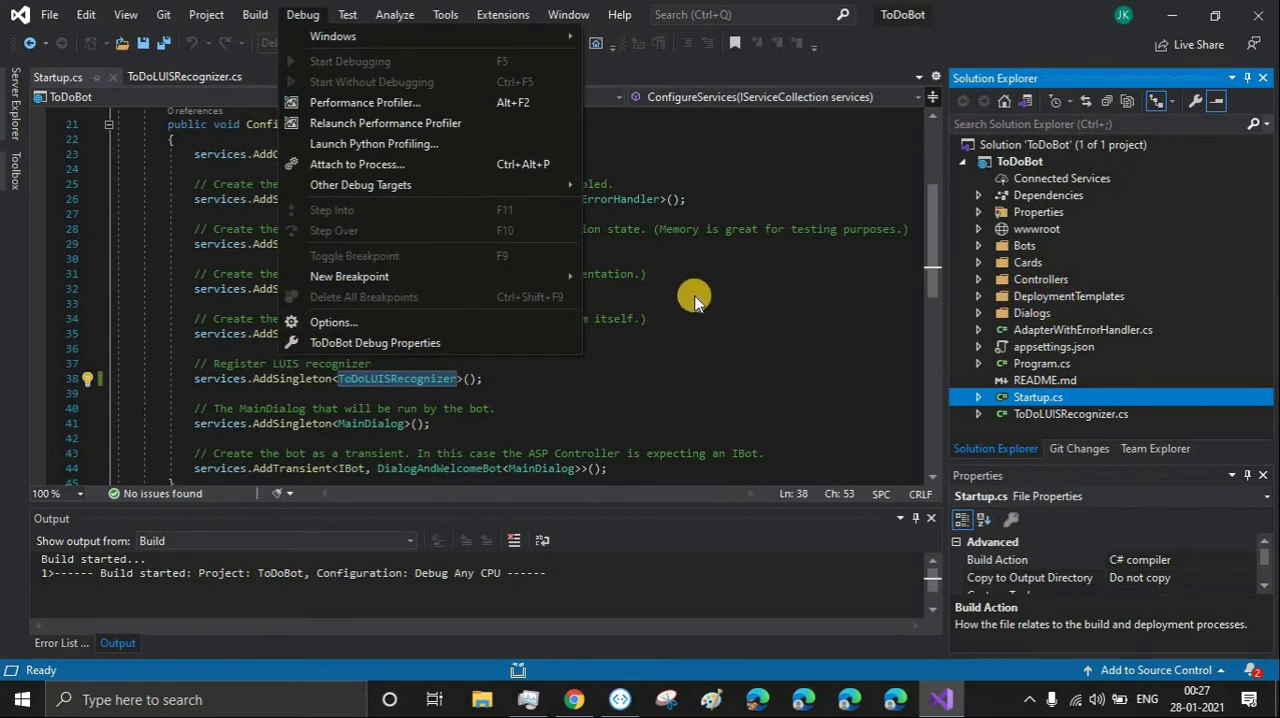
click(680, 290)
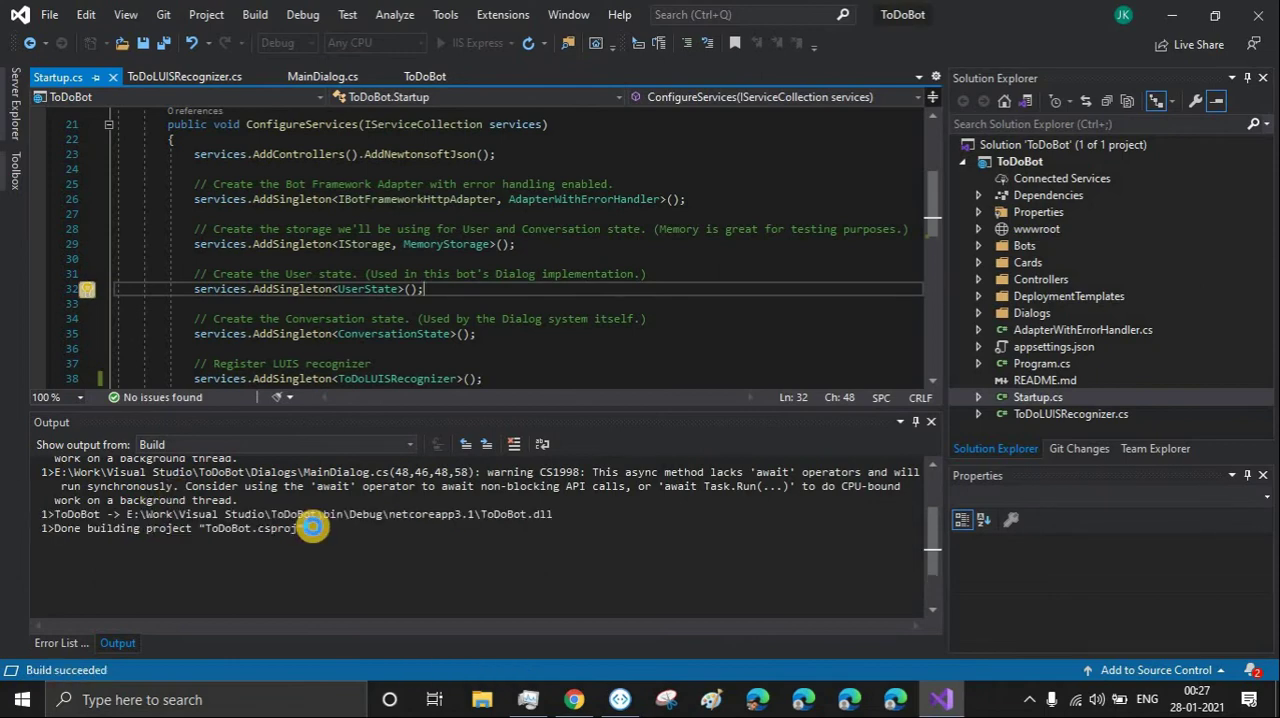
click(572, 700)
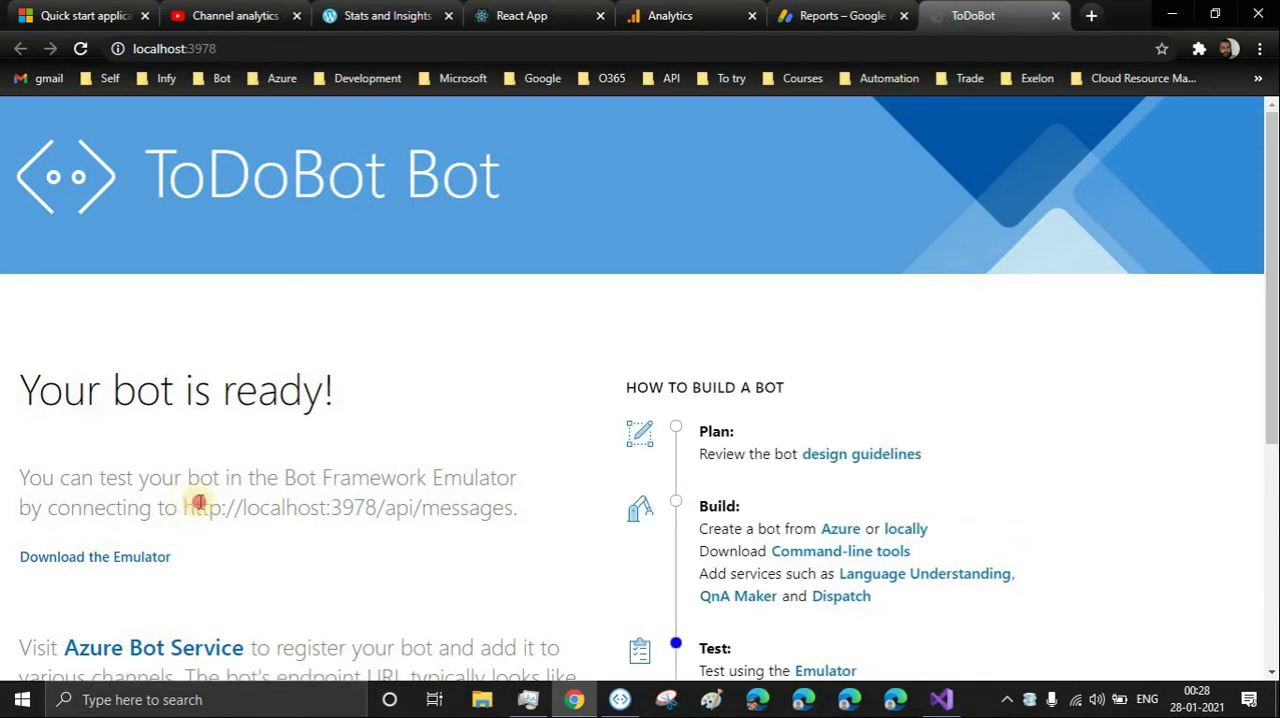
drag(184, 508, 516, 508)
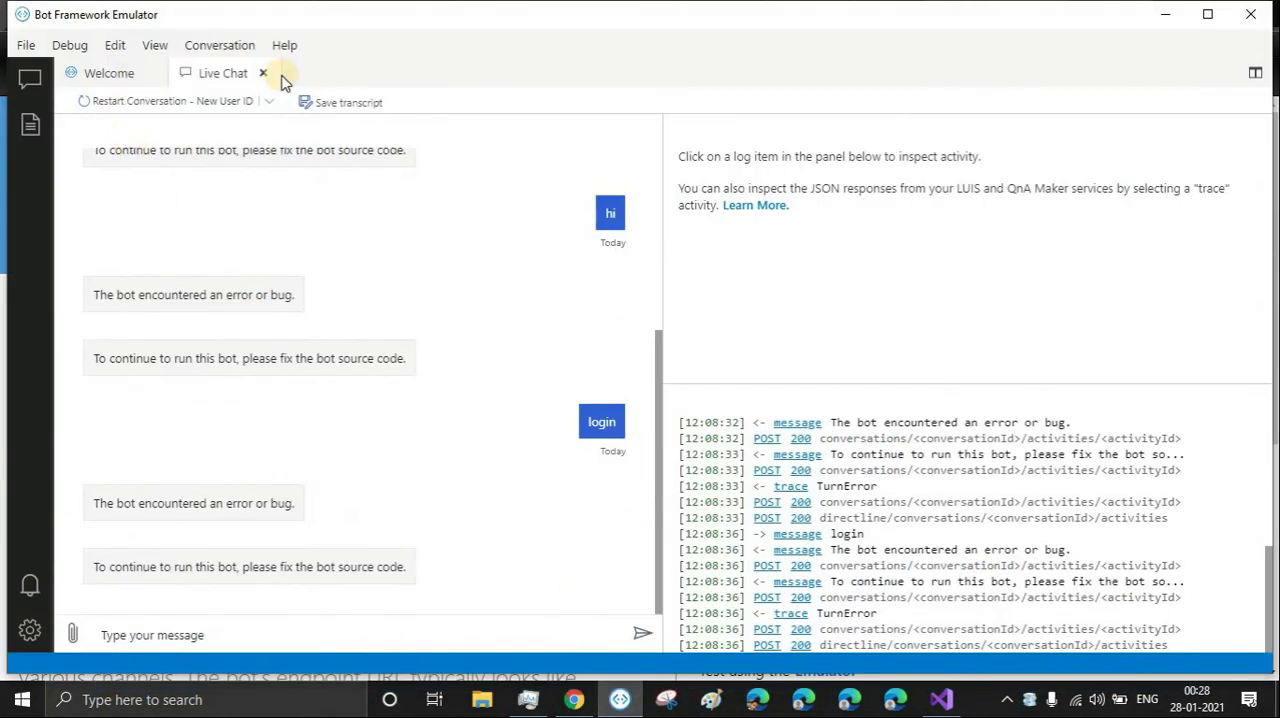
mouse_move(264, 72)
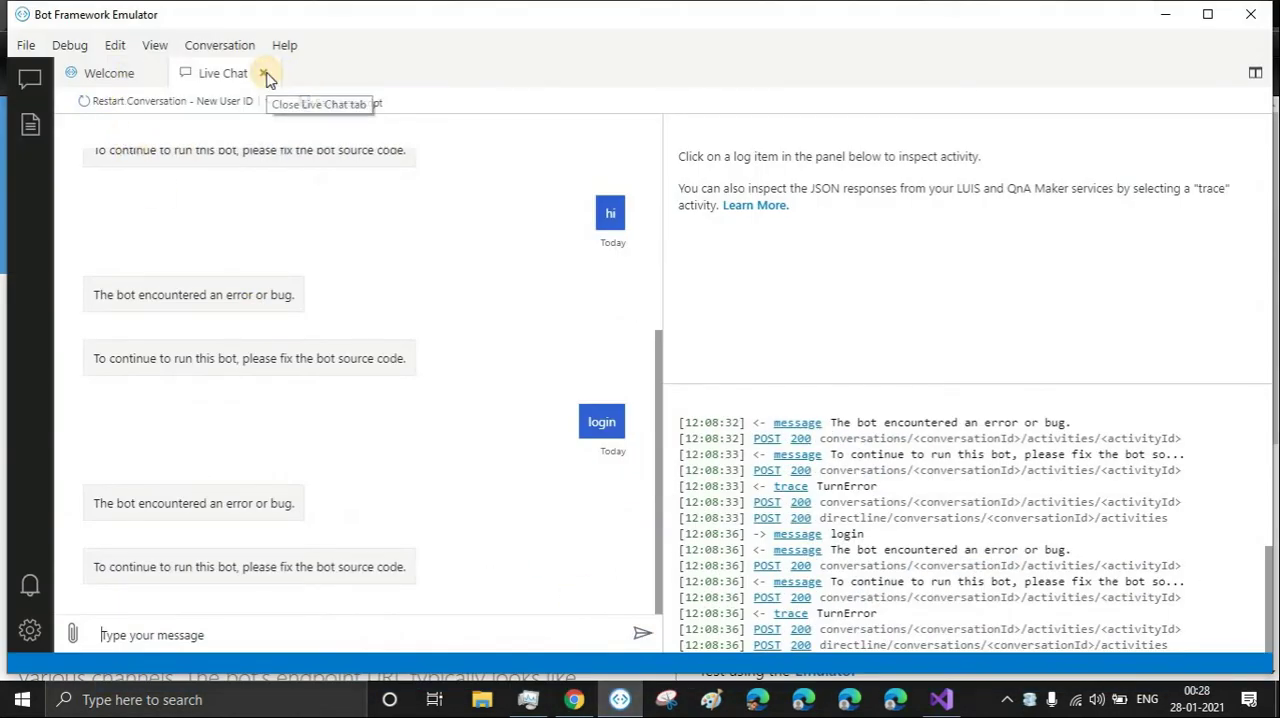
click(266, 72)
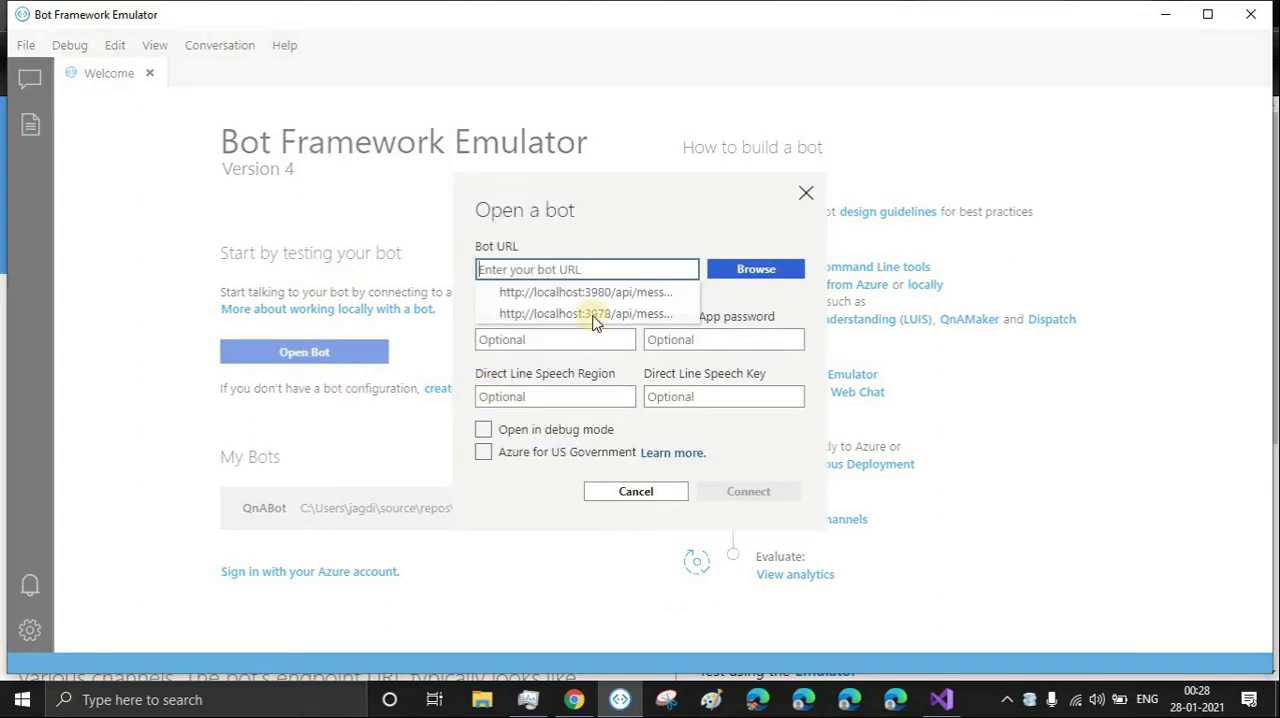
click(584, 312)
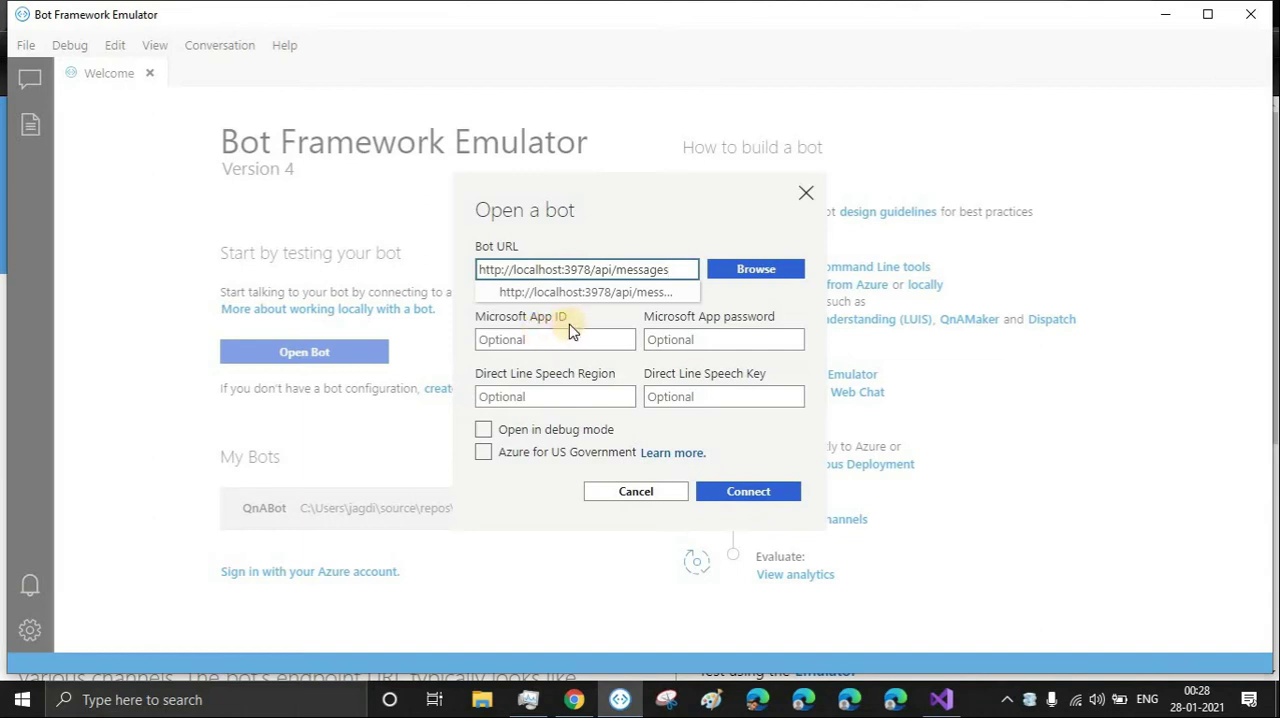
mouse_move(658, 324)
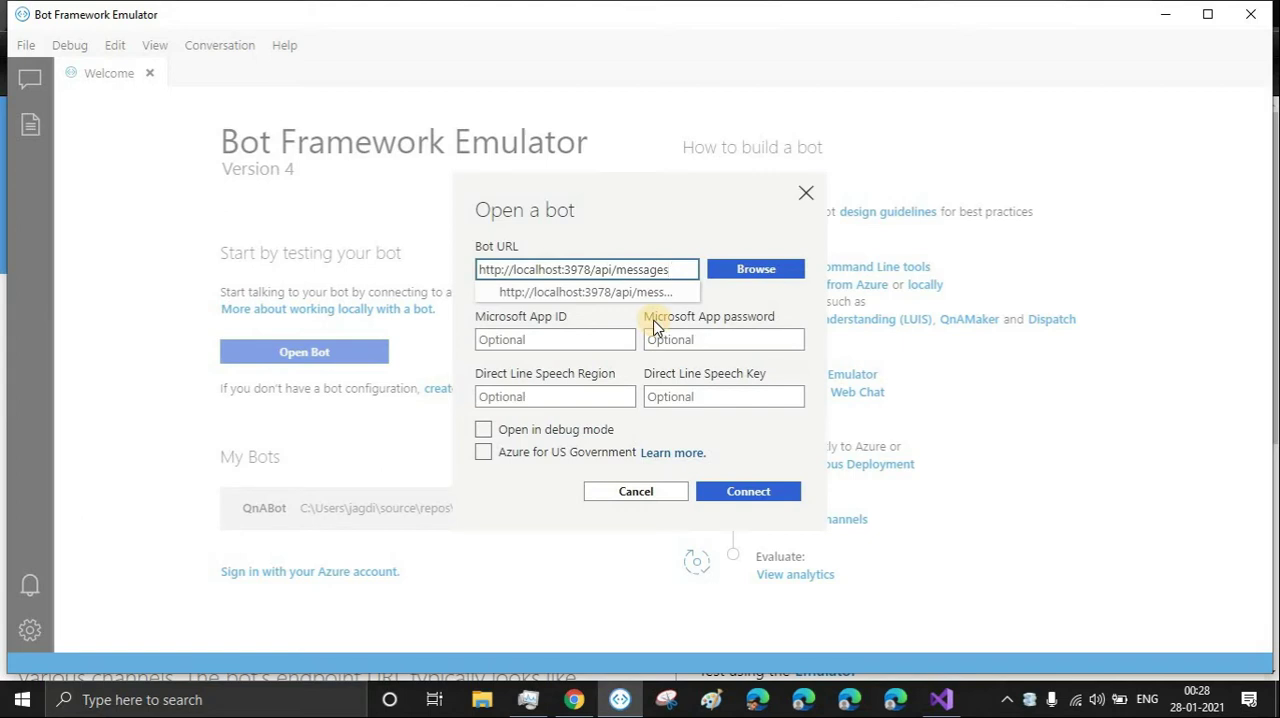
mouse_move(500, 336)
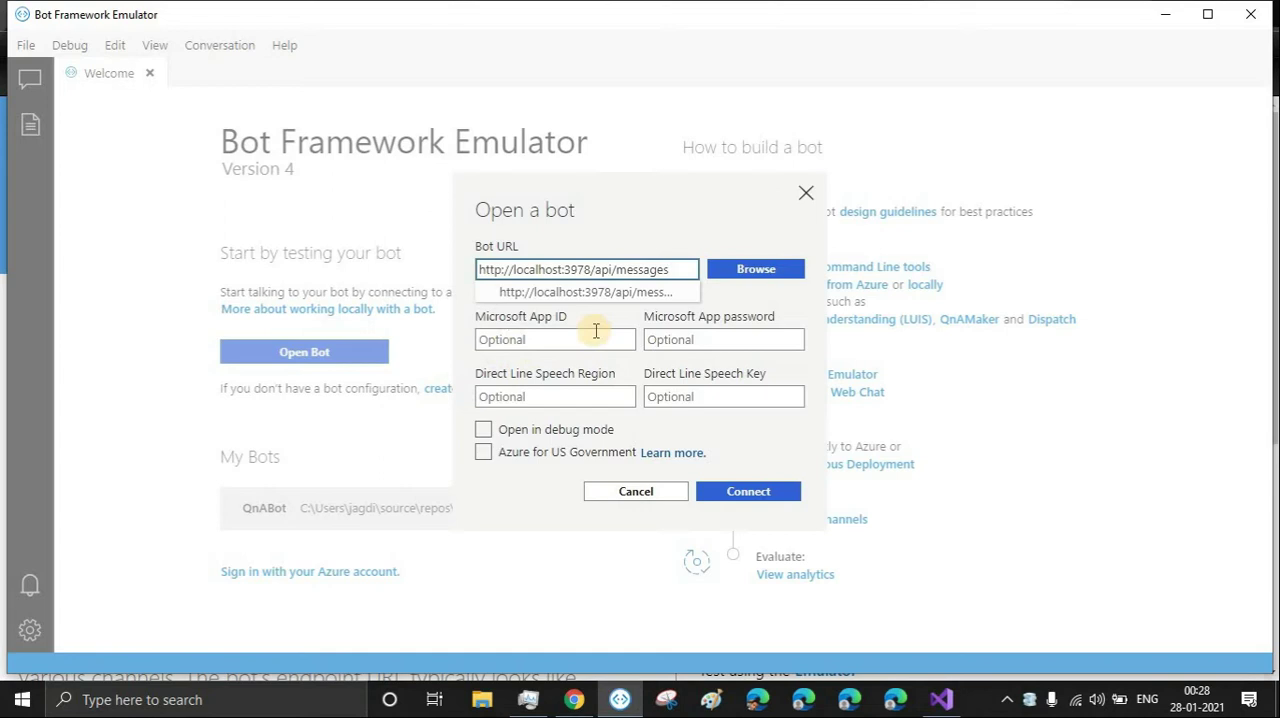
mouse_move(736, 476)
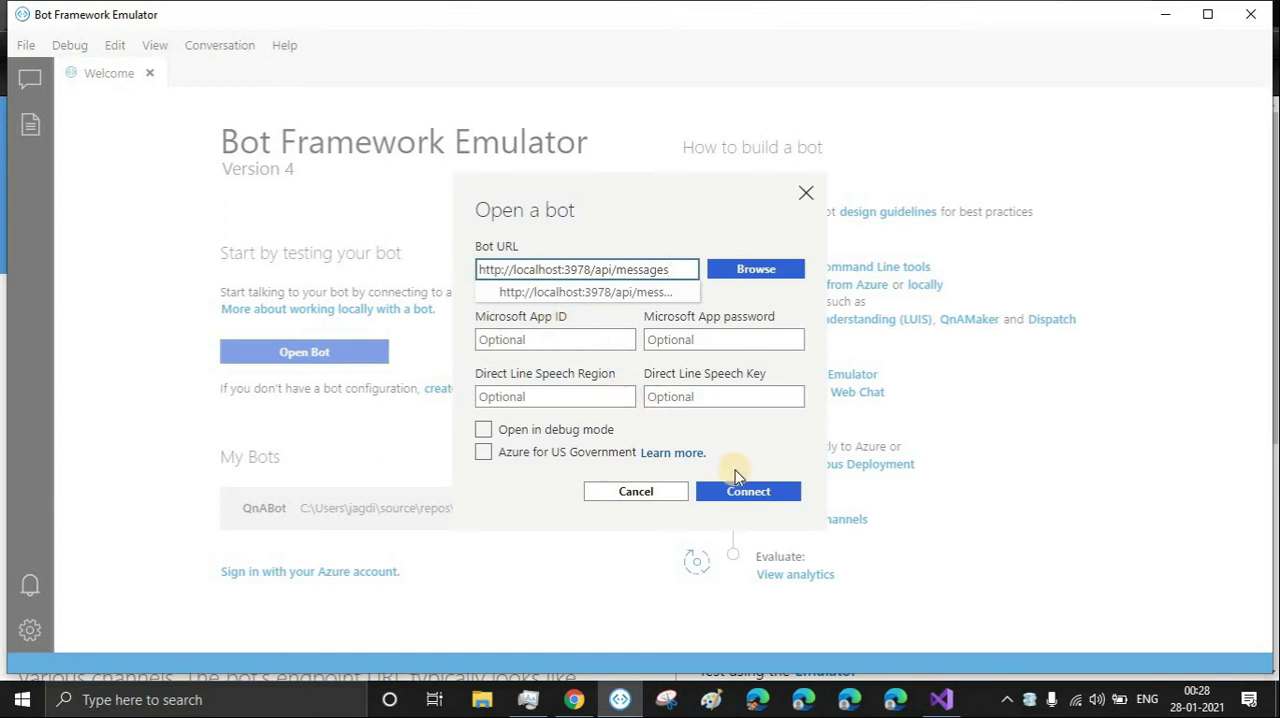
click(748, 492)
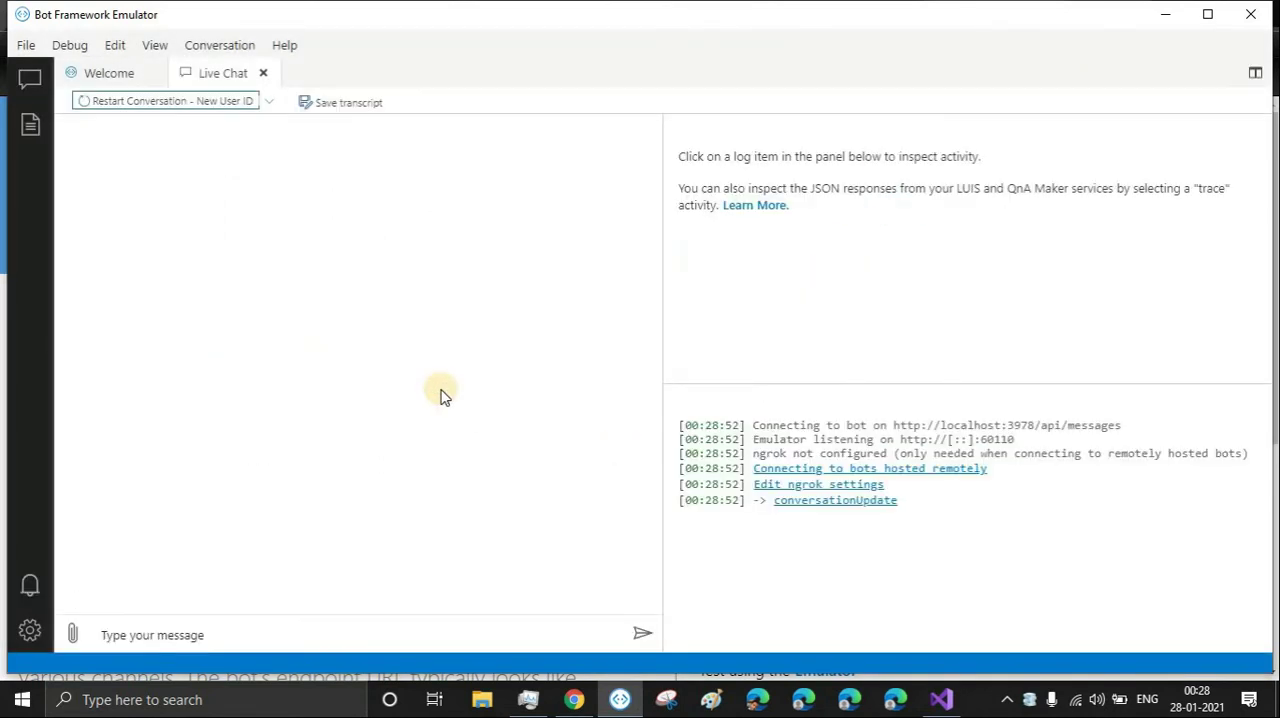
mouse_move(288, 420)
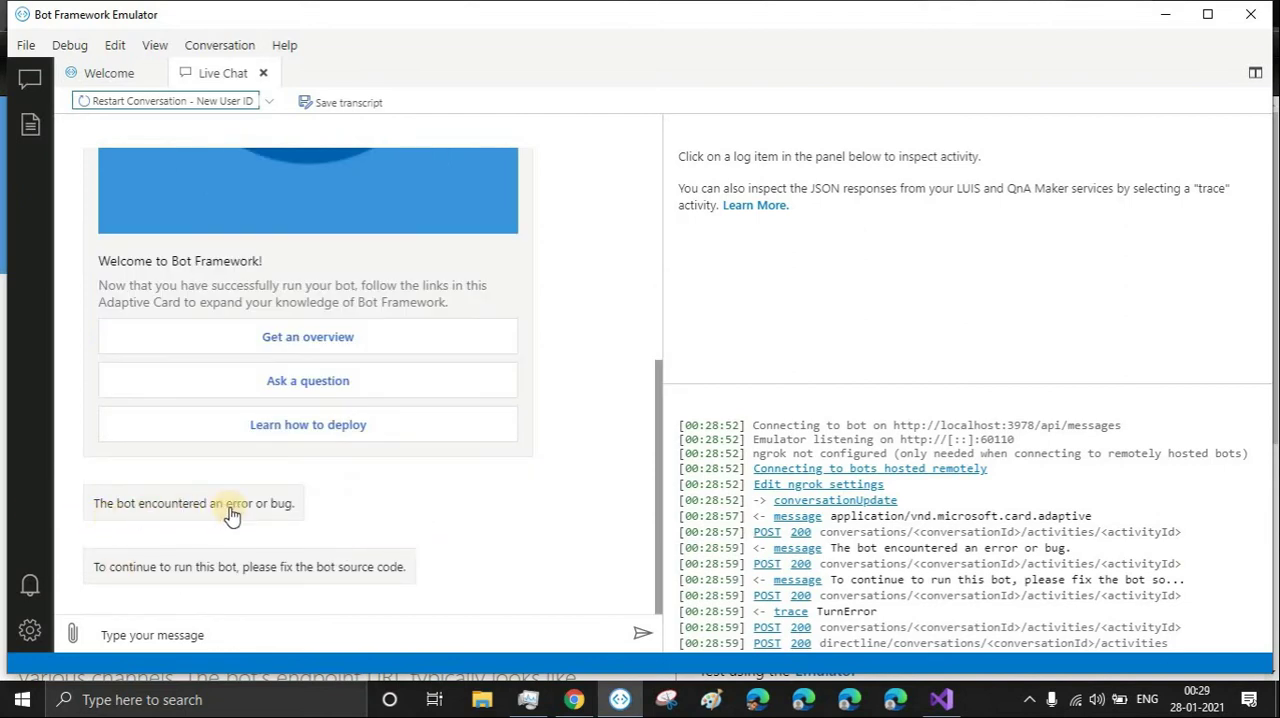
mouse_move(236, 512)
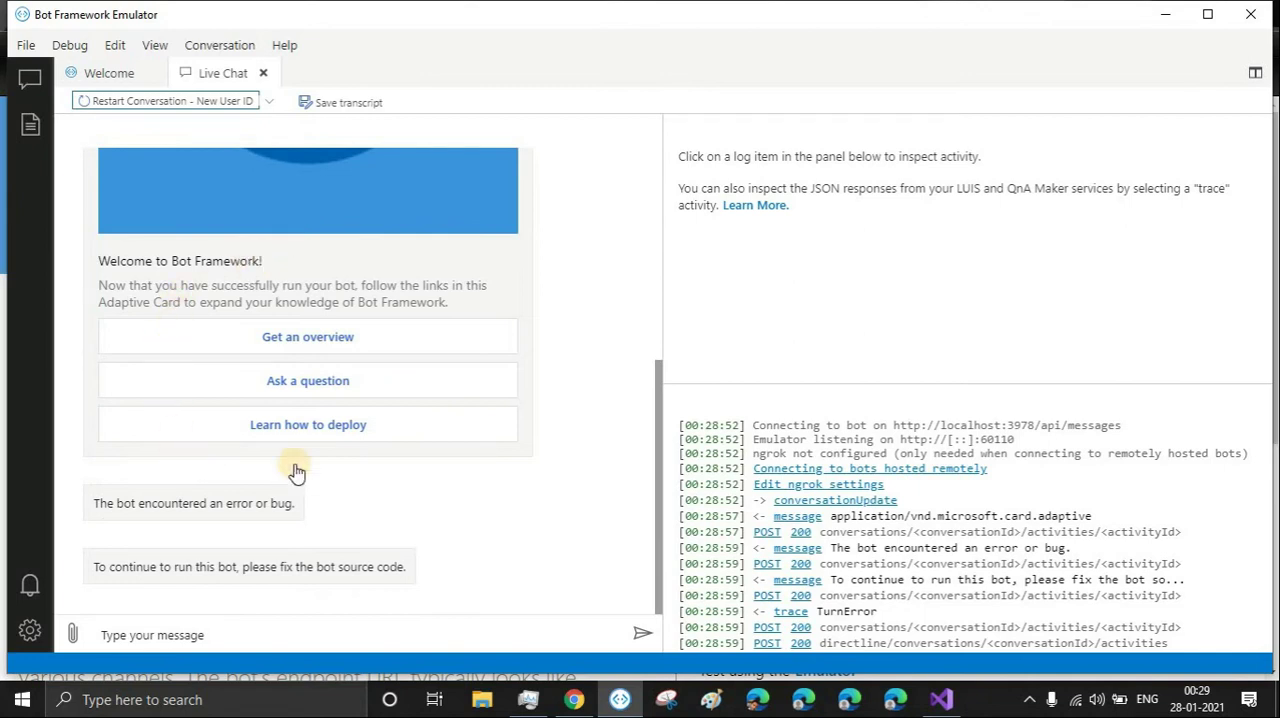
mouse_move(210, 300)
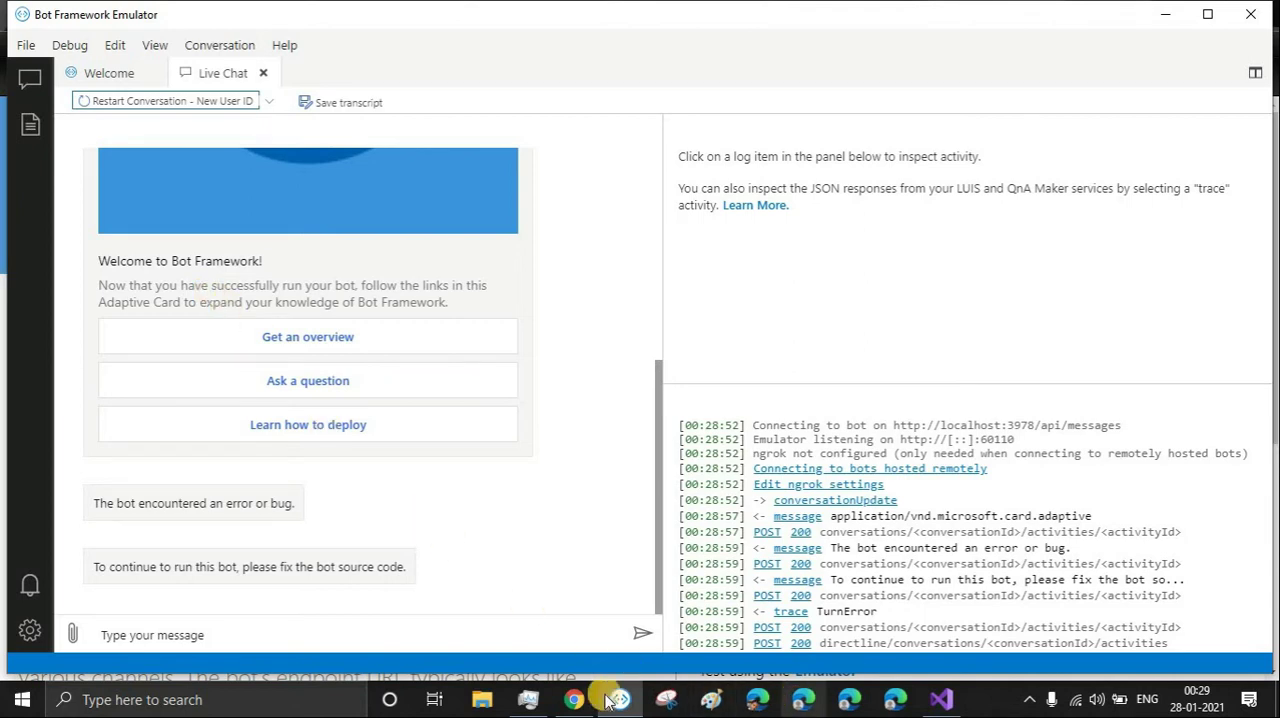
Review the default welcome card and bot error in chat, then move to a new Chrome tab.
click(572, 700)
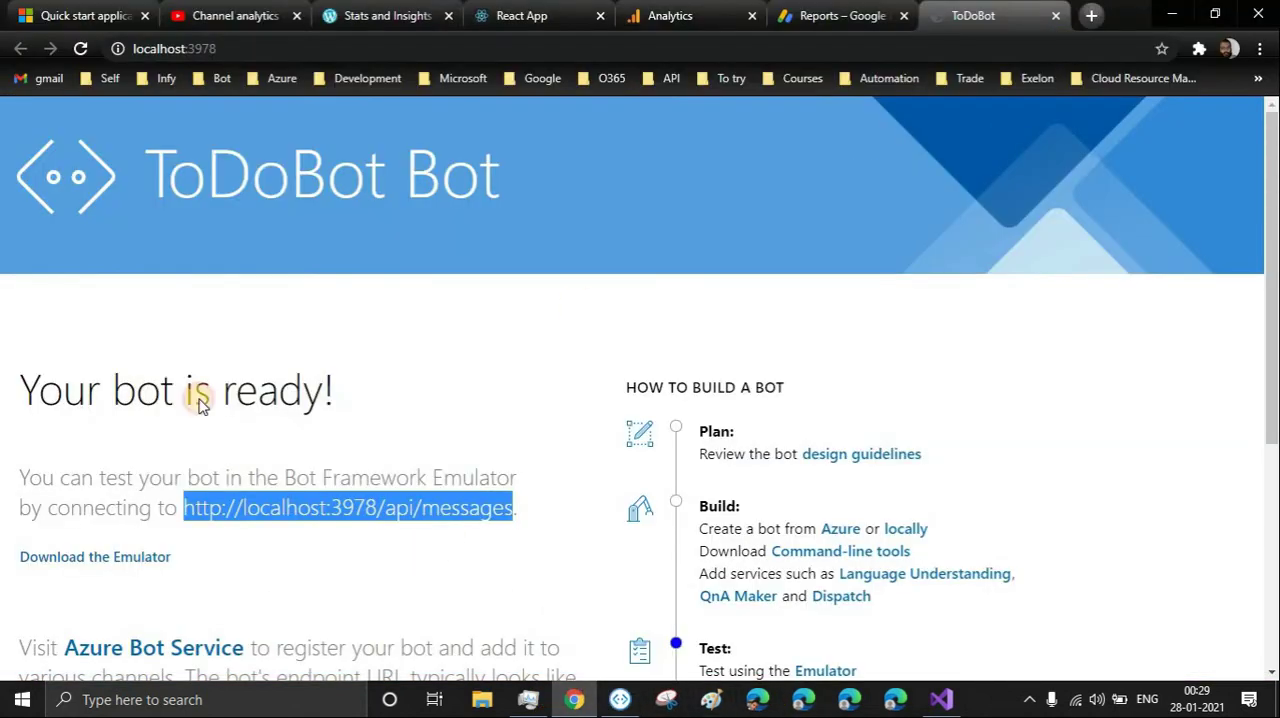
click(1092, 16)
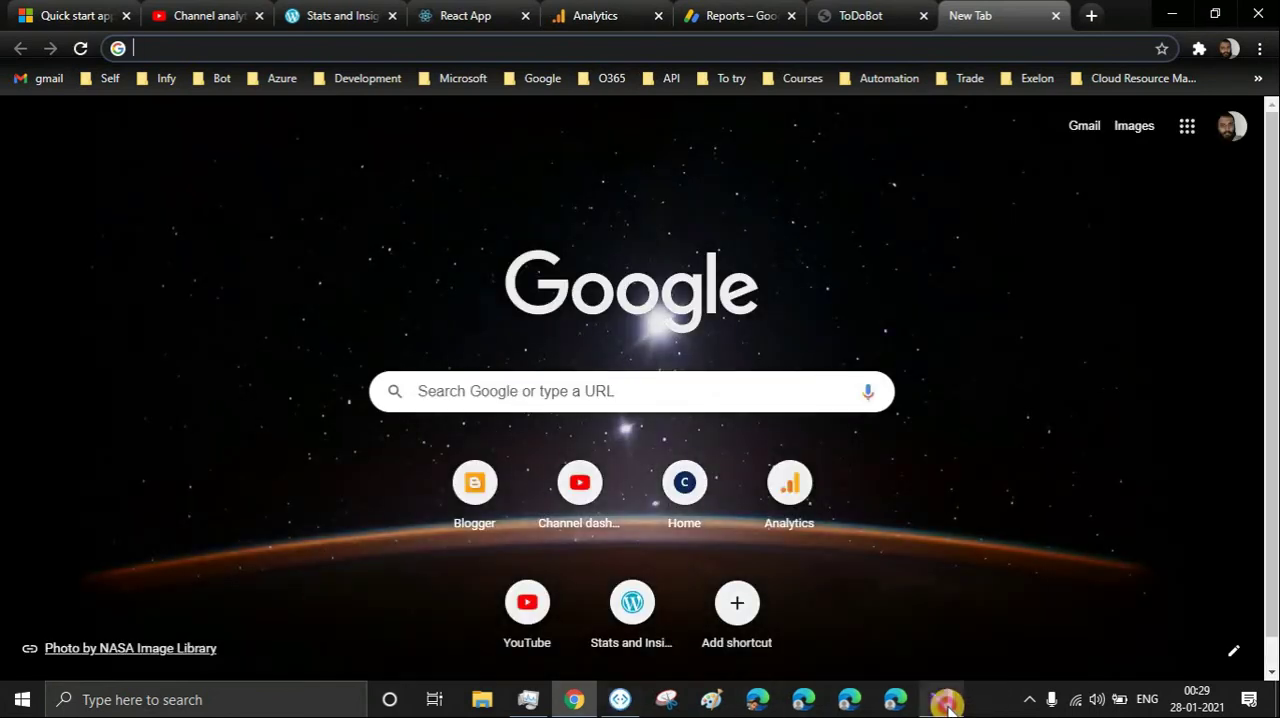
click(940, 700)
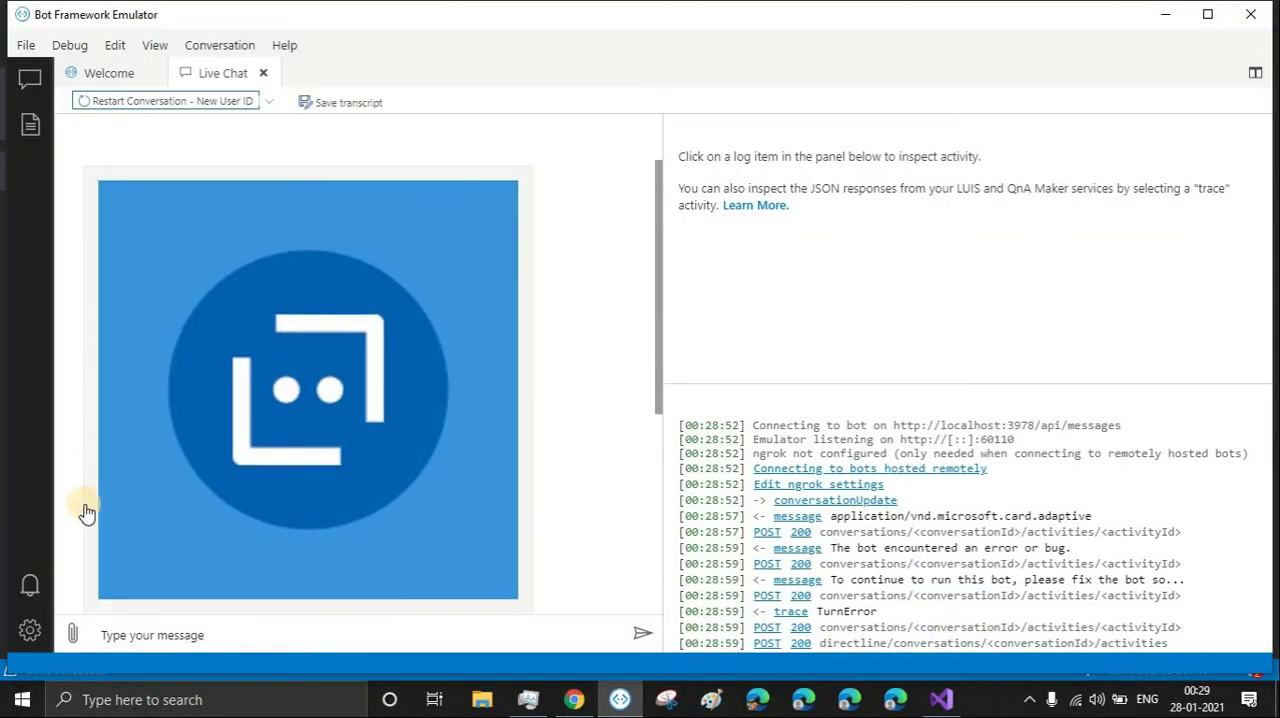
scroll(down, 3)
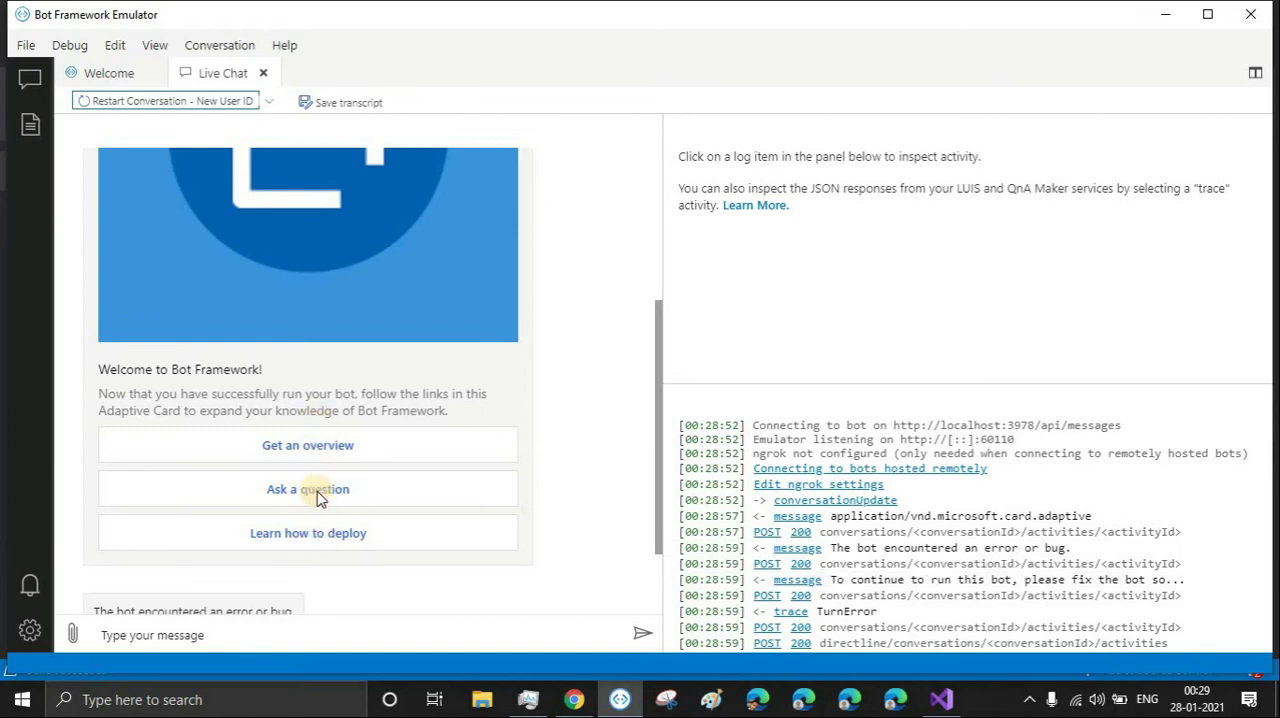
mouse_move(612, 700)
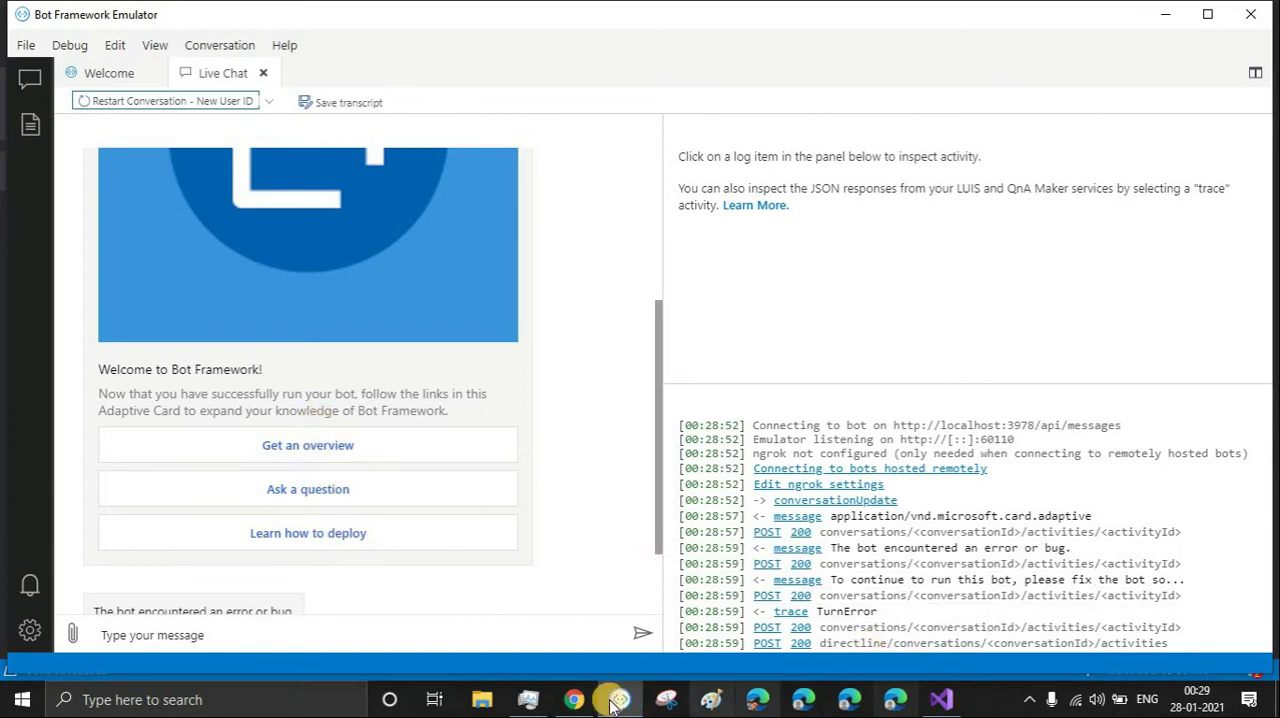
click(572, 700)
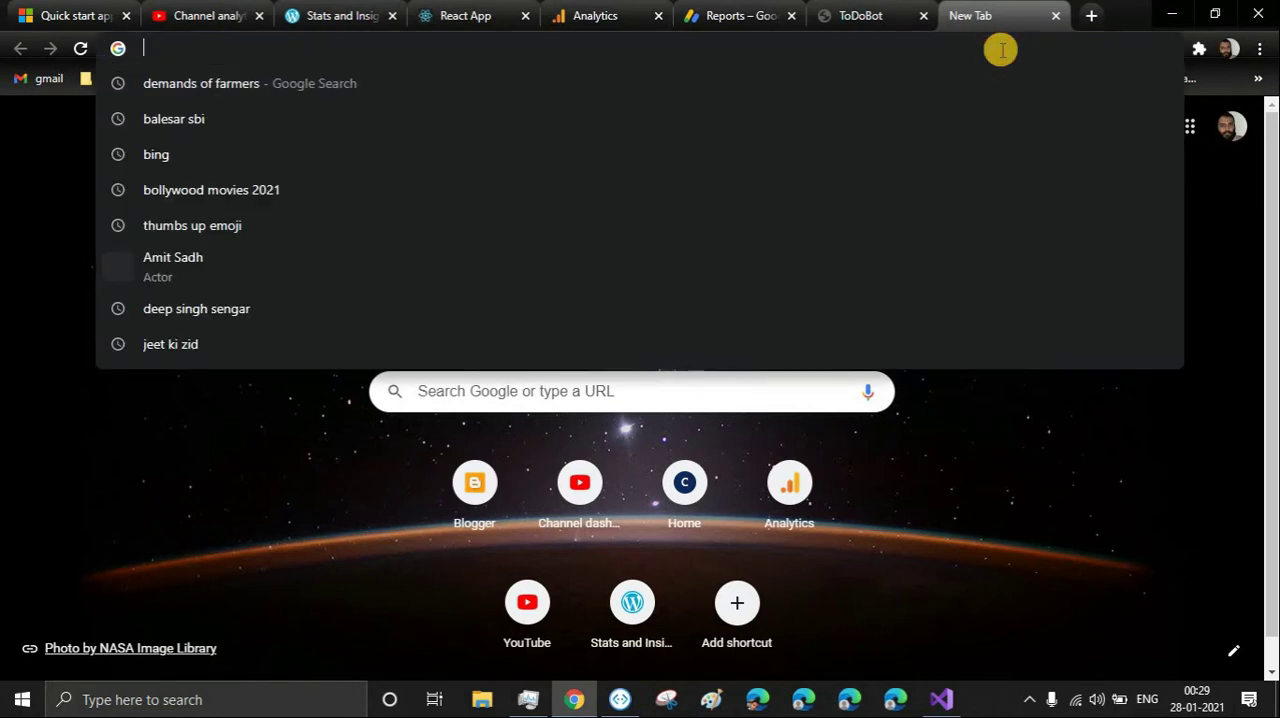
Bring up Adaptive Cards Designer and change the sample card's target version from 1.3 to 1.1.
text(adaptivecards.io/designer/)
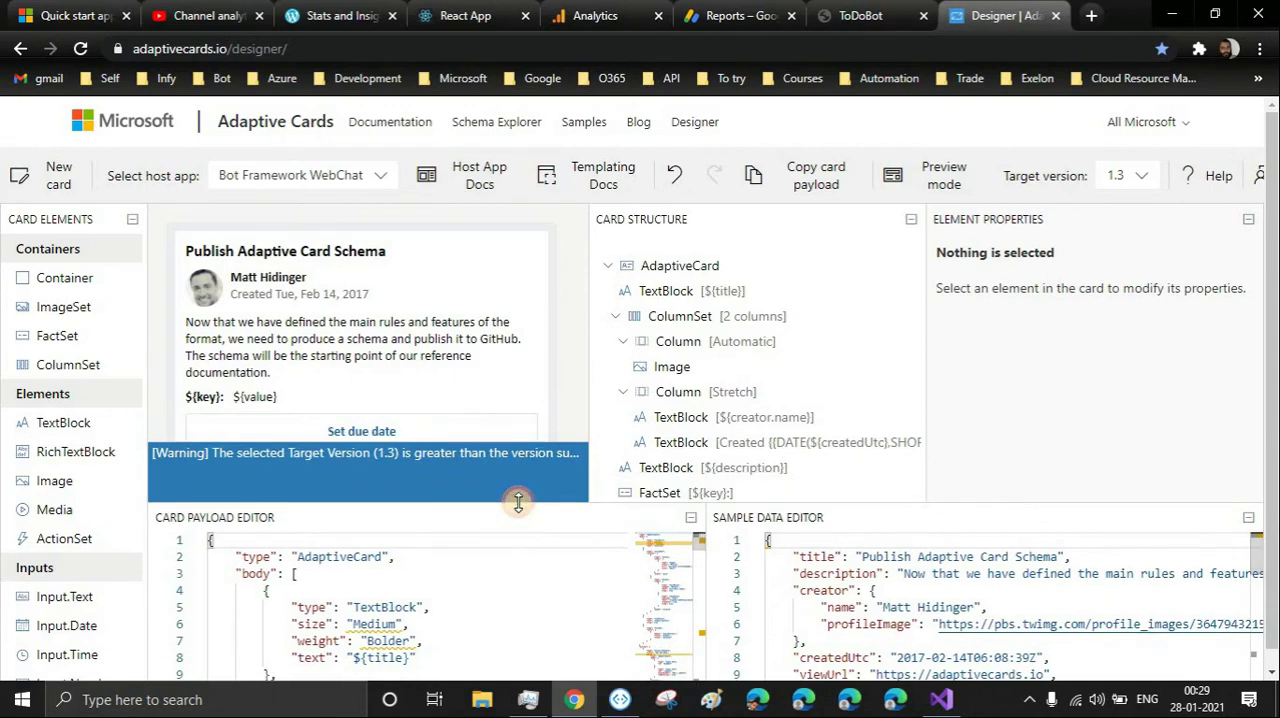
click(1124, 176)
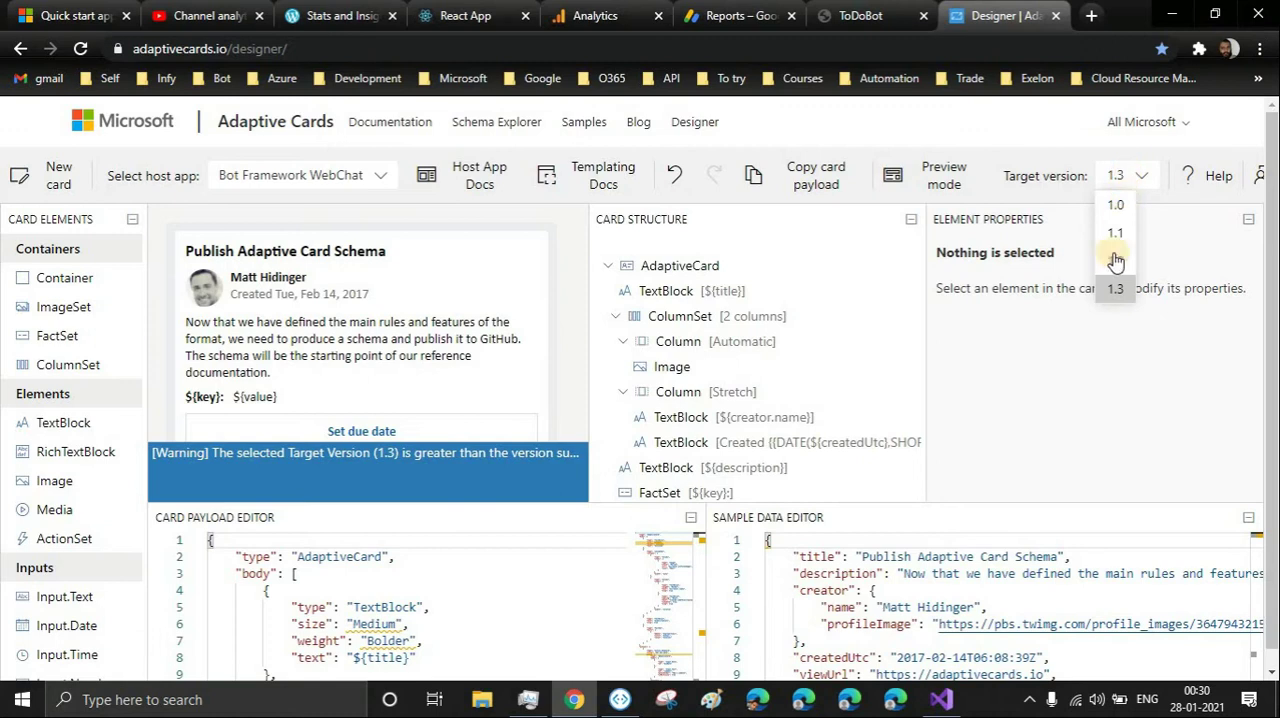
mouse_move(1114, 260)
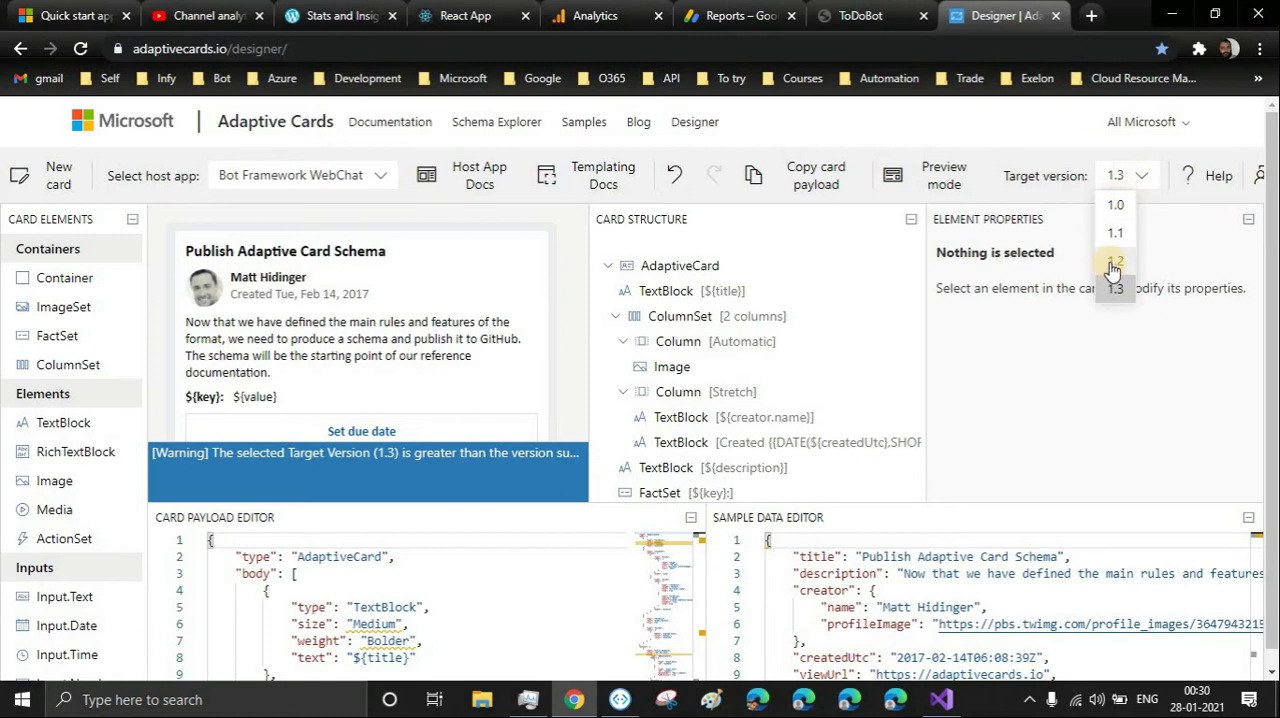
mouse_move(1112, 268)
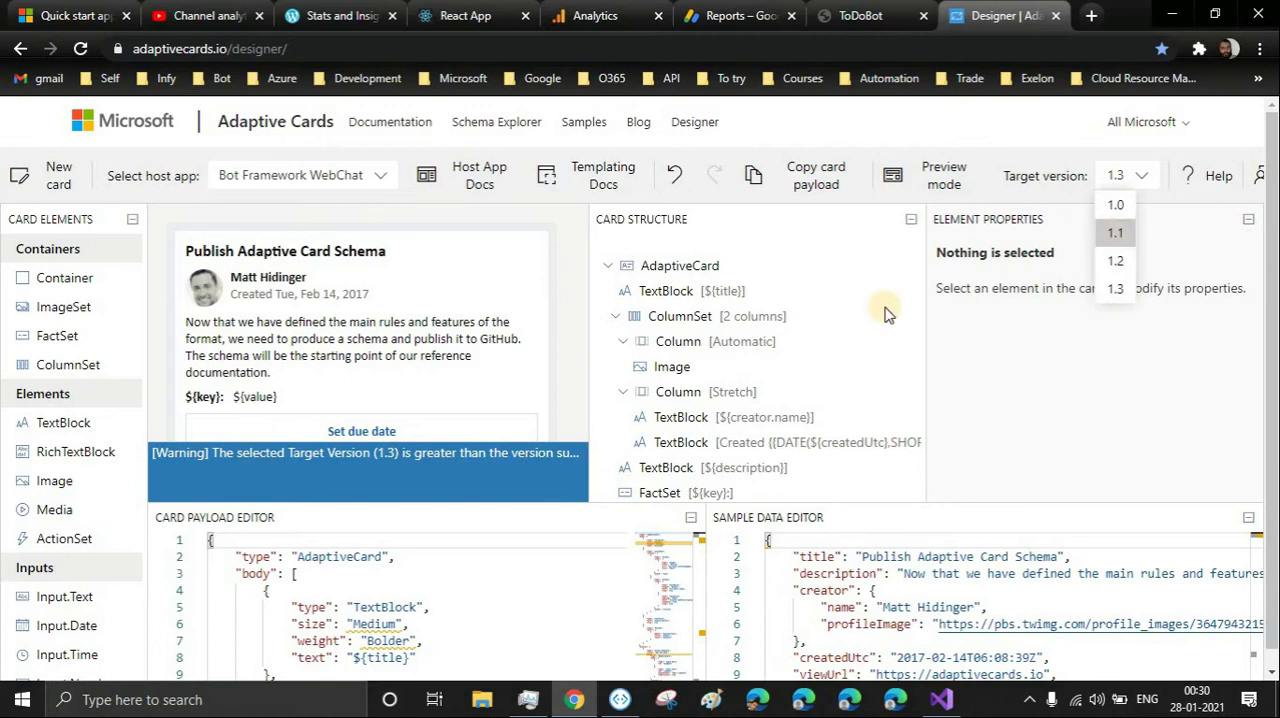
click(1116, 232)
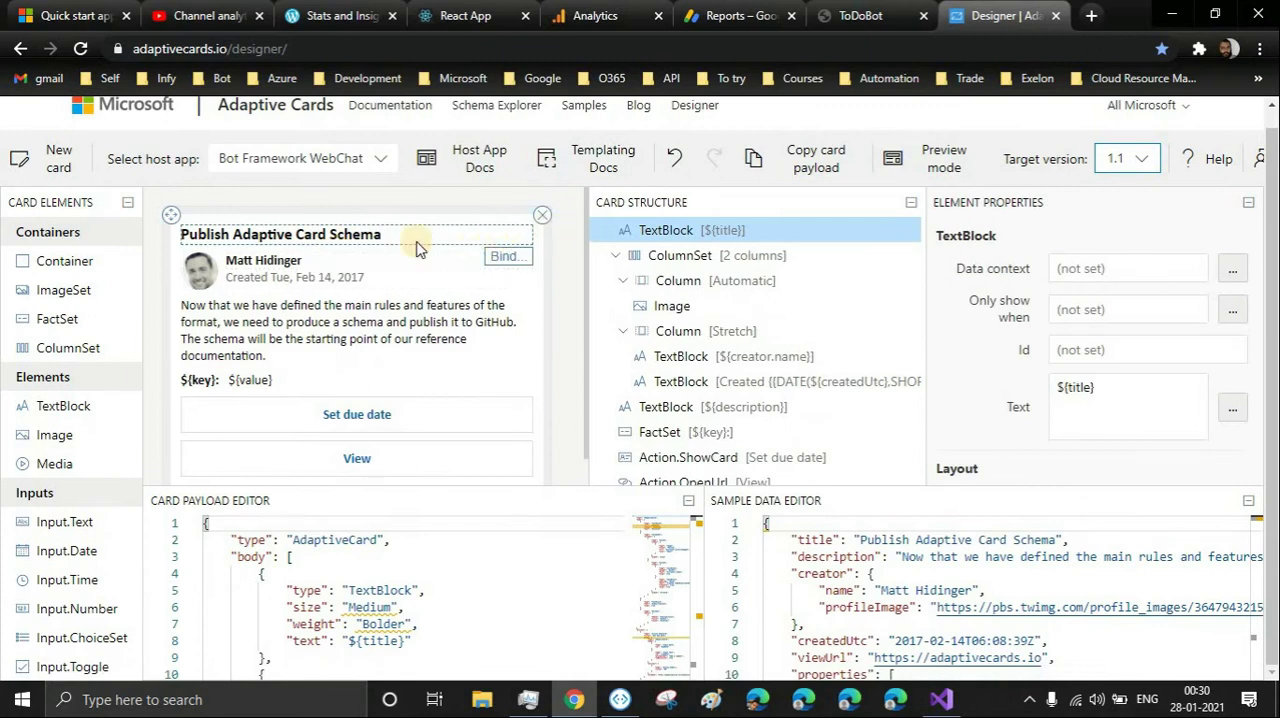
mouse_move(178, 268)
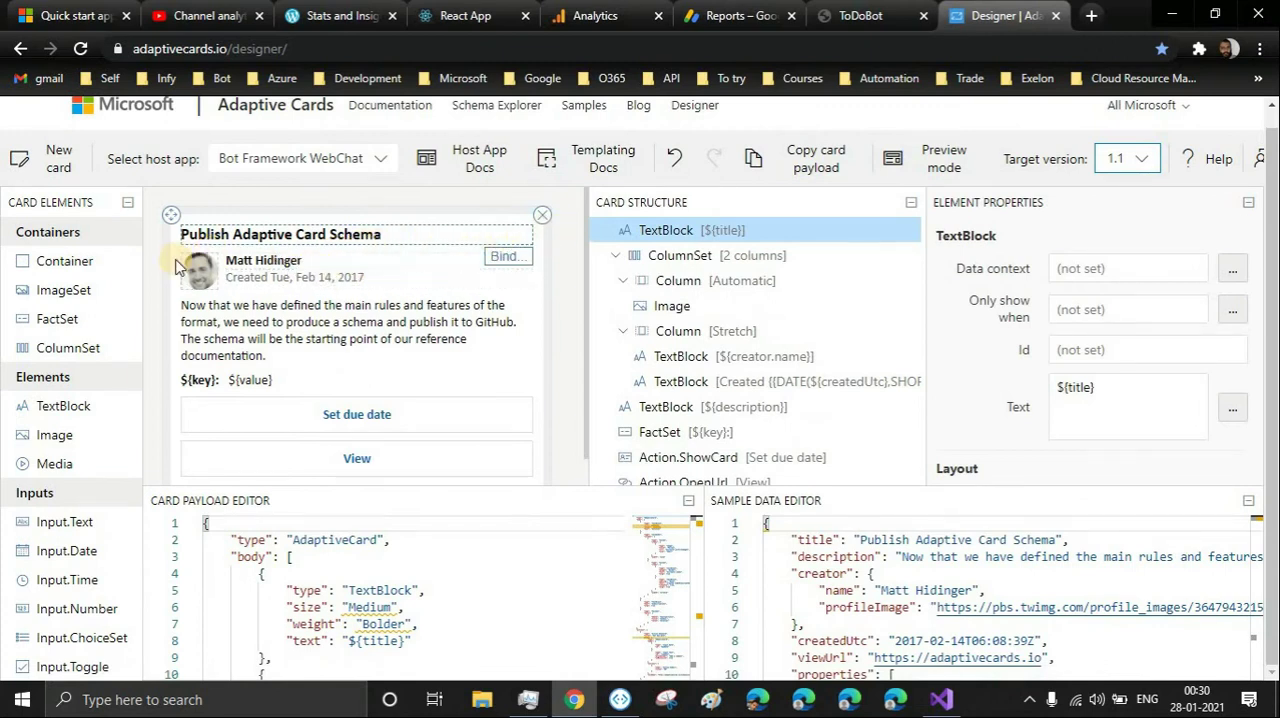
Remove the author row and make the title 'ToDo Bot', centred, ExtraLarge, colour Dark.
click(200, 270)
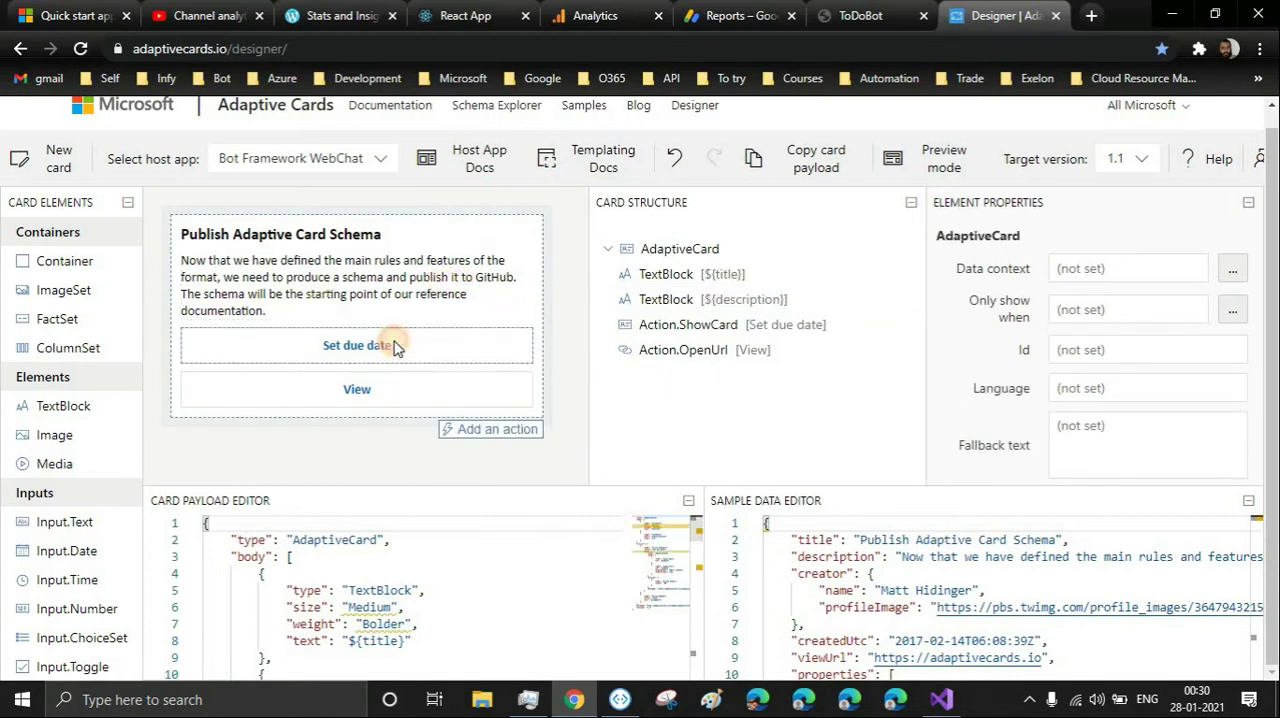
click(280, 234)
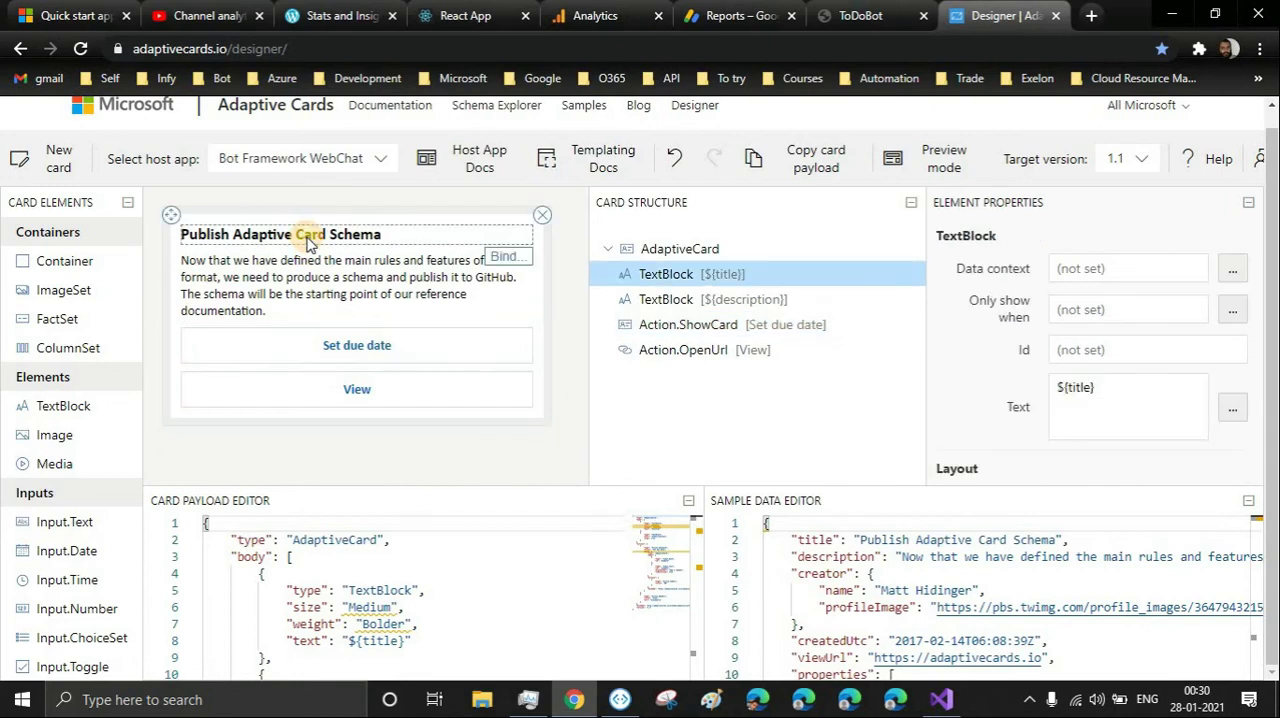
click(1128, 388)
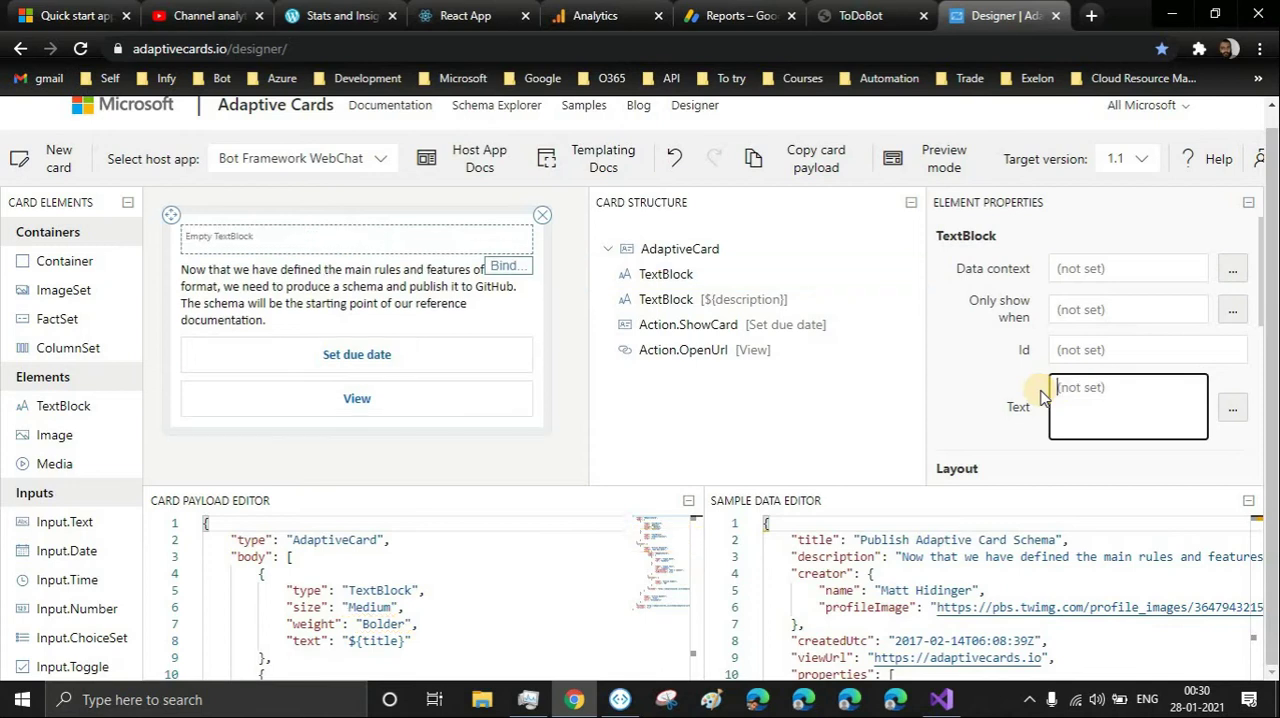
text(To)
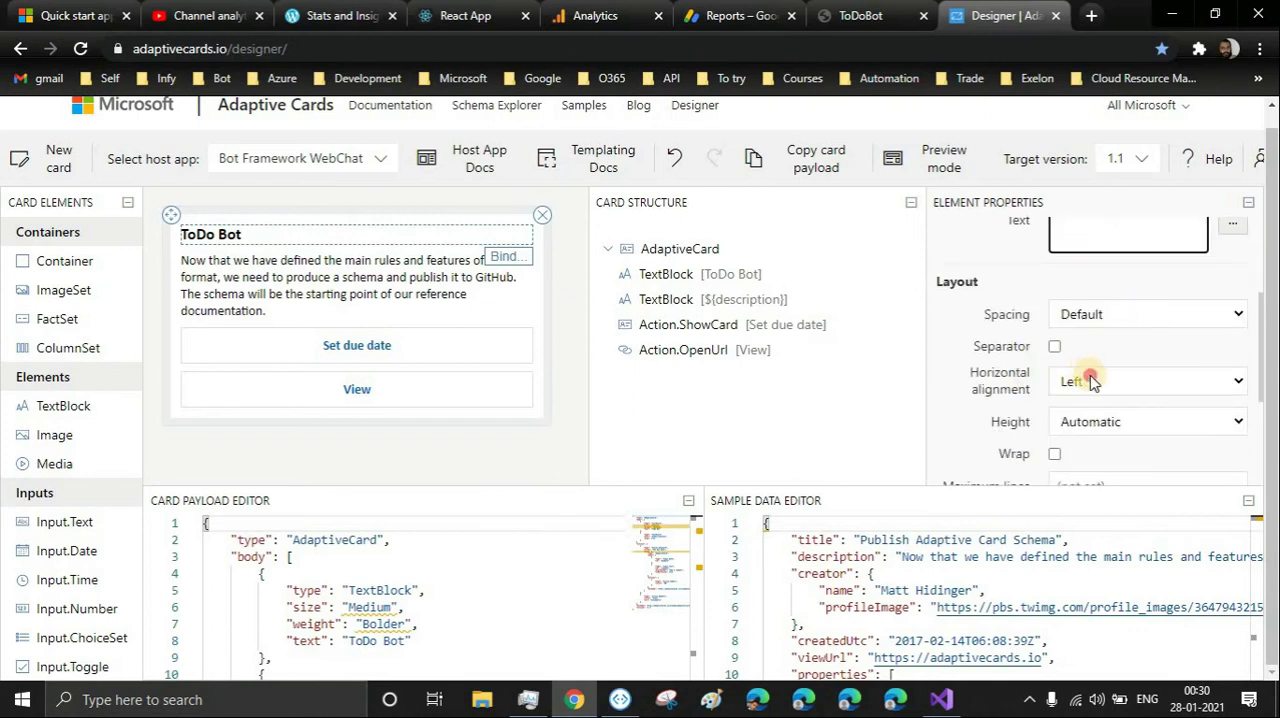
click(1148, 380)
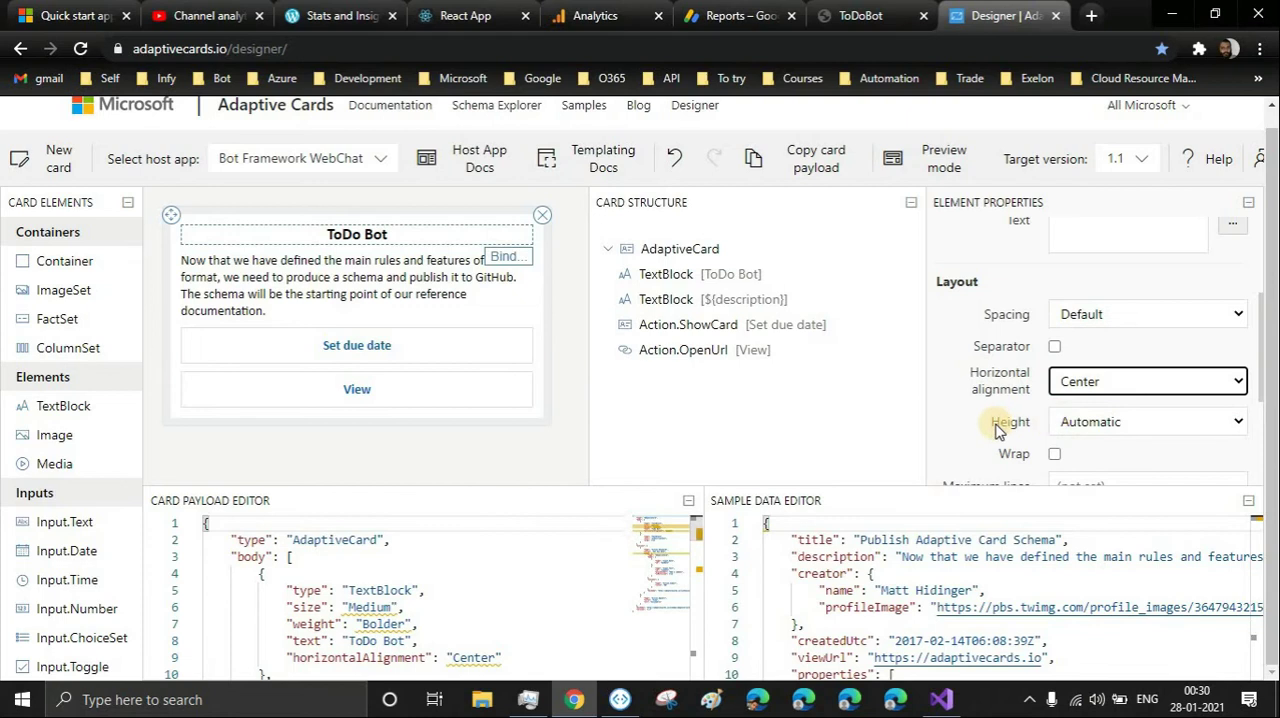
scroll(down, 3)
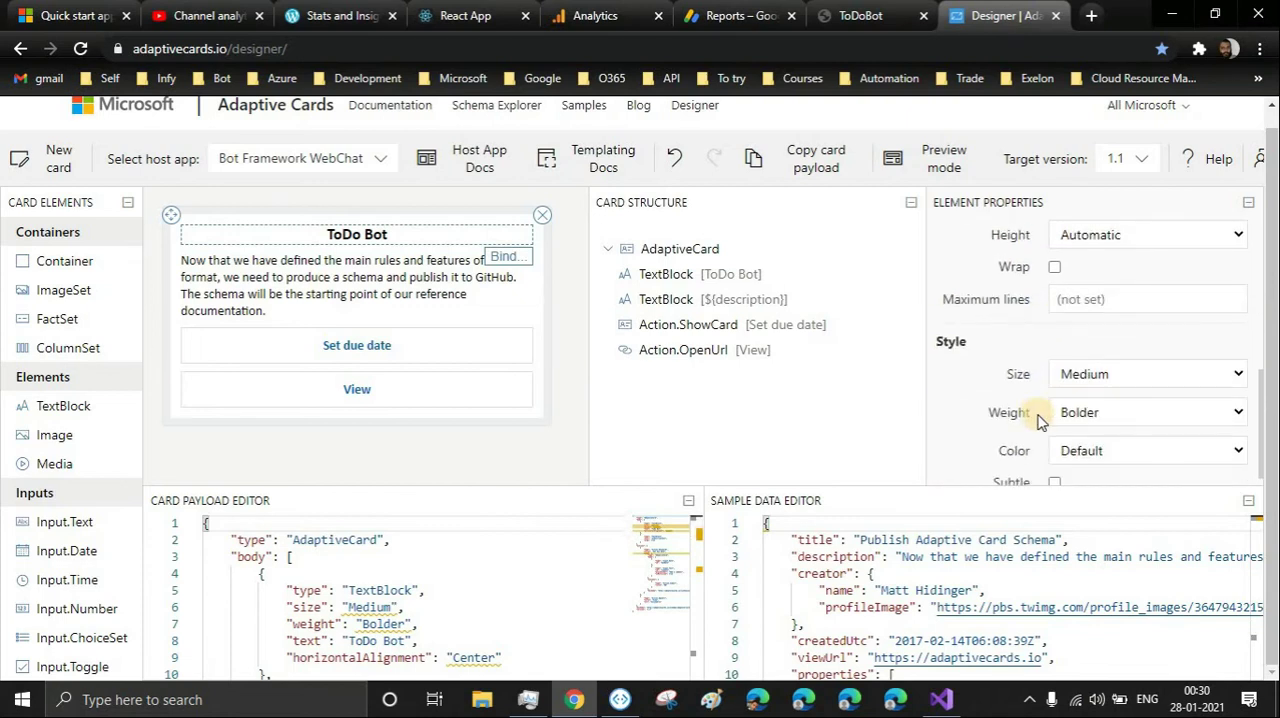
click(1148, 356)
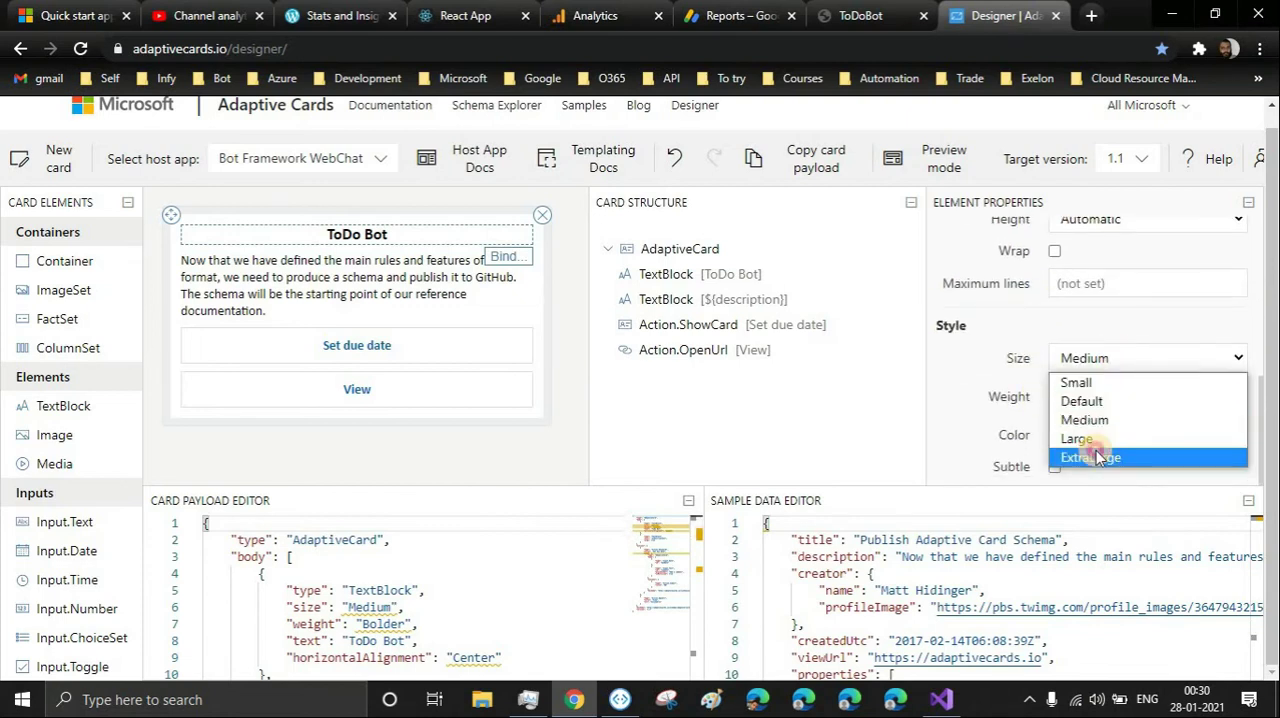
click(1090, 458)
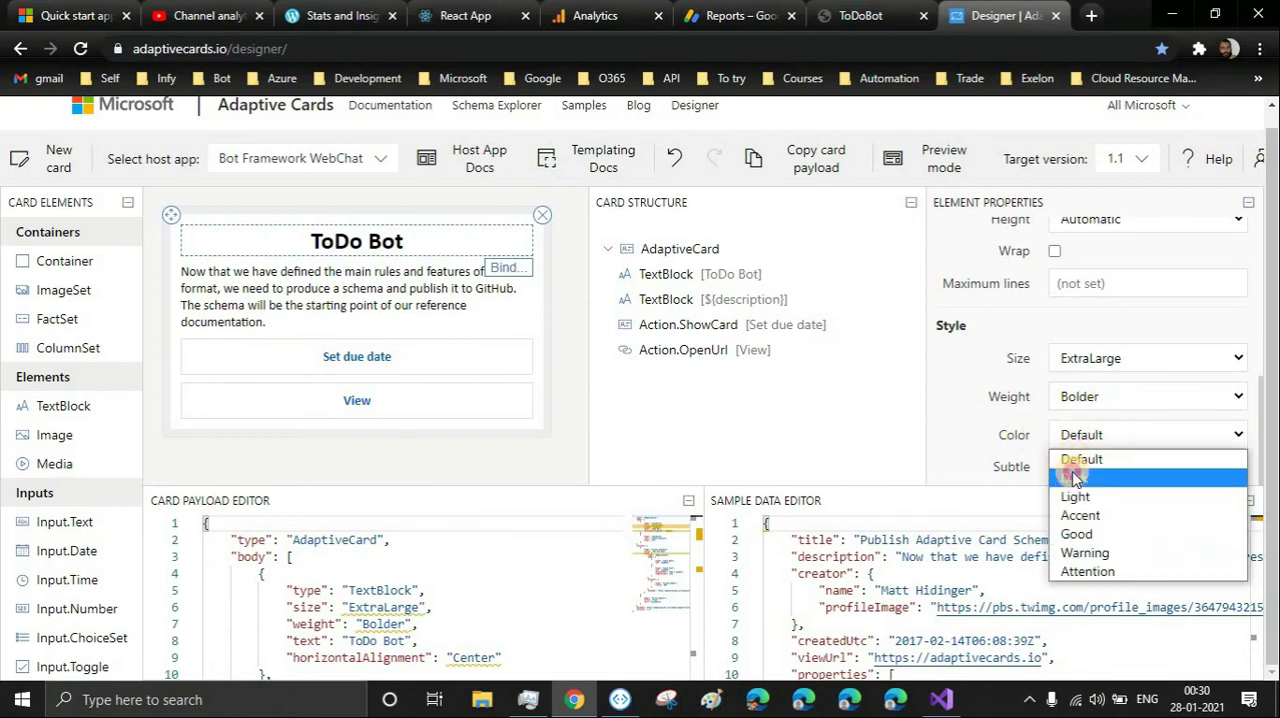
click(1076, 478)
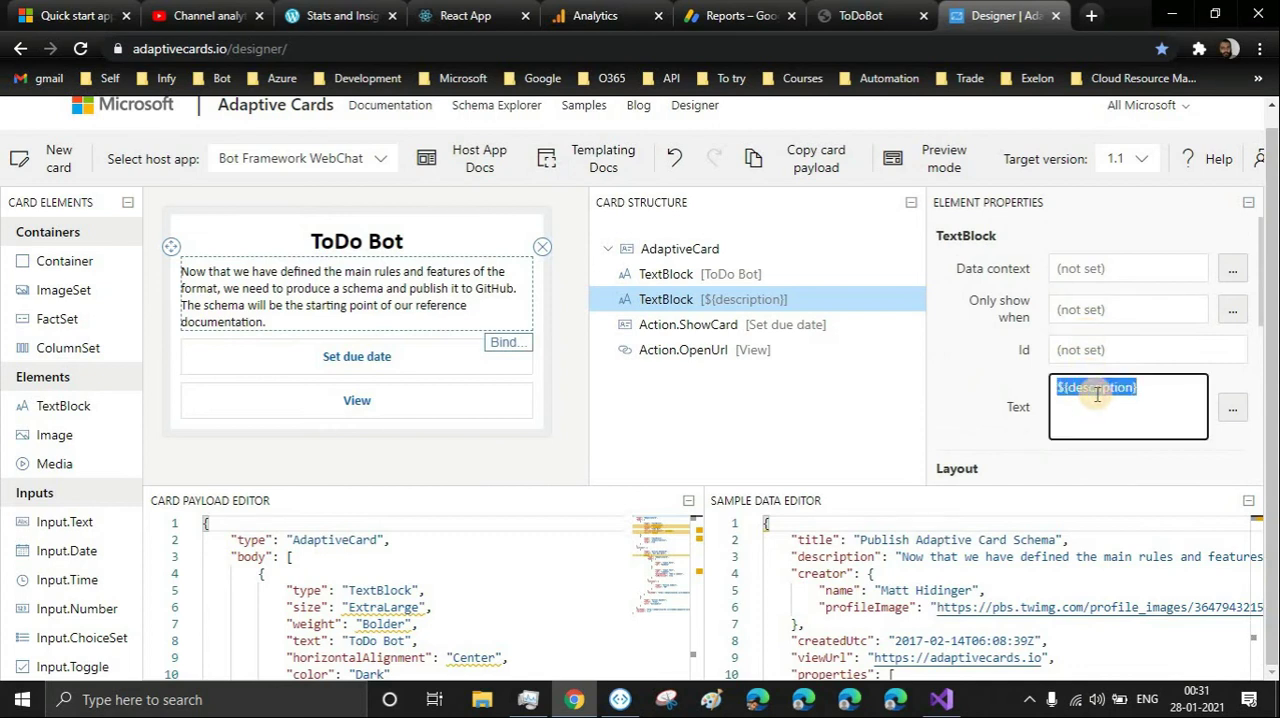
Rewrite the description as 'This Bot will allow you to Create, View, Delete tasks.' and select the Set due date action for removal.
text(This Bot will)
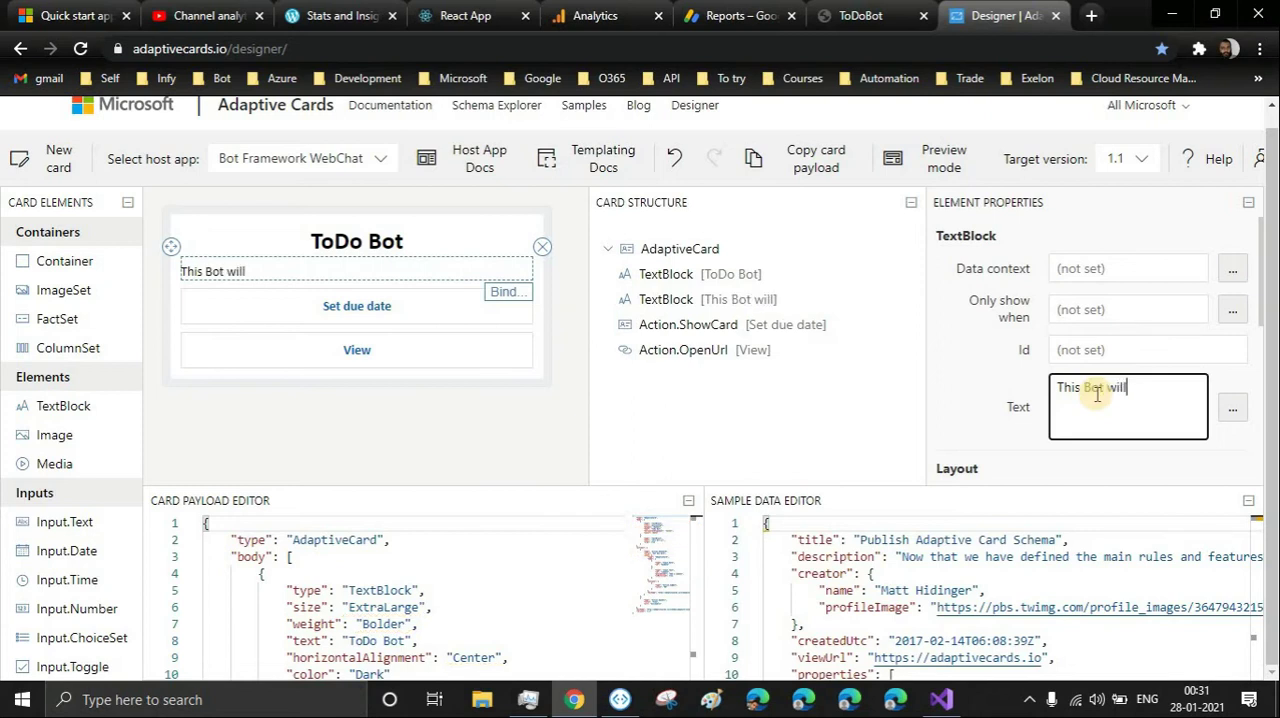
text(allow)
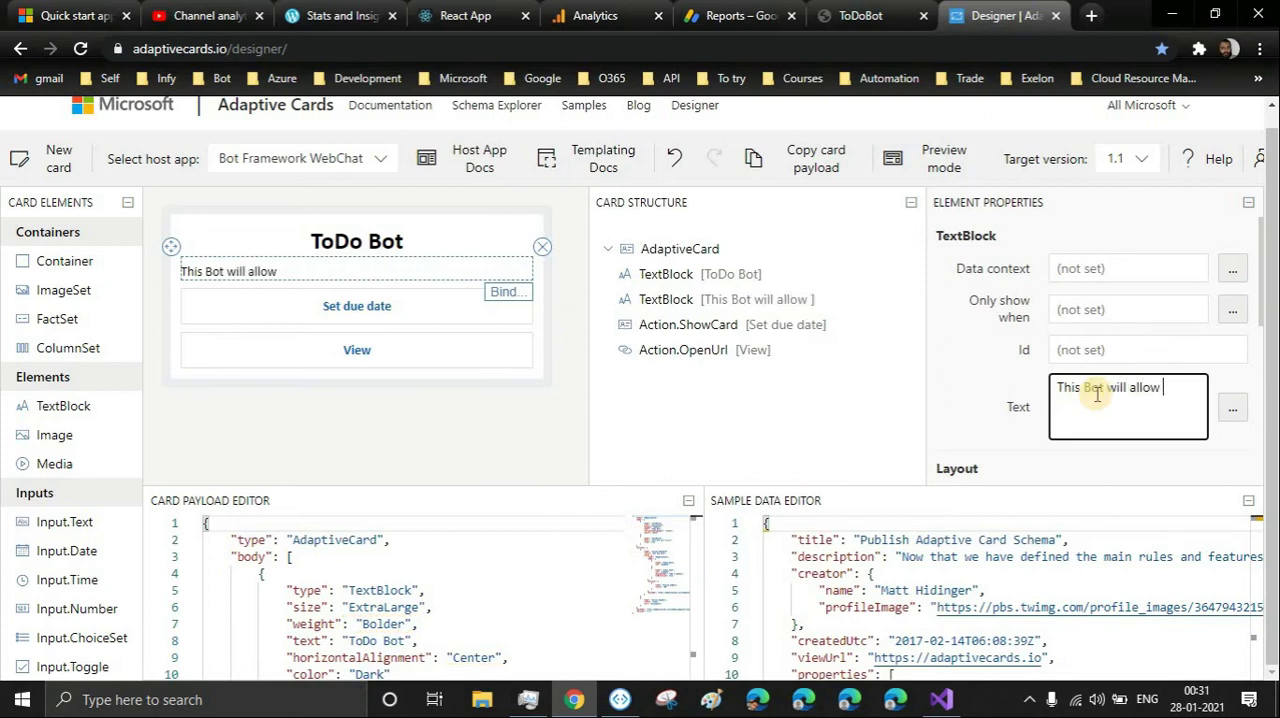
text(you t)
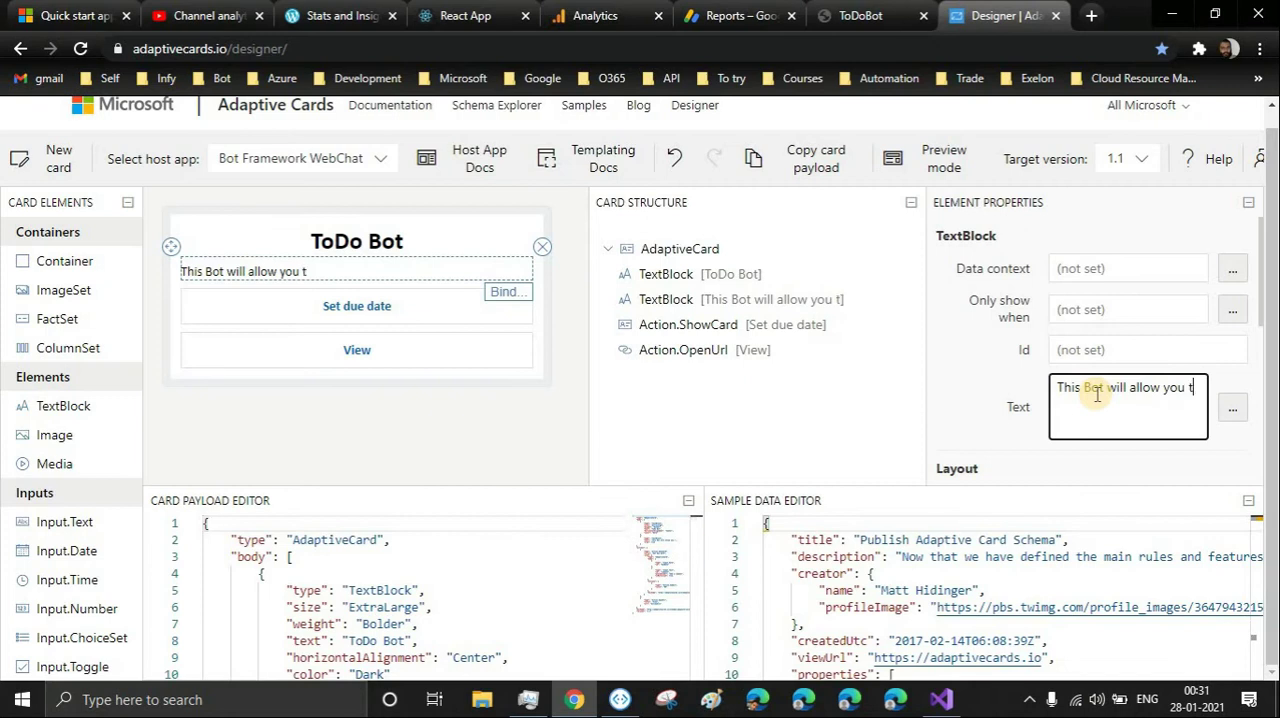
text(to create)
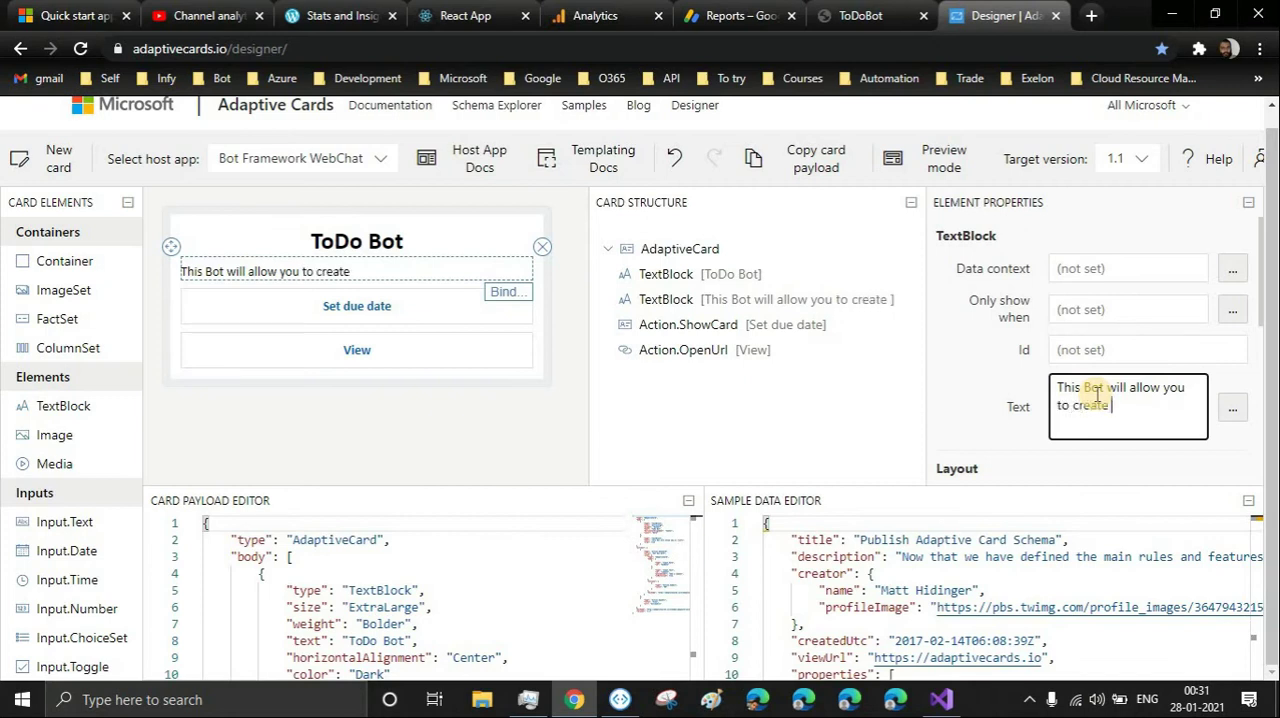
text(, View)
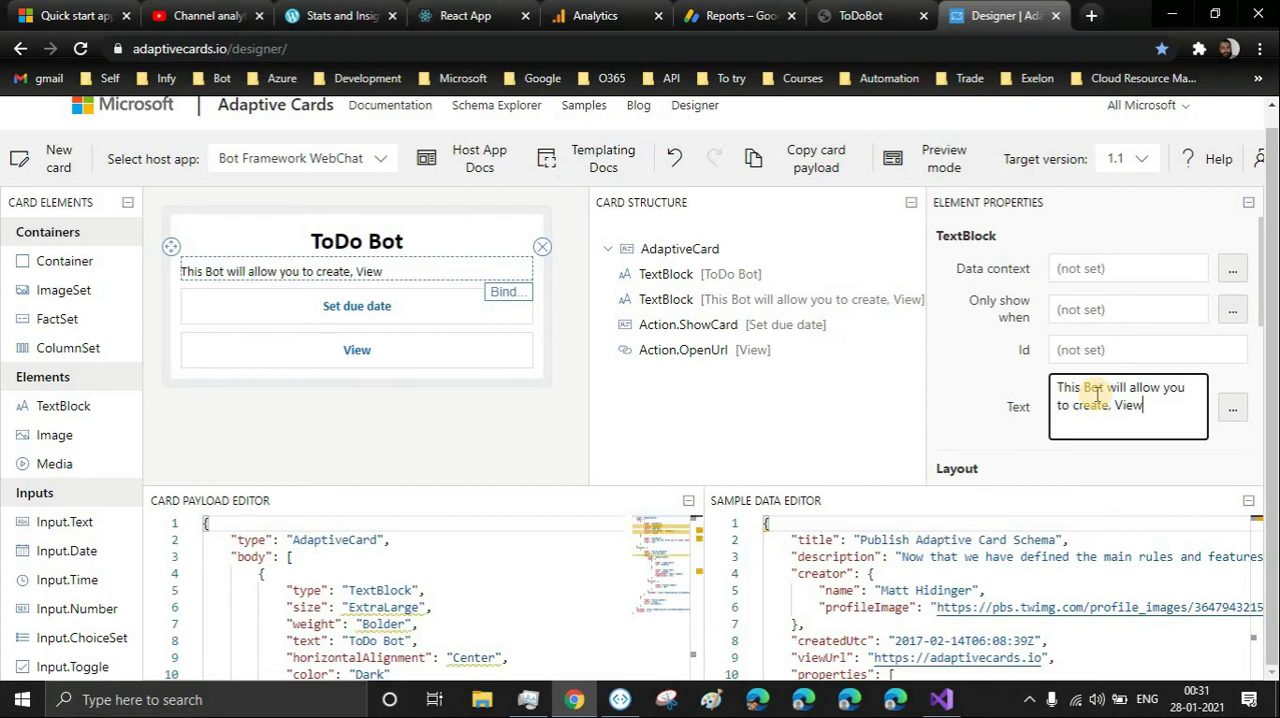
text(, Delete)
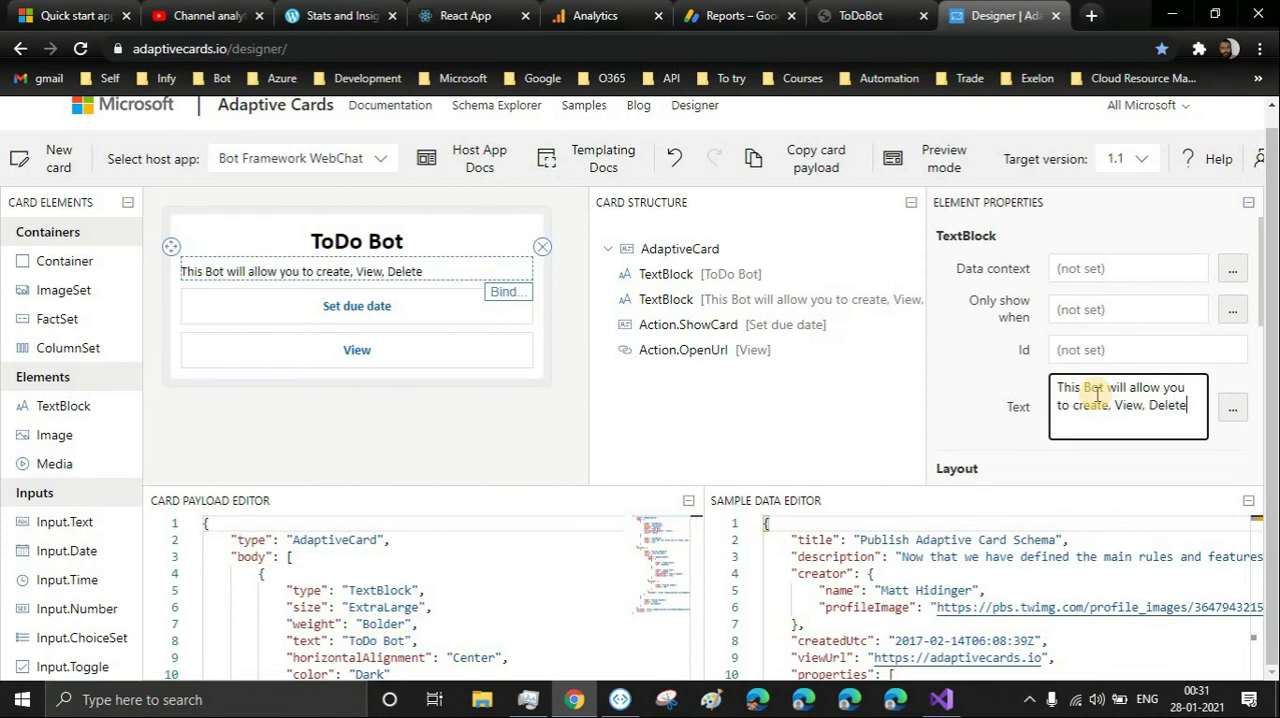
text(tasks.)
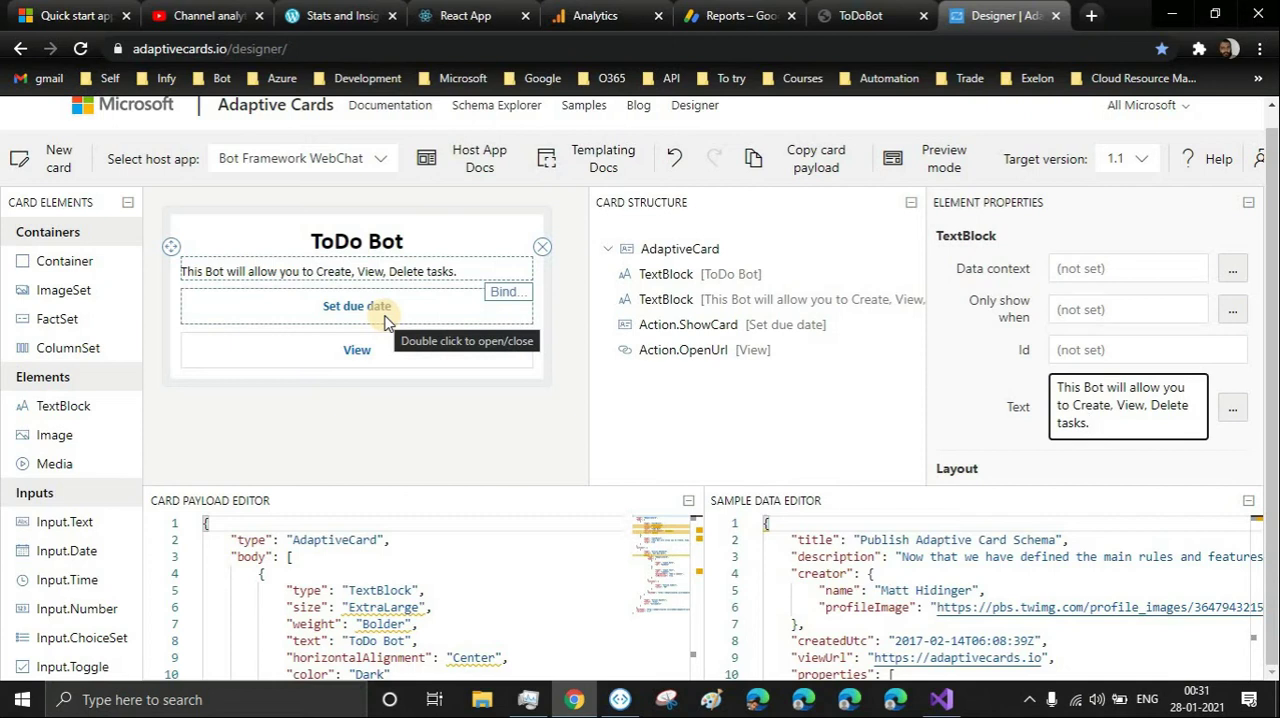
mouse_move(376, 318)
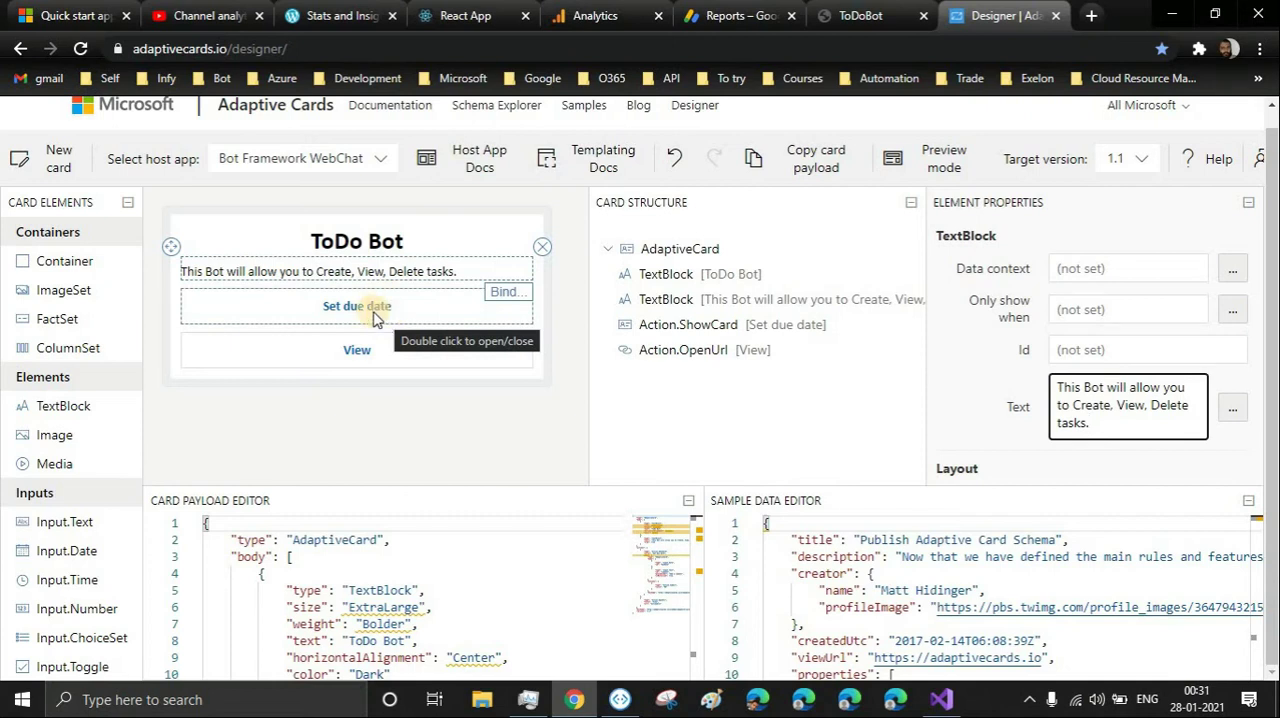
click(356, 306)
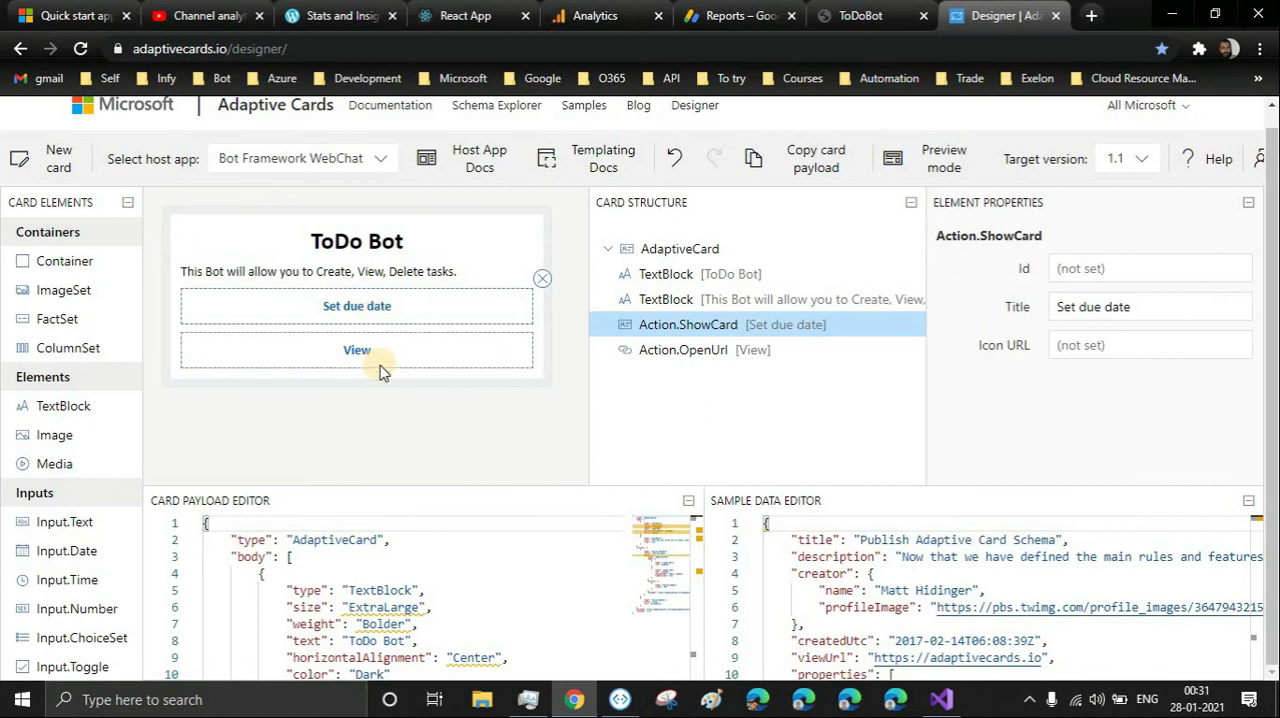
mouse_move(530, 308)
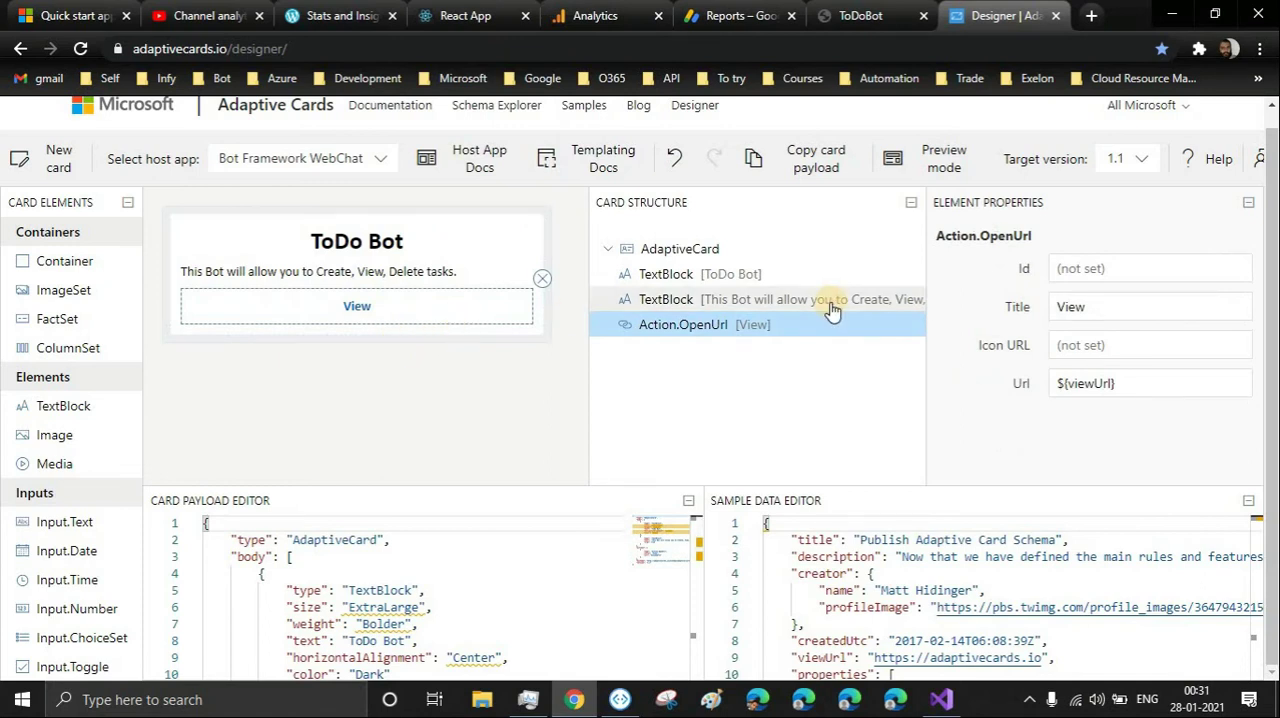
Make the card's action a 'Visit JD Bots' link and add an empty Image element under the title.
click(1136, 384)
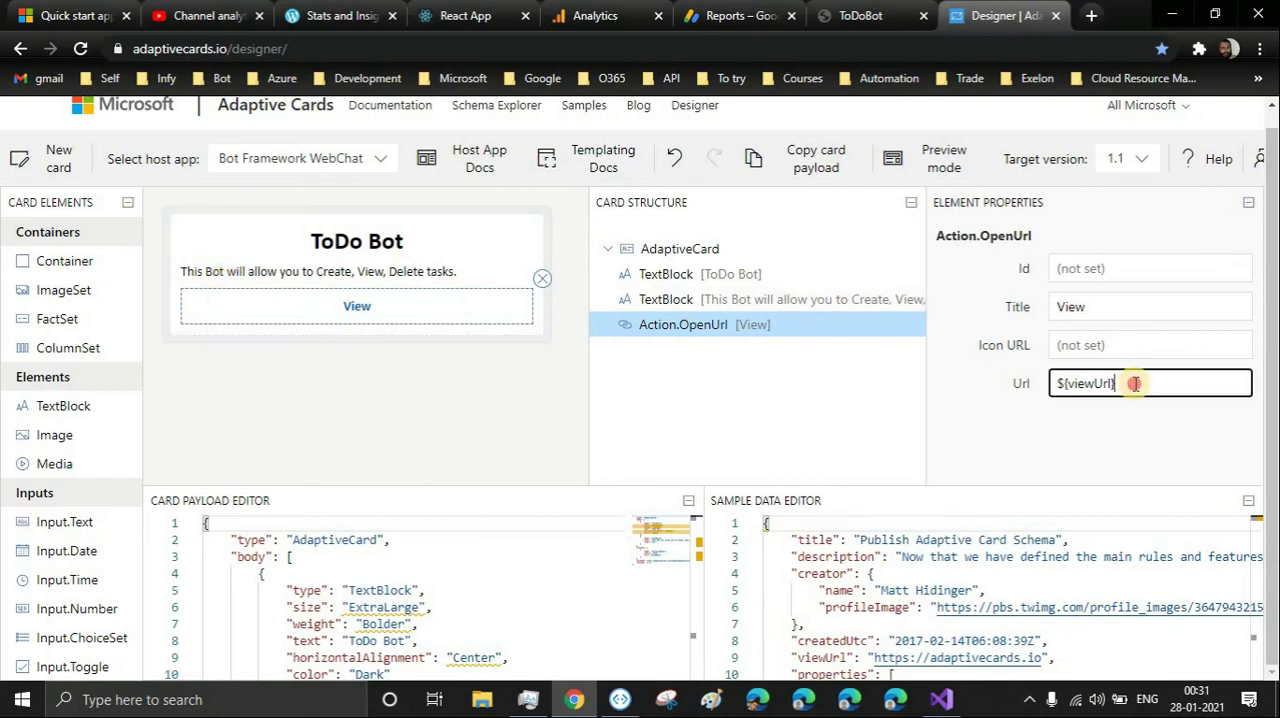
text(https://jd-bots.com)
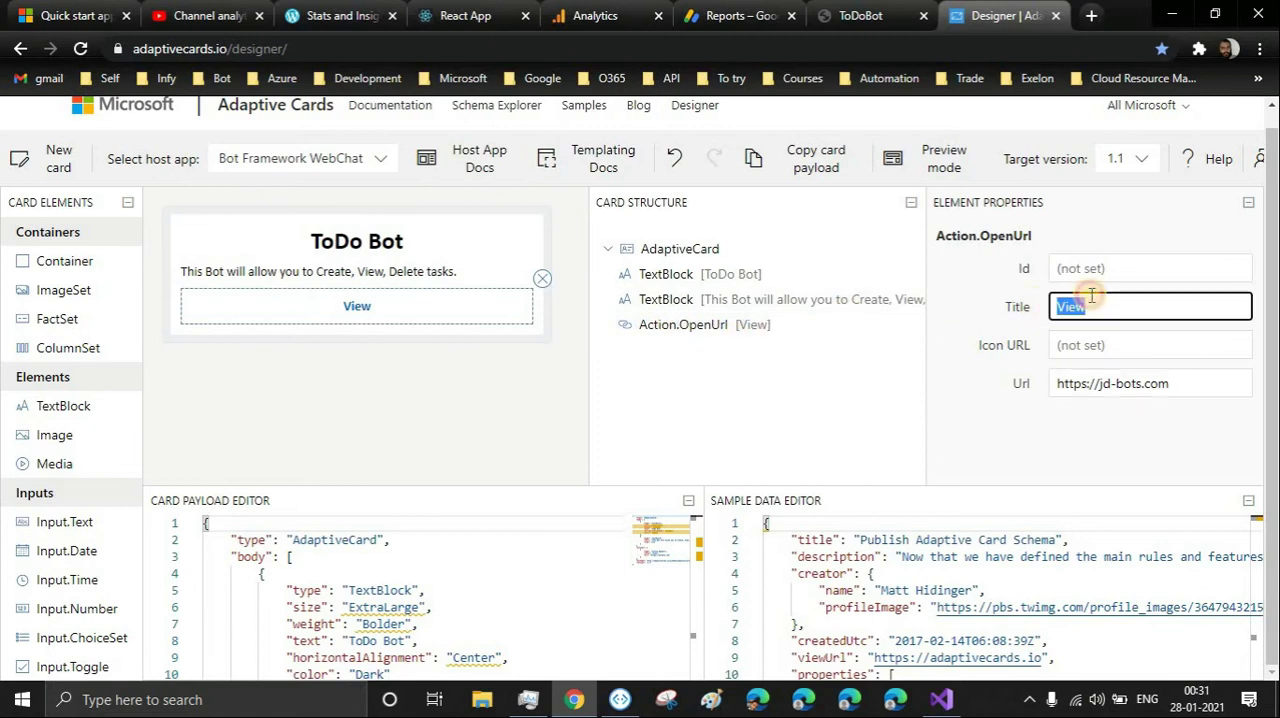
text(Visit JD Bots)
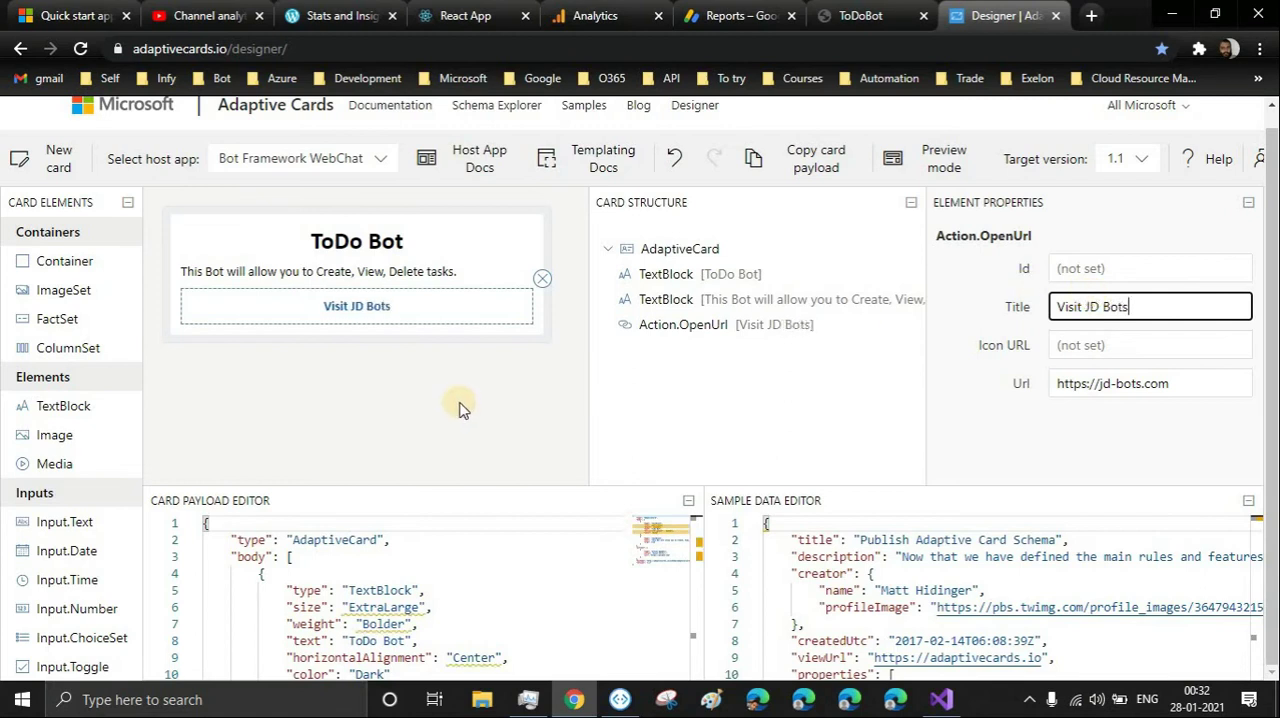
click(464, 272)
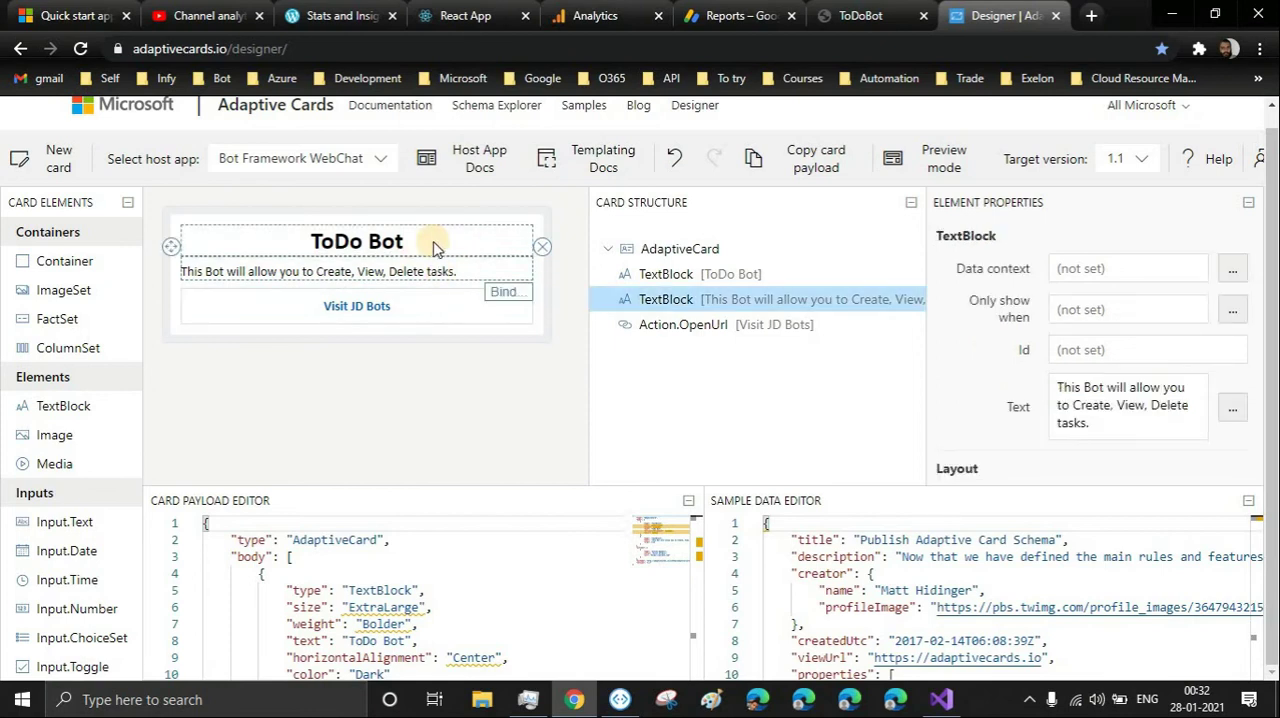
click(356, 240)
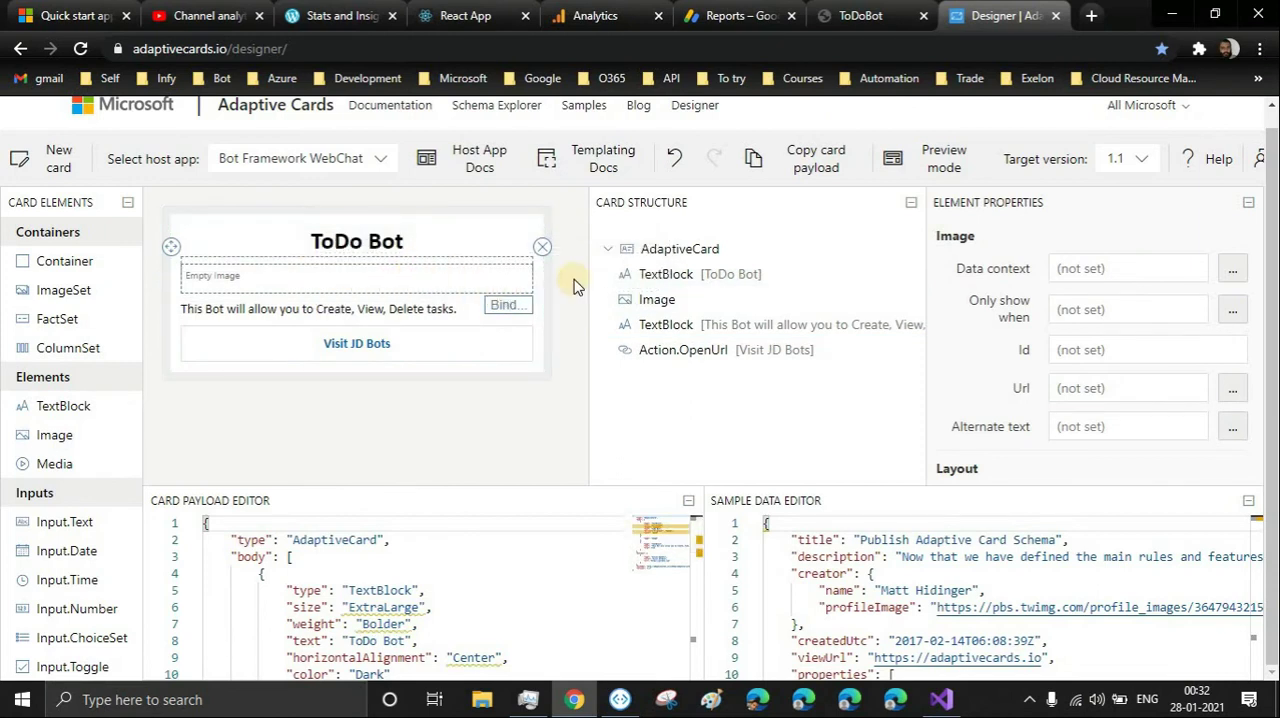
Find a white robot photo via a Google 'bot images' search and use its address as the card image.
click(1088, 16)
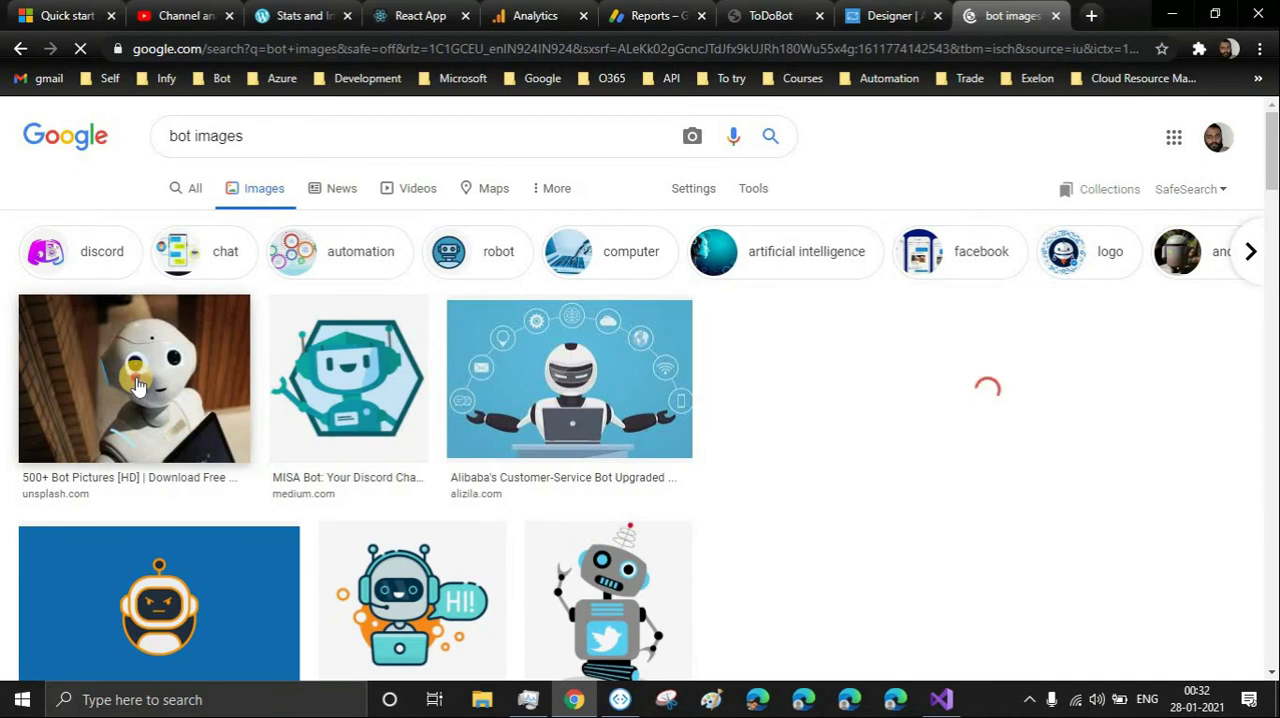
click(134, 378)
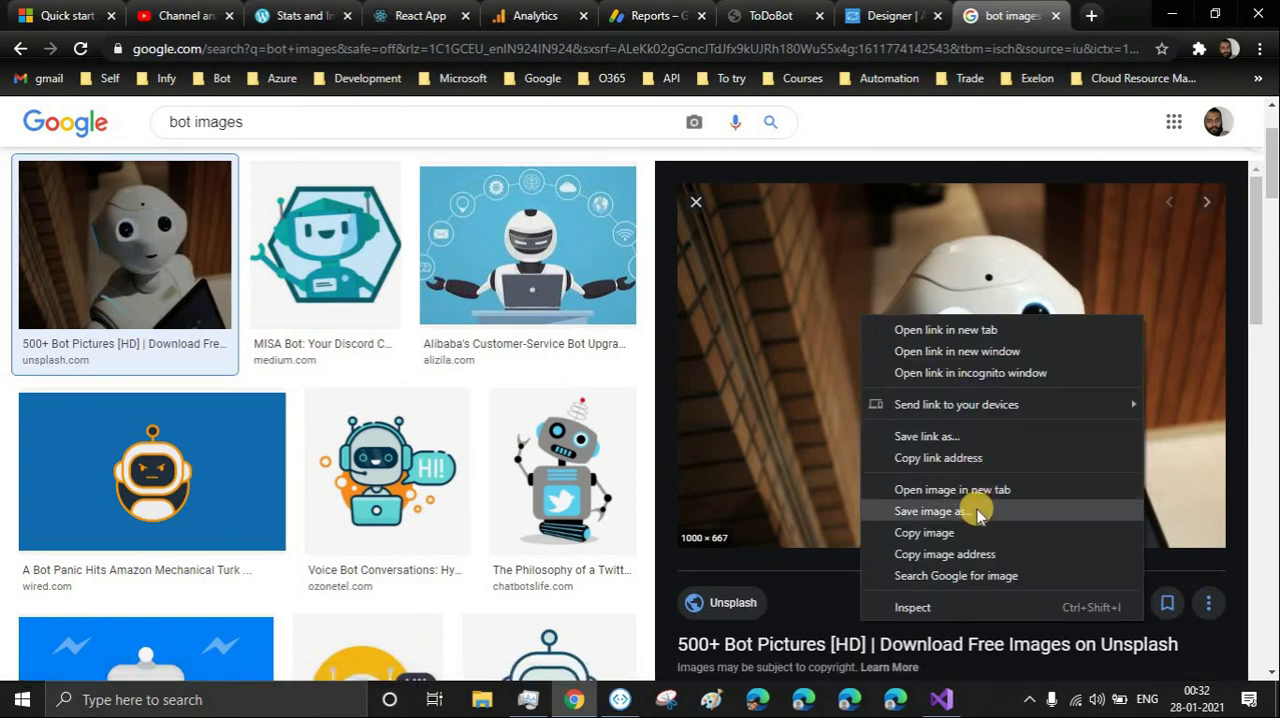
mouse_move(940, 554)
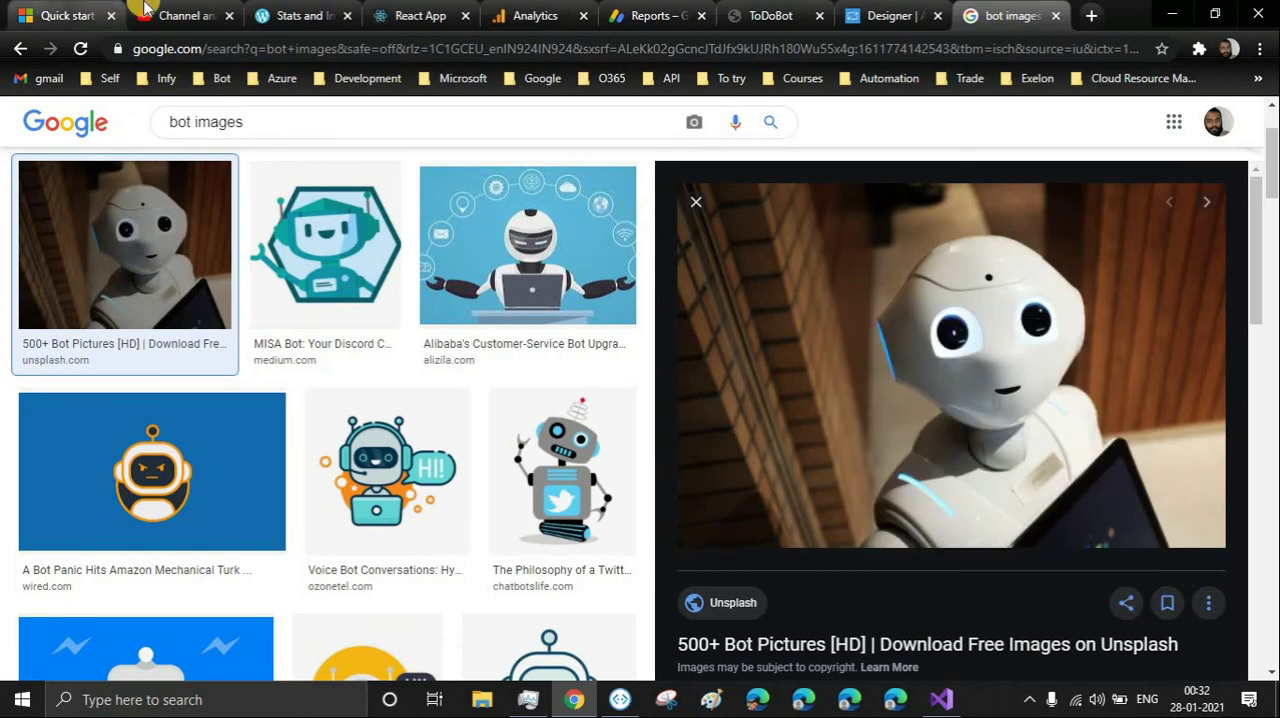
click(884, 16)
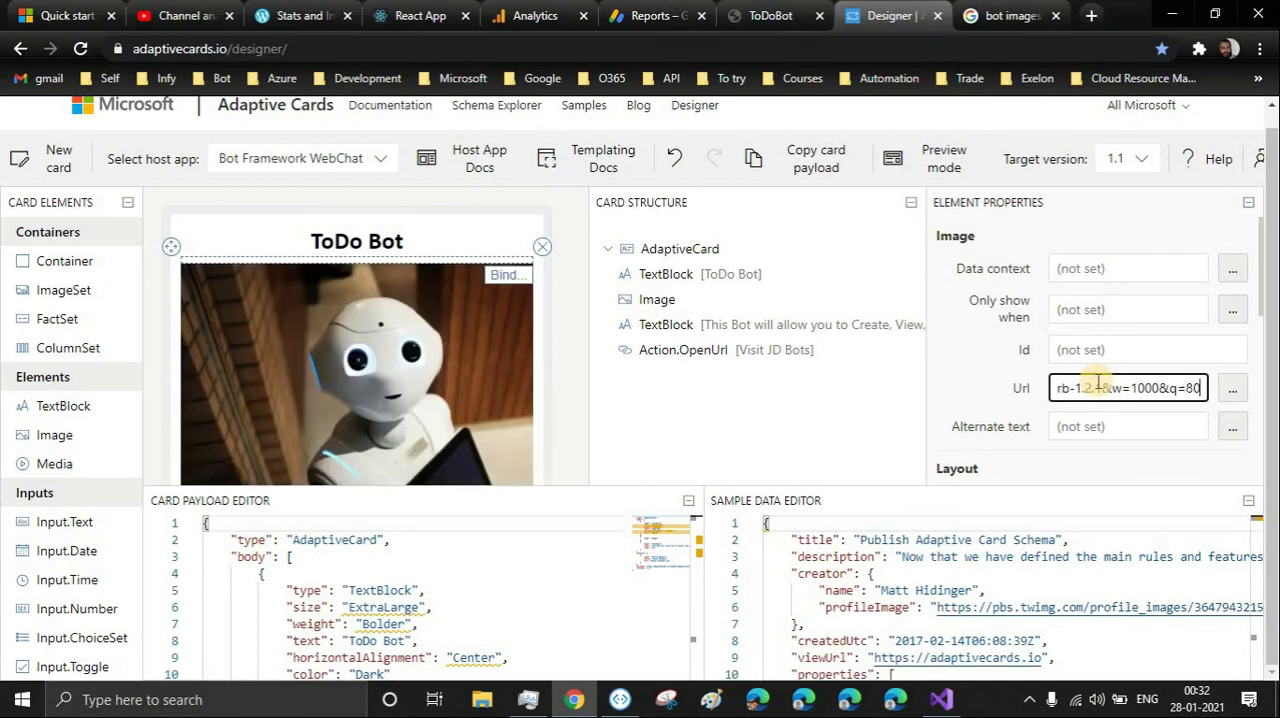
Give the robot image the alternate text 'Bot Image'.
scroll(down, 3)
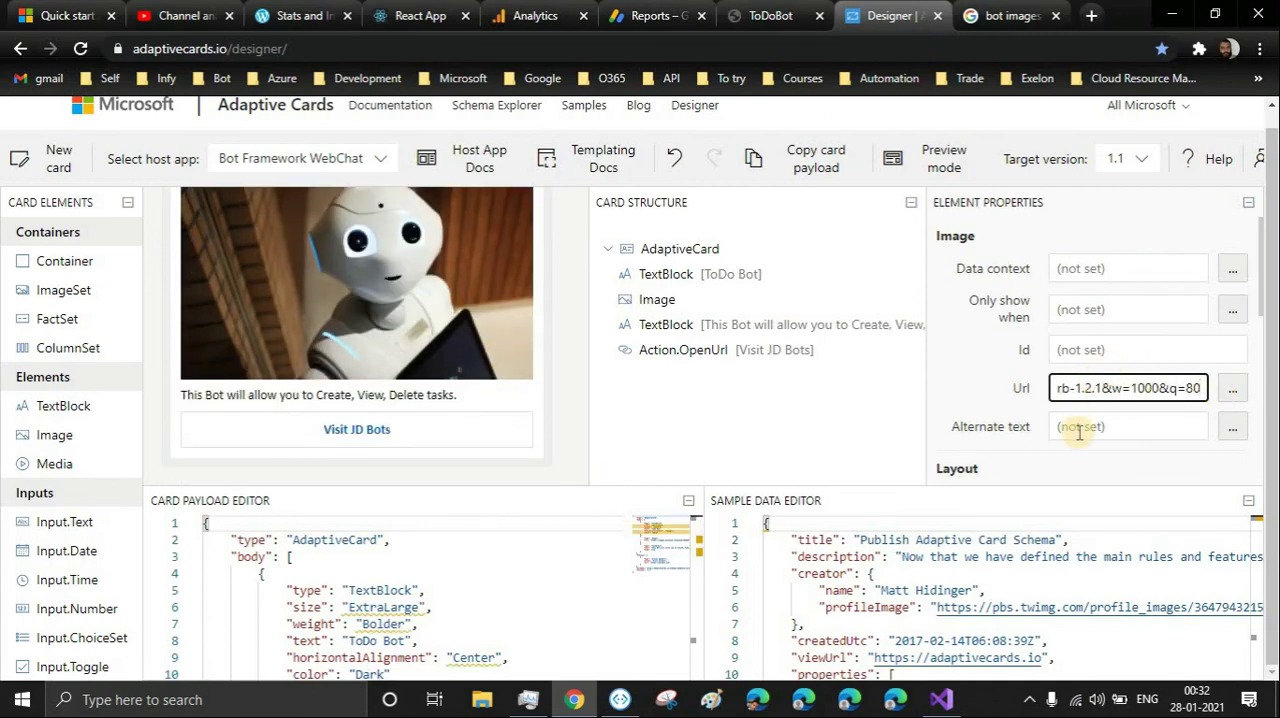
click(1128, 426)
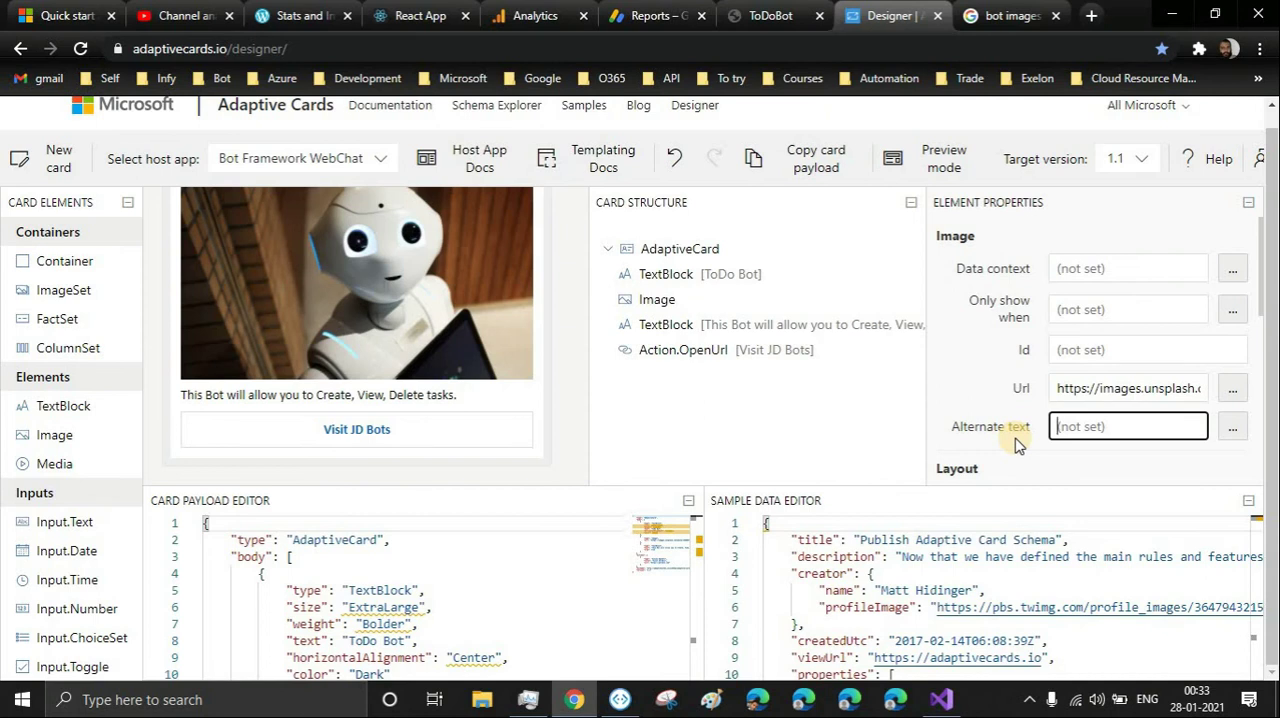
text(Bot Image)
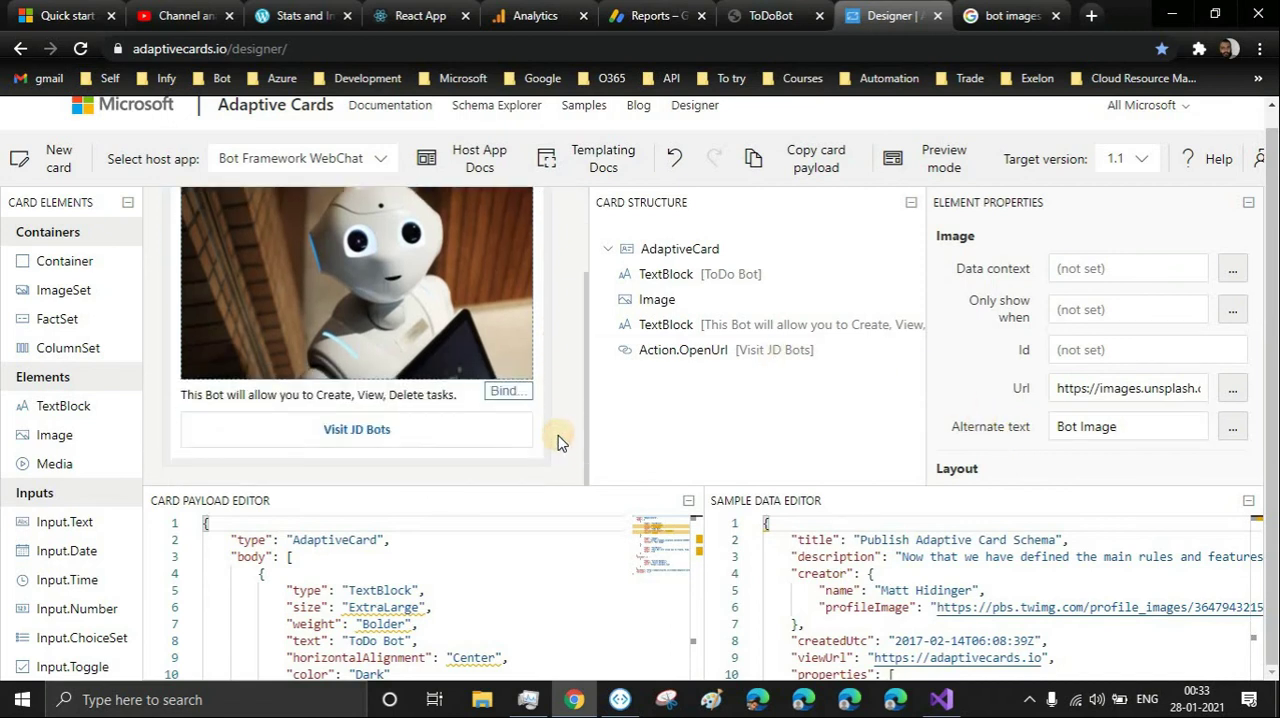
mouse_move(640, 490)
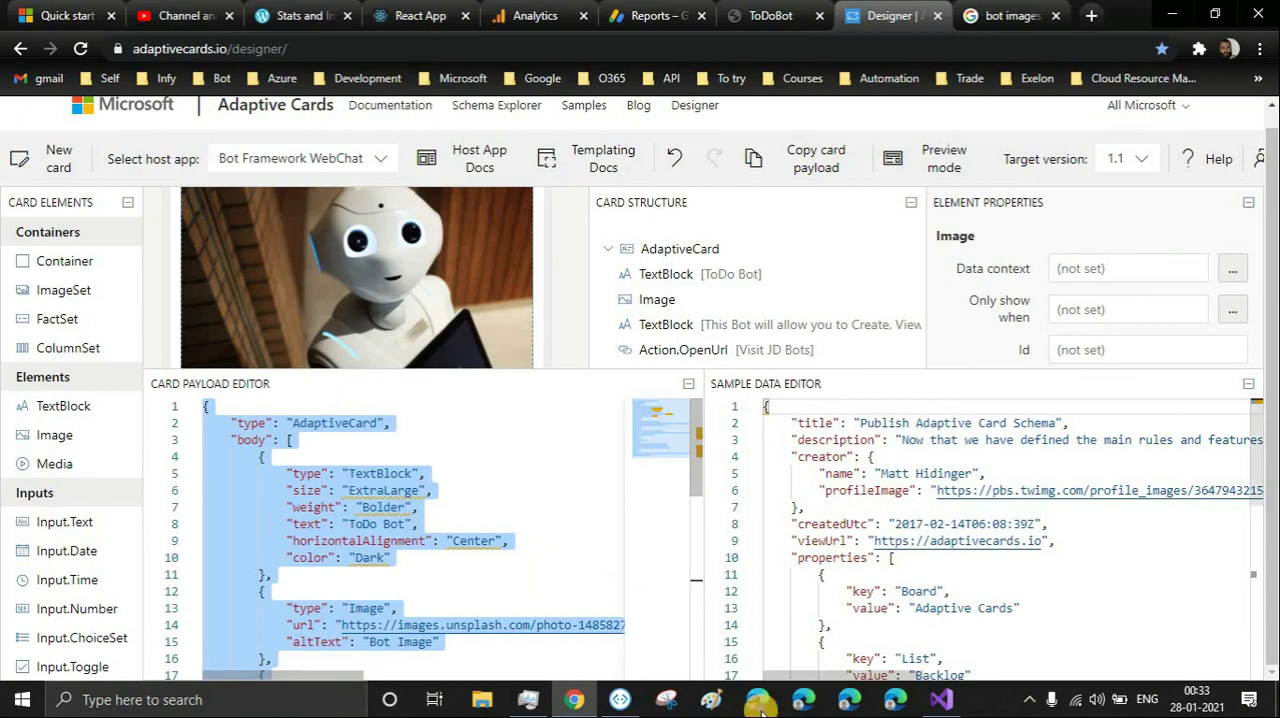
Replace the contents of Cards/welcomeCard.json in Visual Studio with the copied ToDo Bot payload and save.
click(940, 700)
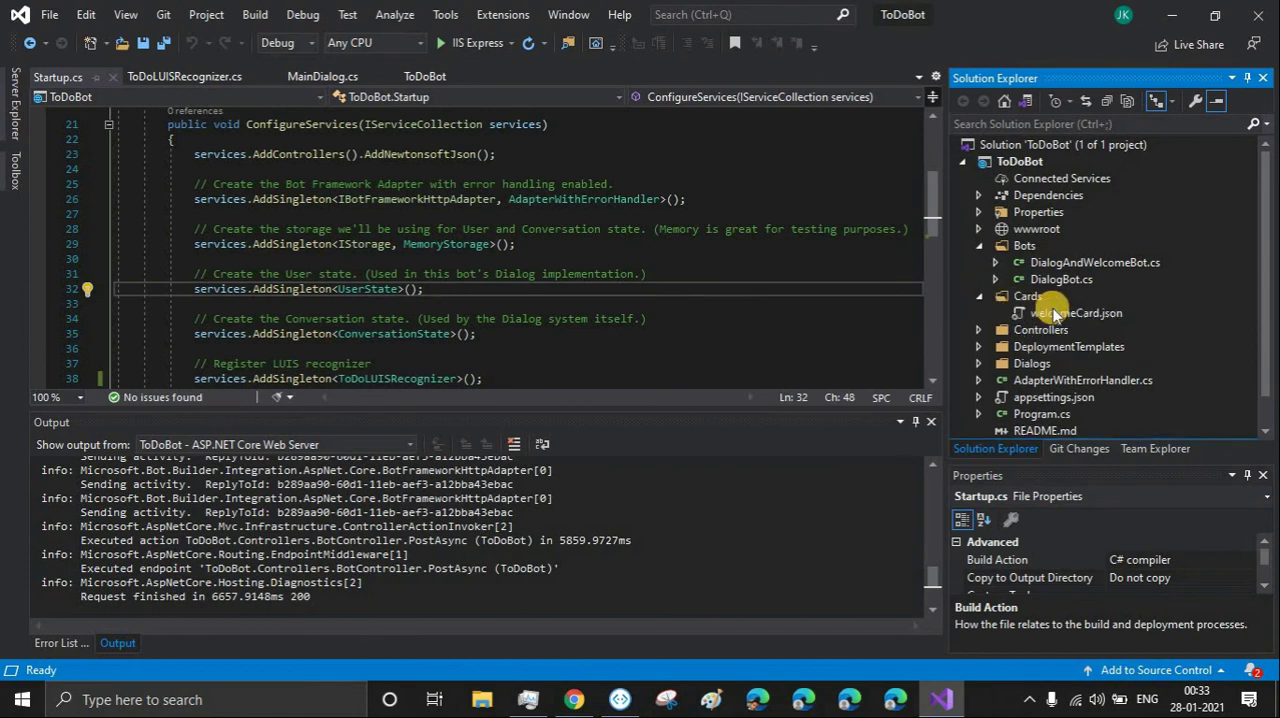
click(1076, 312)
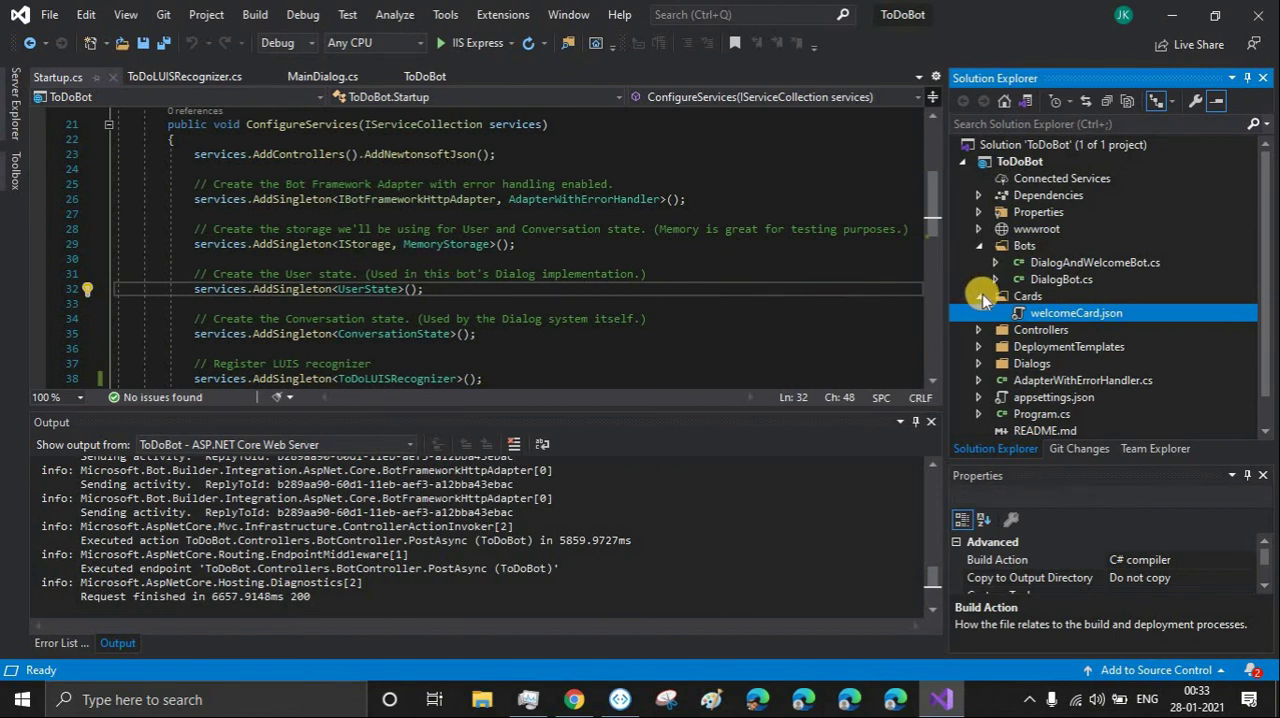
double_click(1076, 312)
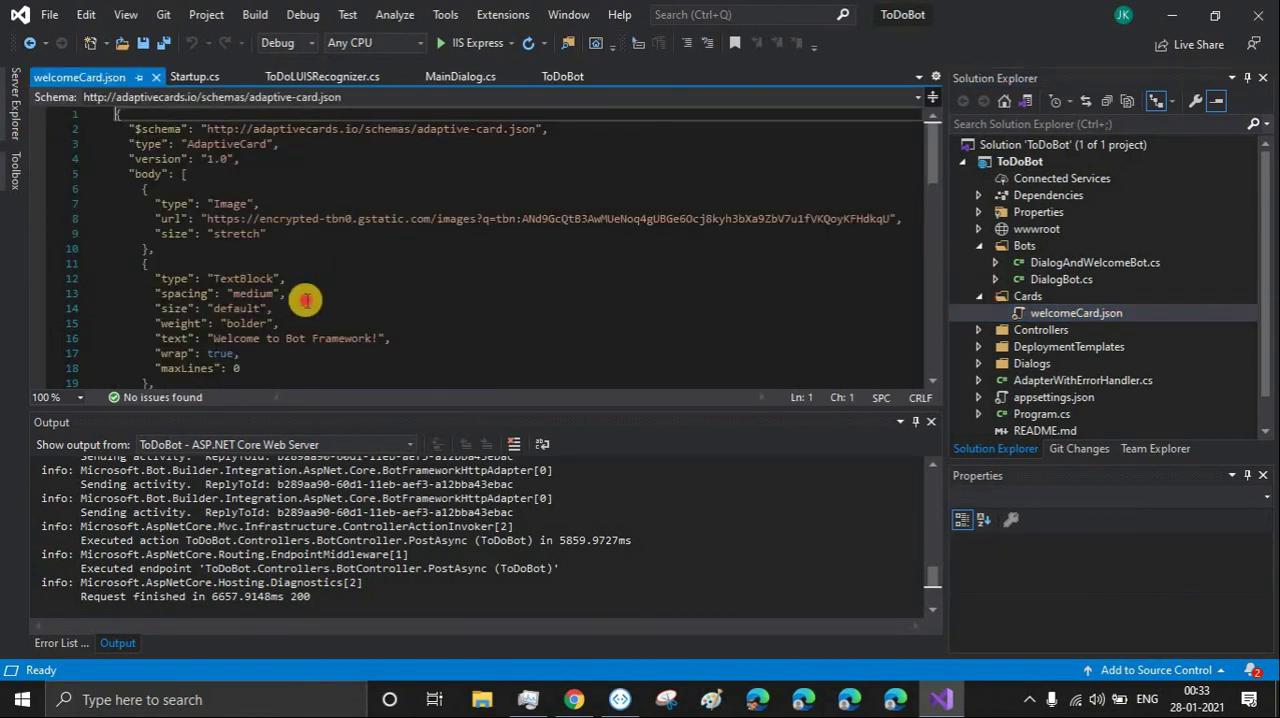
click(284, 292)
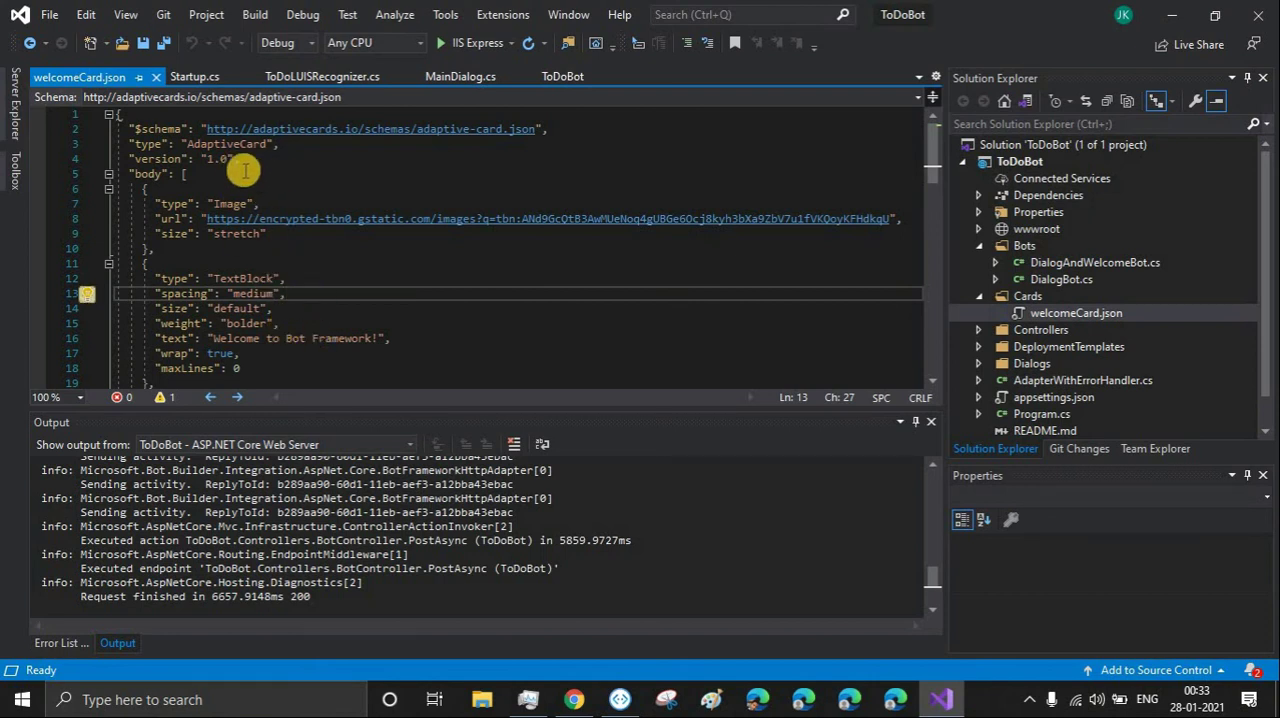
click(210, 160)
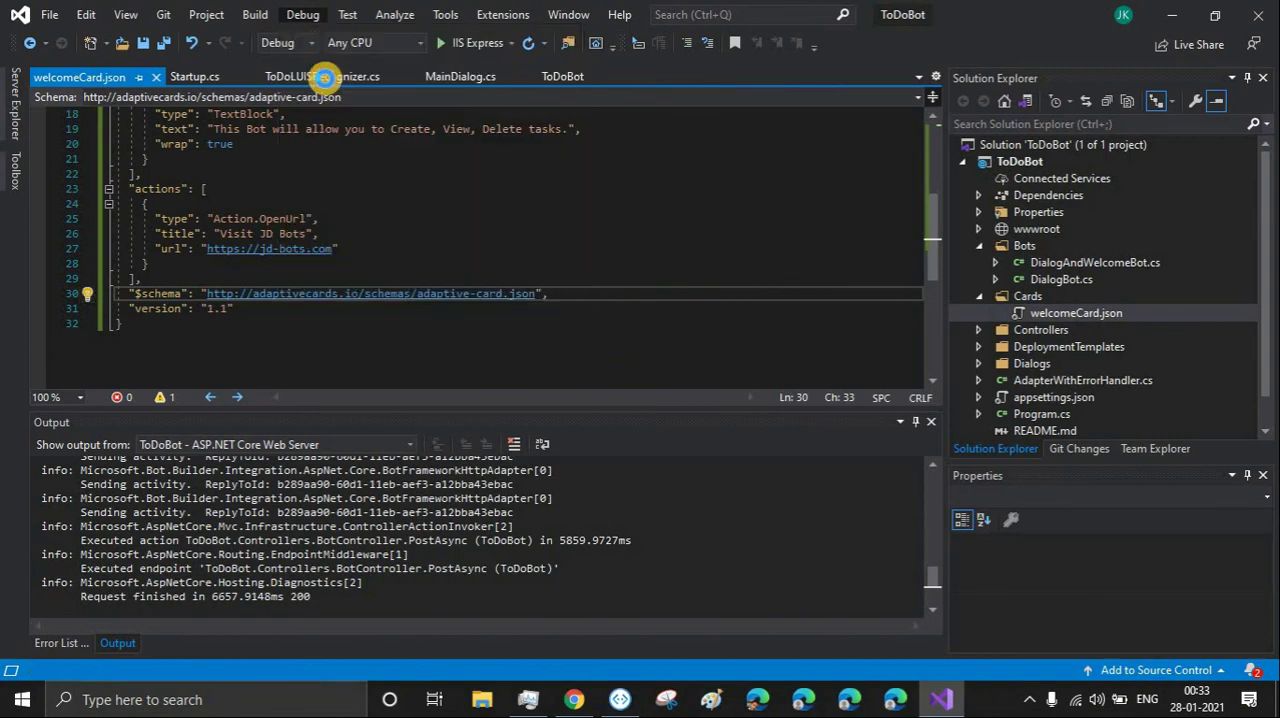
key(F6)
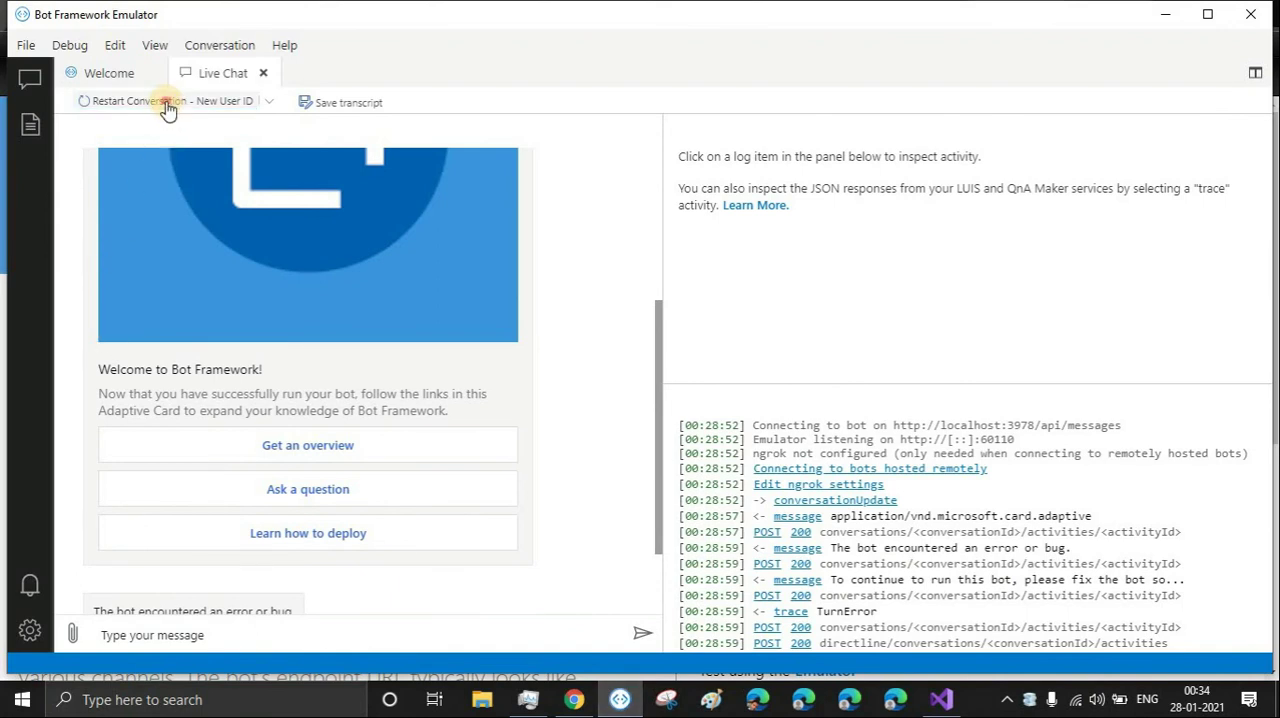
Restart the Emulator conversation to show the ToDo Bot card, then follow its Visit JD Bots link to jd-bots.com.
click(160, 102)
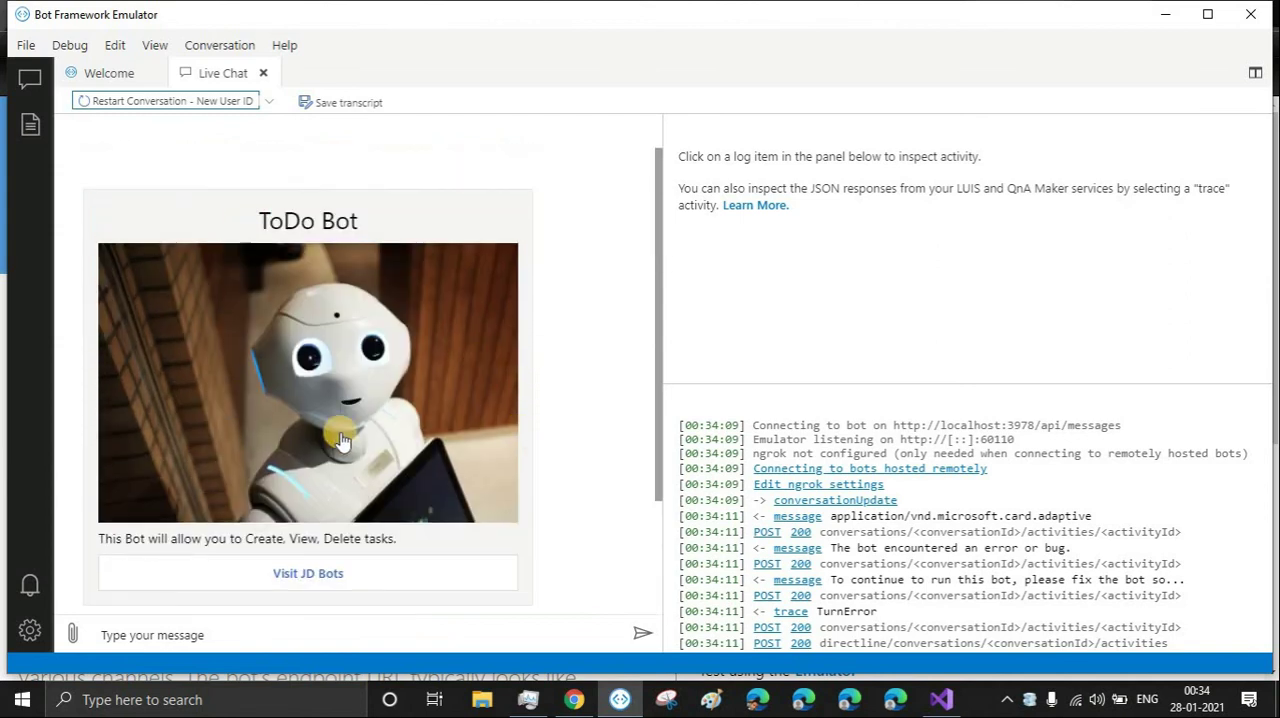
mouse_move(476, 302)
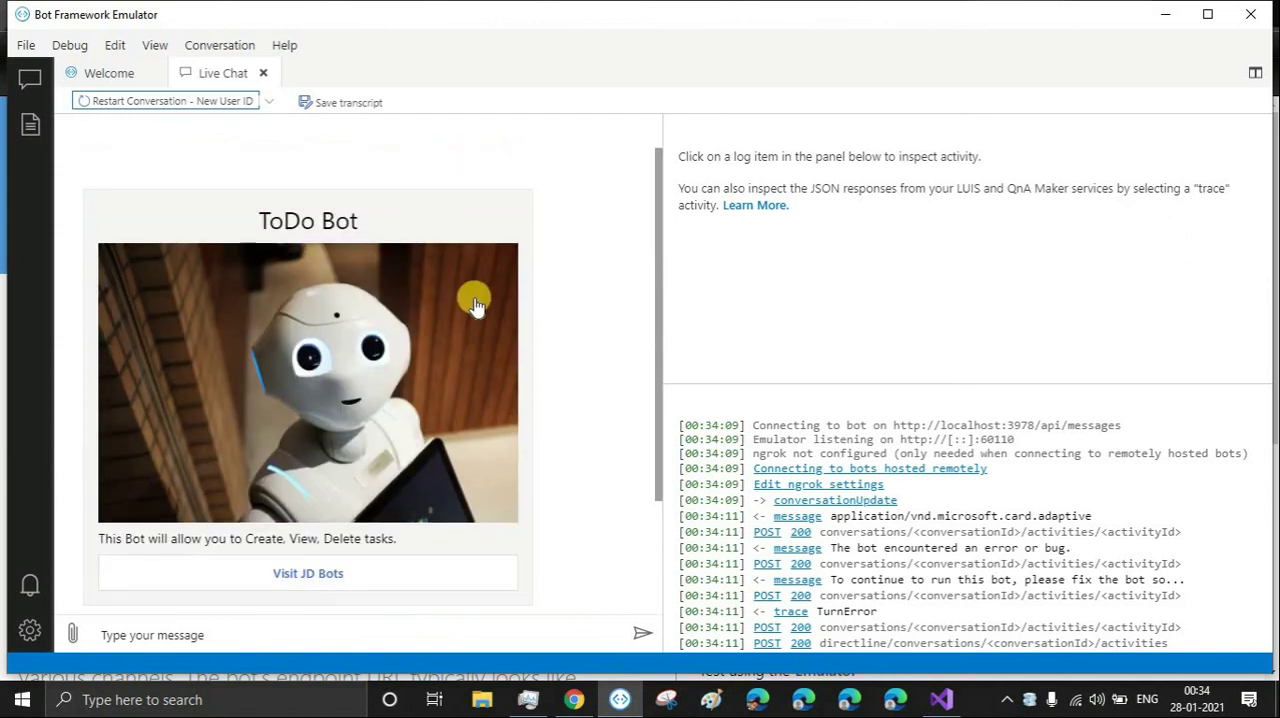
scroll(down, 3)
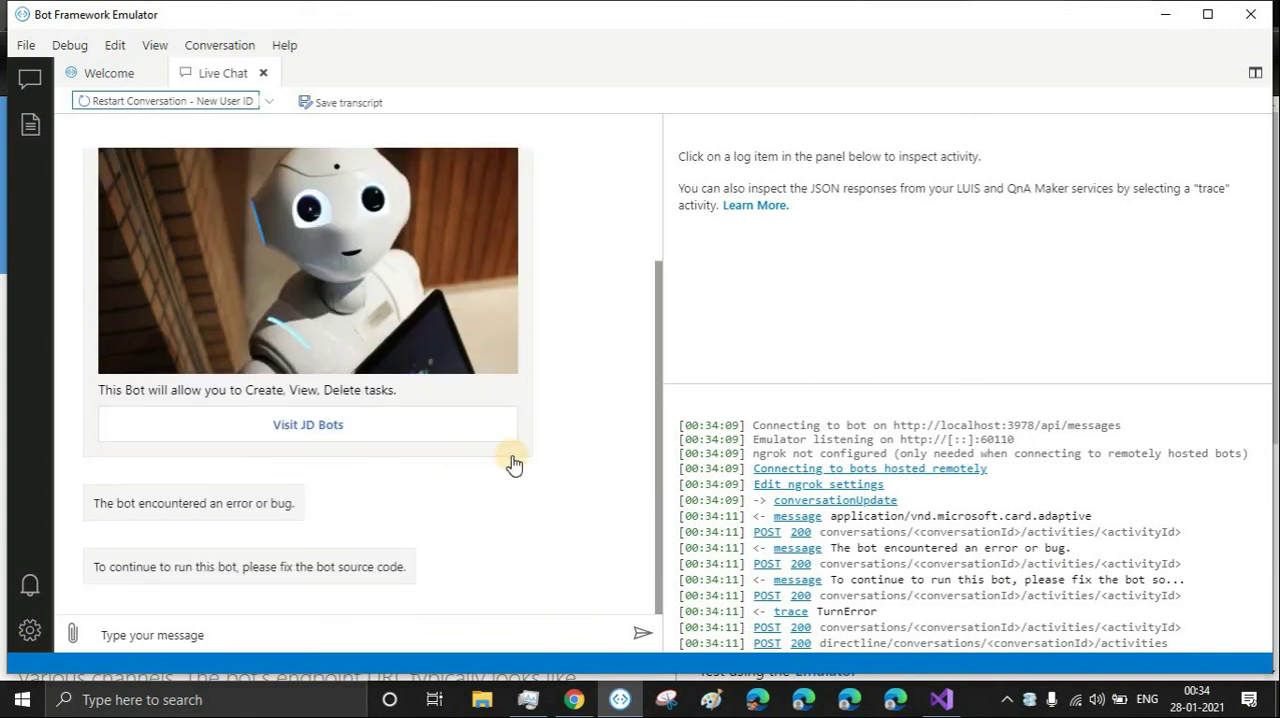
click(308, 424)
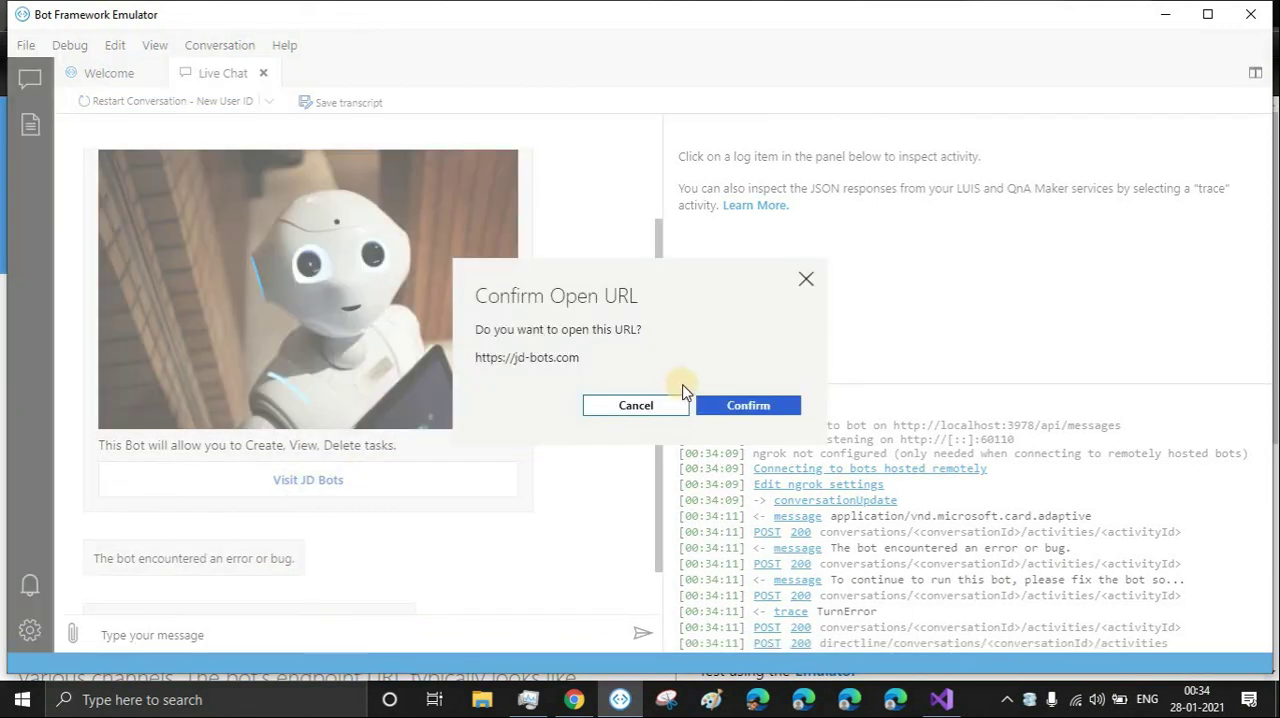
click(748, 404)
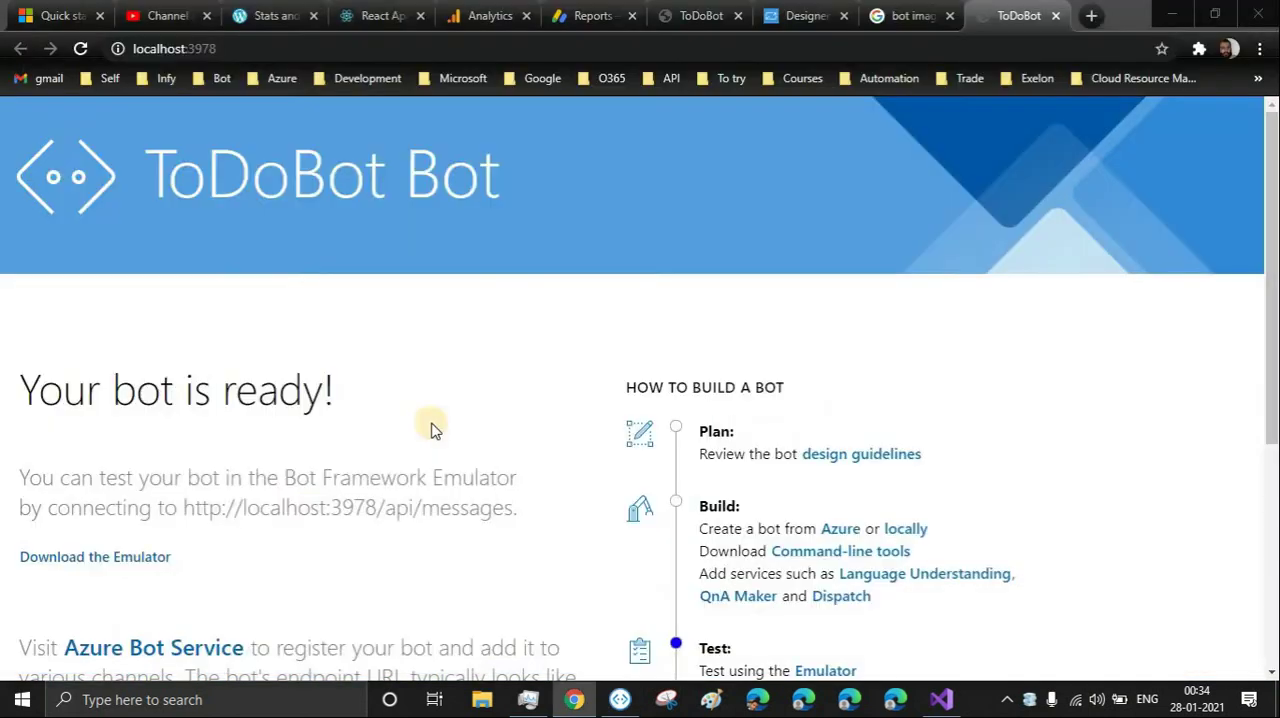
click(620, 700)
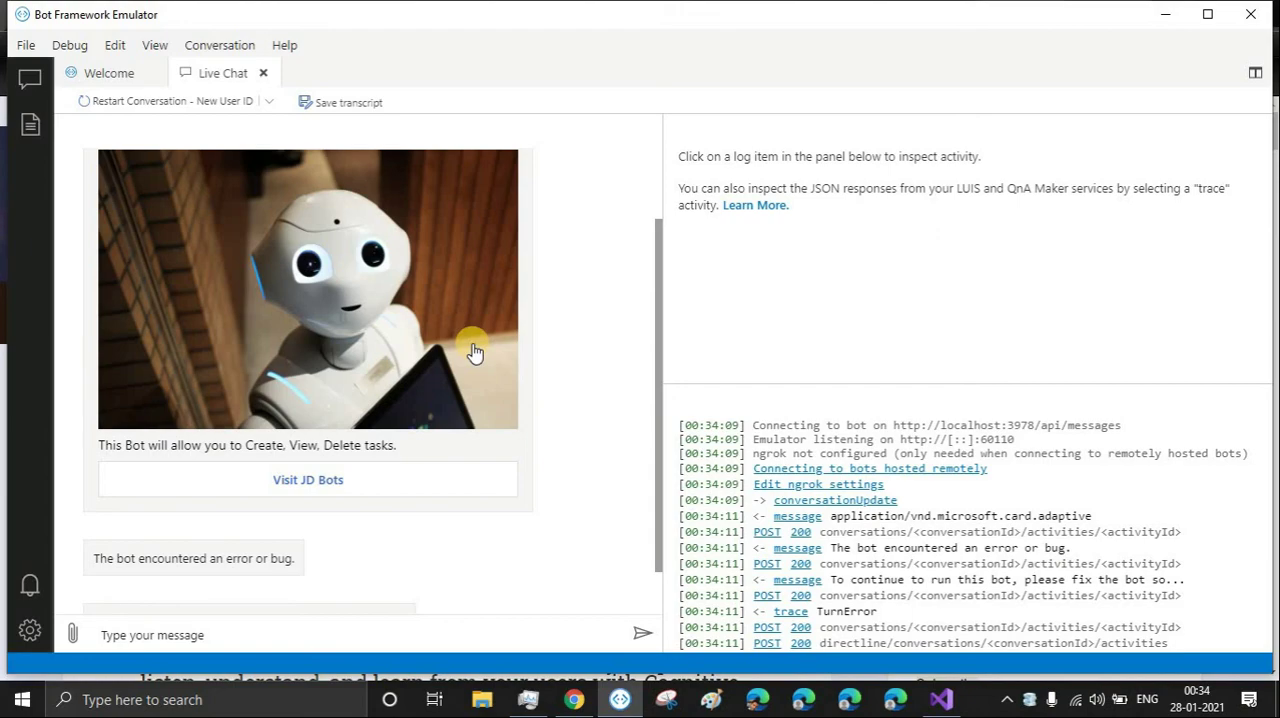
click(946, 700)
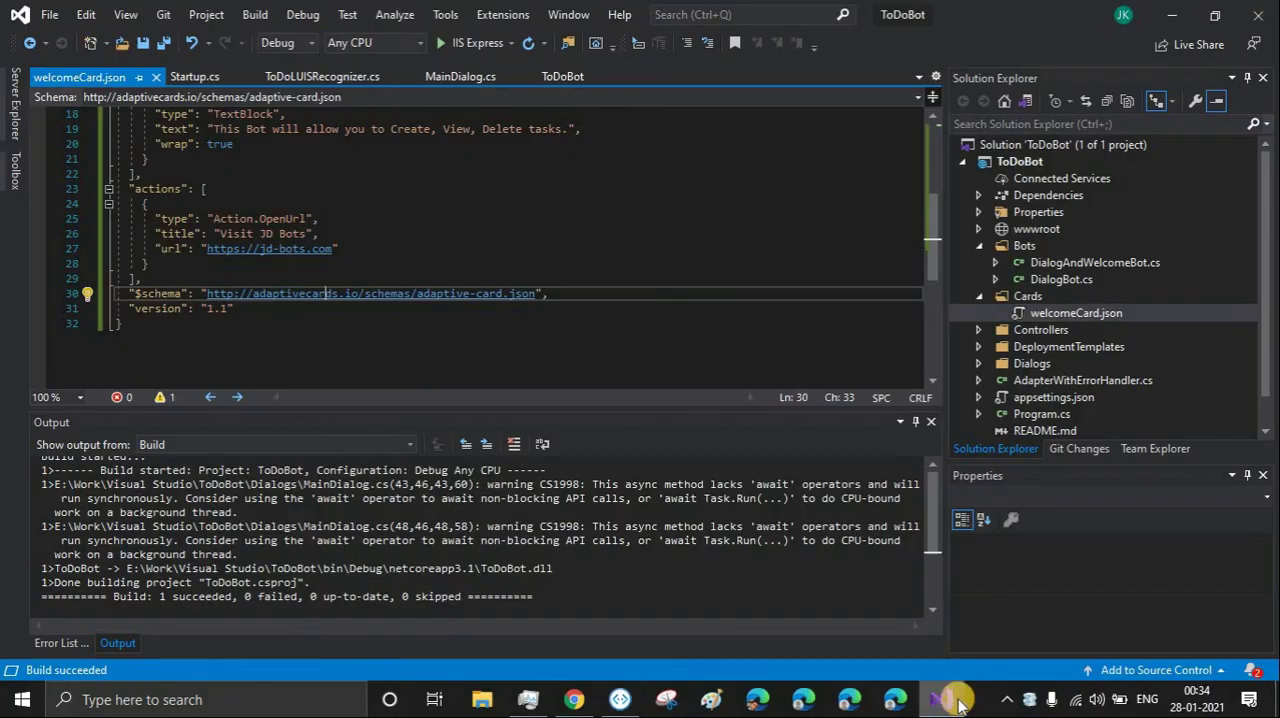